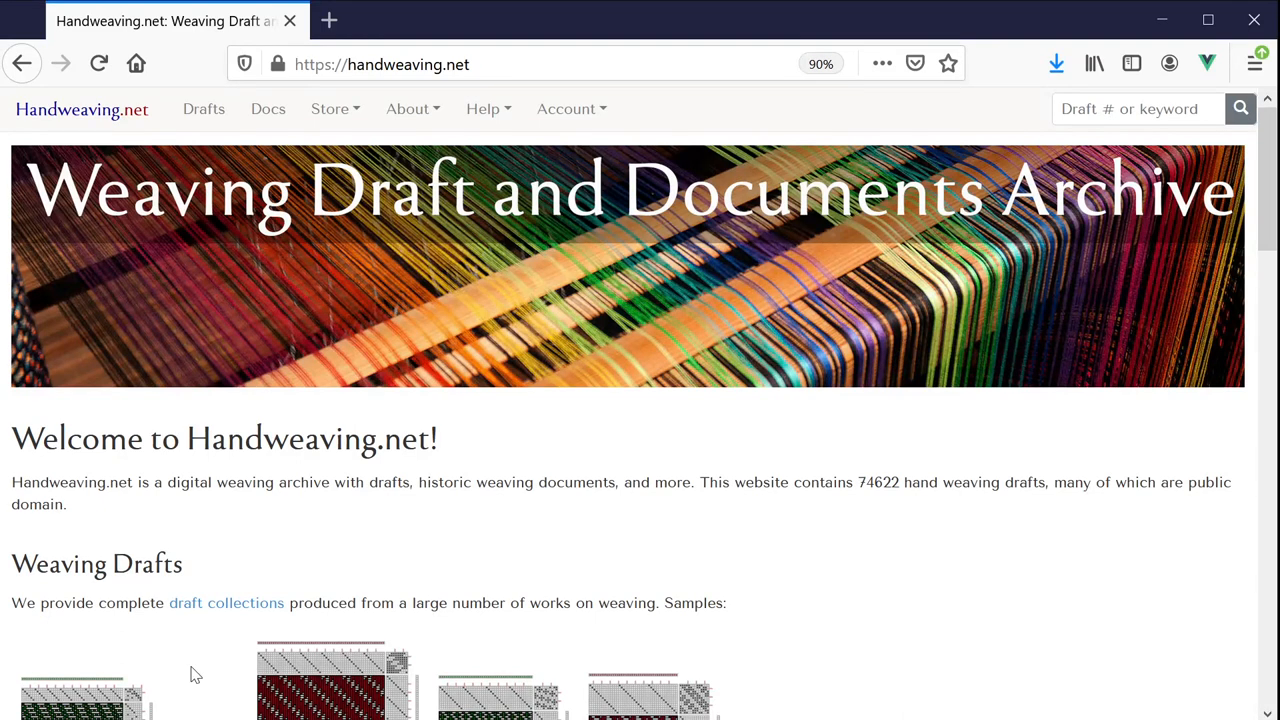
mouse_move(288, 564)
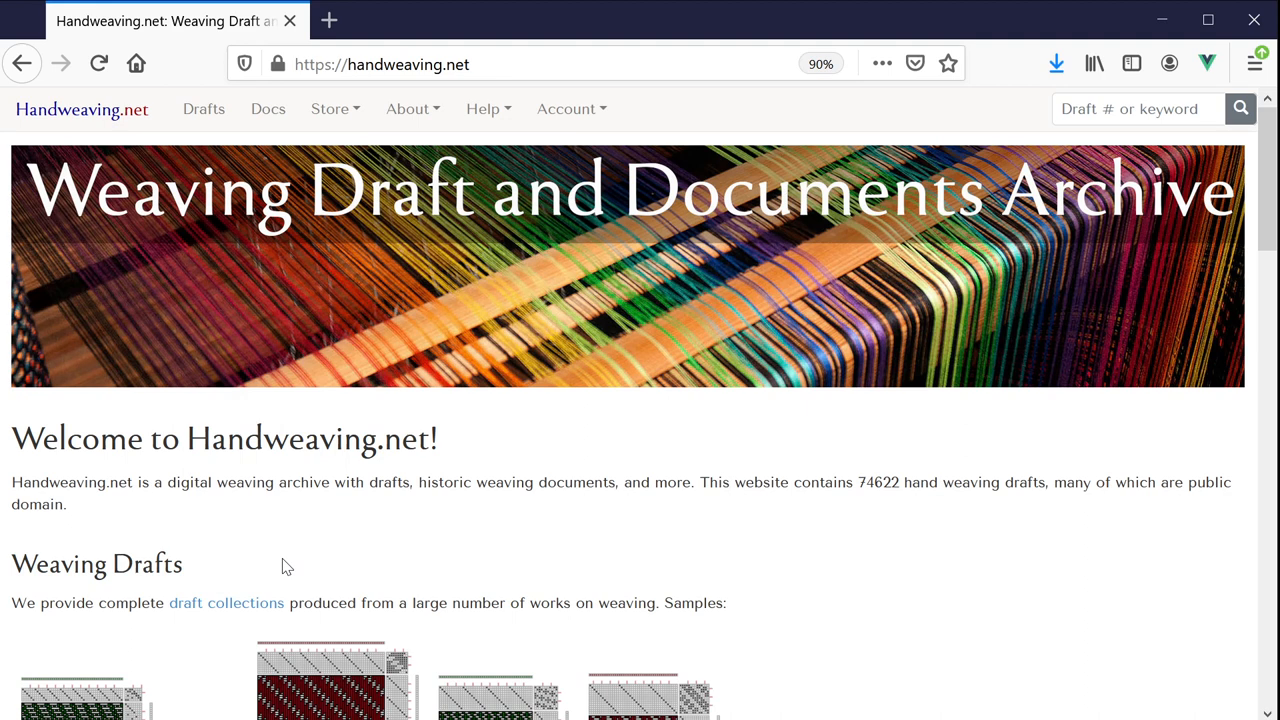
mouse_move(708, 124)
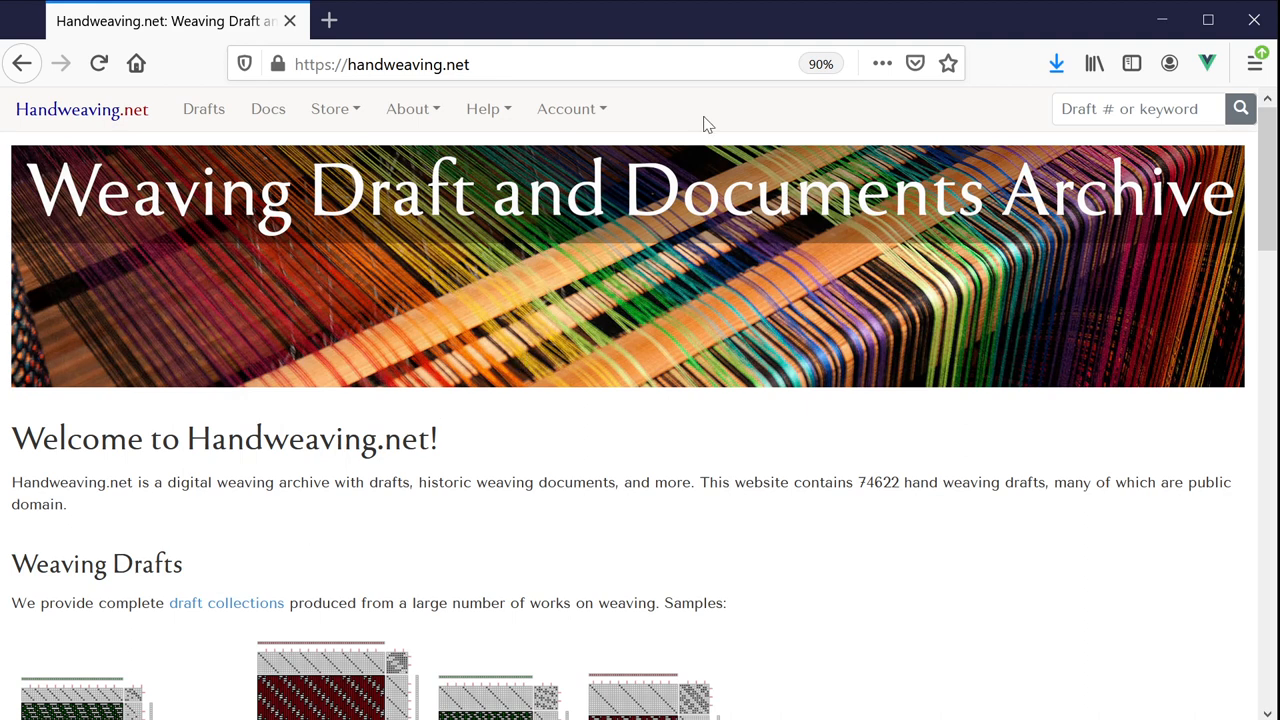
Step: Search the draft archive by draft number for #47380
click(1136, 108)
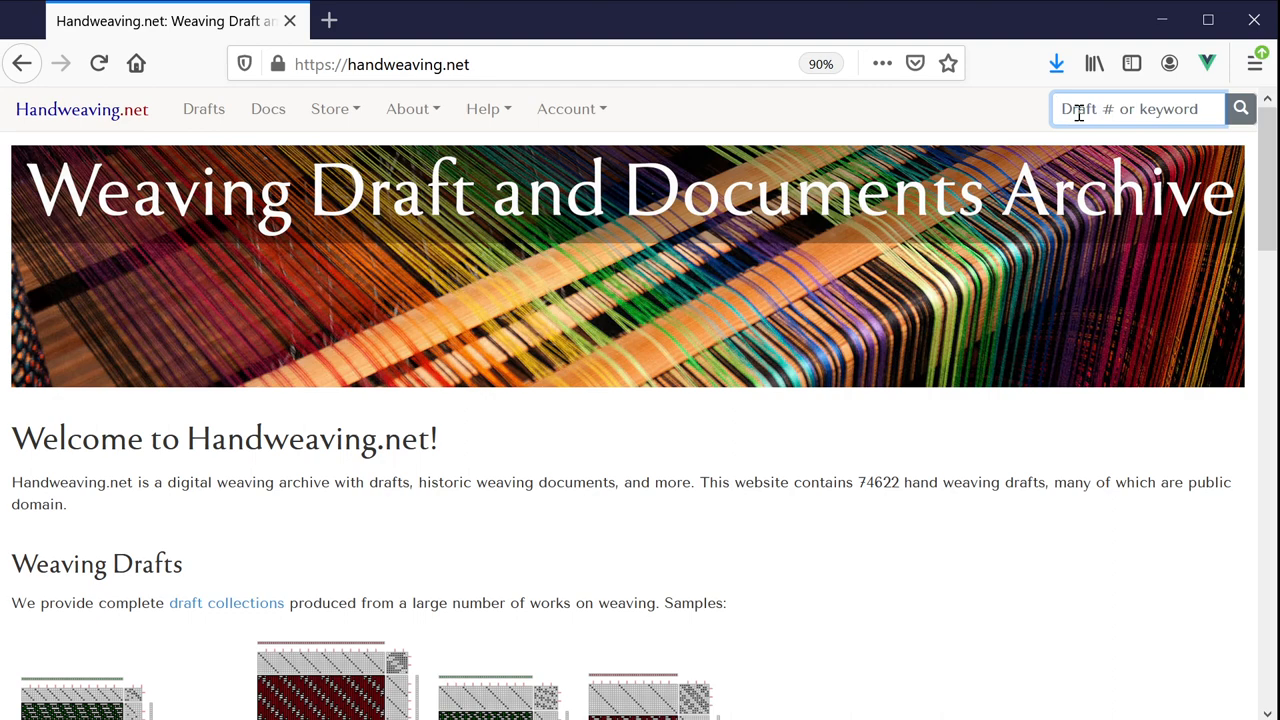
text(47880)
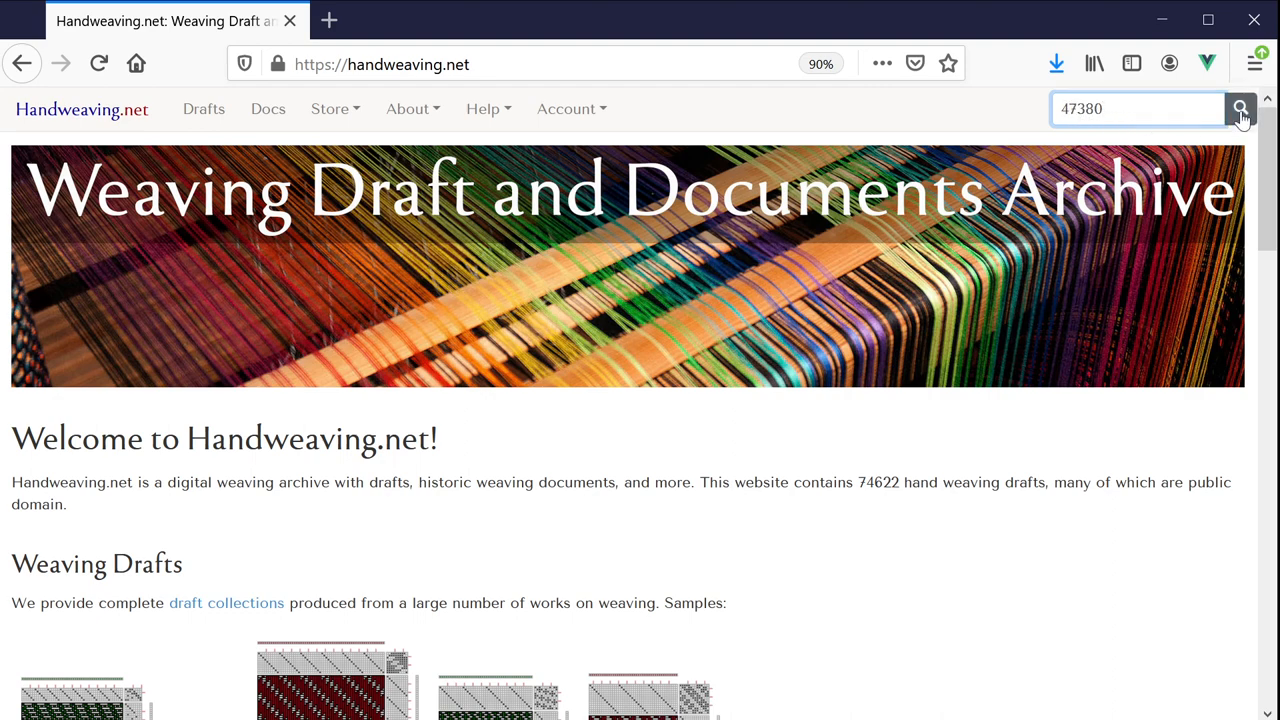
click(1240, 108)
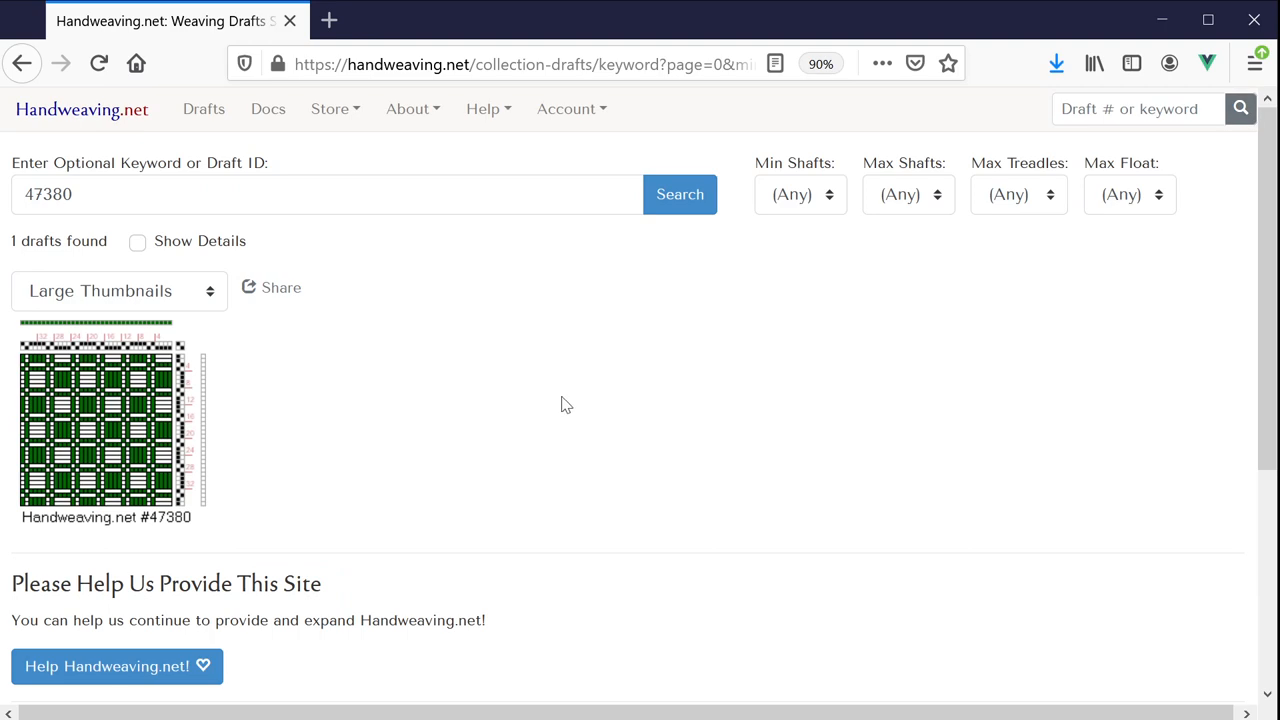
mouse_move(84, 400)
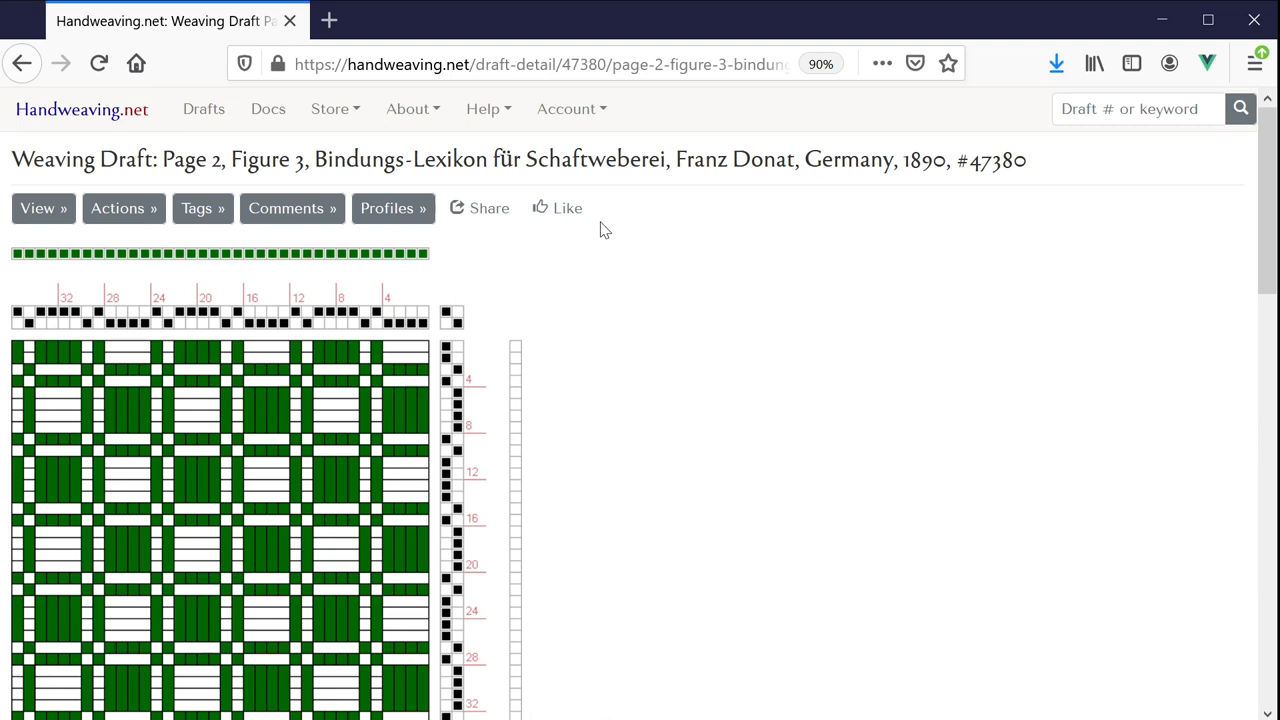
mouse_move(320, 240)
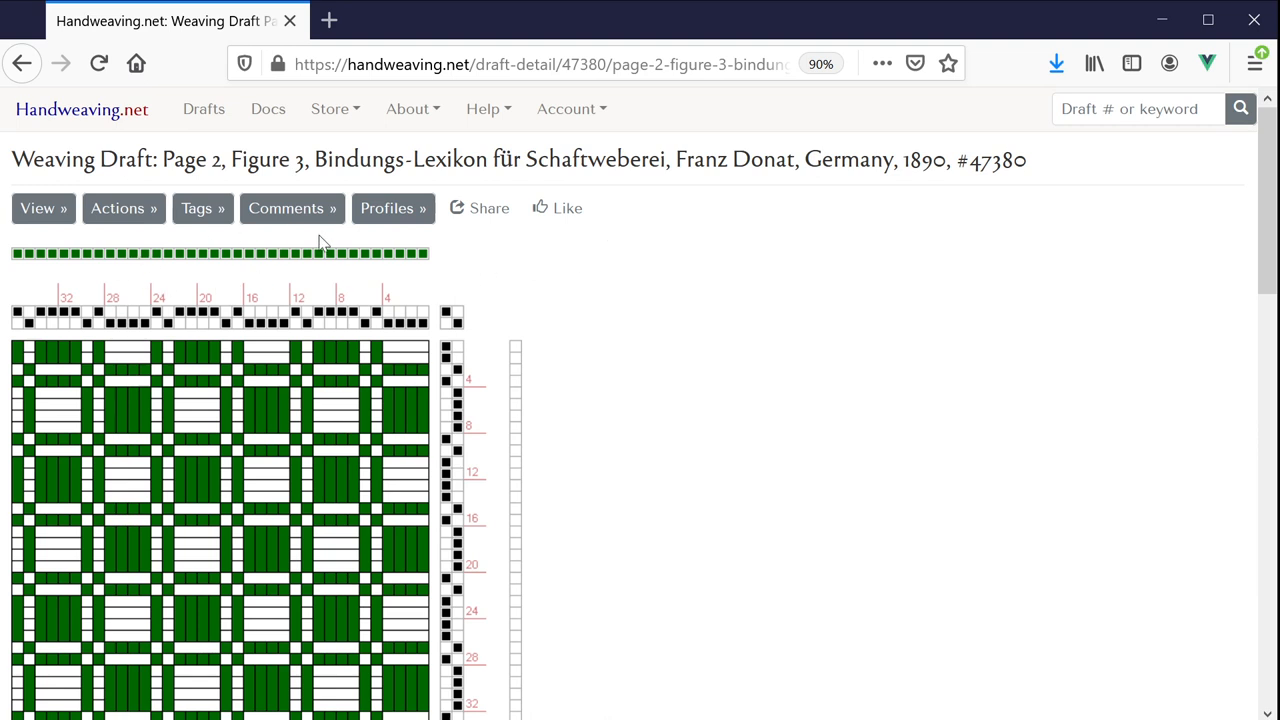
mouse_move(392, 218)
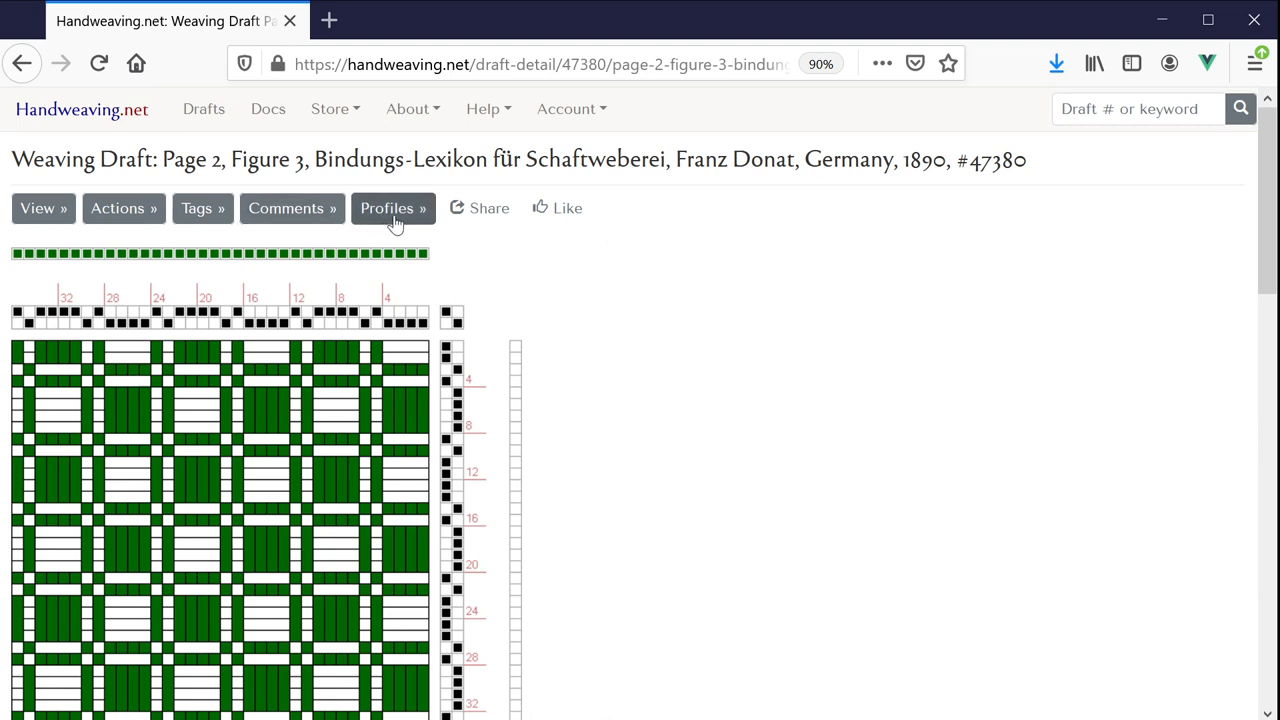
Step: Use draft #47380 as the profile draft for block substitution
click(392, 208)
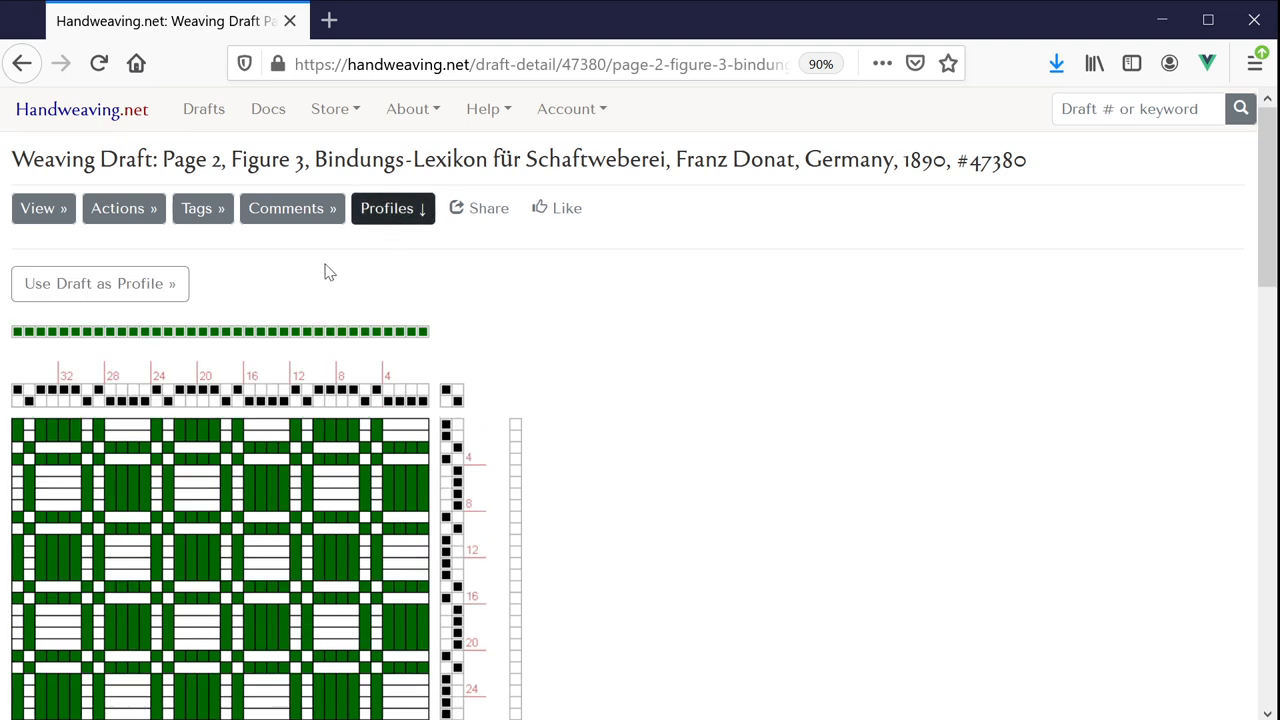
mouse_move(130, 300)
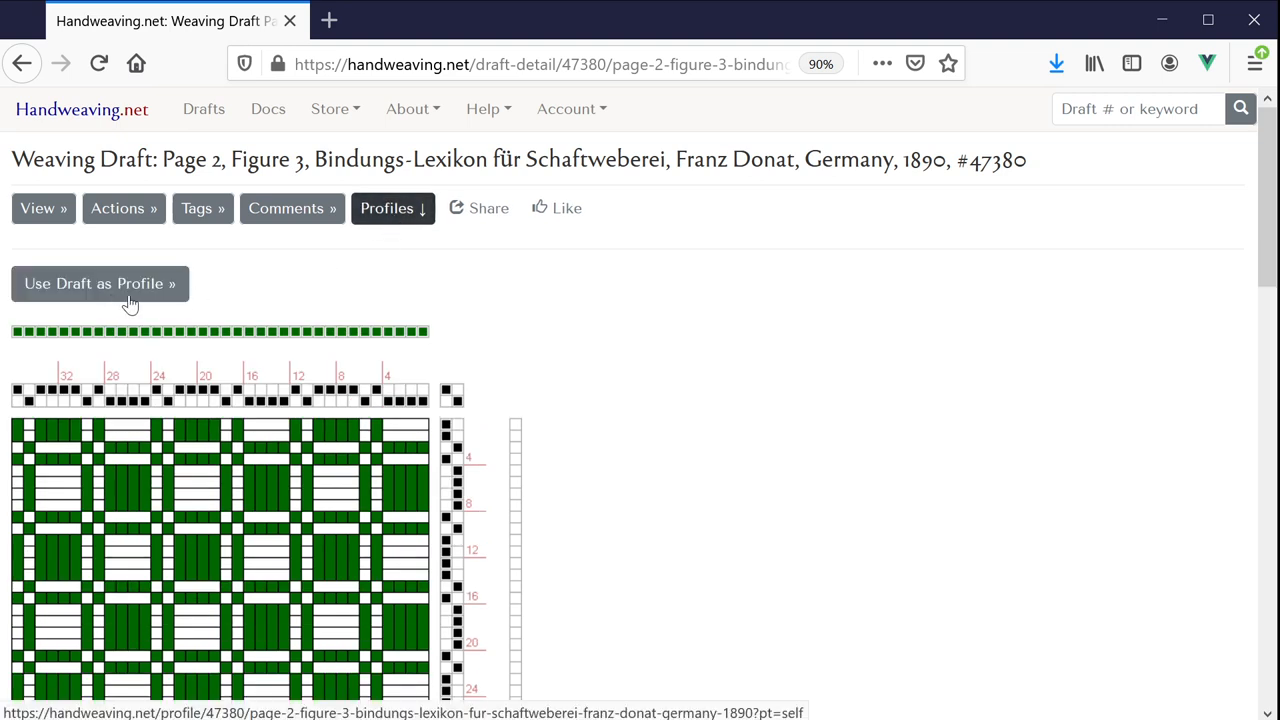
mouse_move(144, 300)
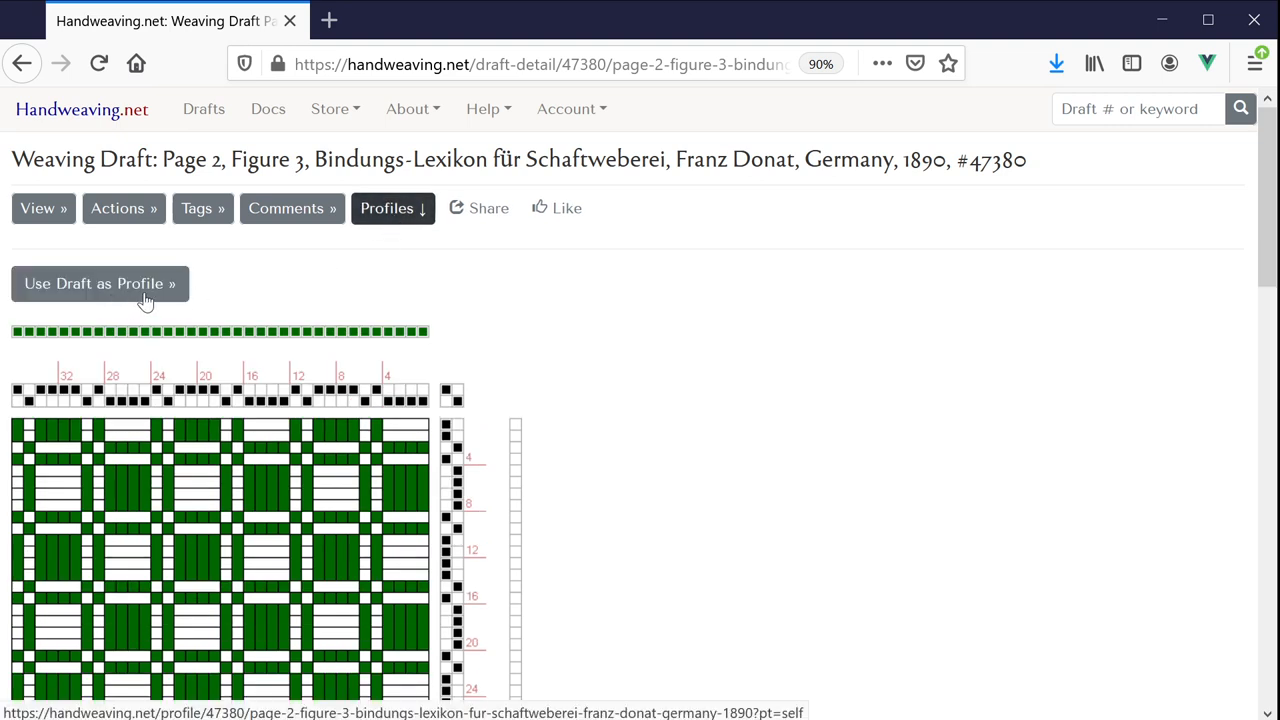
click(100, 284)
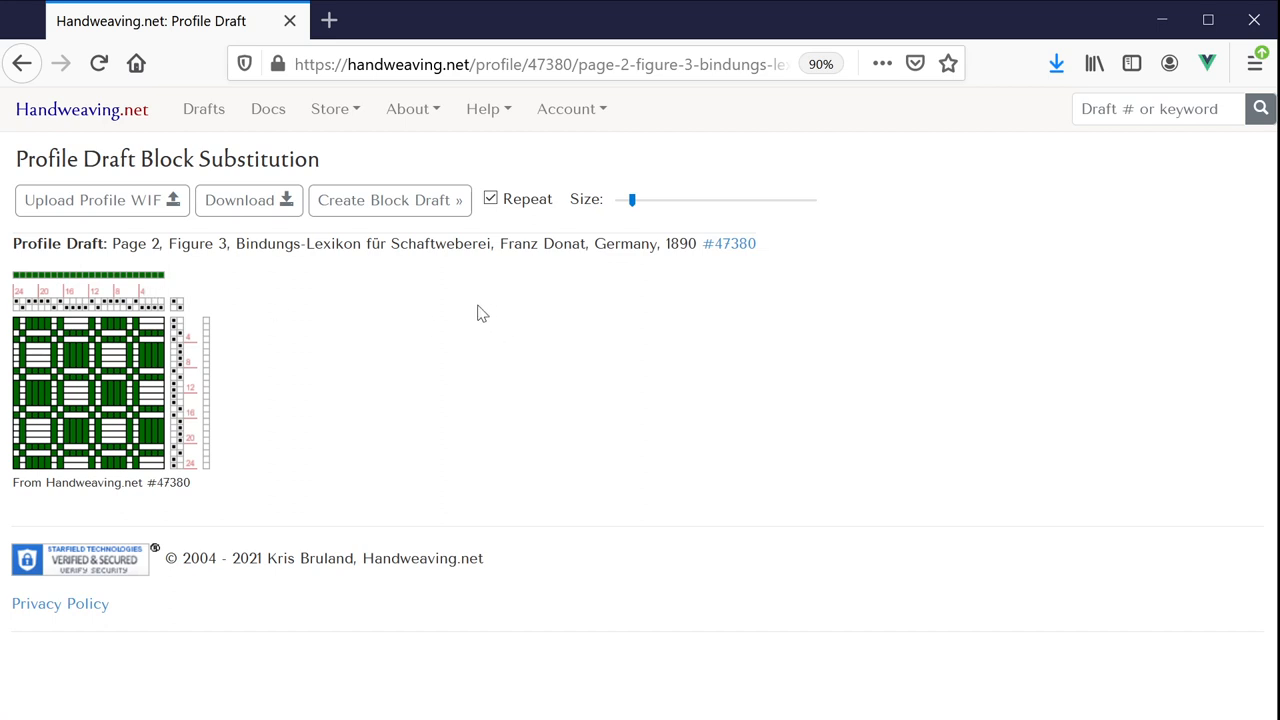
mouse_move(178, 164)
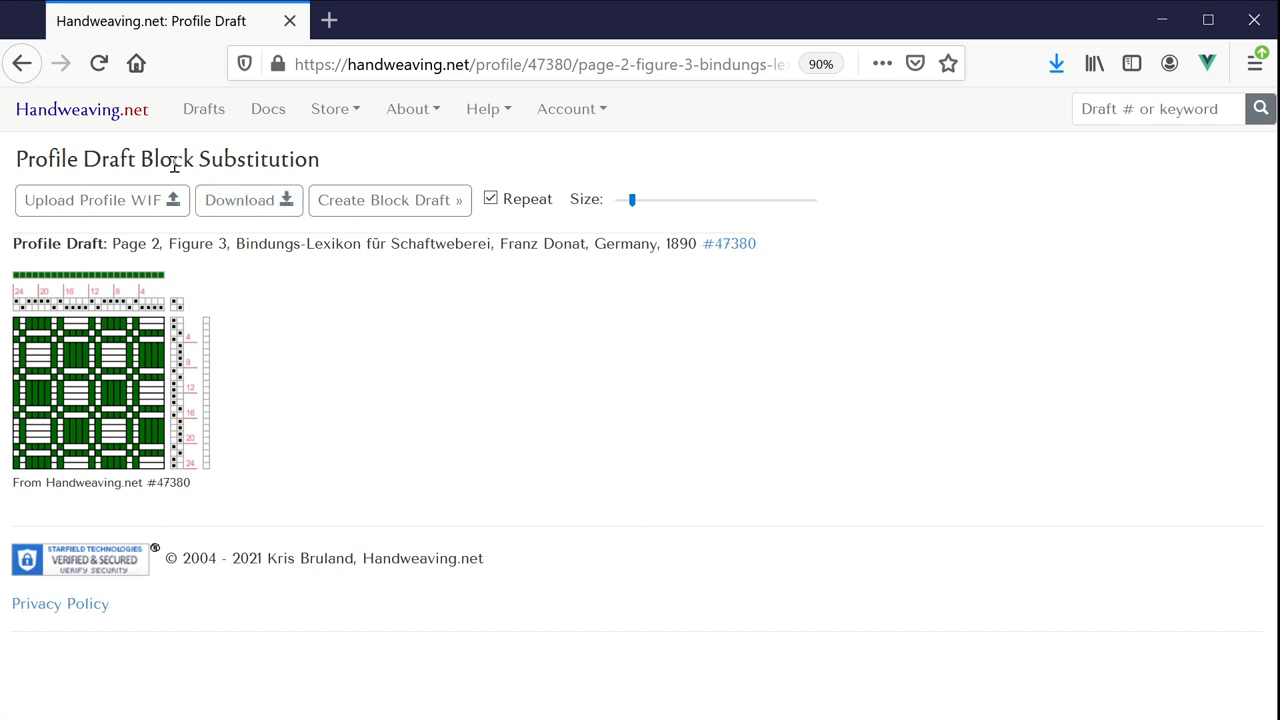
mouse_move(378, 212)
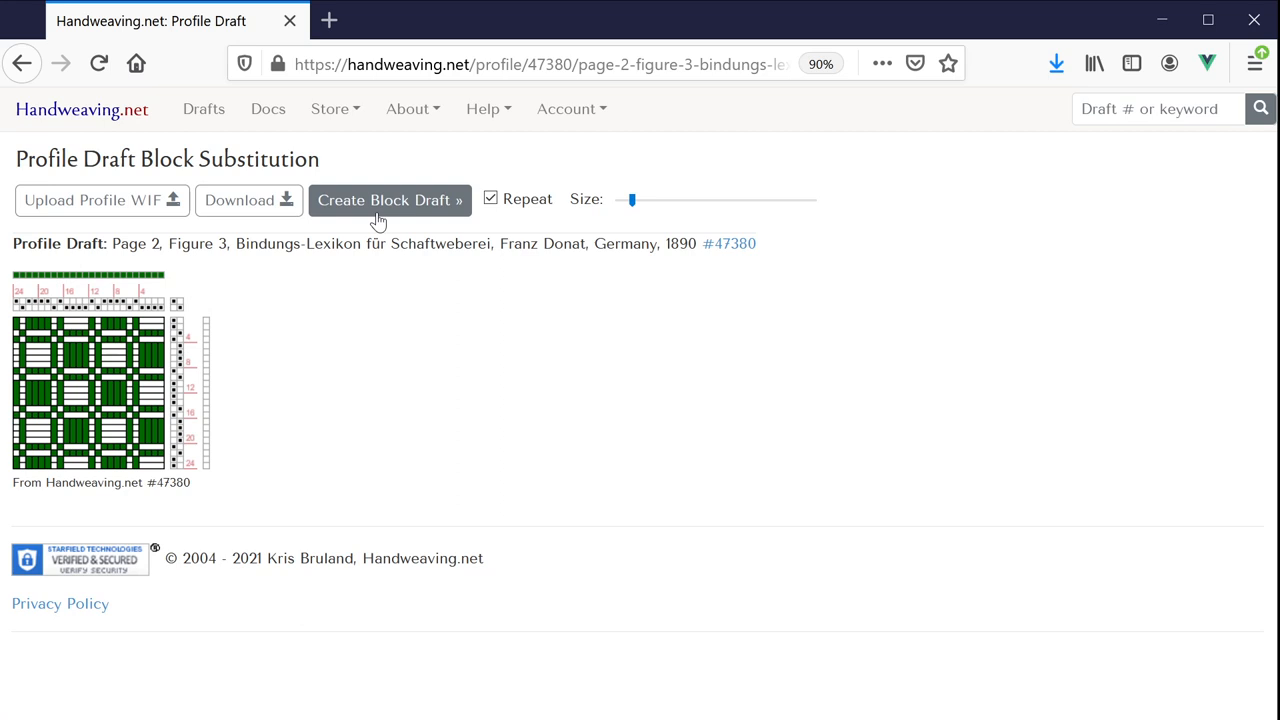
mouse_move(388, 210)
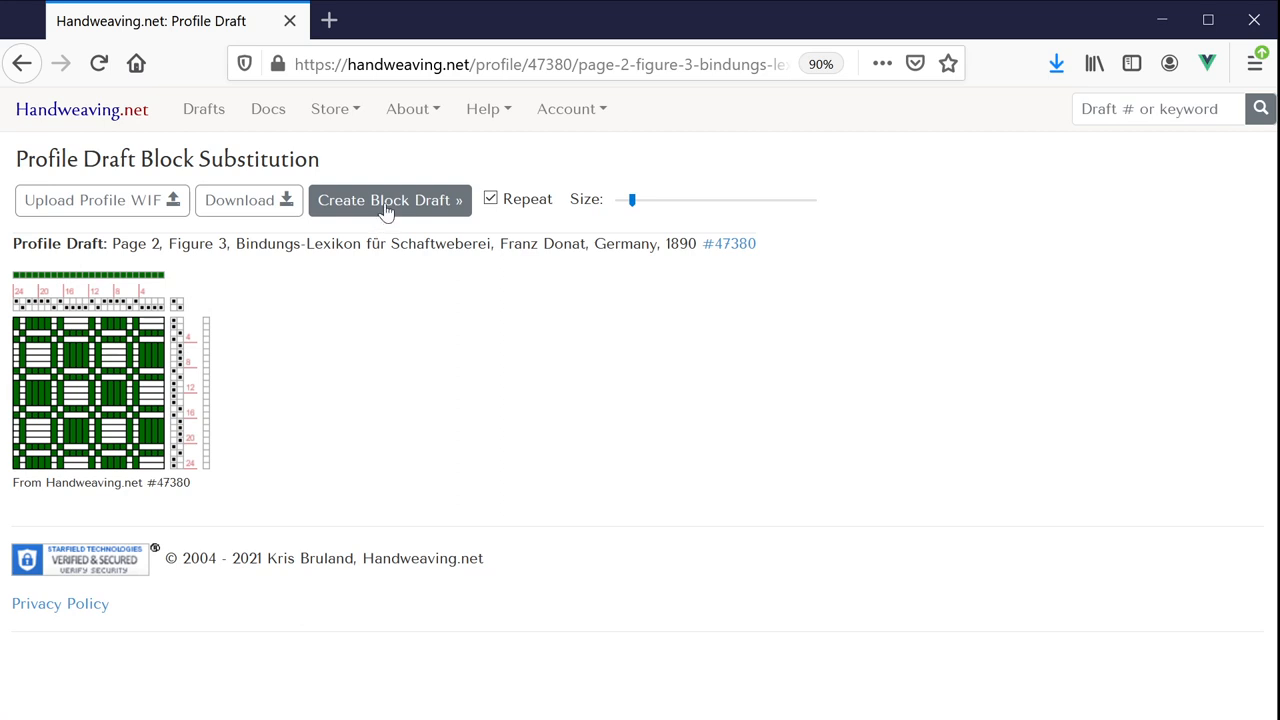
Step: Generate a block draft from profile #47380 using Summer and Winter (Alternating) blocks
click(388, 200)
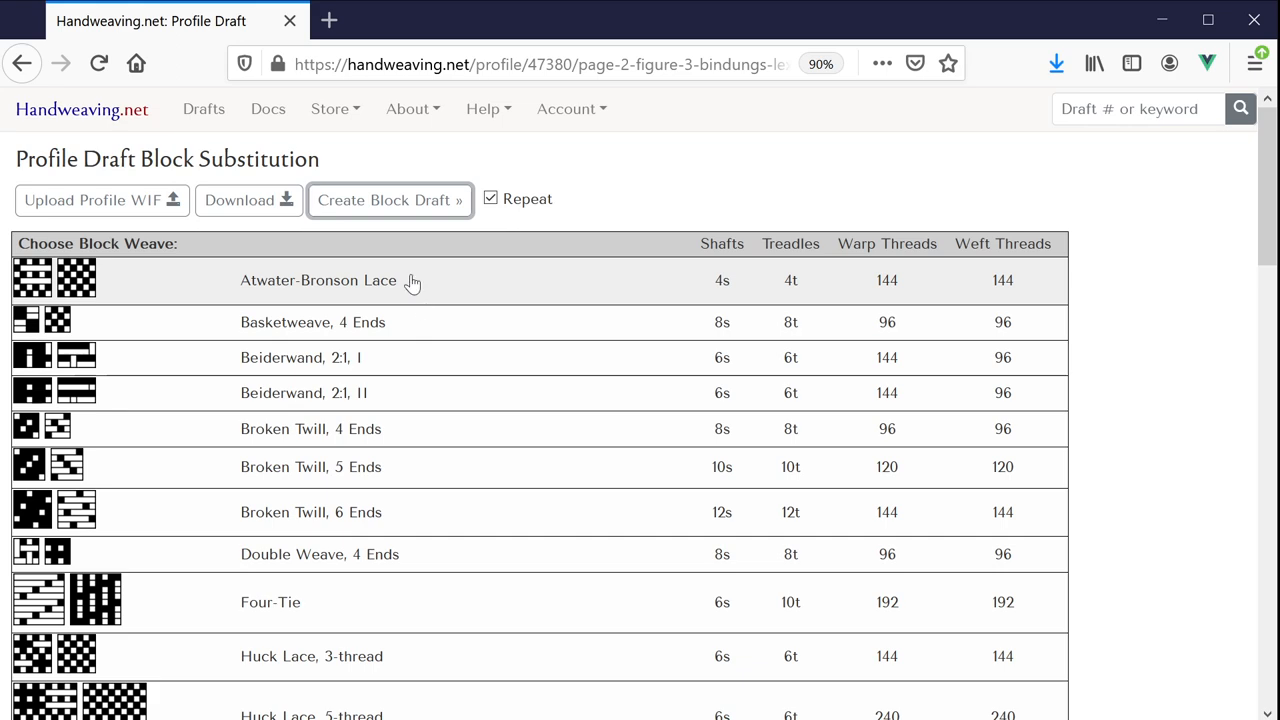
scroll(down, 3)
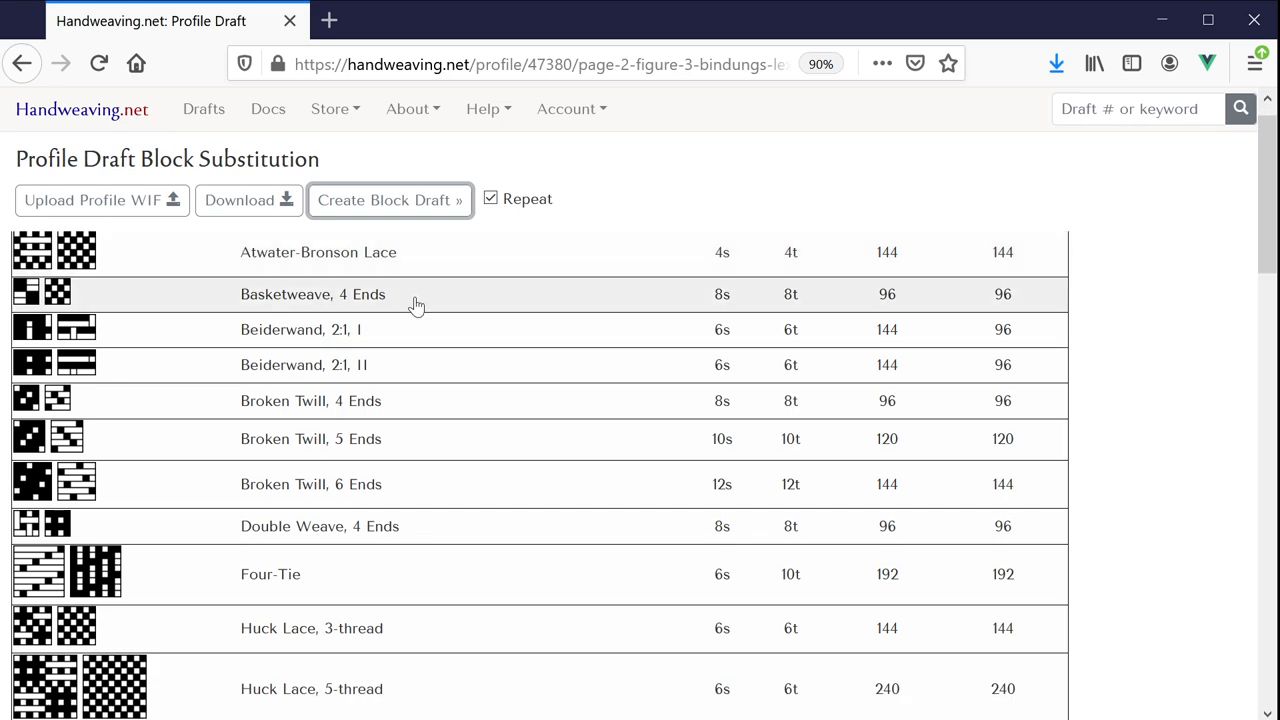
scroll(down, 3)
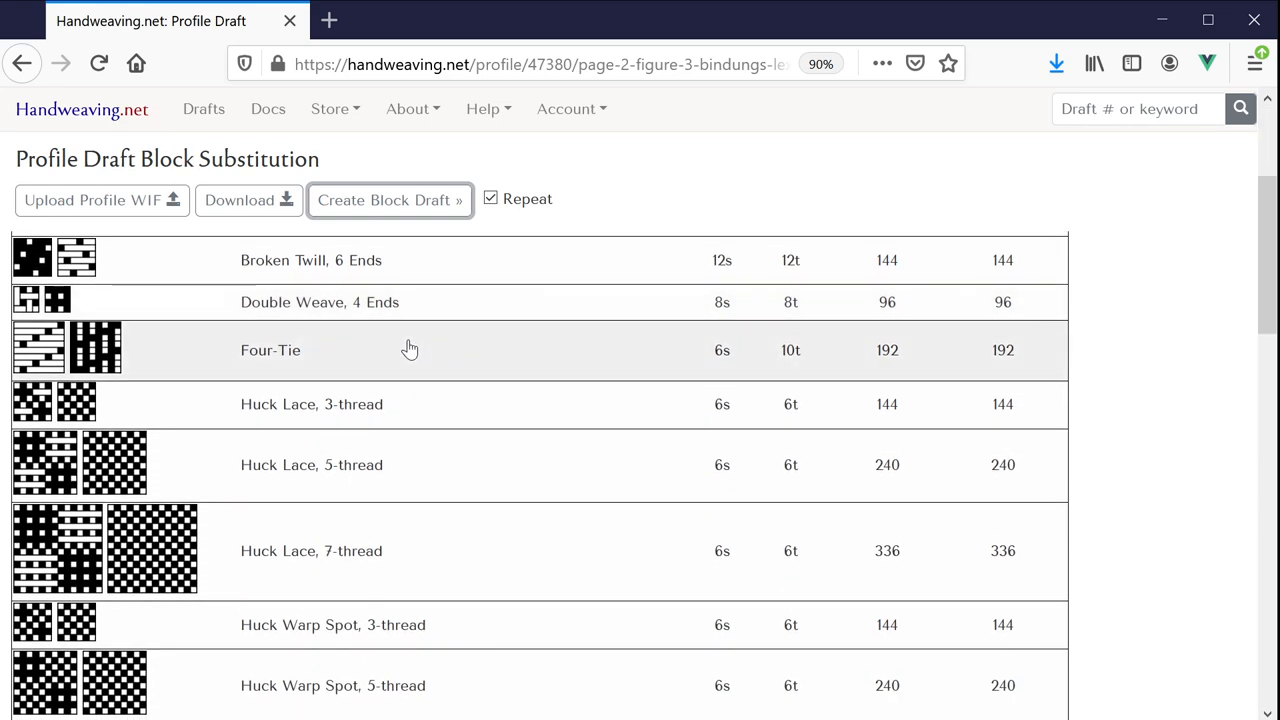
scroll(down, 3)
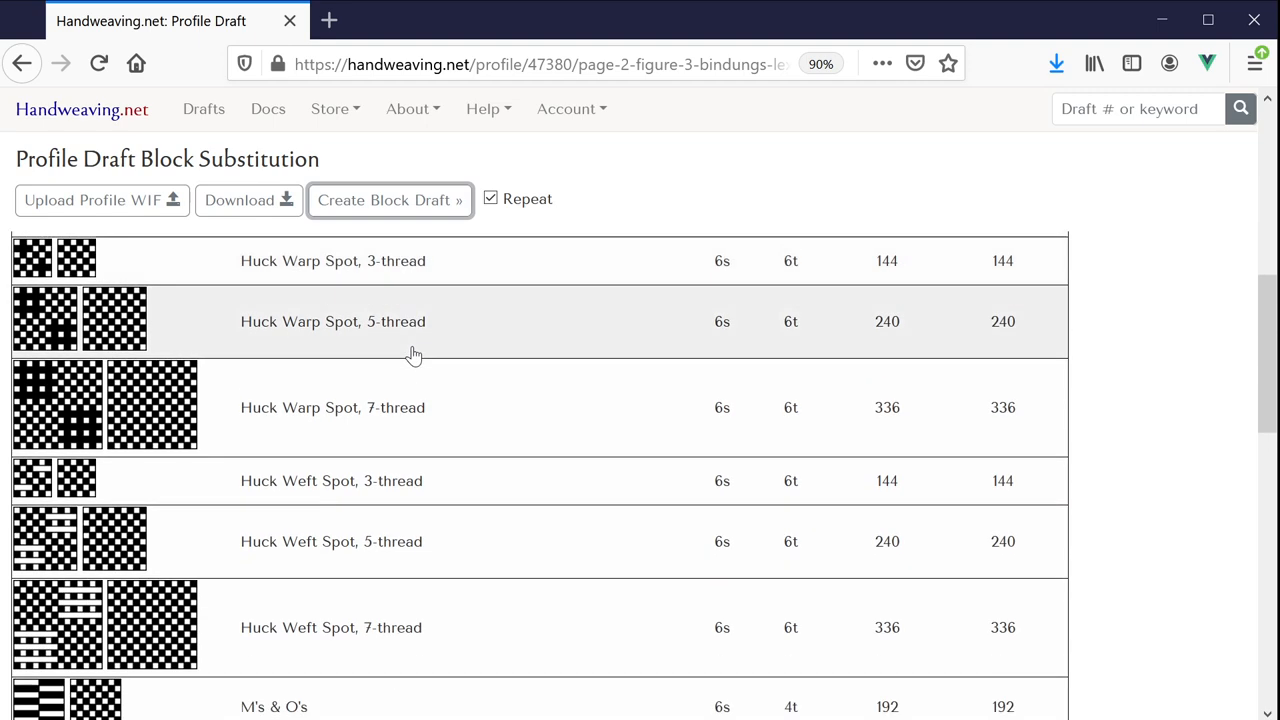
scroll(down, 3)
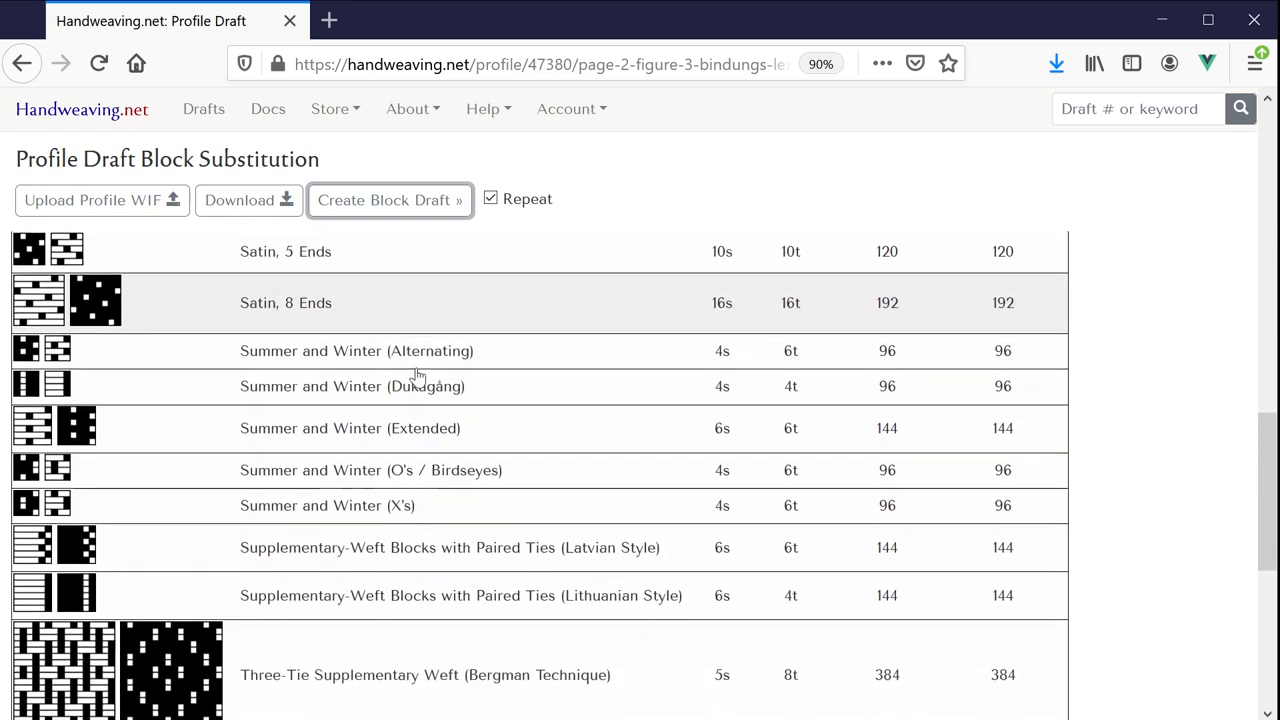
scroll(down, 3)
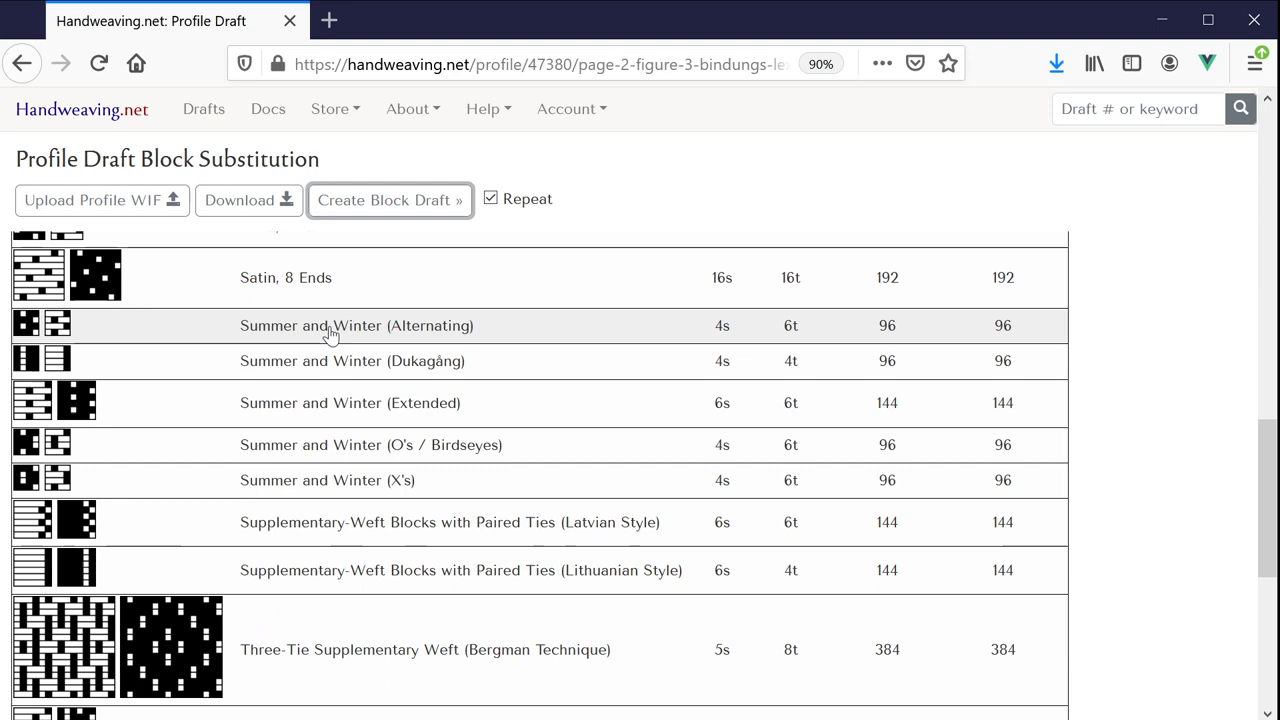
click(356, 324)
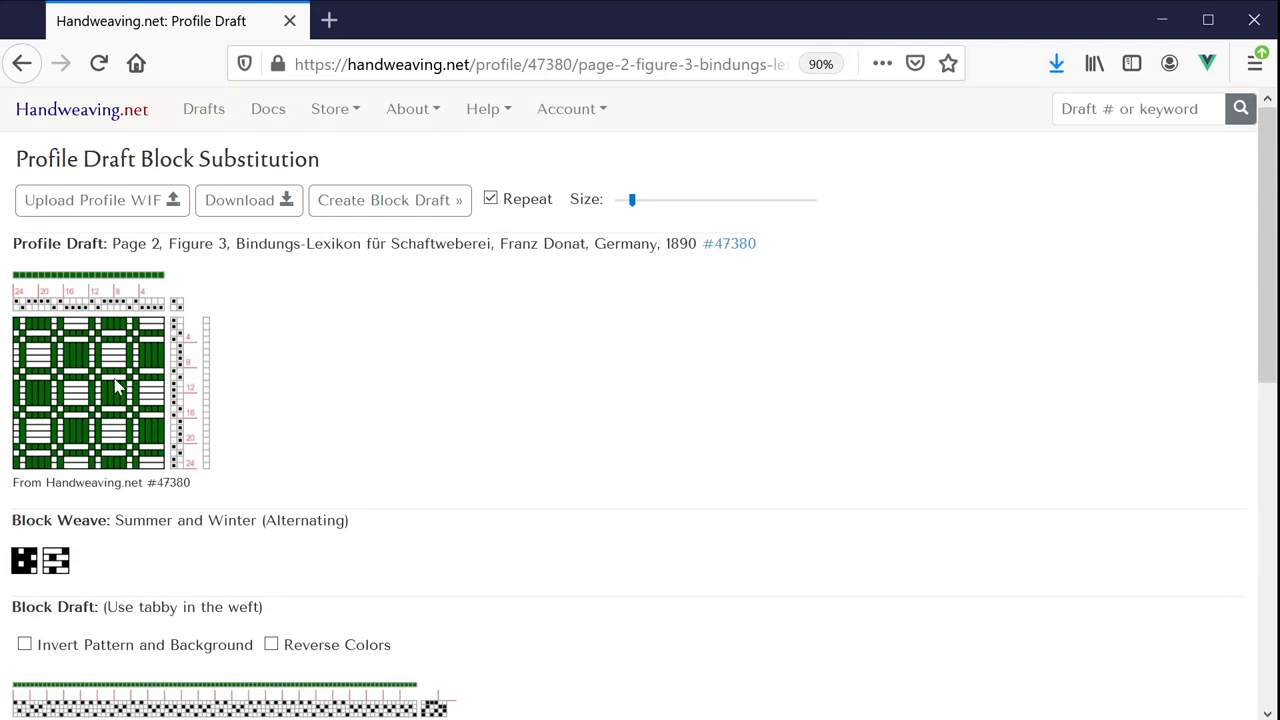
scroll(down, 3)
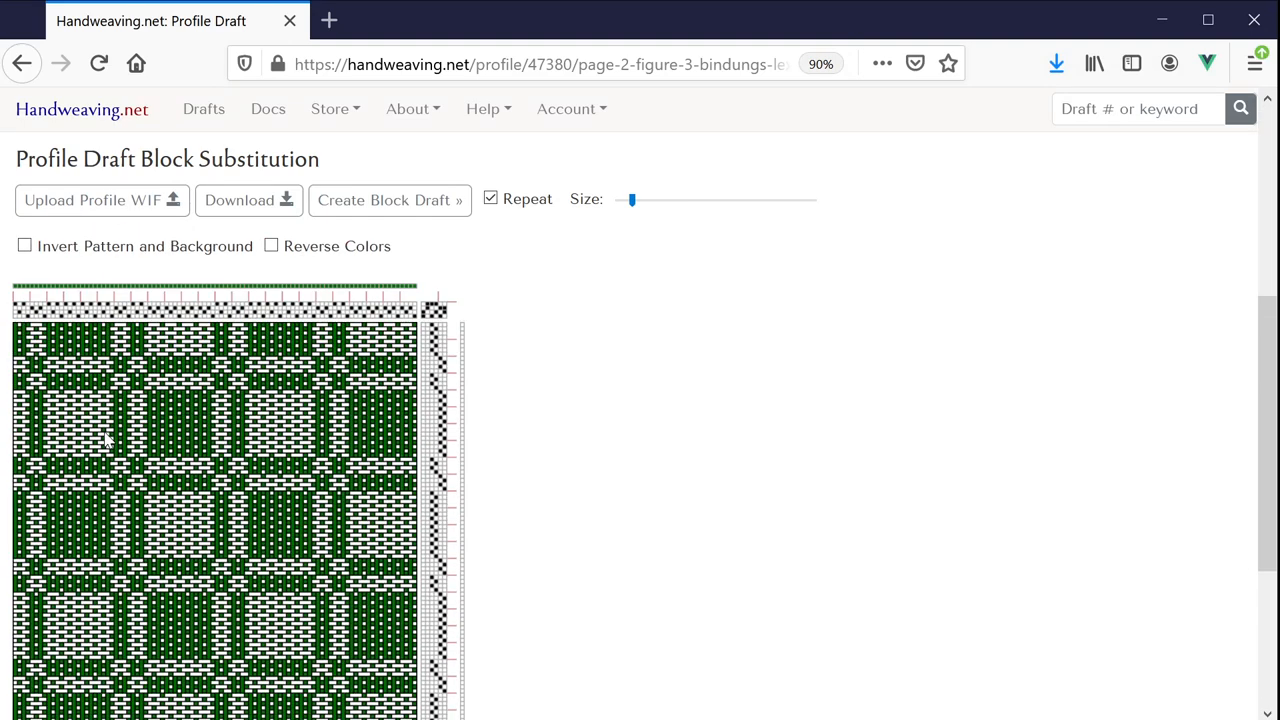
scroll(down, 3)
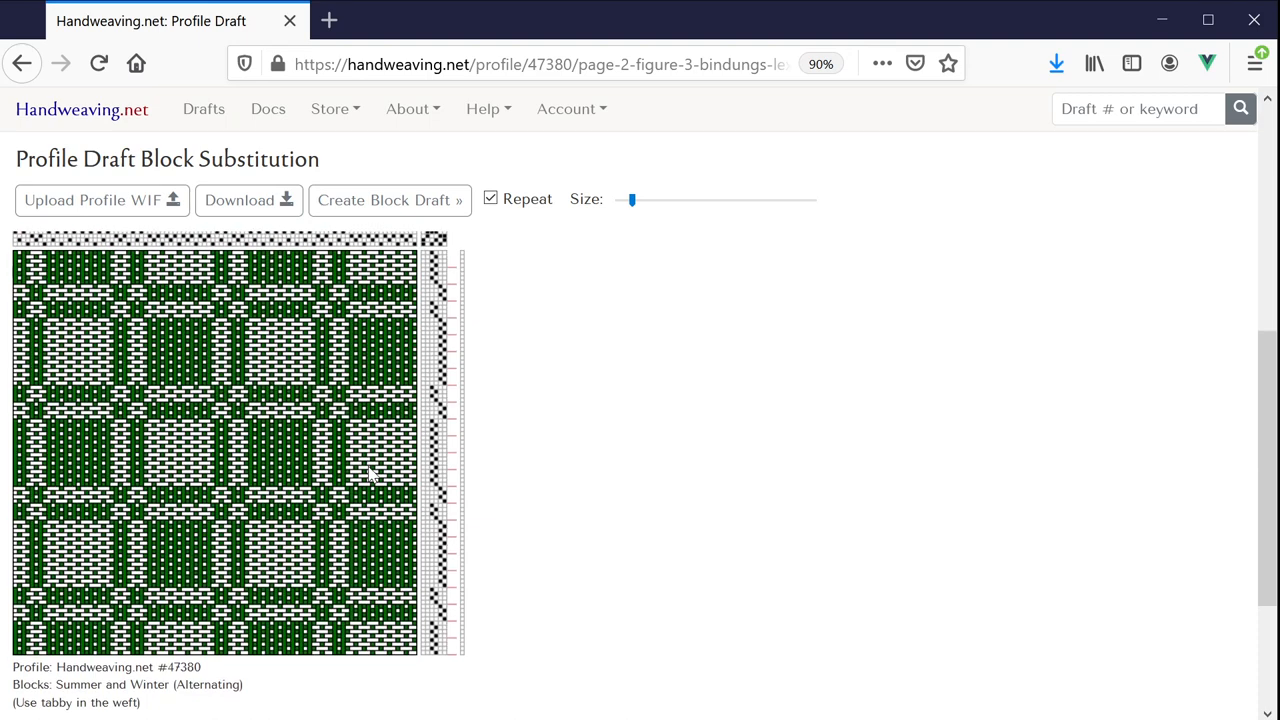
Step: Regenerate profile #47380's block draft with Broken Twill, 4 Ends blocks and review it
click(388, 200)
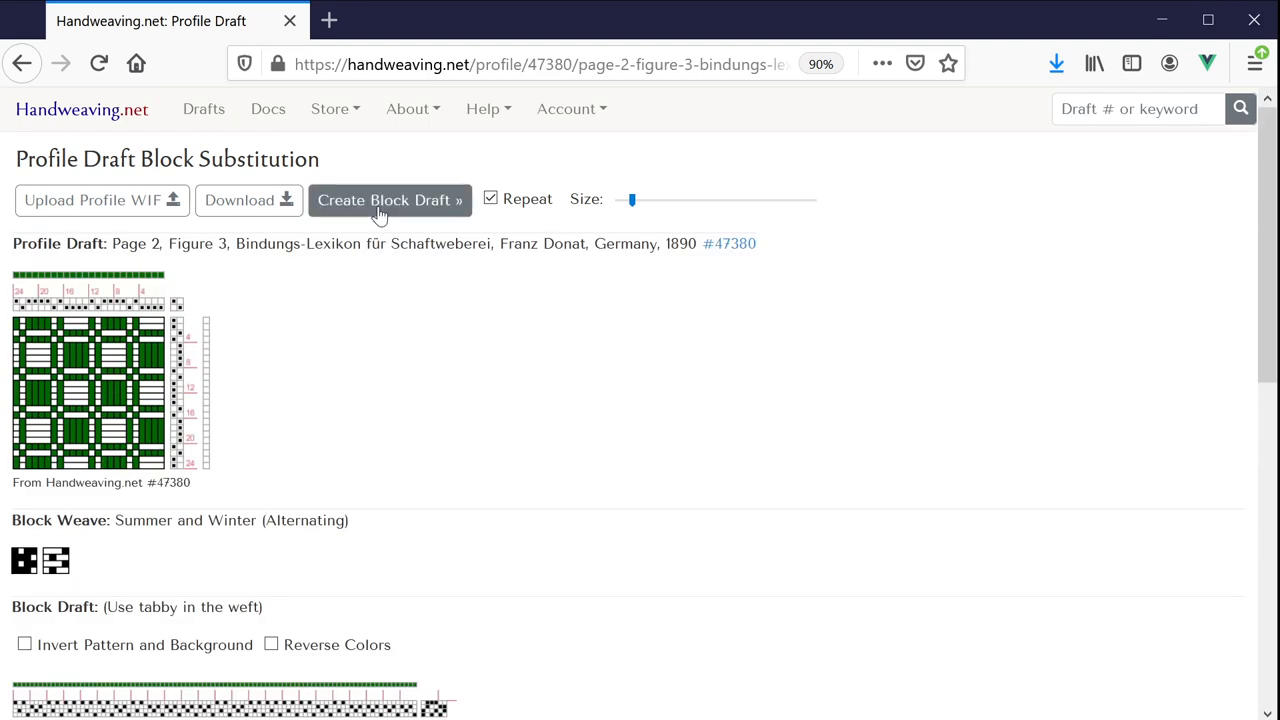
click(388, 200)
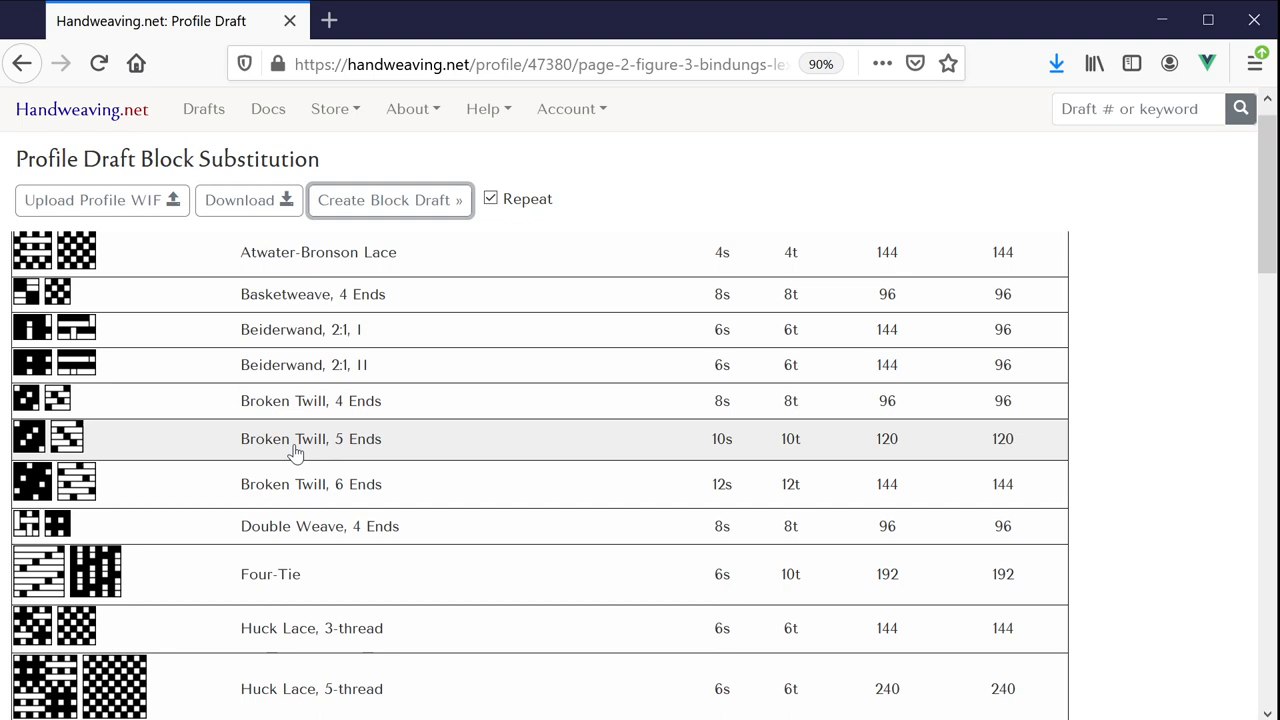
mouse_move(296, 408)
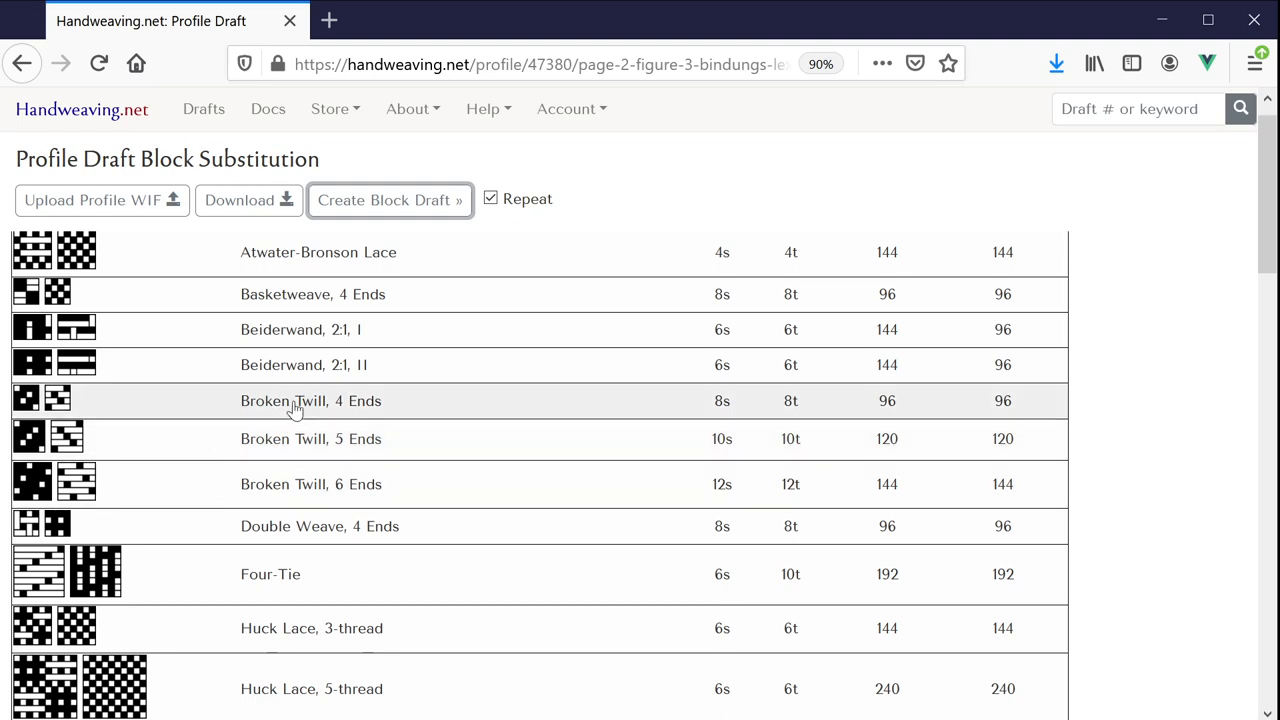
click(310, 400)
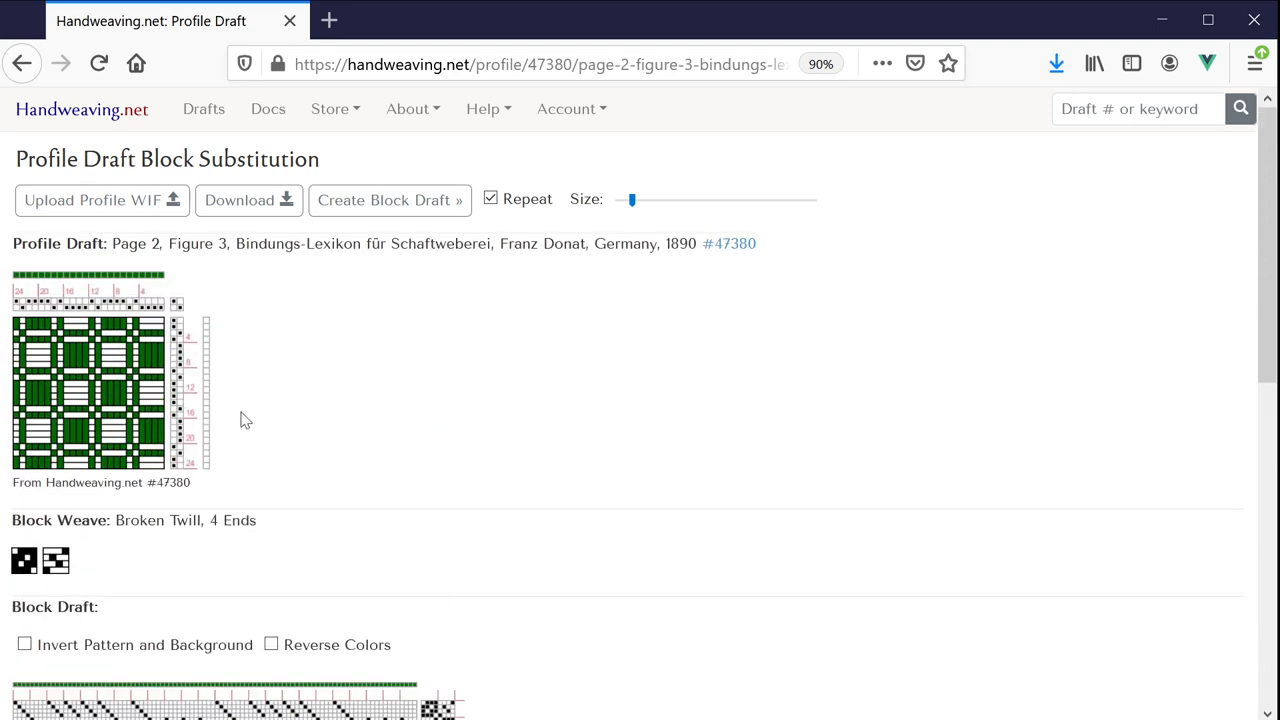
mouse_move(170, 320)
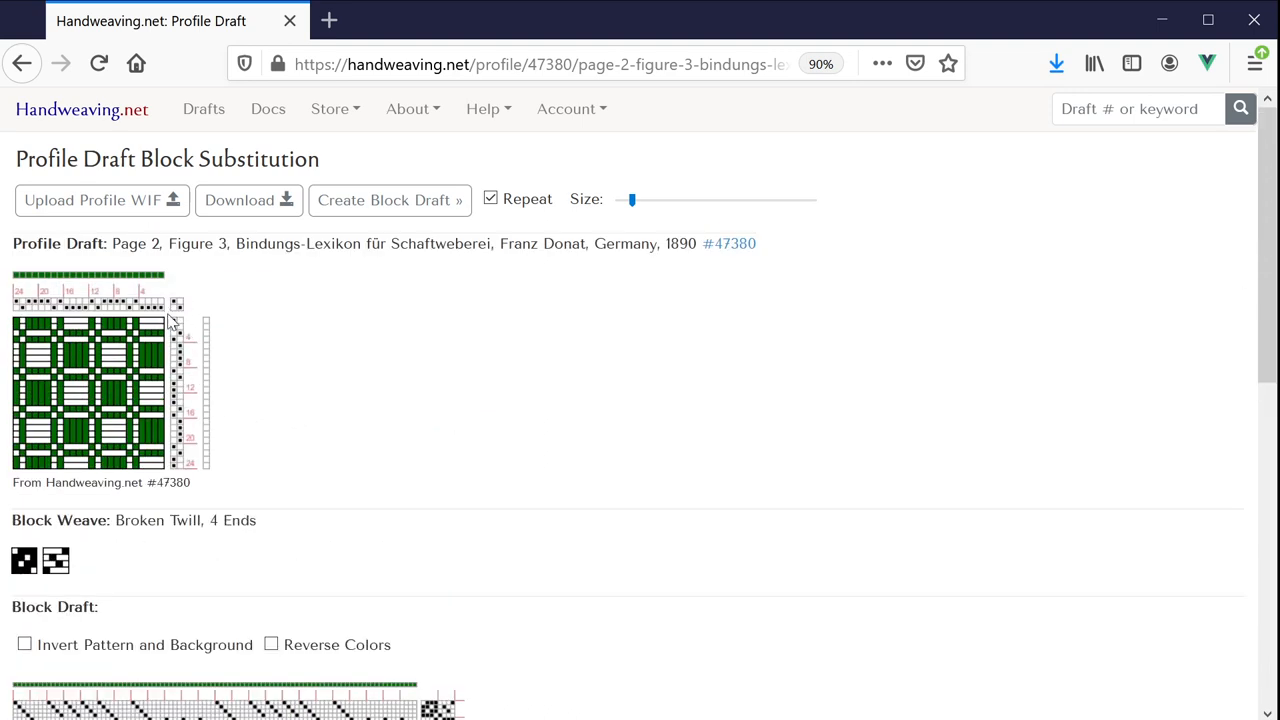
scroll(down, 3)
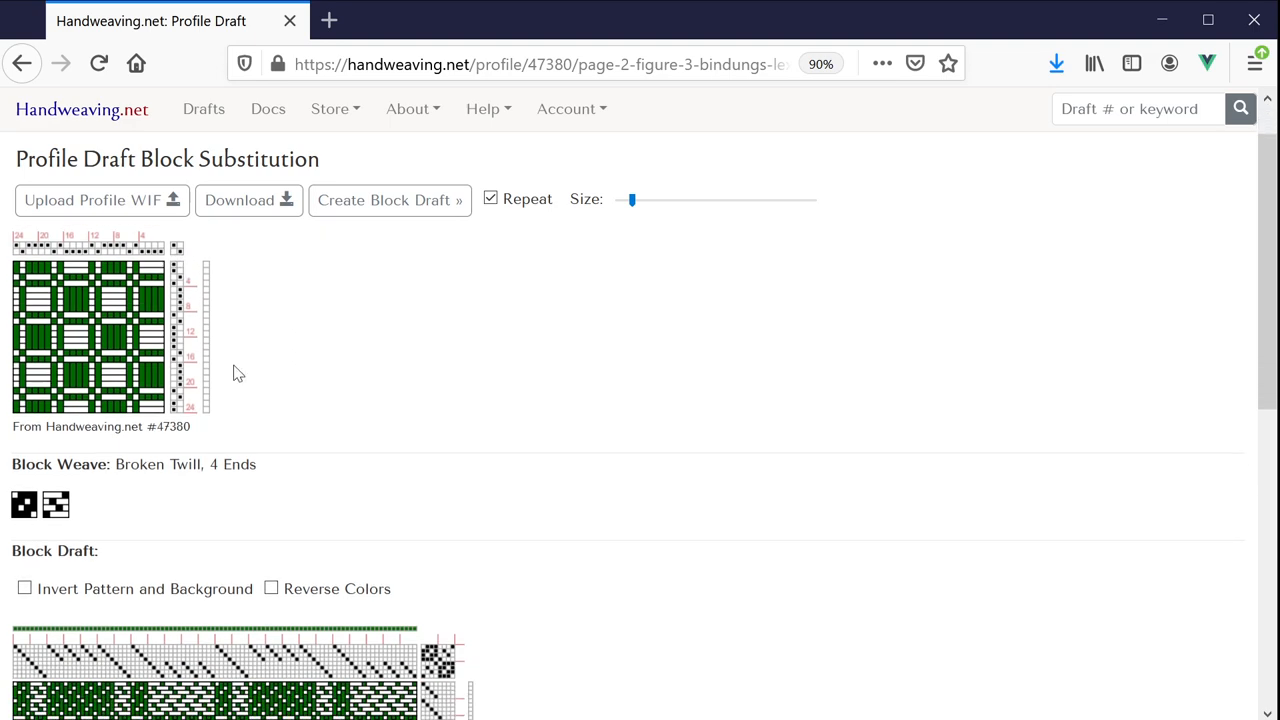
scroll(down, 3)
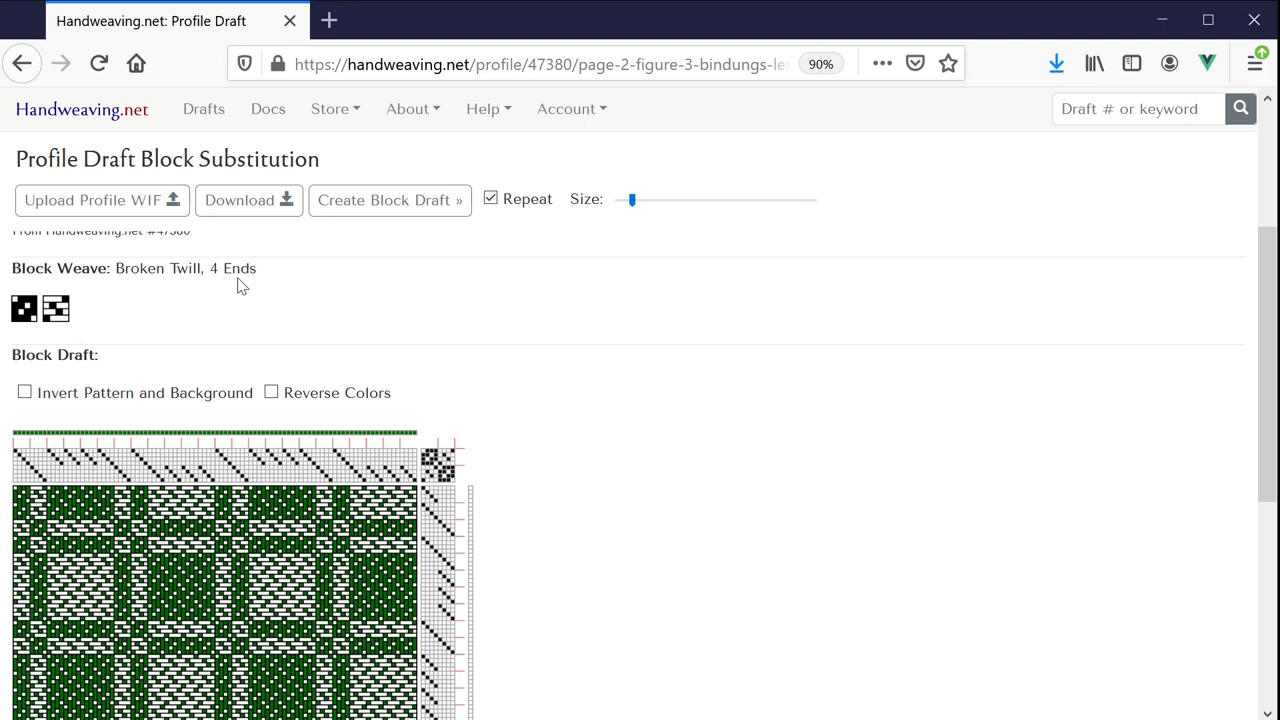
scroll(down, 3)
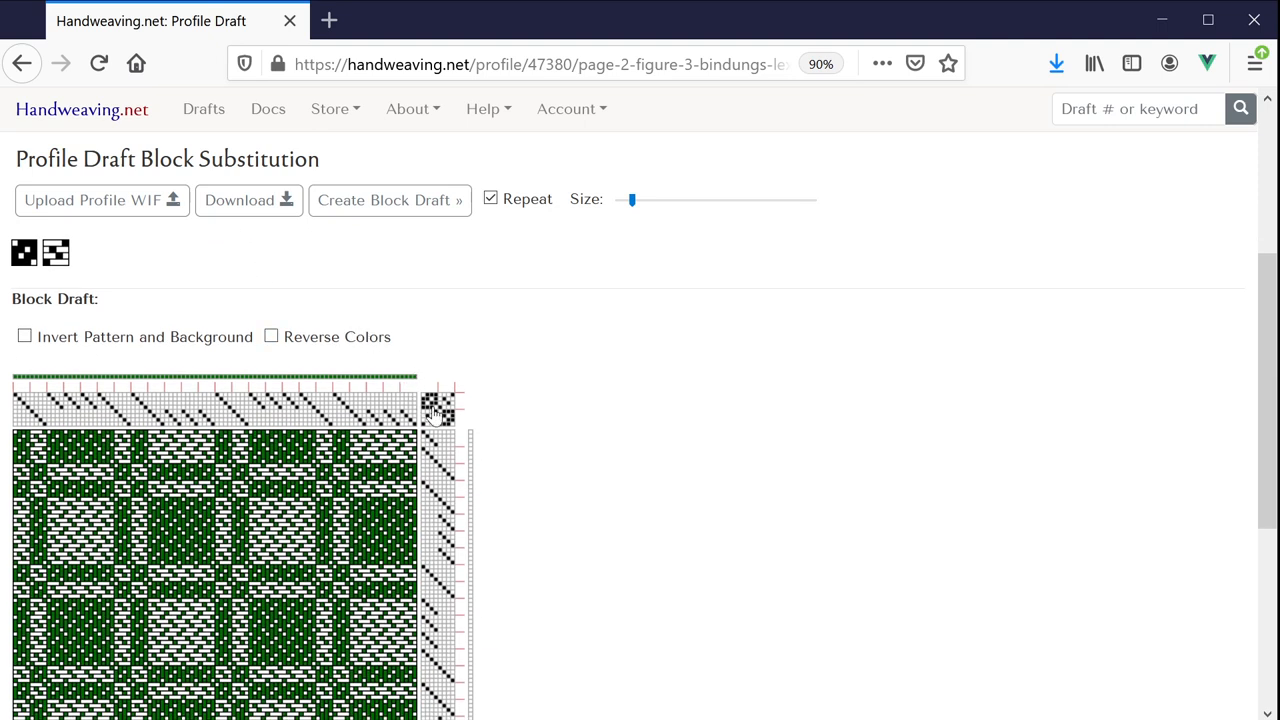
mouse_move(584, 374)
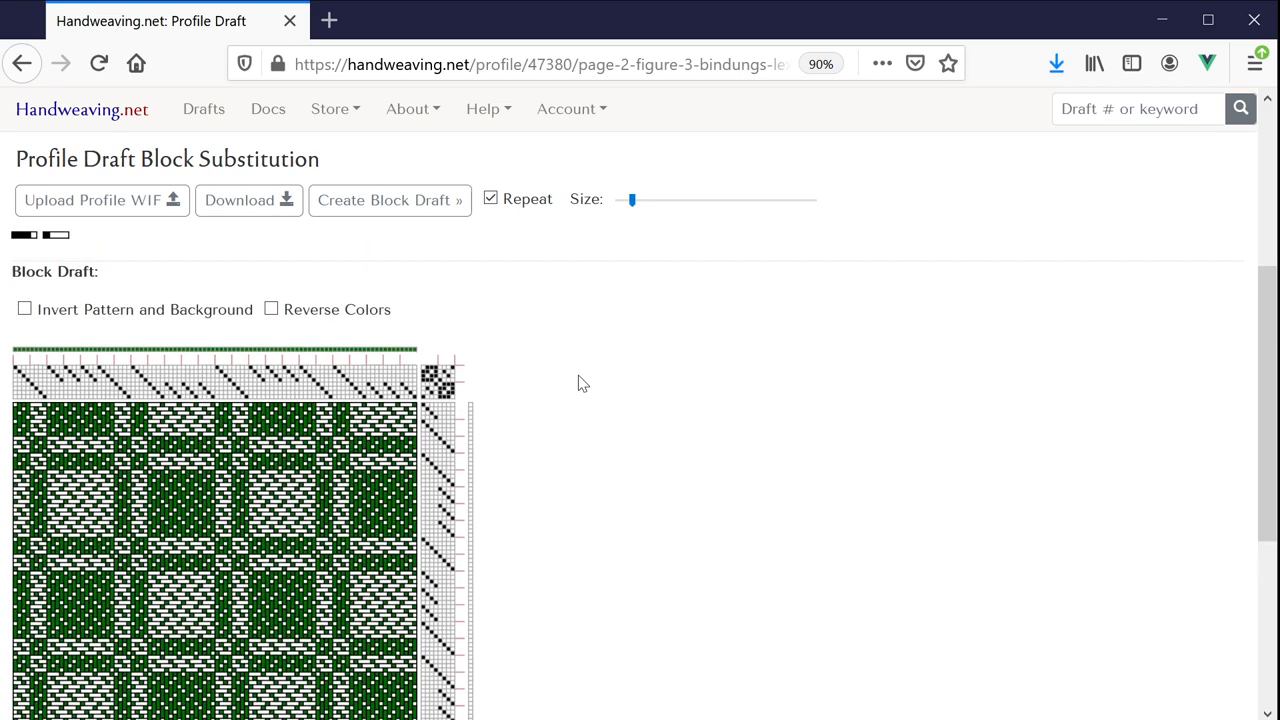
Step: Regenerate profile #47380's block draft using Satin, 5 Ends from the block weave table
click(388, 200)
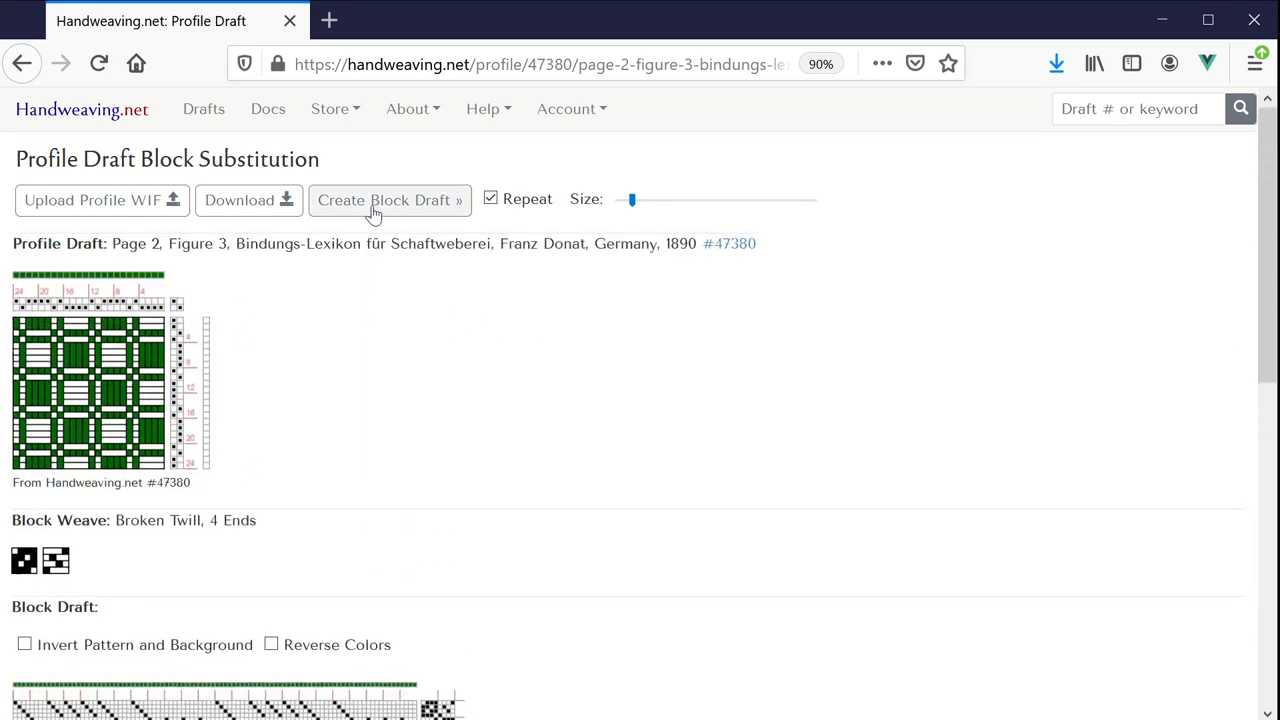
click(388, 200)
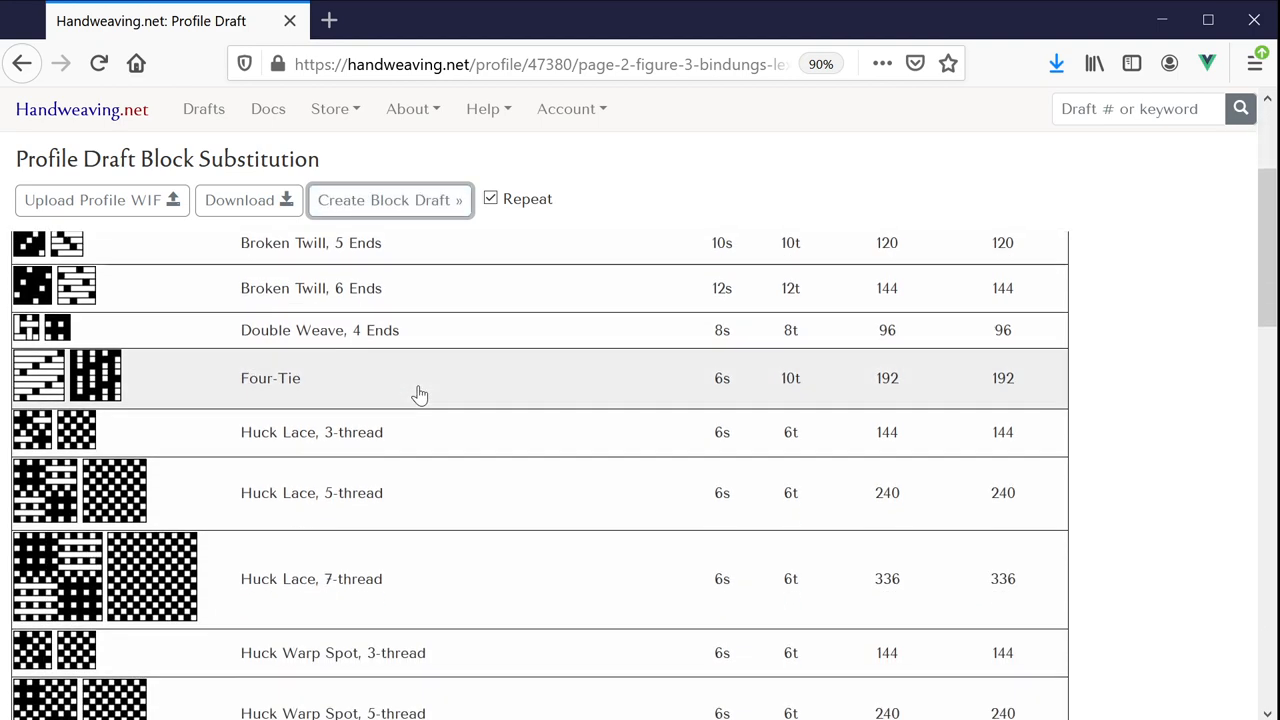
scroll(down, 3)
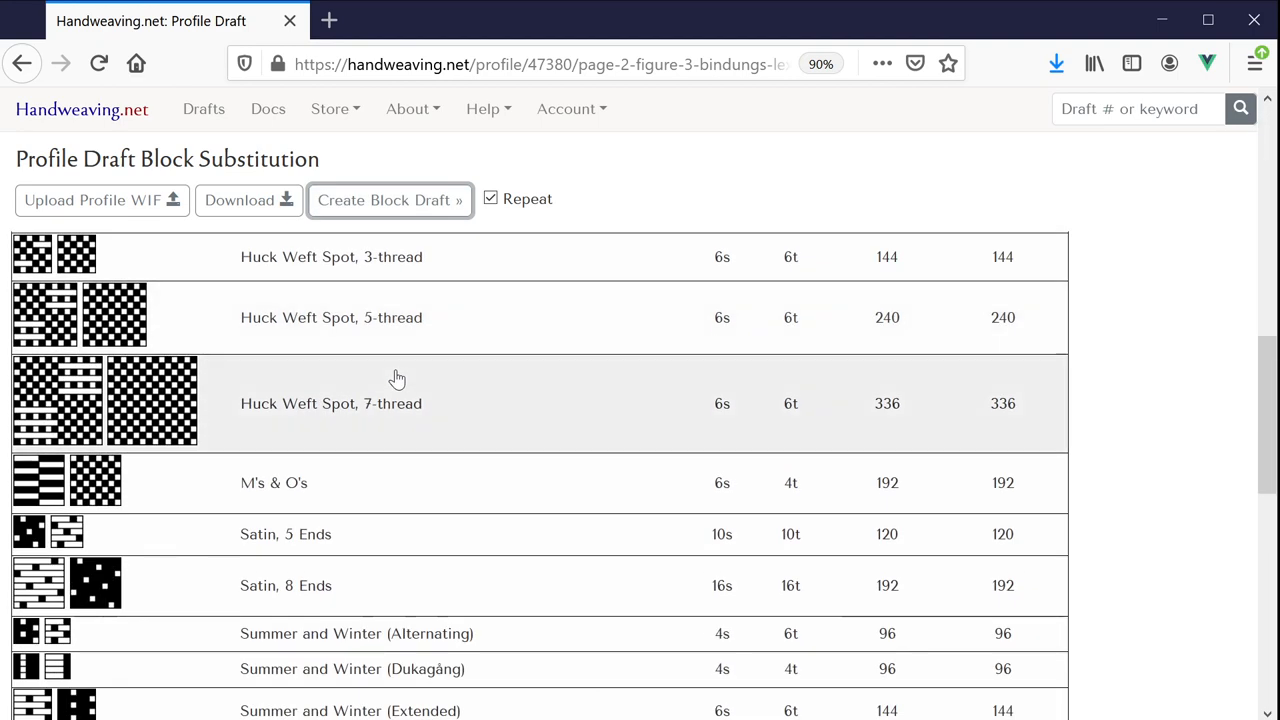
scroll(down, 3)
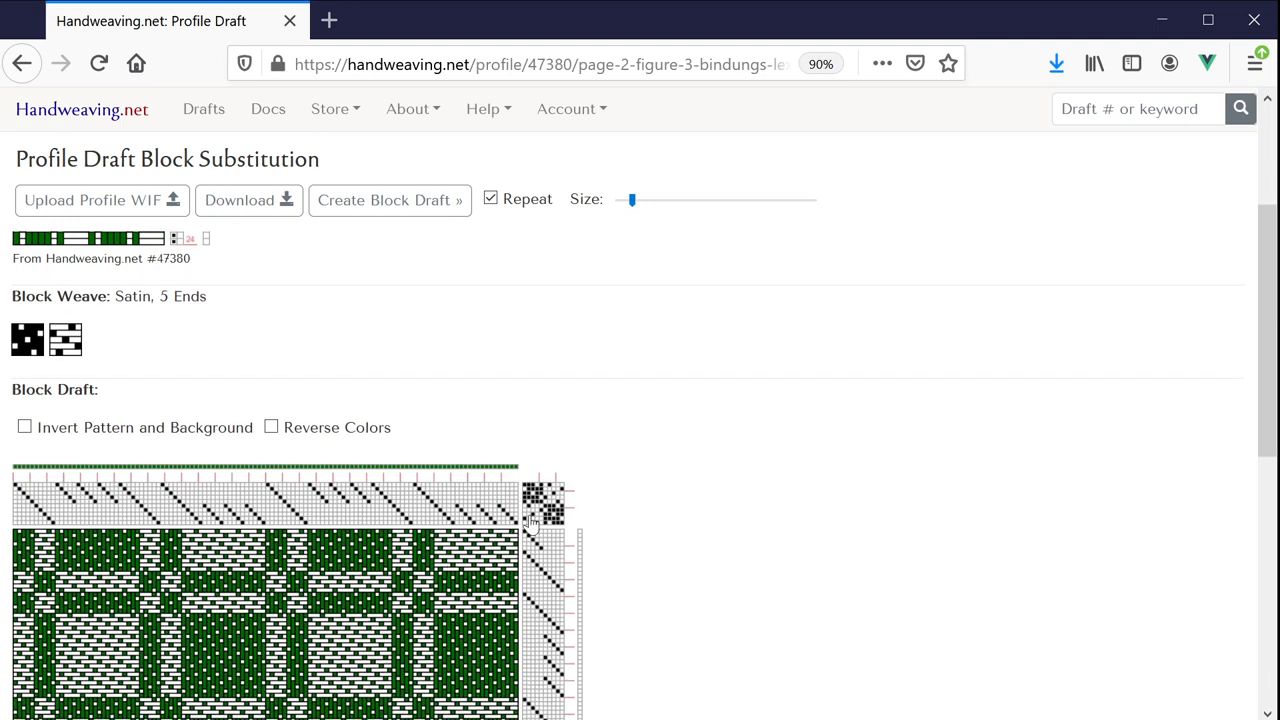
mouse_move(540, 522)
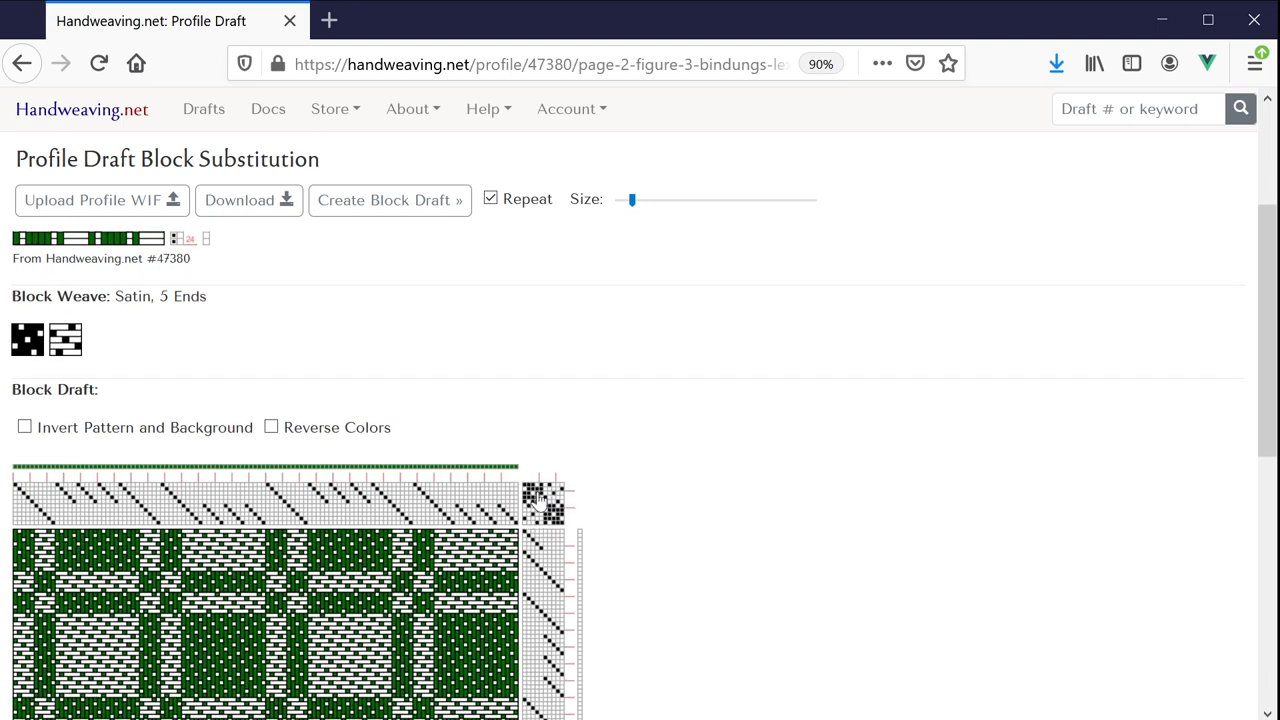
scroll(down, 3)
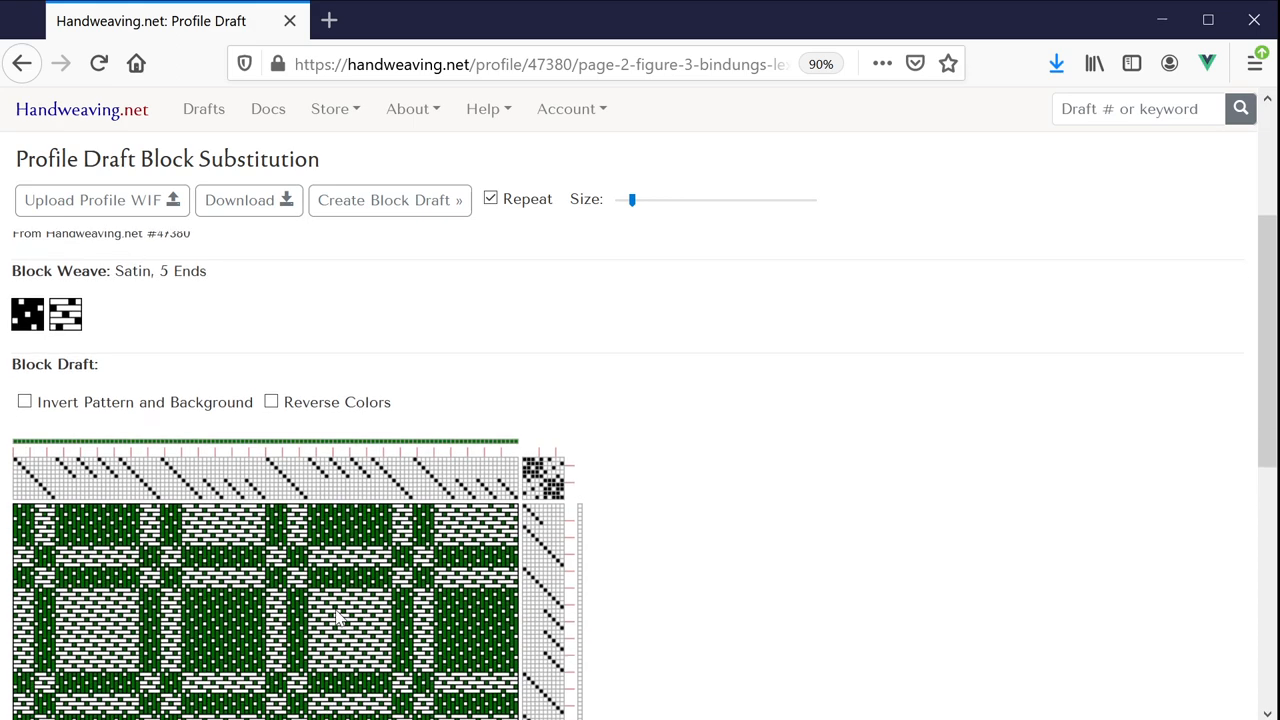
click(22, 400)
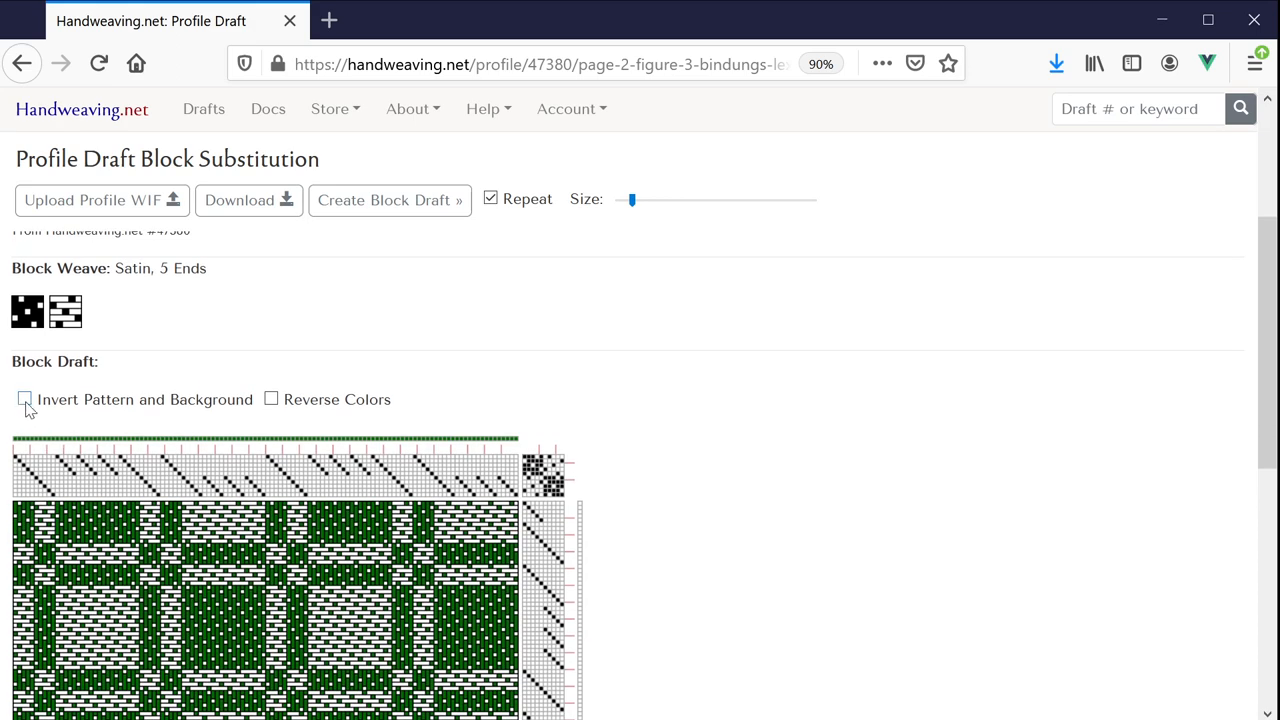
click(22, 400)
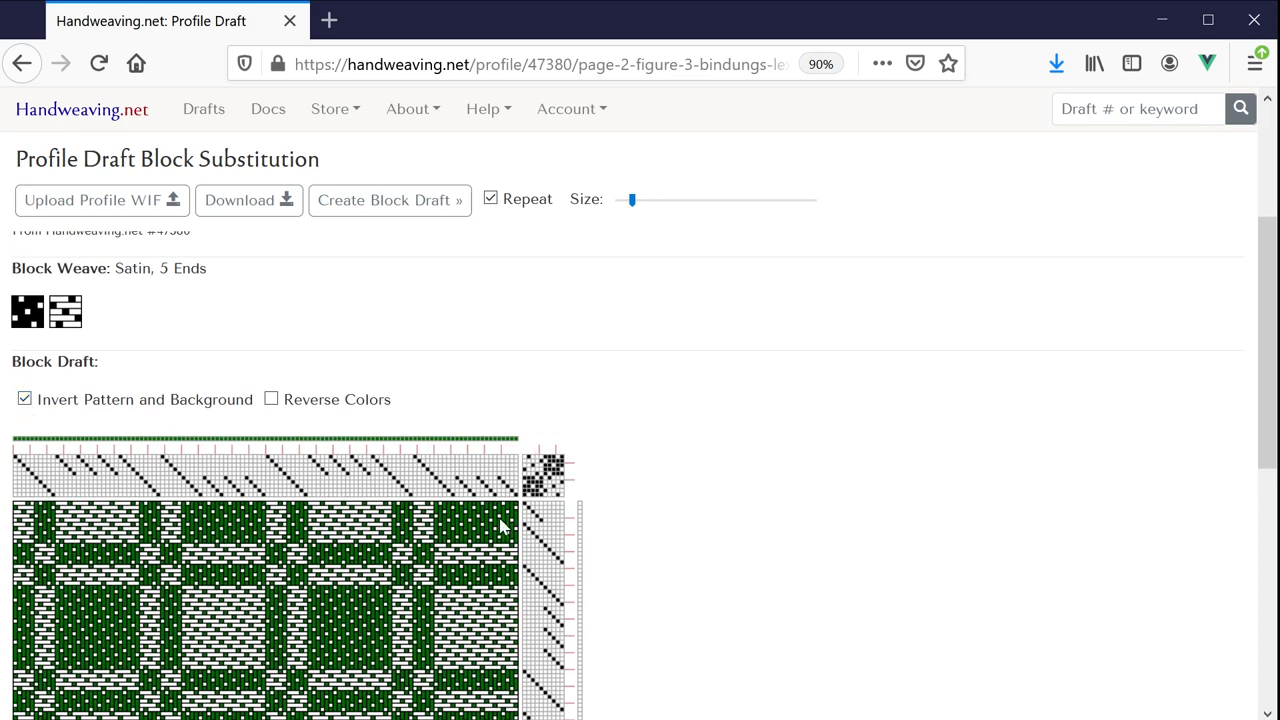
scroll(down, 3)
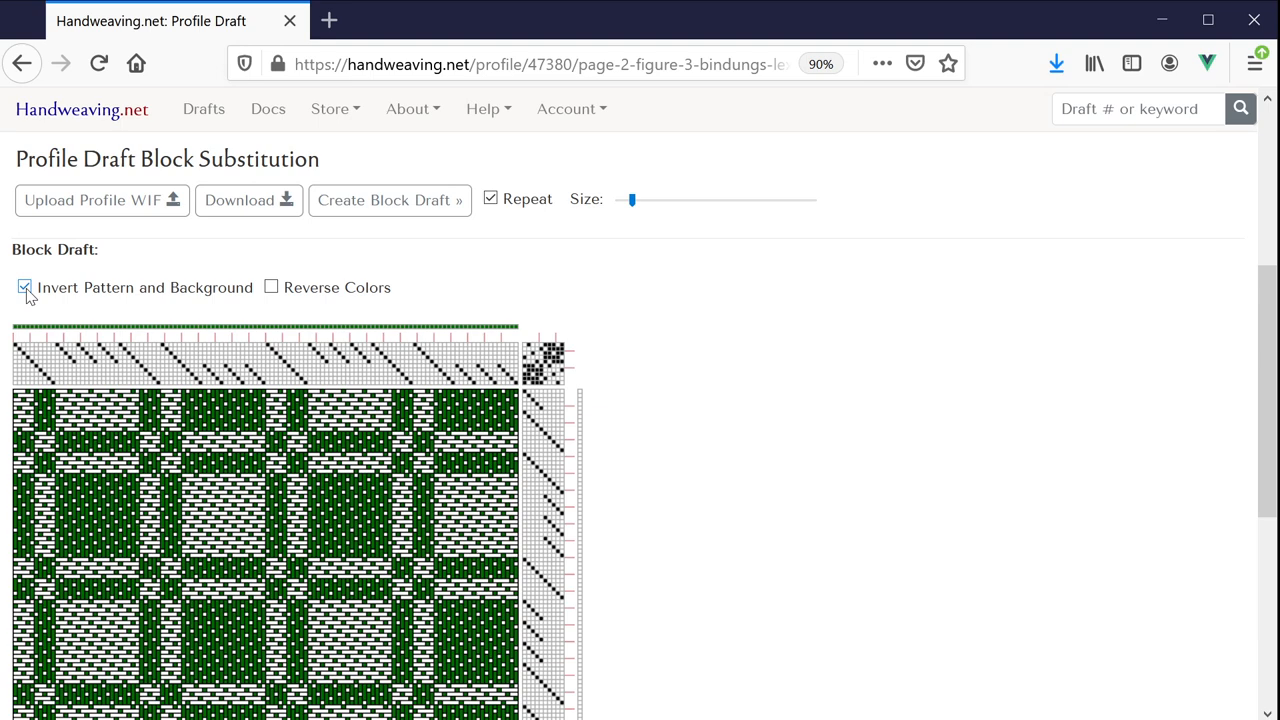
click(26, 288)
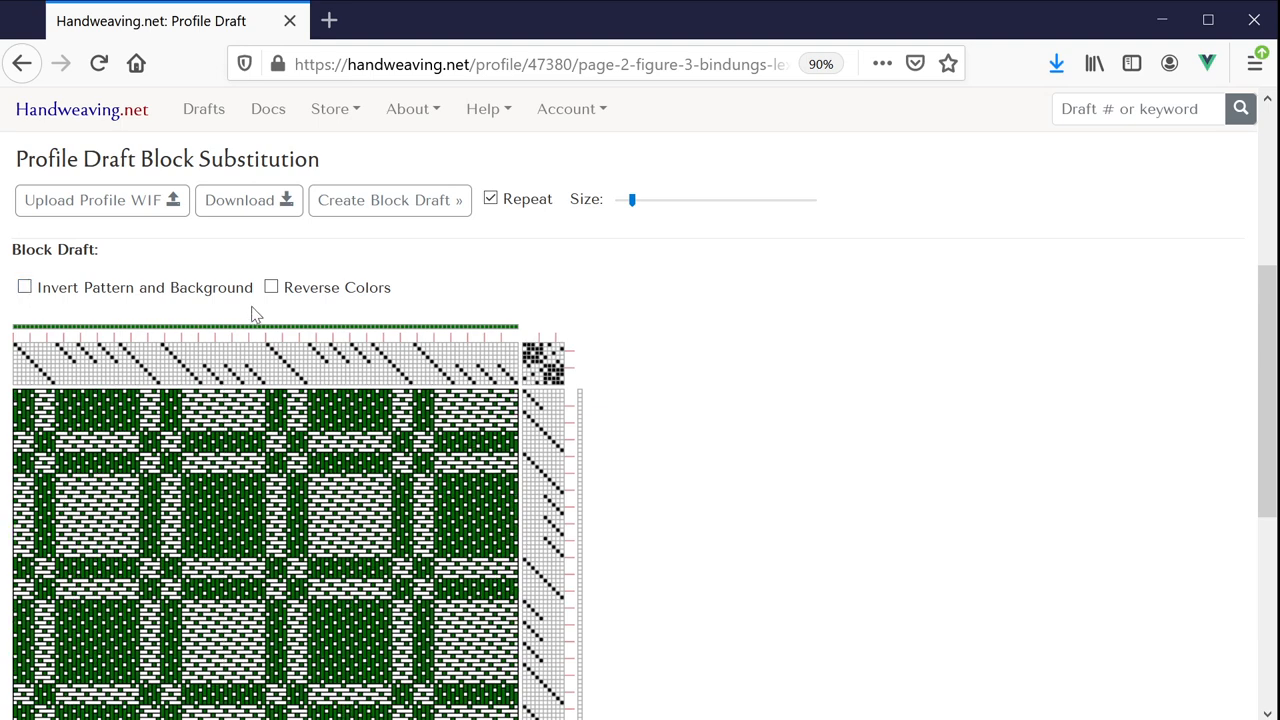
mouse_move(248, 340)
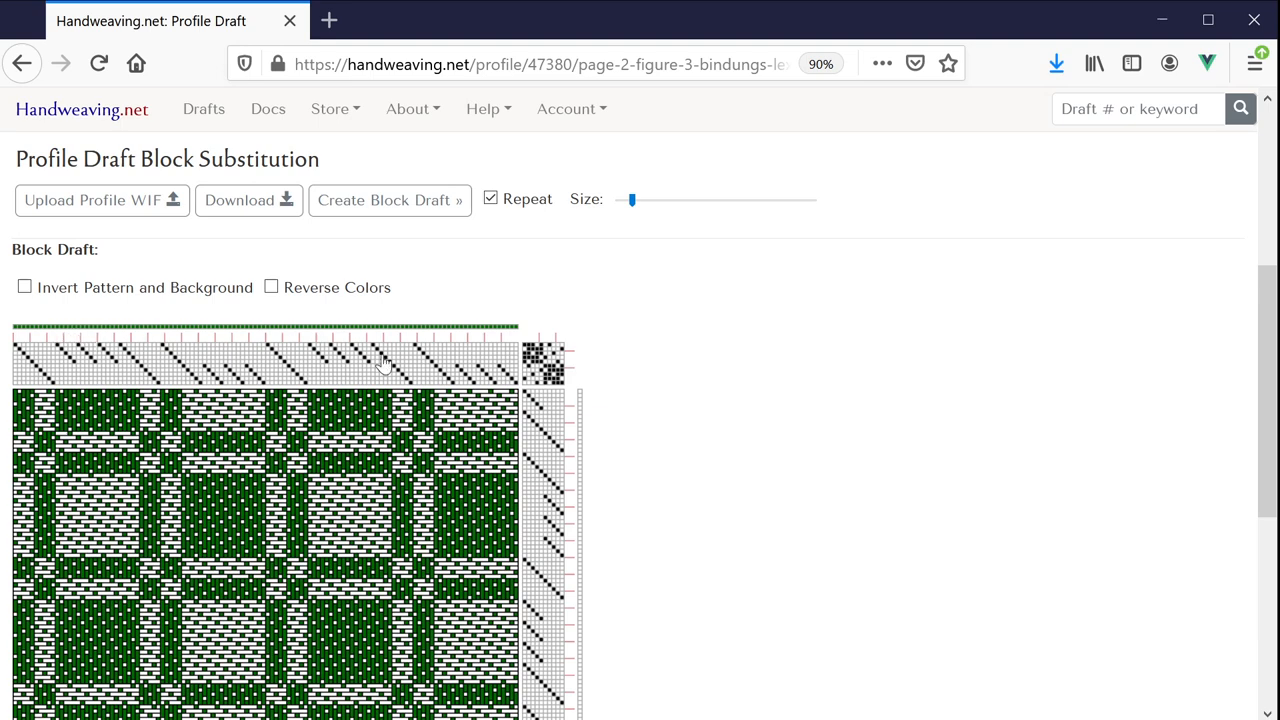
mouse_move(260, 332)
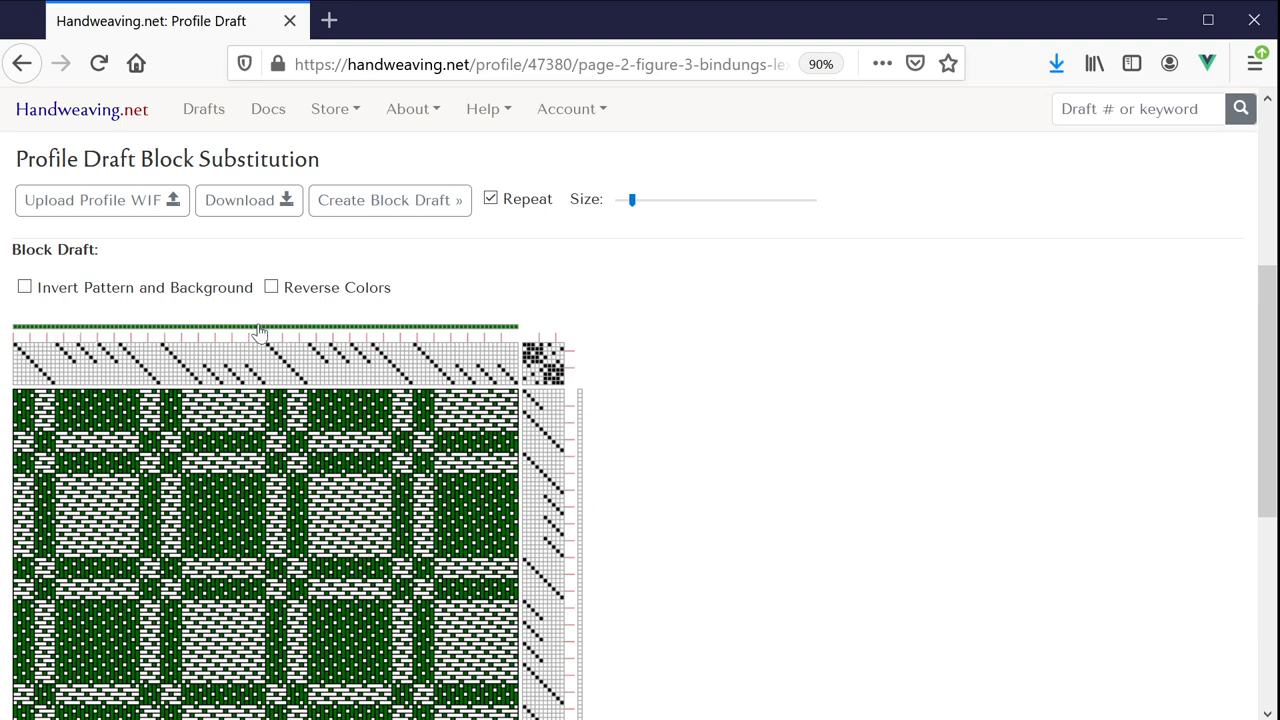
click(272, 288)
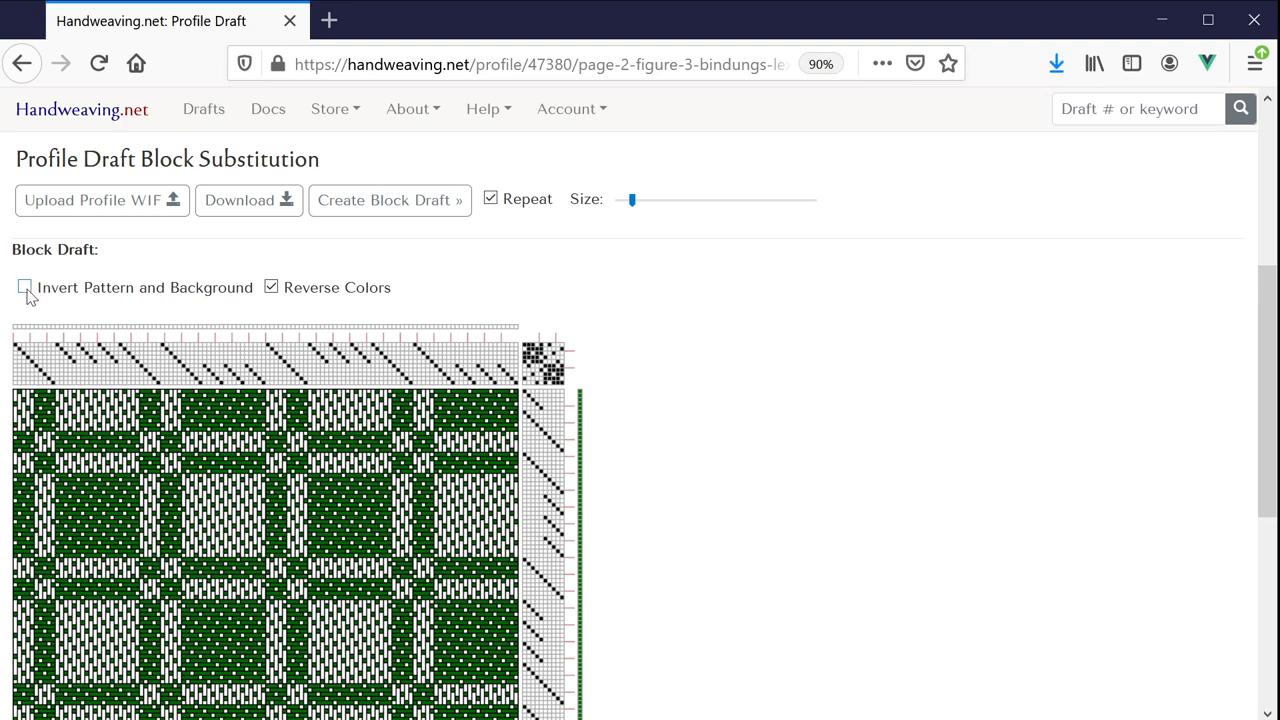
mouse_move(240, 292)
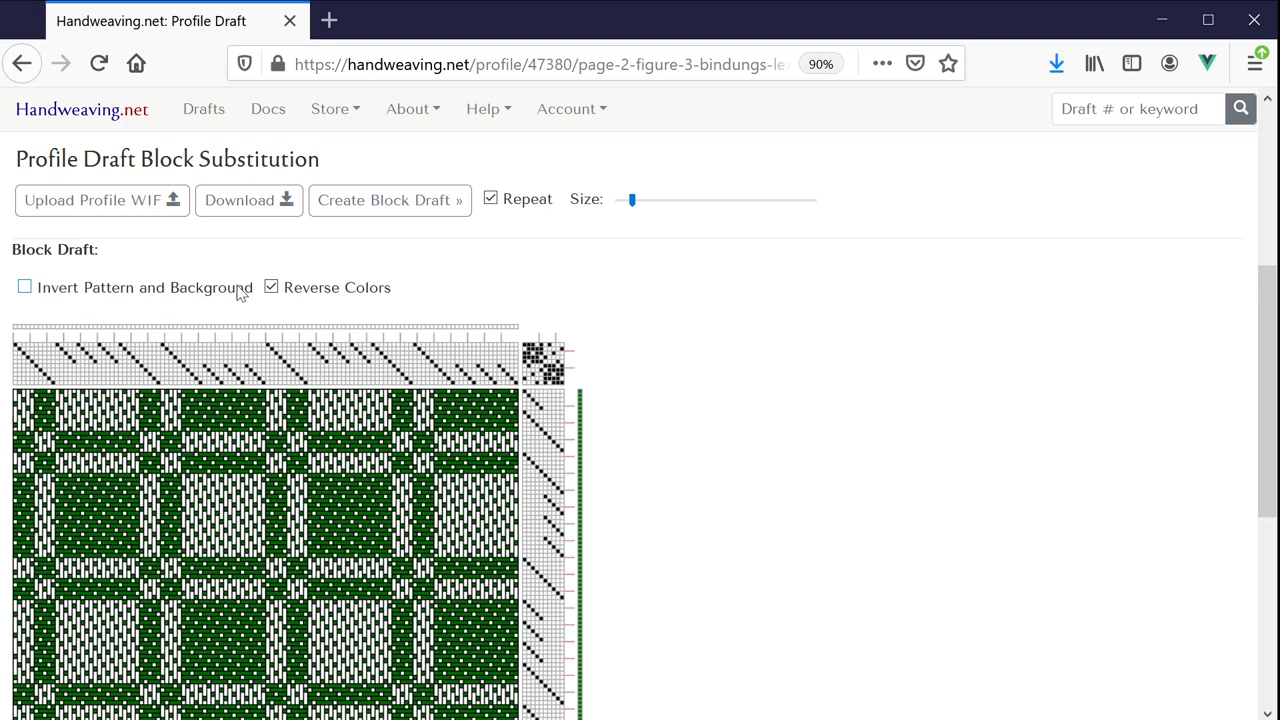
click(272, 288)
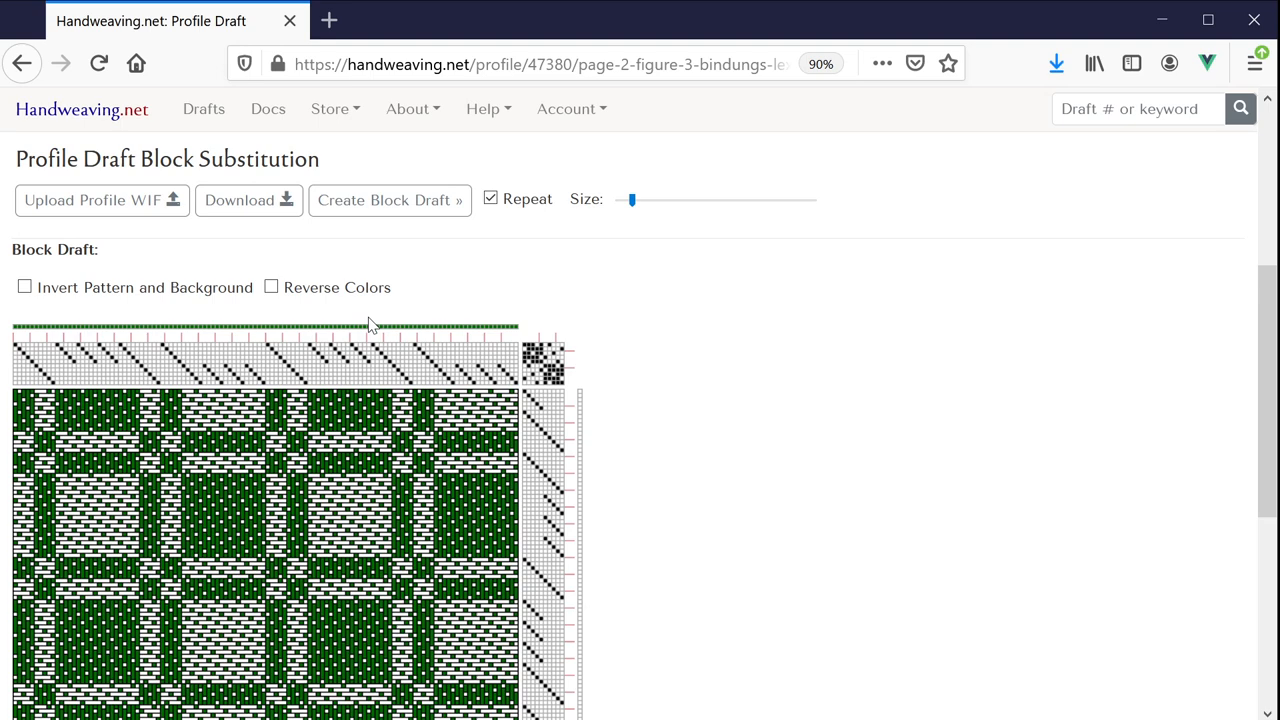
mouse_move(364, 318)
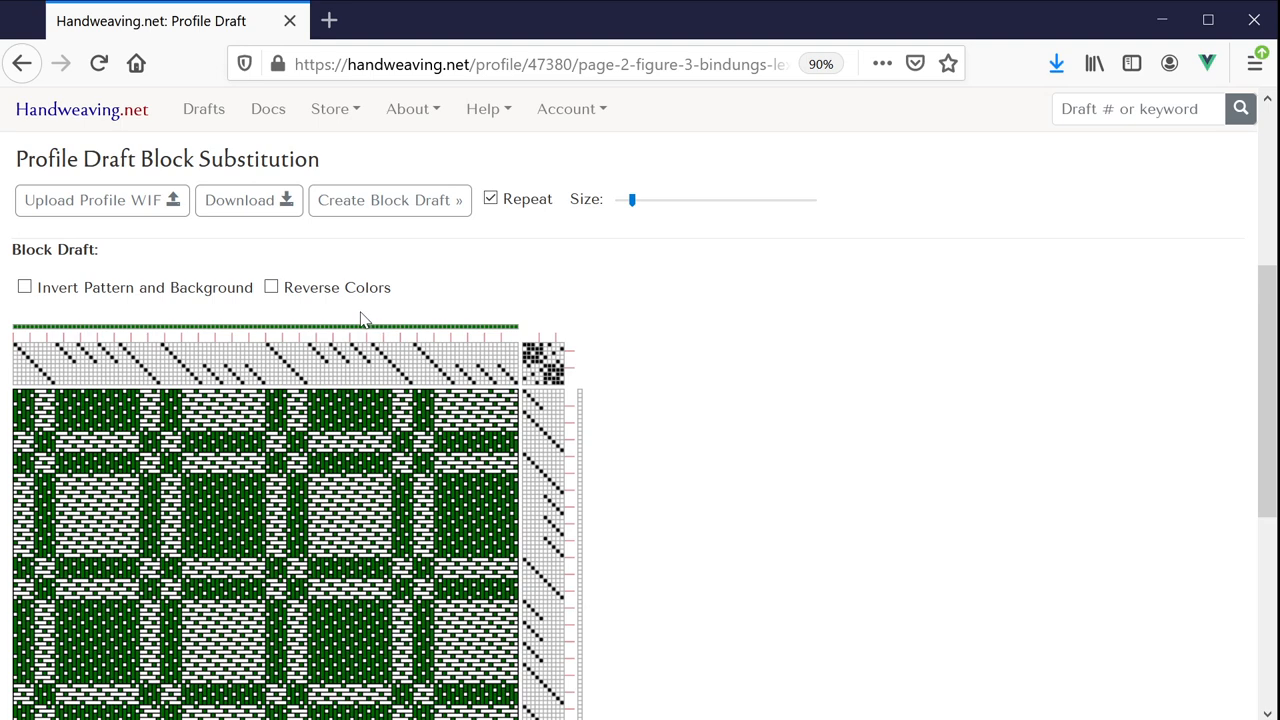
mouse_move(260, 256)
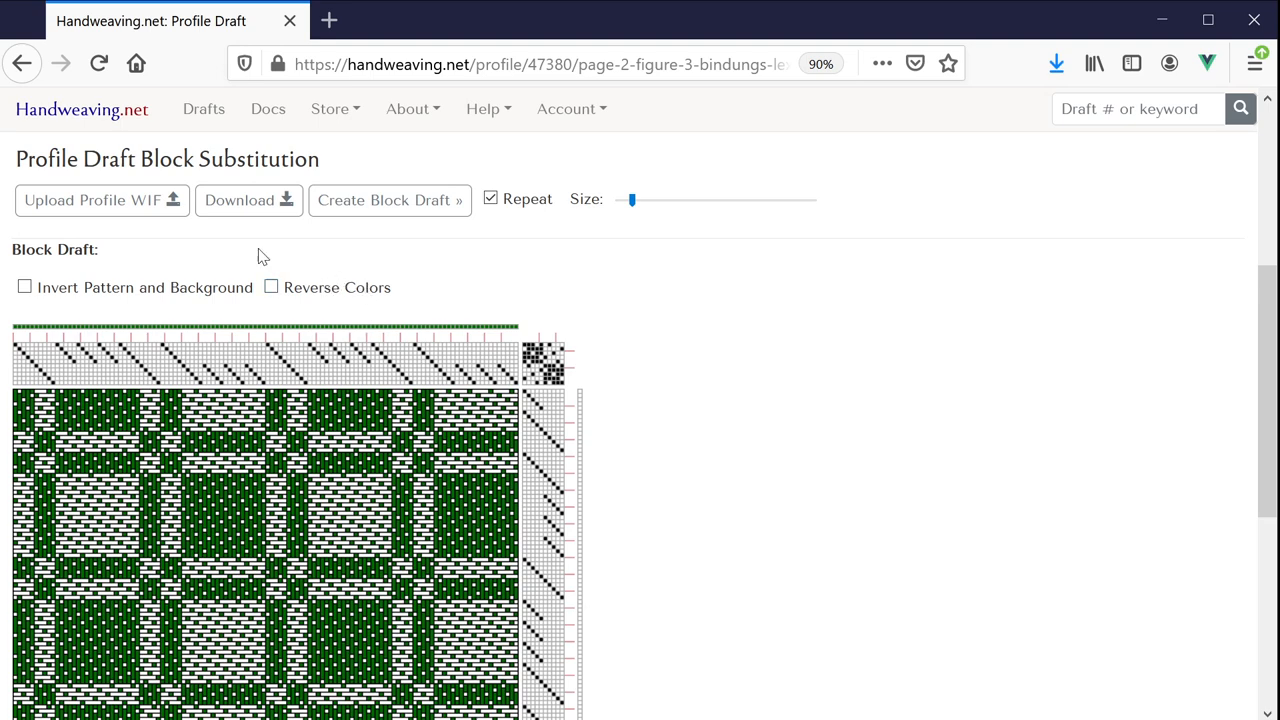
mouse_move(240, 200)
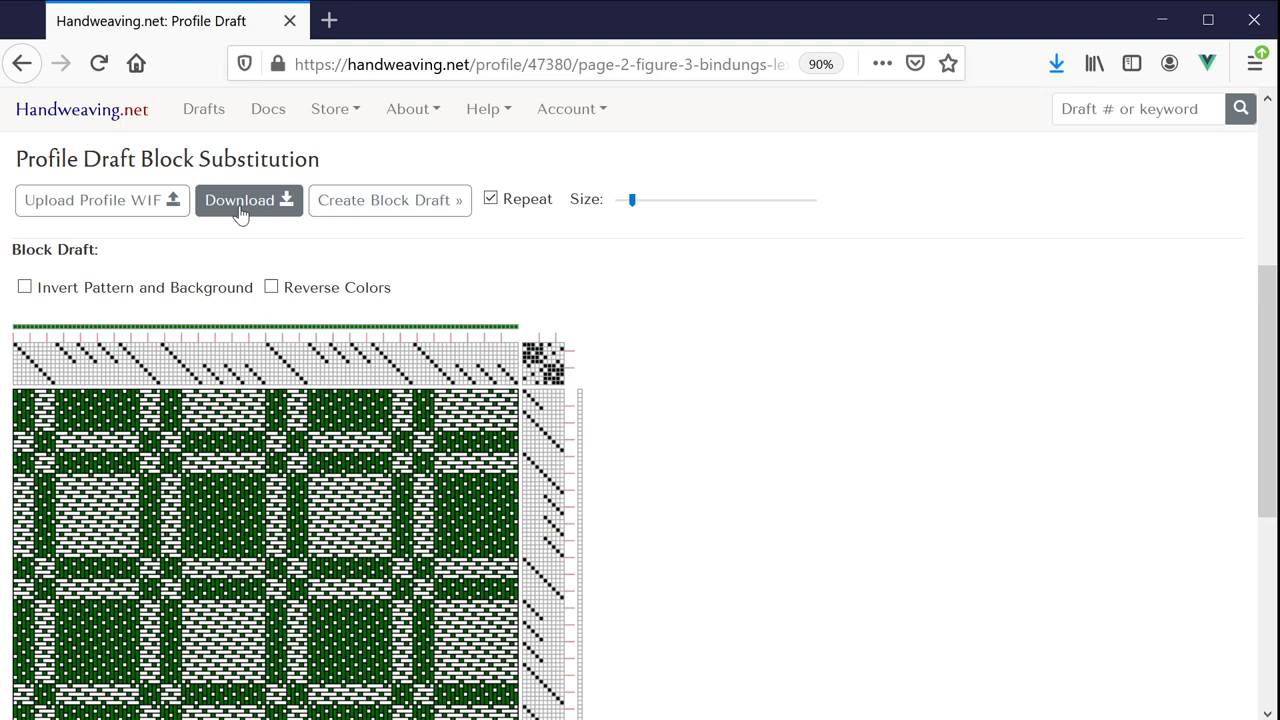
click(248, 200)
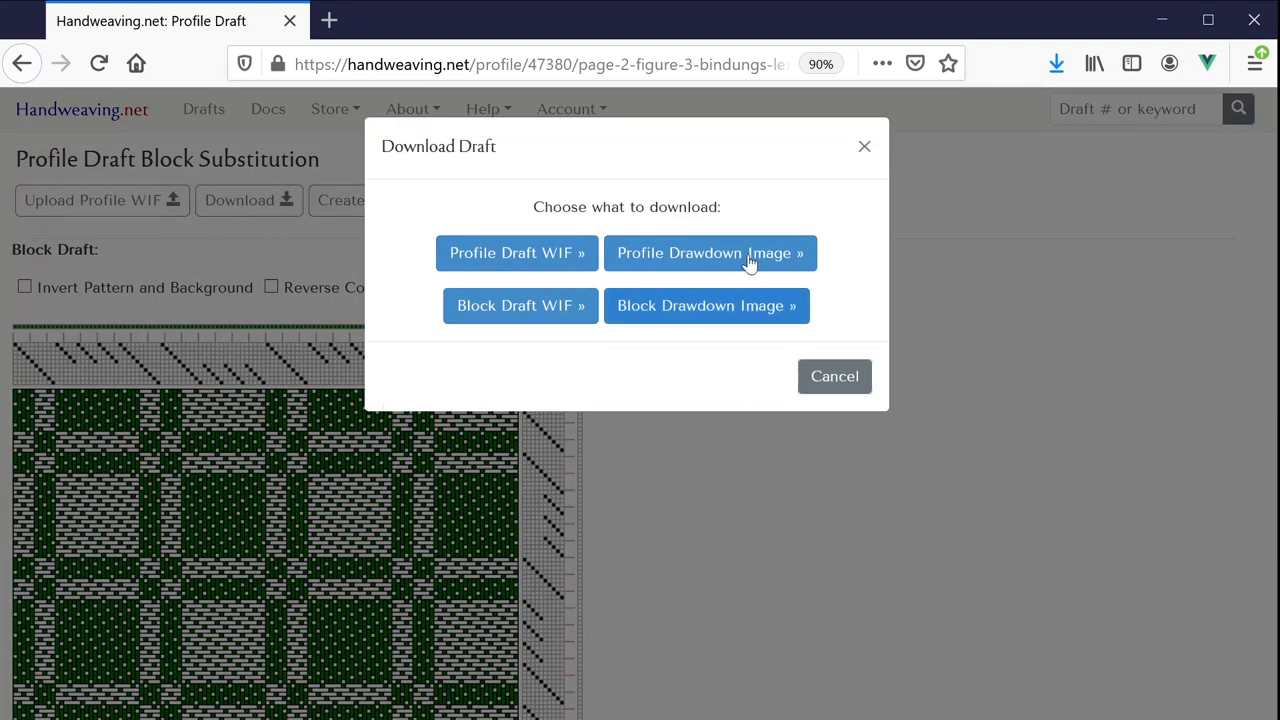
mouse_move(528, 260)
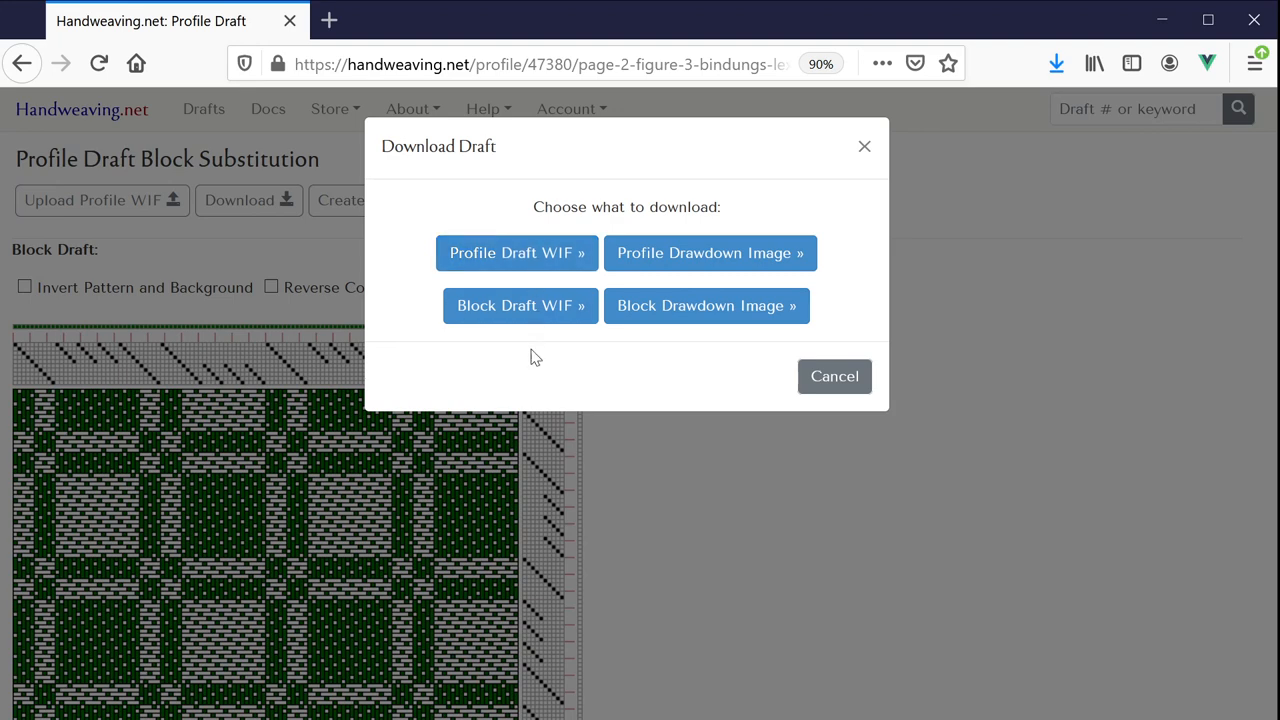
mouse_move(520, 320)
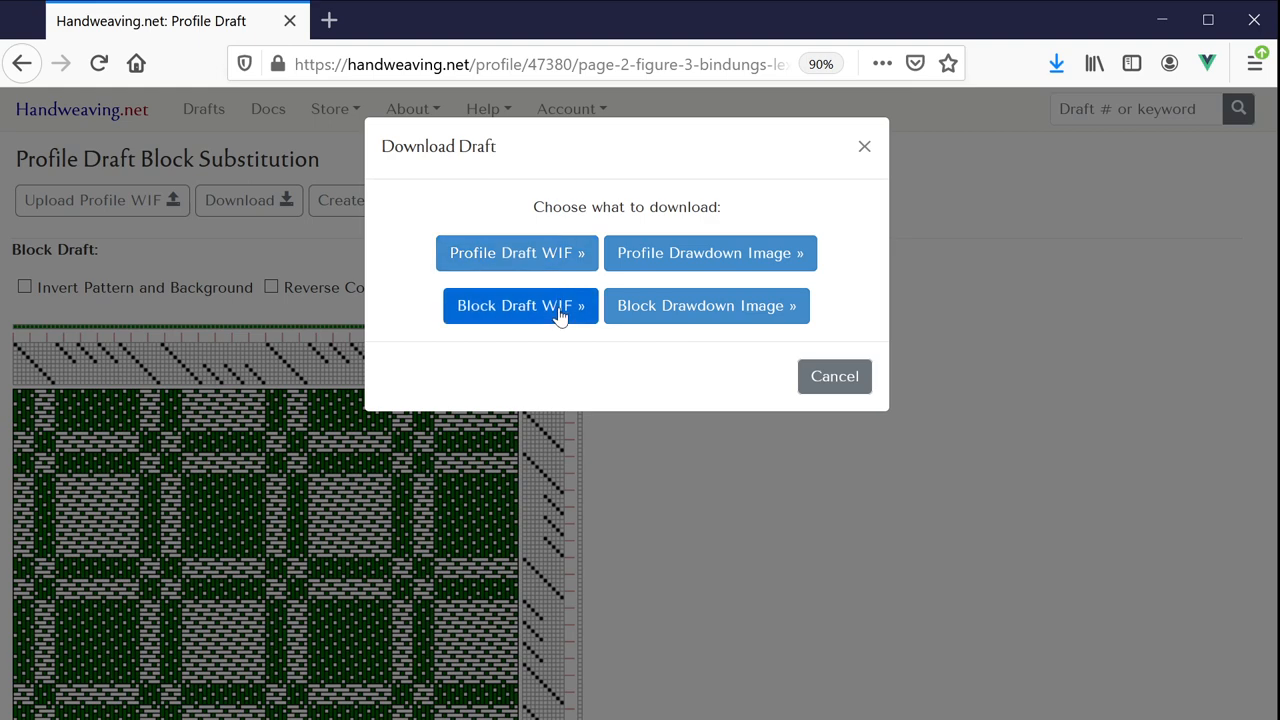
mouse_move(726, 360)
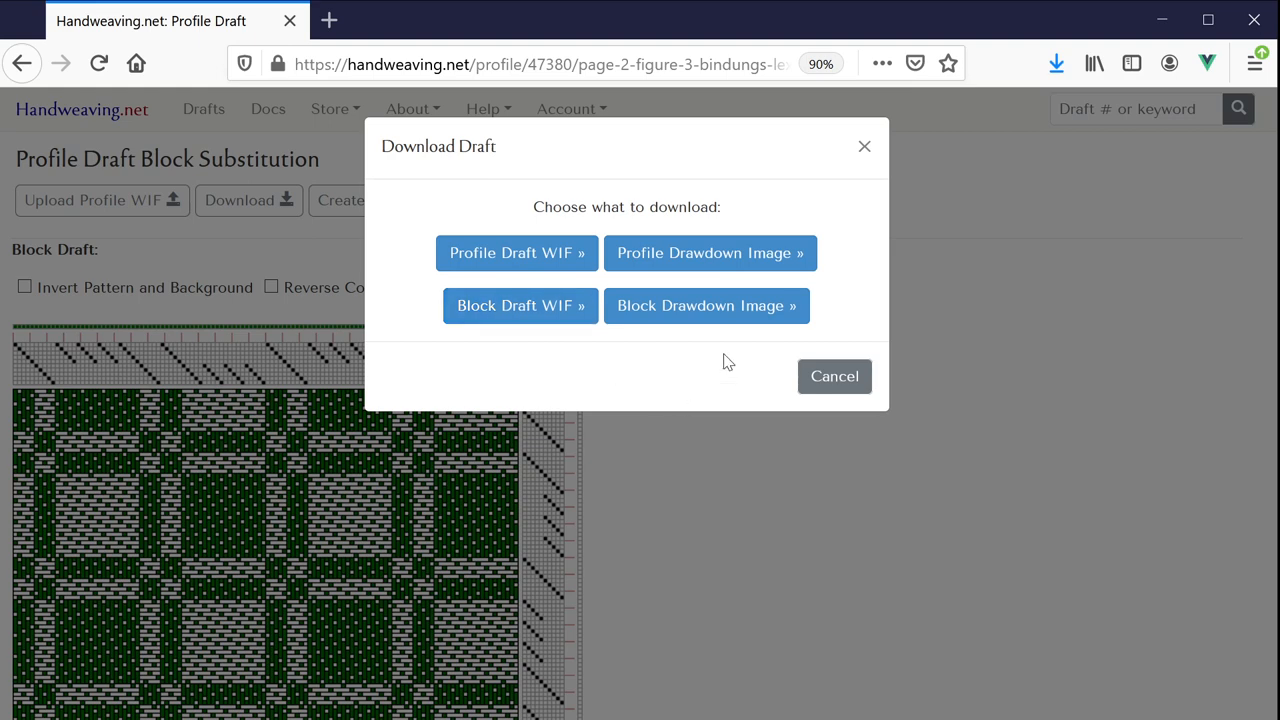
mouse_move(722, 312)
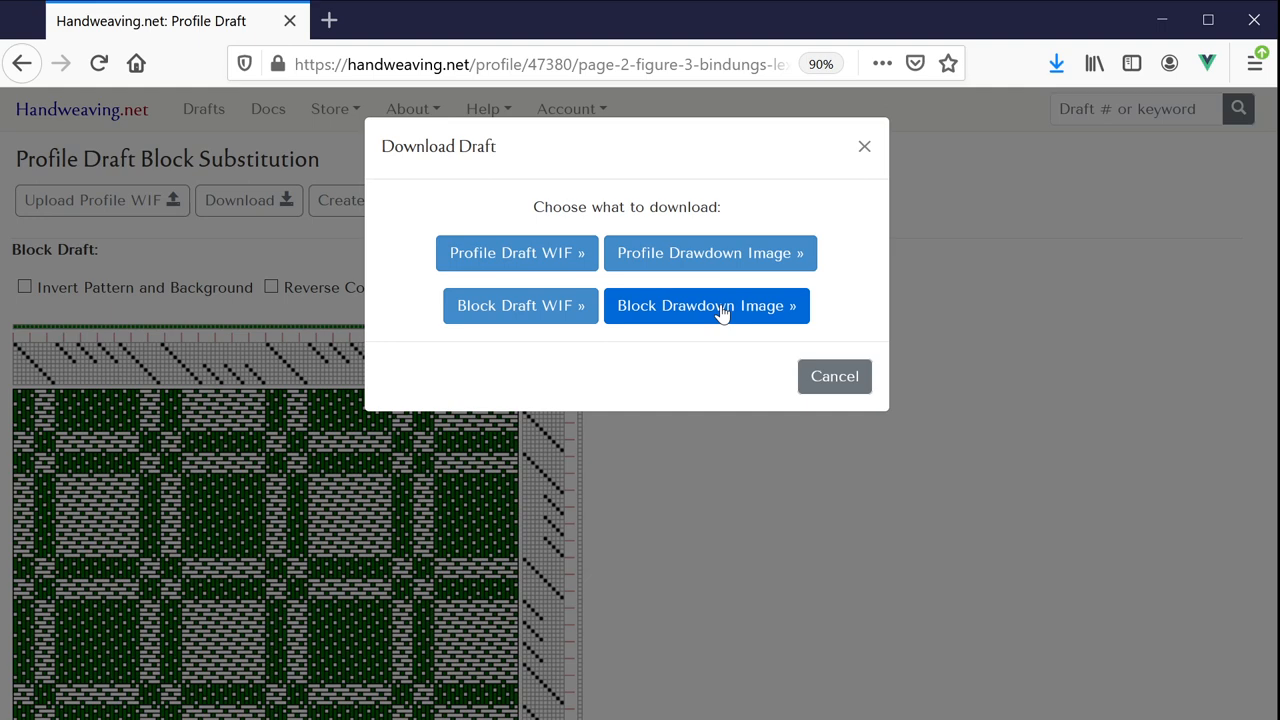
mouse_move(750, 312)
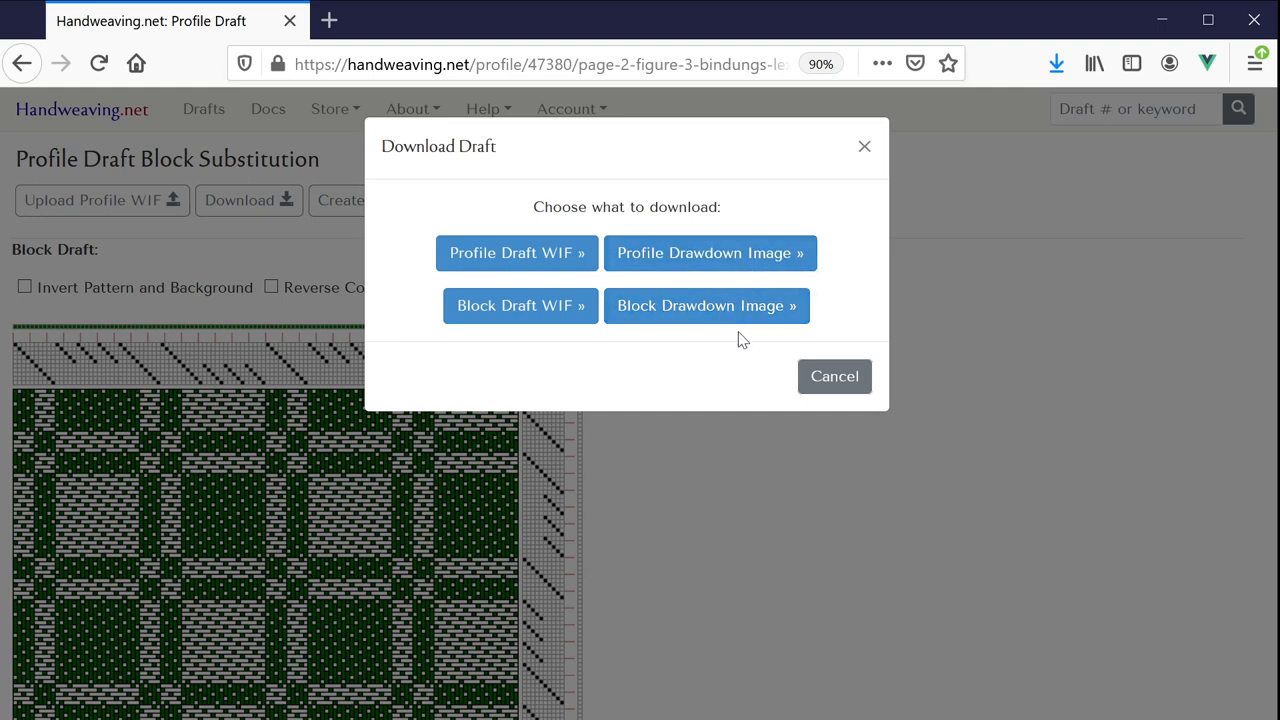
mouse_move(730, 252)
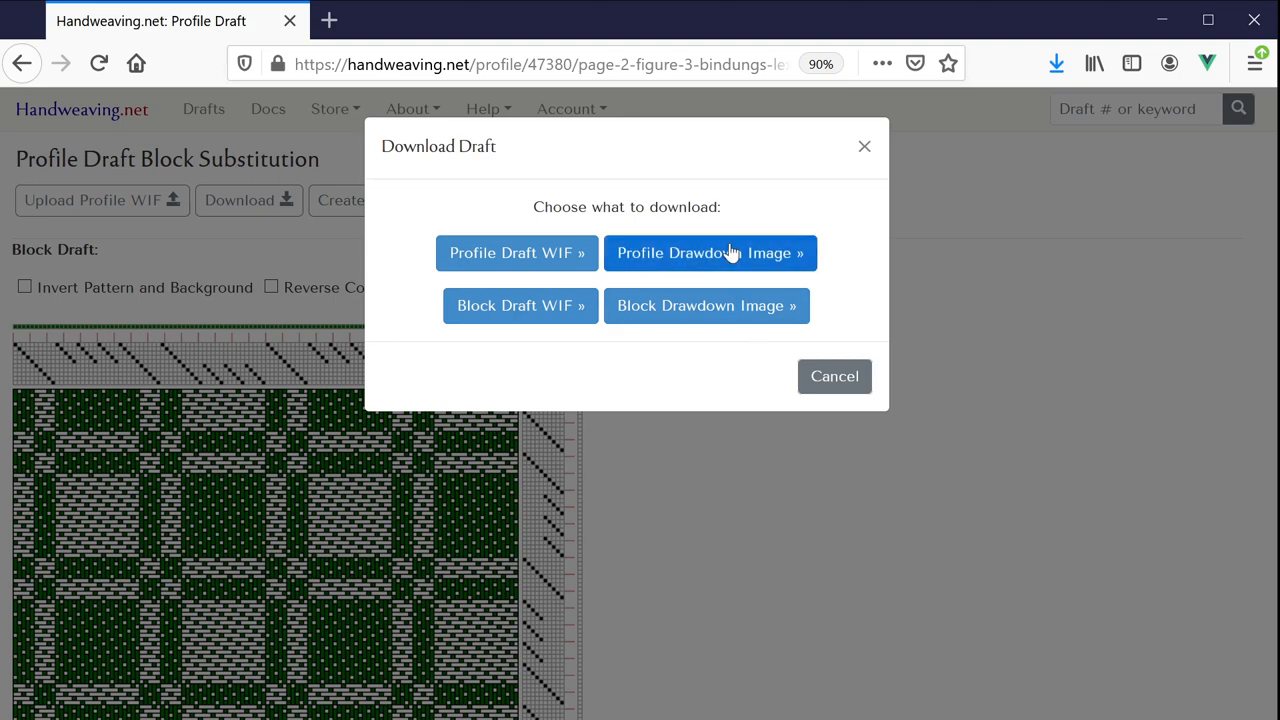
mouse_move(778, 368)
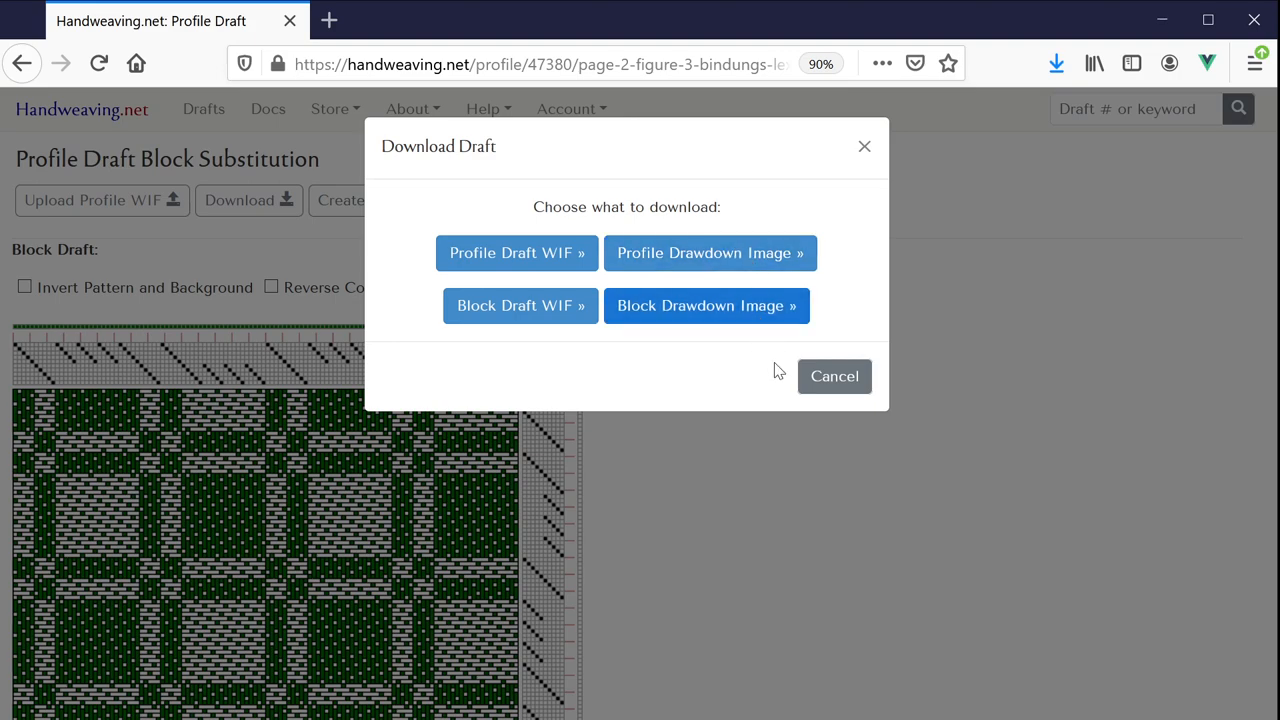
click(834, 376)
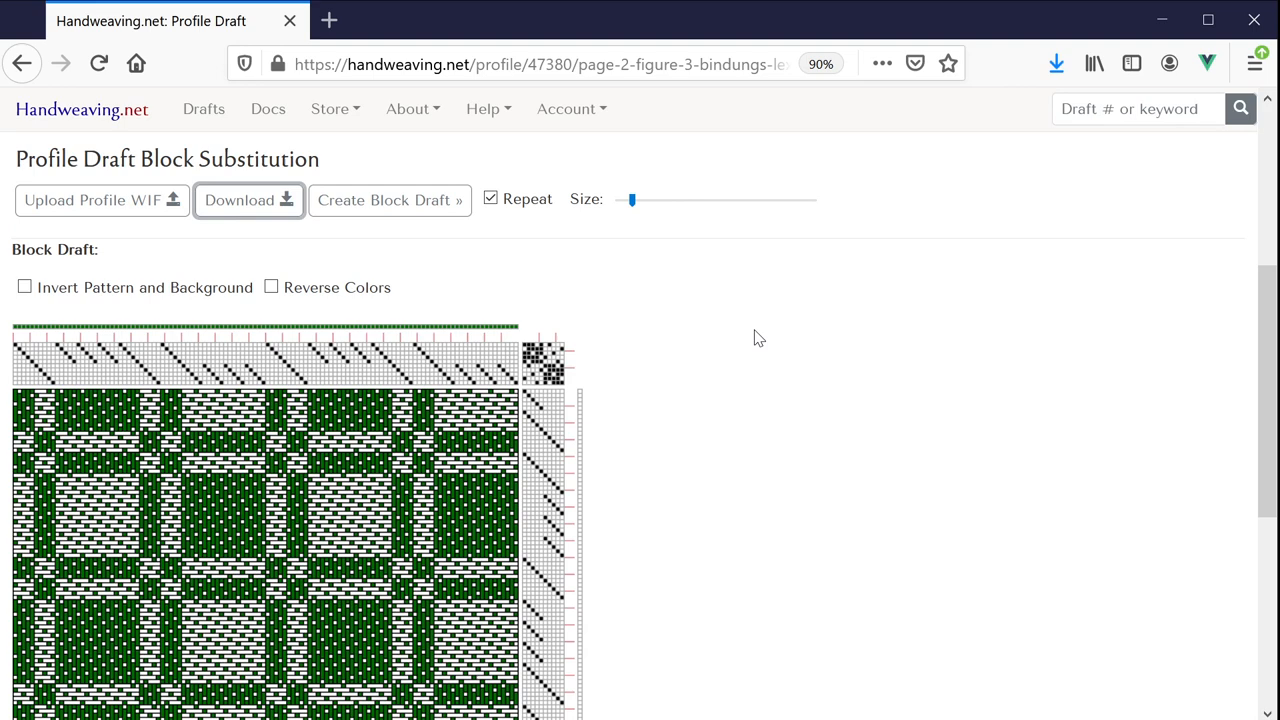
mouse_move(864, 224)
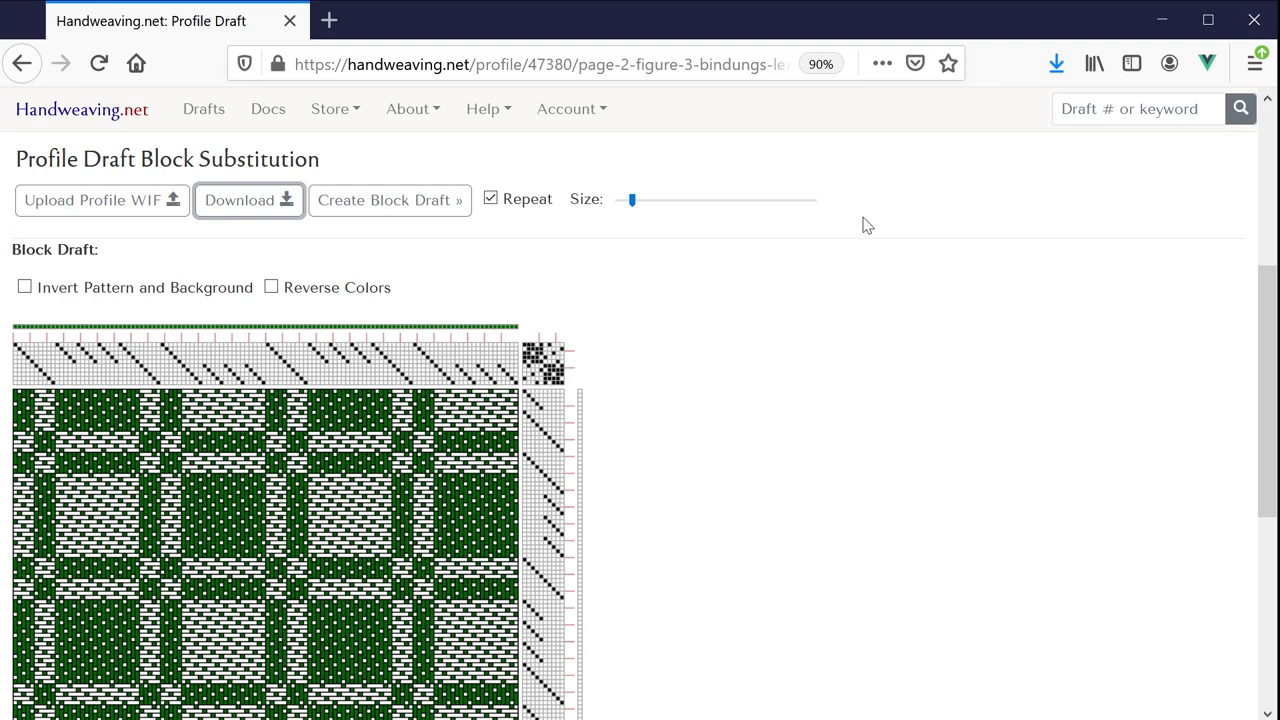
mouse_move(924, 252)
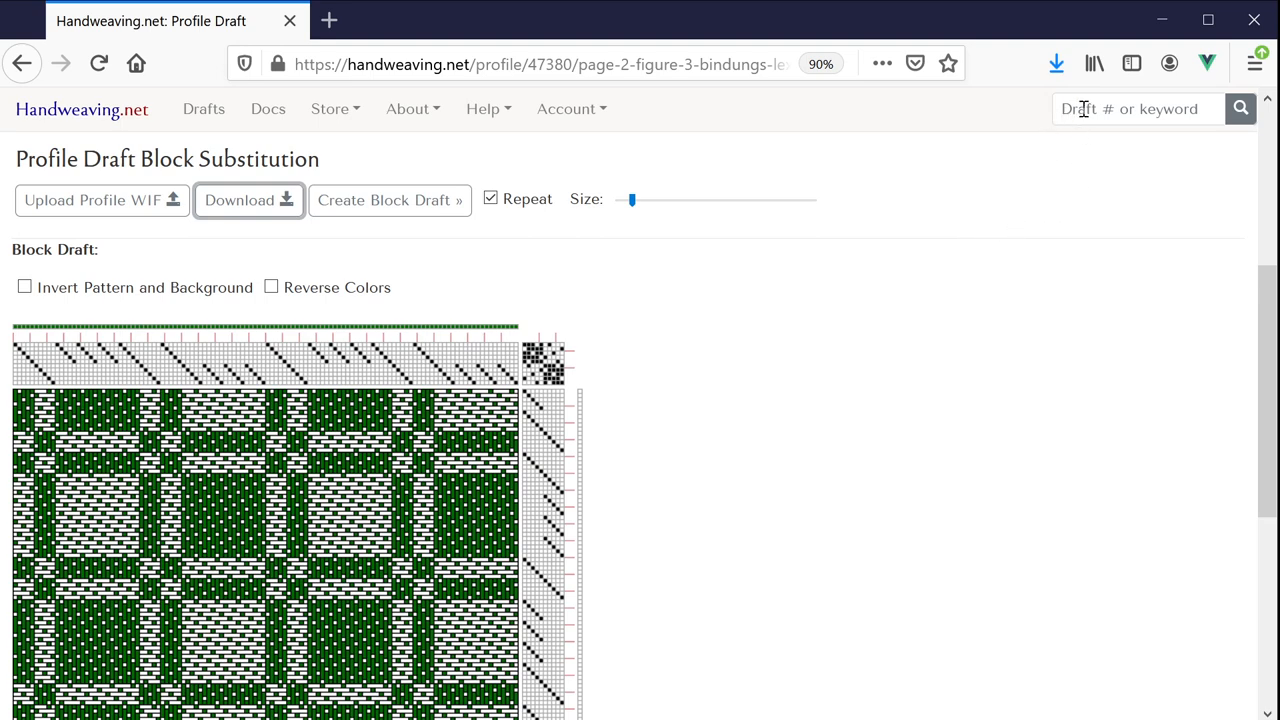
Step: Search the archive for draft number 63500
text(6)
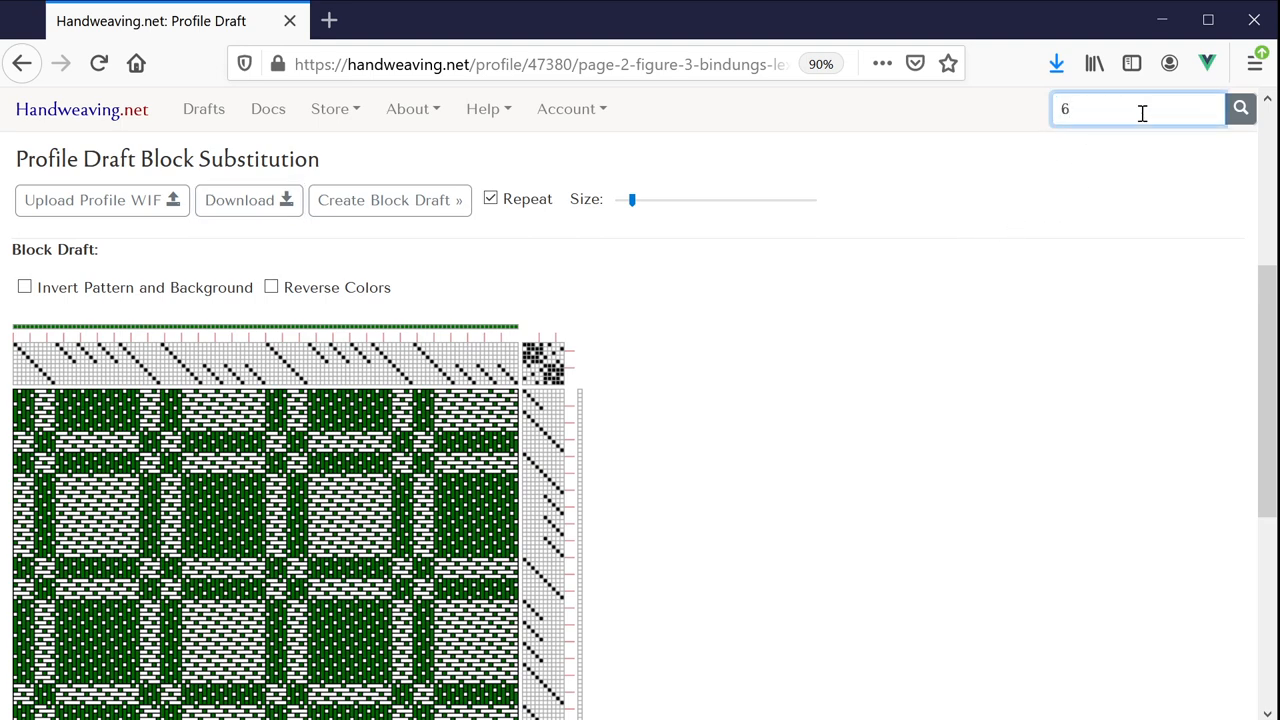
text(3500)
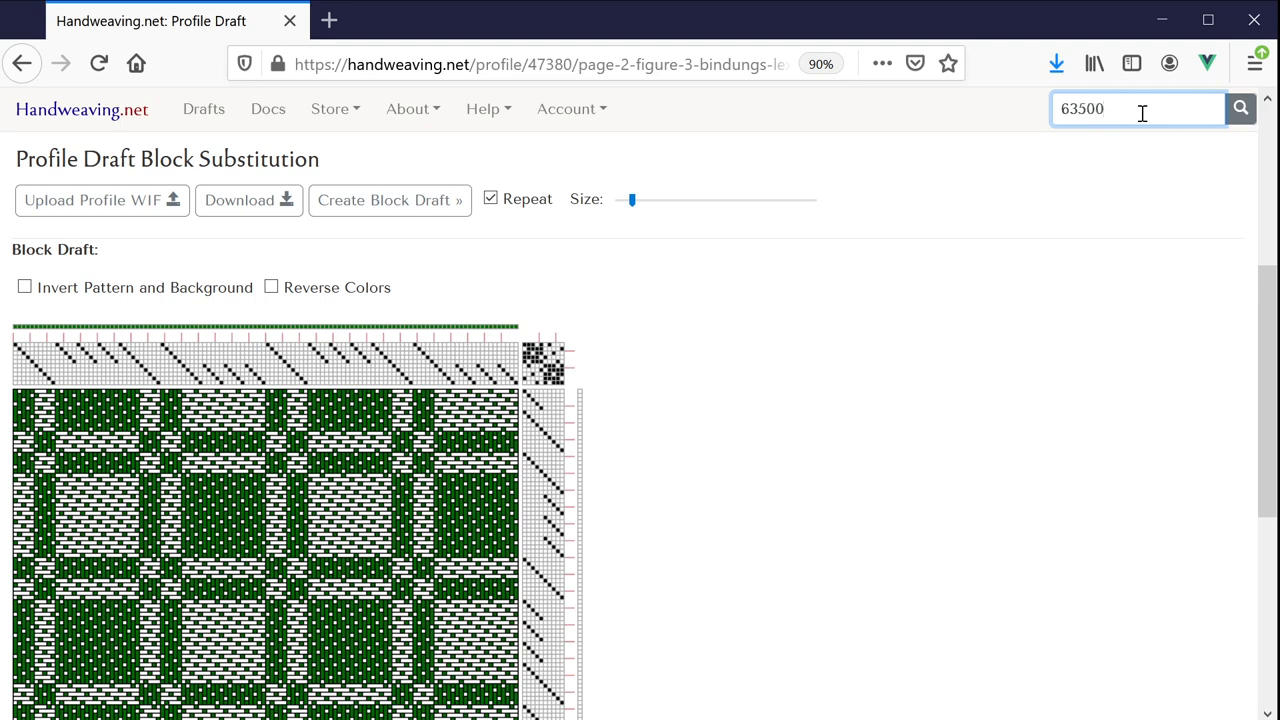
click(1240, 108)
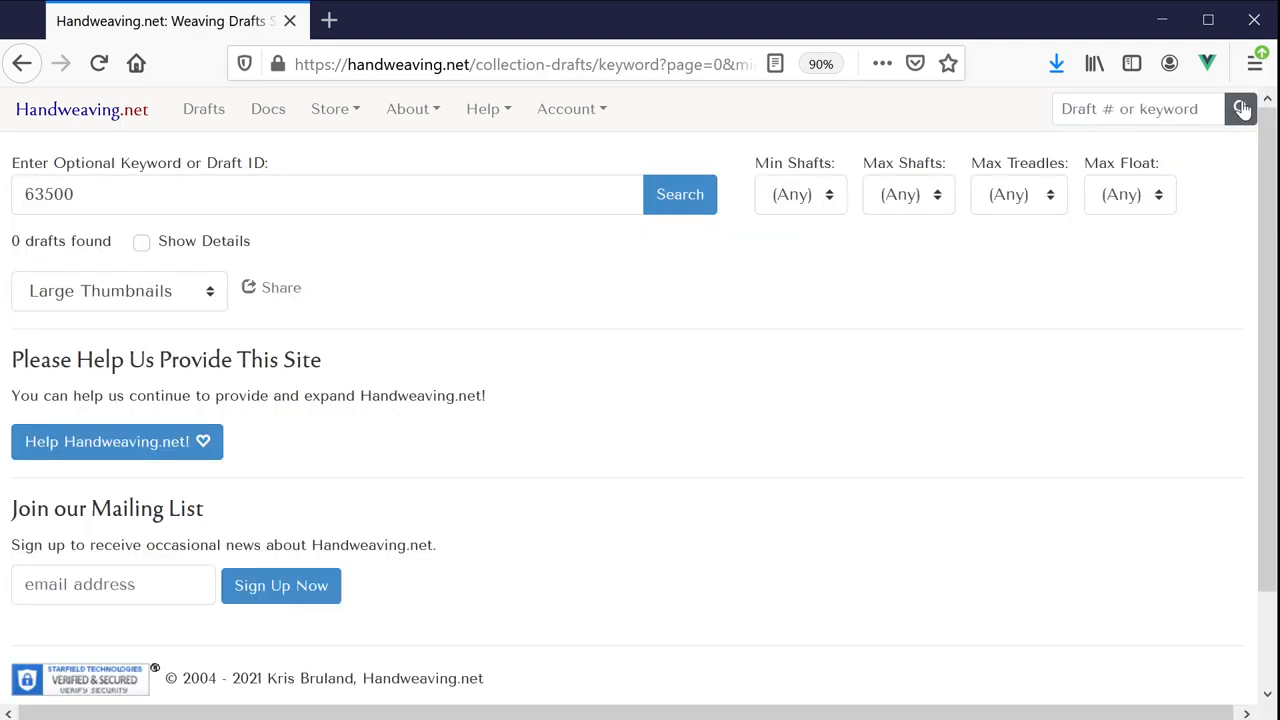
click(1242, 108)
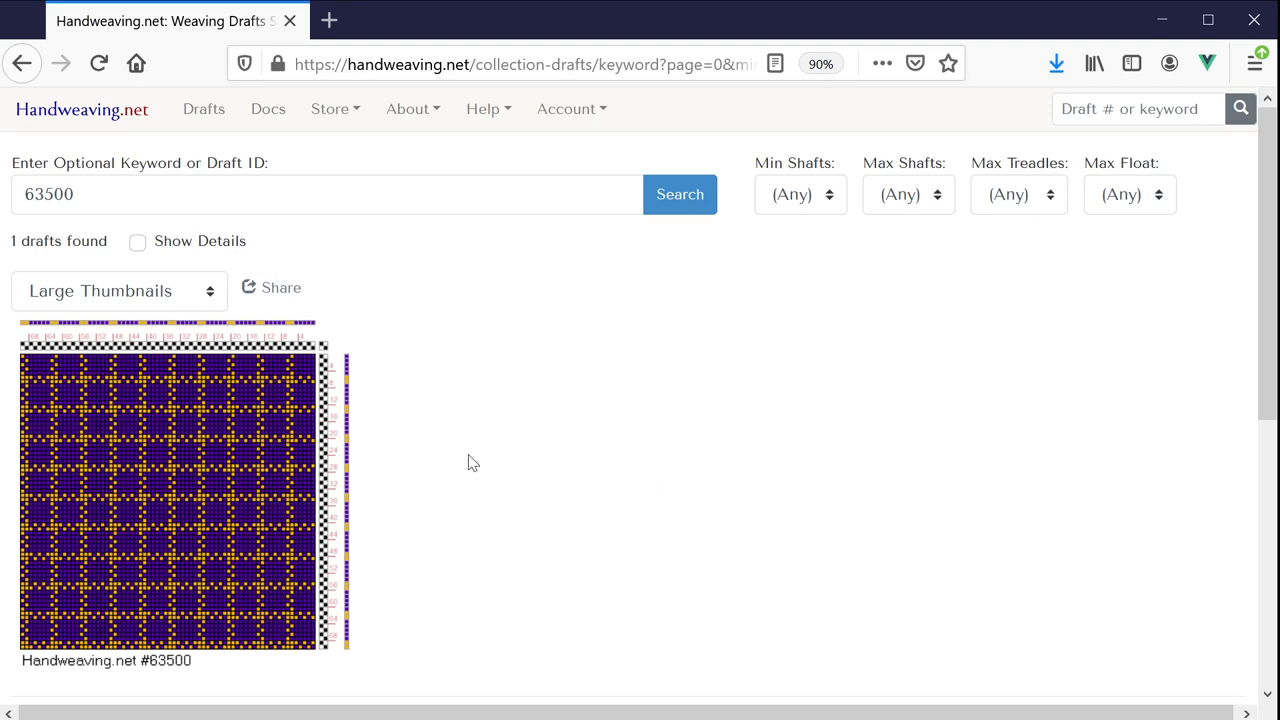
Step: Use draft #63500, Figurierte Muster Pl. XVII Nr. 8, as the profile draft
click(180, 490)
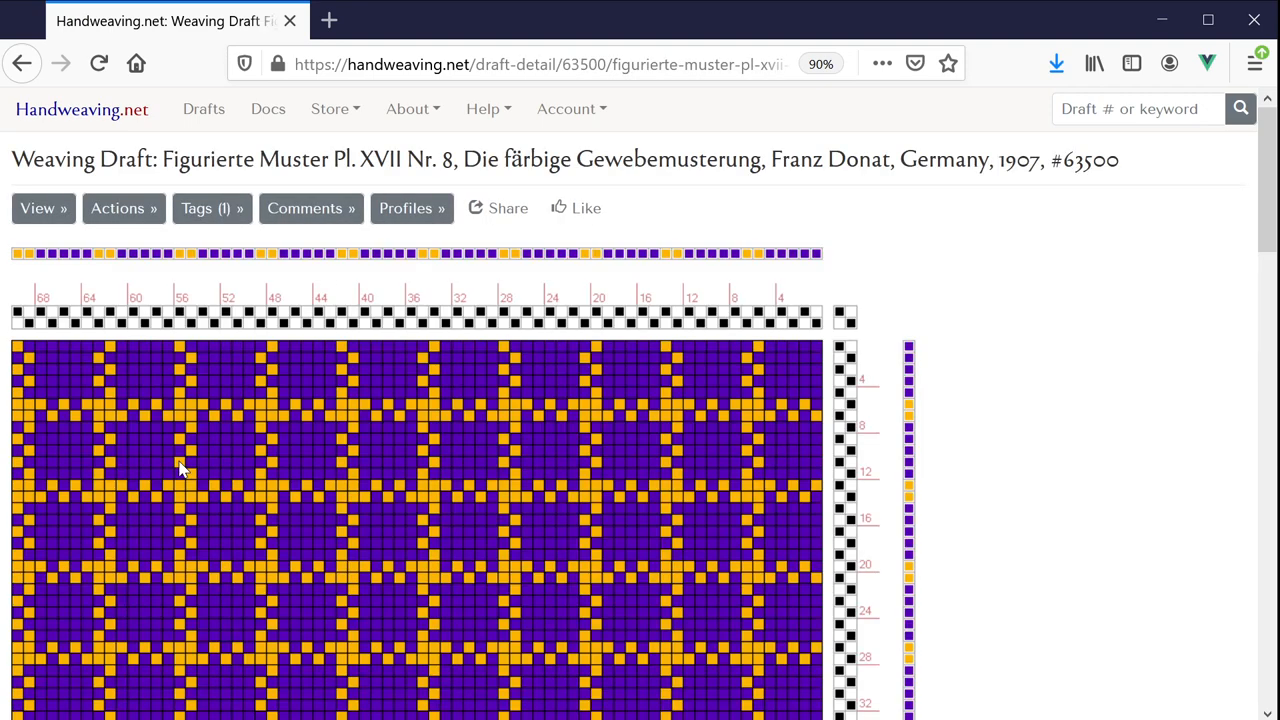
mouse_move(344, 276)
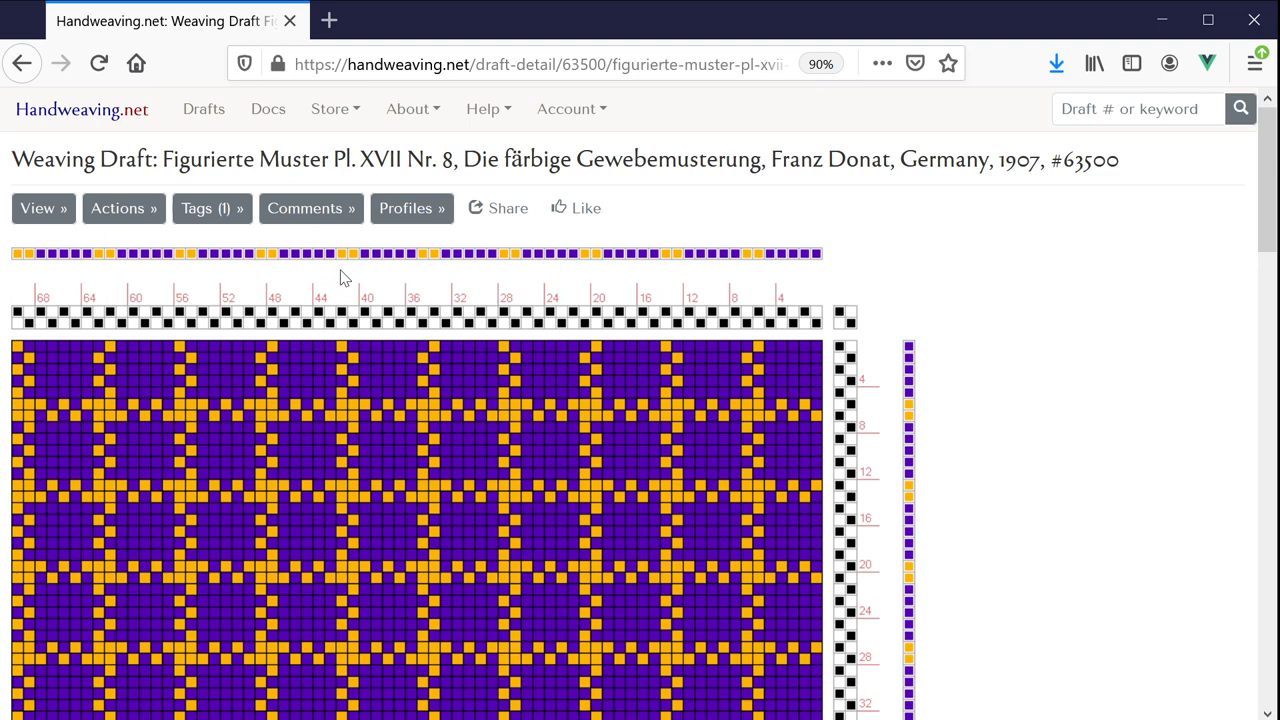
click(412, 208)
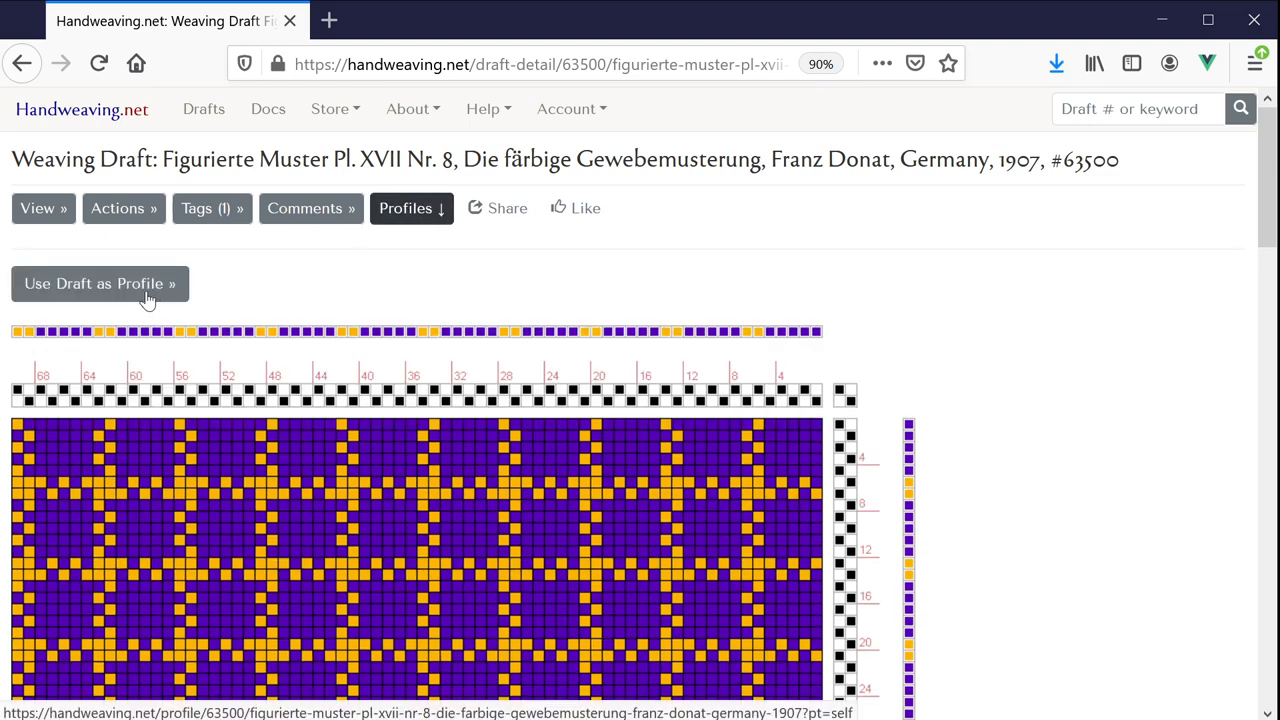
click(100, 284)
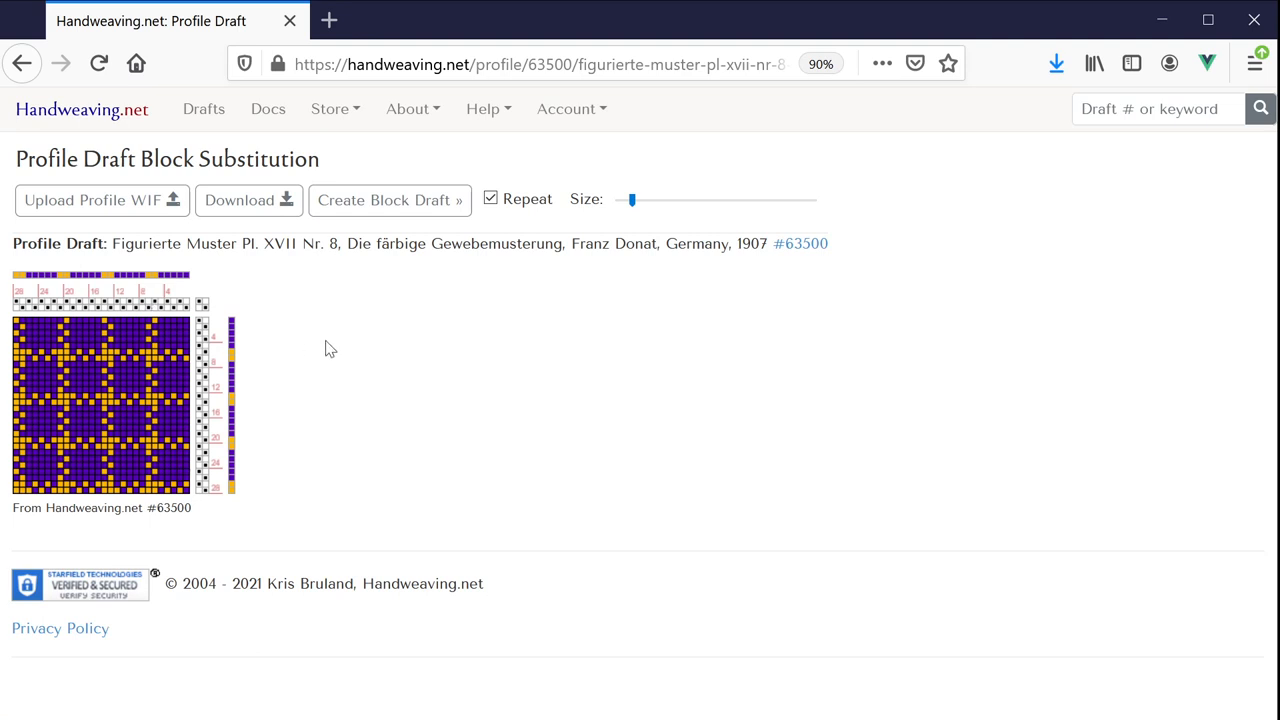
mouse_move(426, 292)
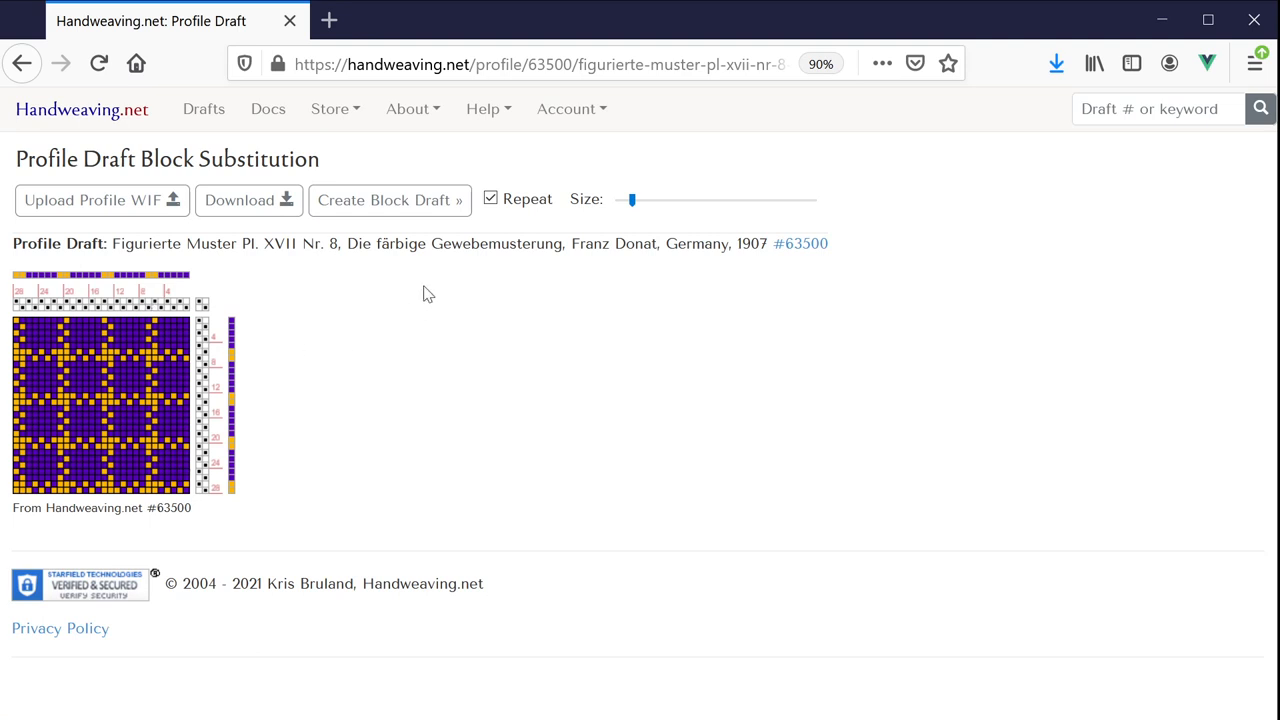
mouse_move(384, 206)
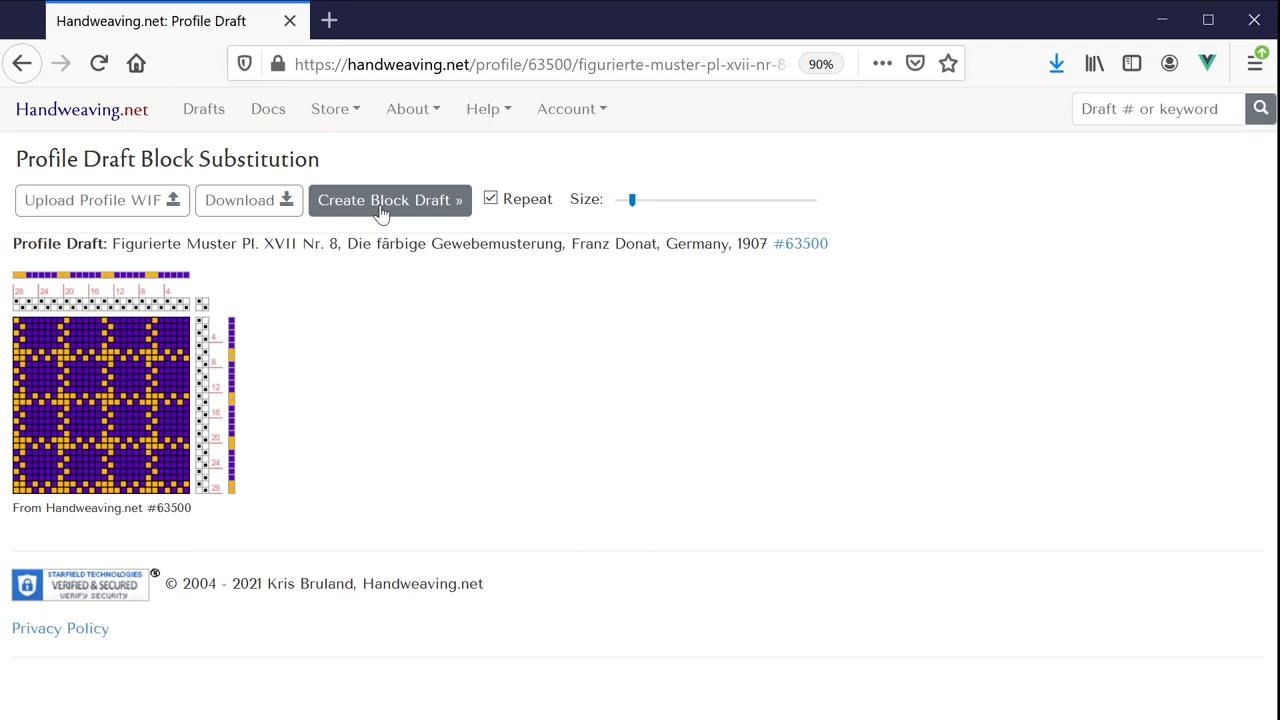
Step: Generate a Broken Twill, 4 Ends block draft from profile #63500 and review it
click(390, 200)
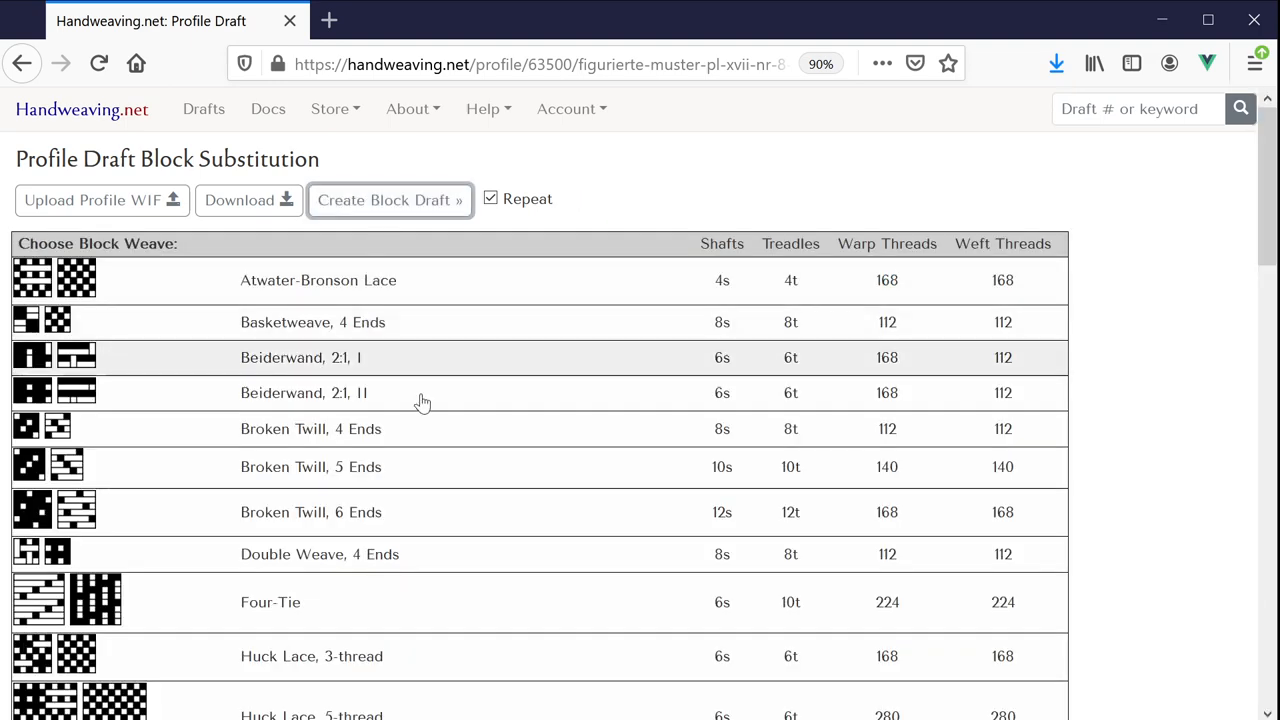
mouse_move(324, 436)
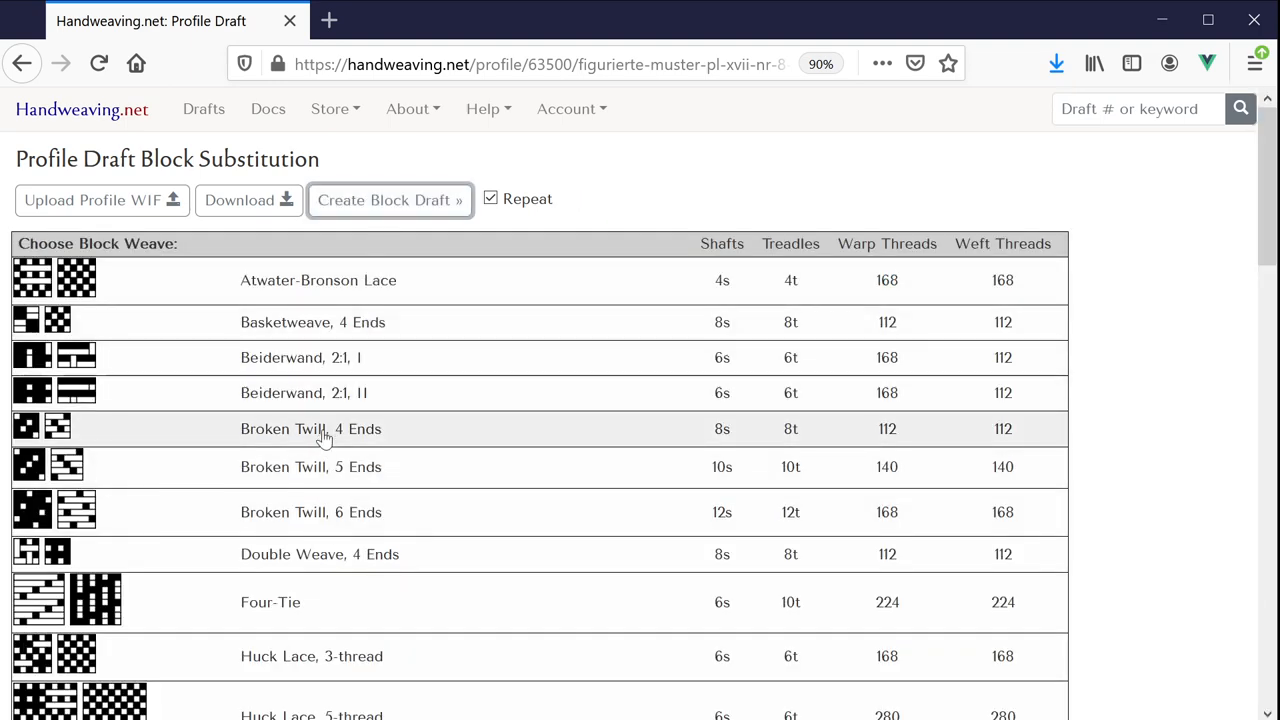
click(310, 428)
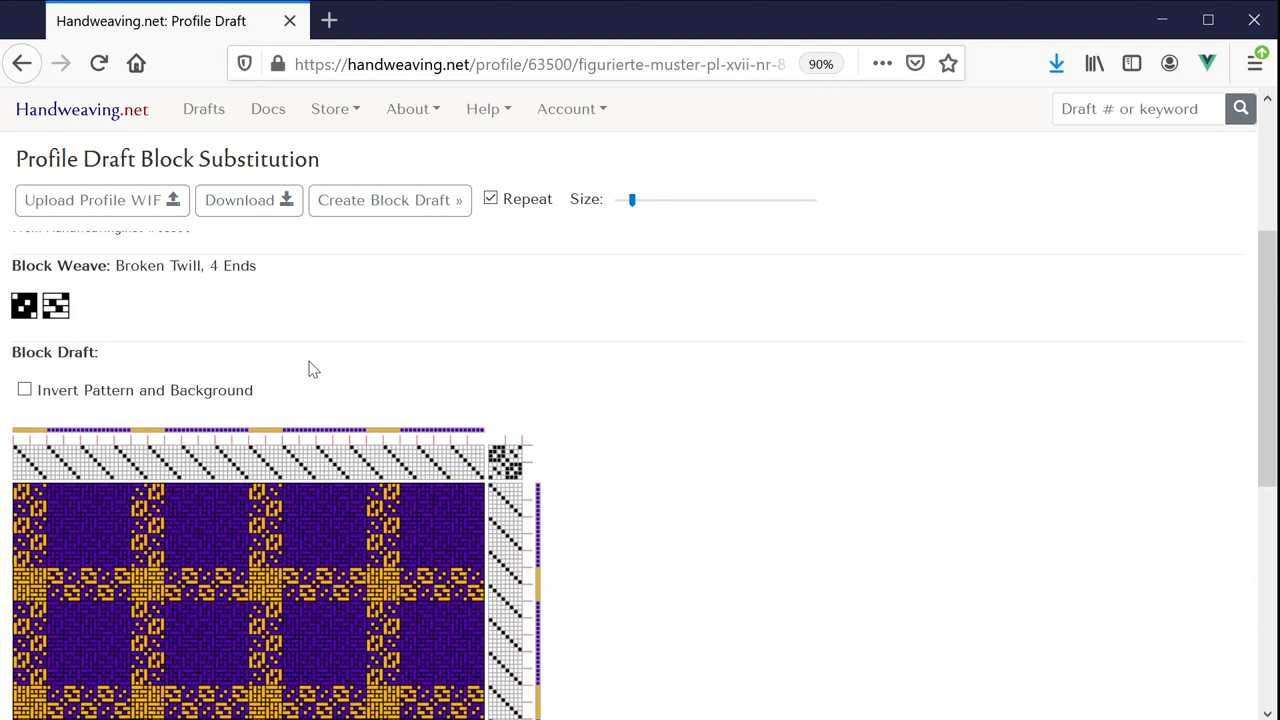
mouse_move(376, 360)
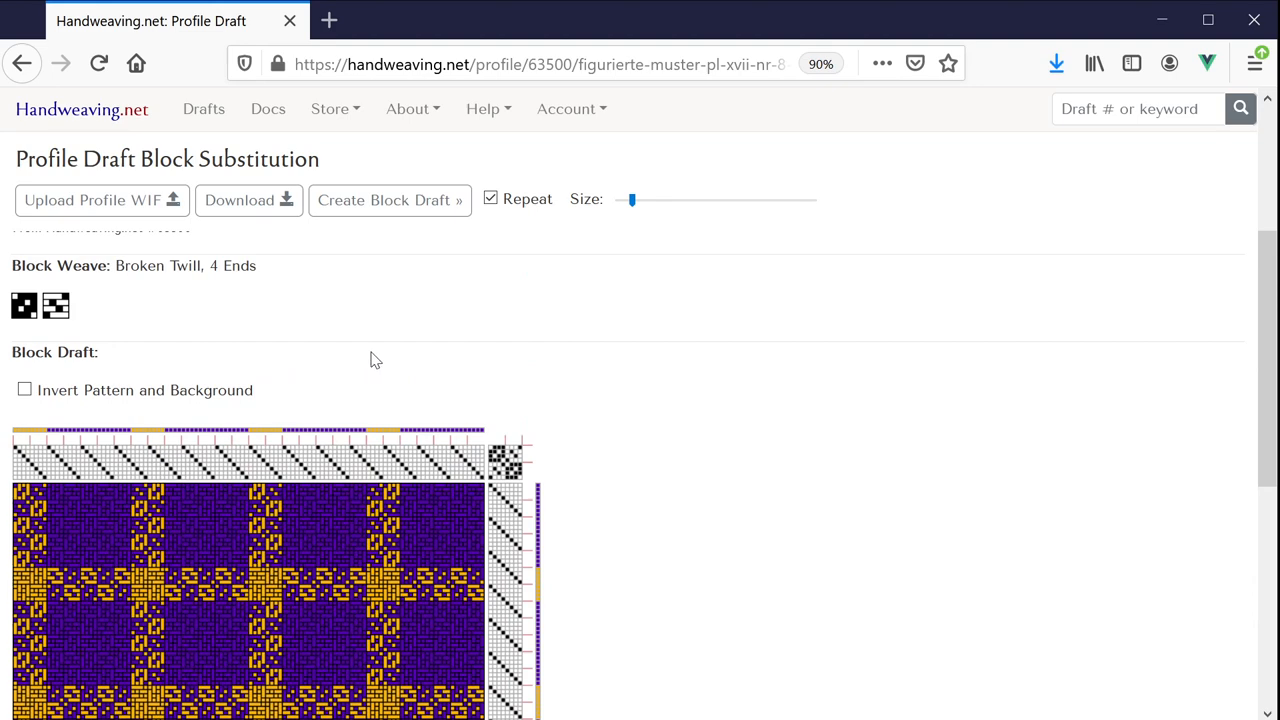
scroll(down, 3)
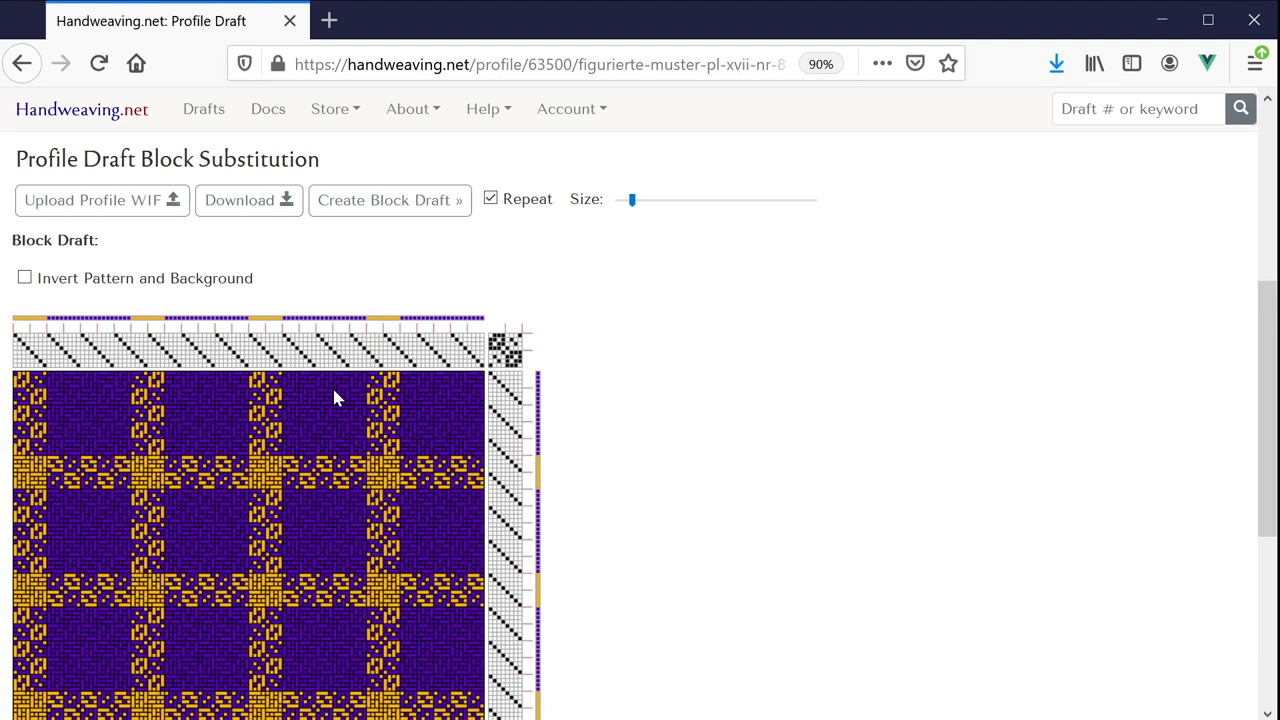
scroll(down, 3)
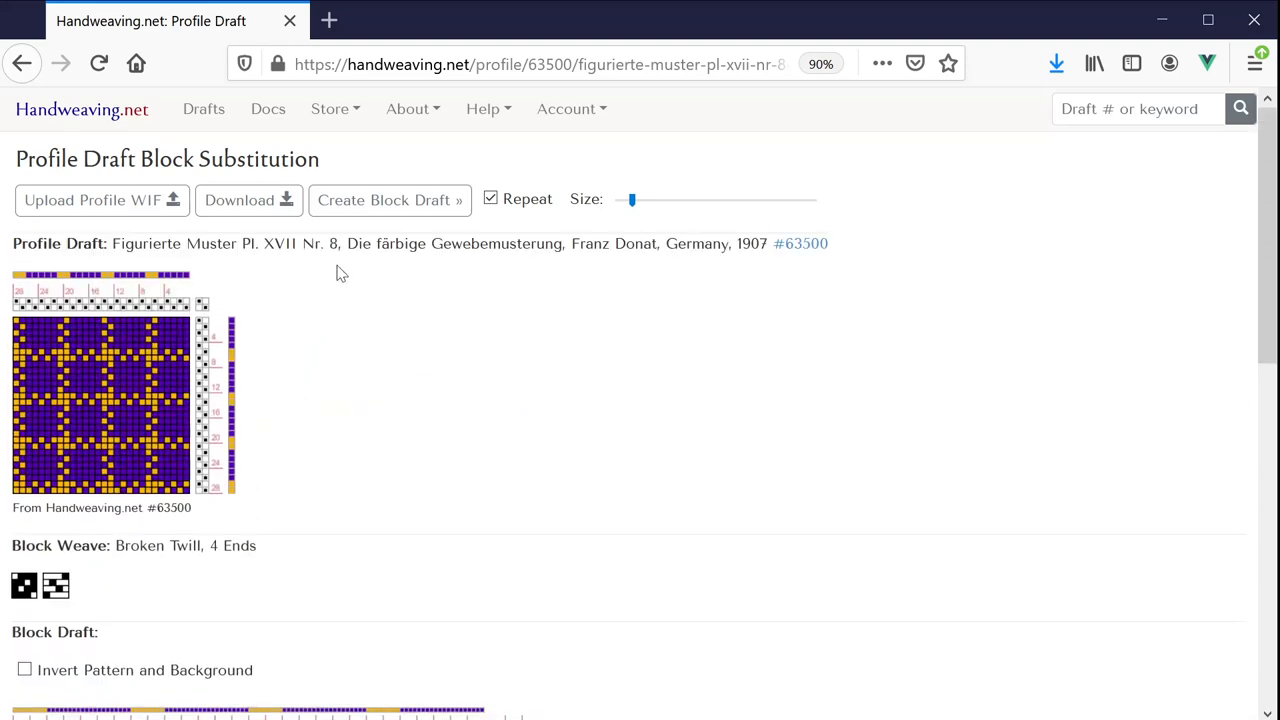
mouse_move(204, 112)
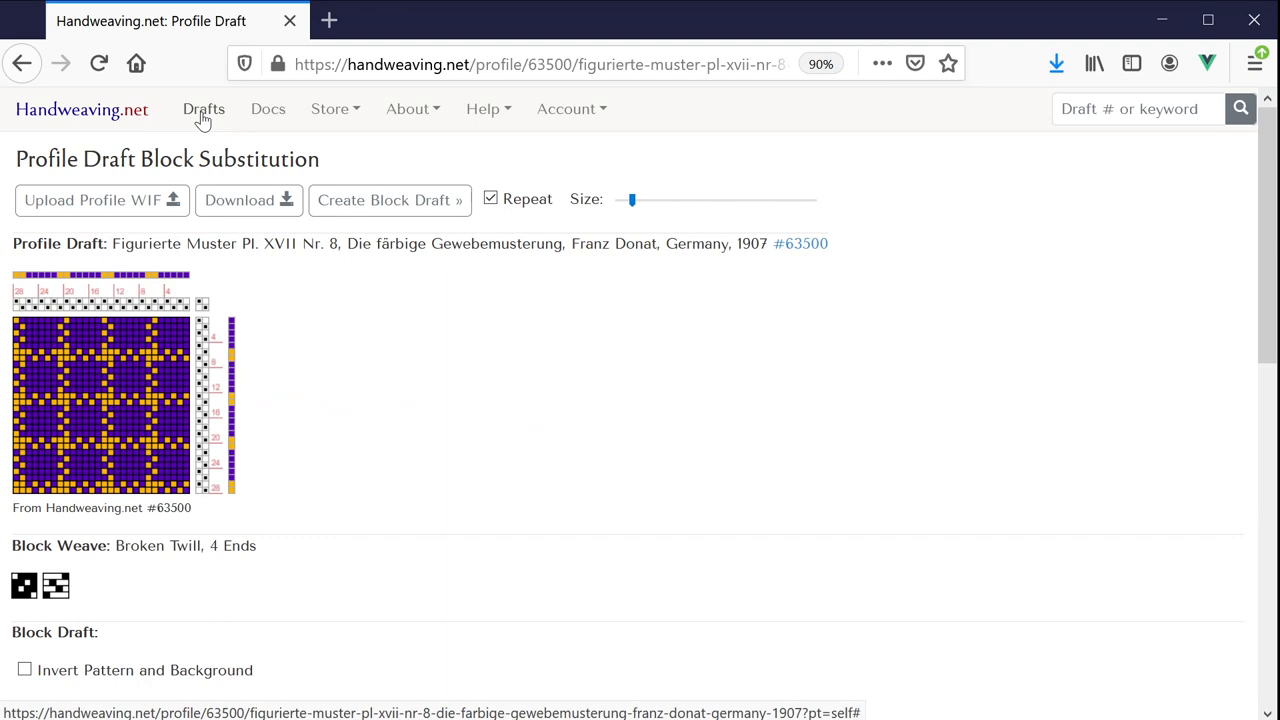
Step: Return to the Weaving Draft Archive and search for draft number 68241
click(204, 108)
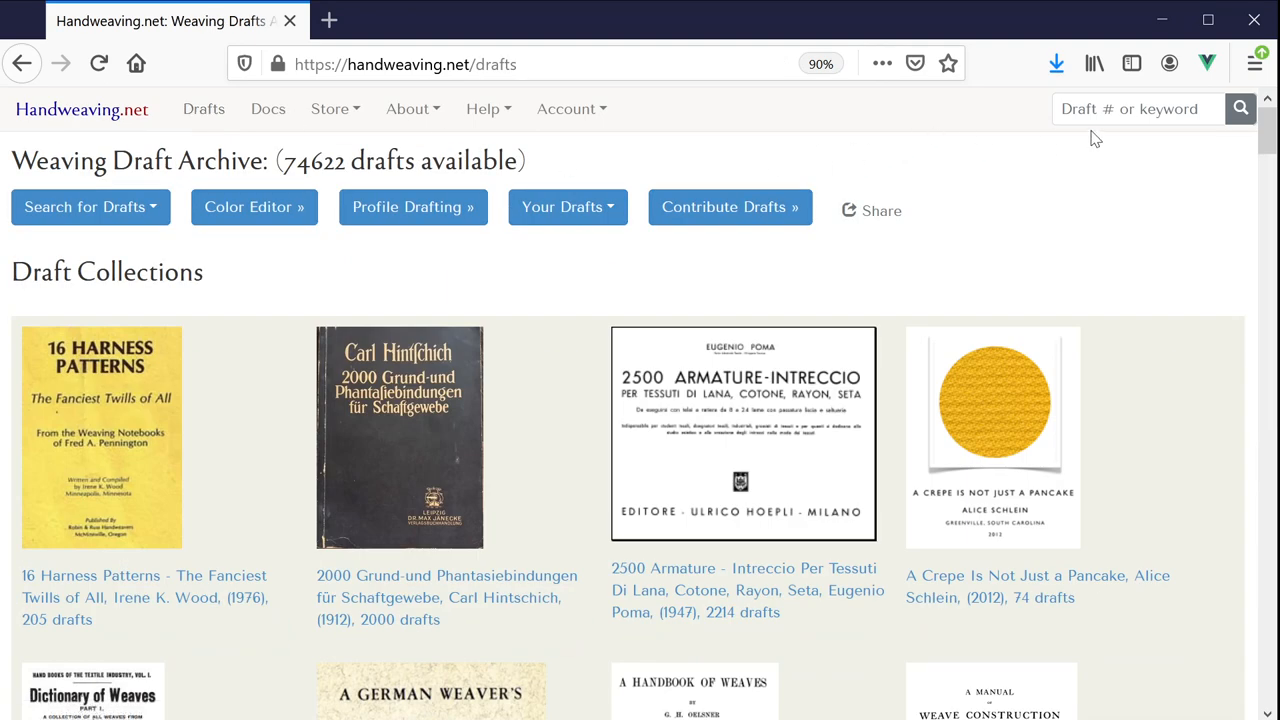
click(1132, 108)
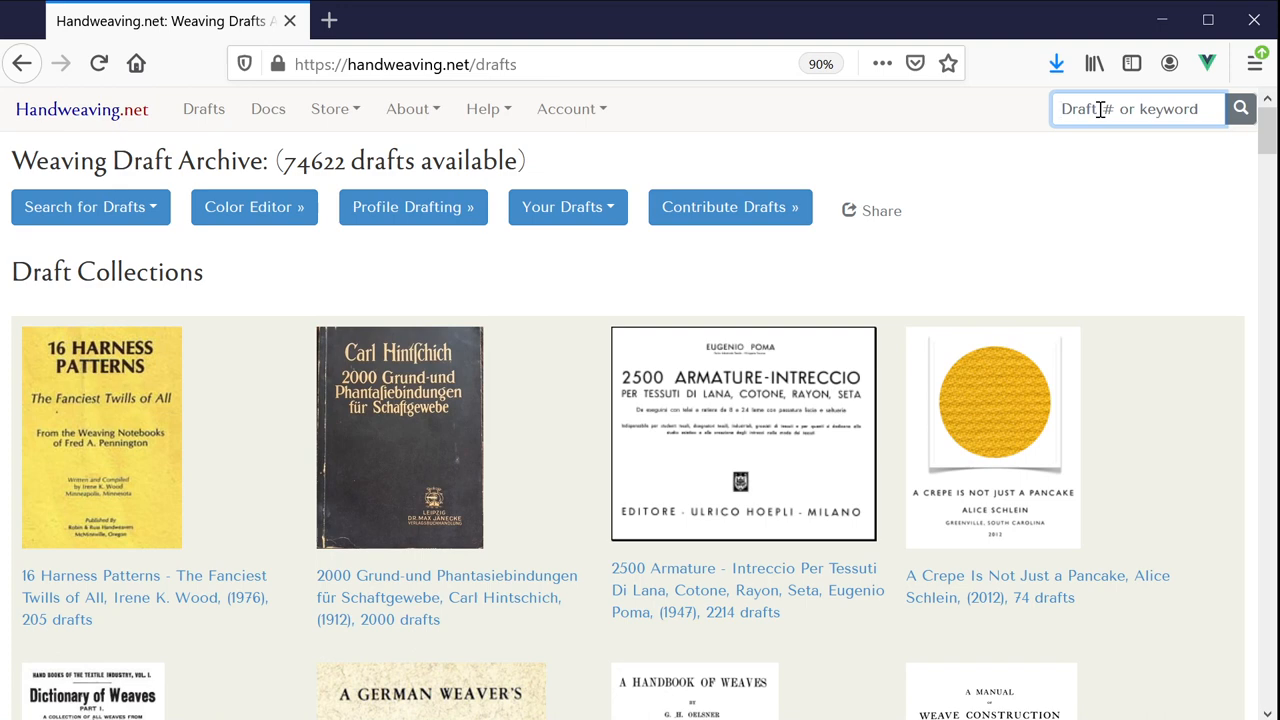
text(6)
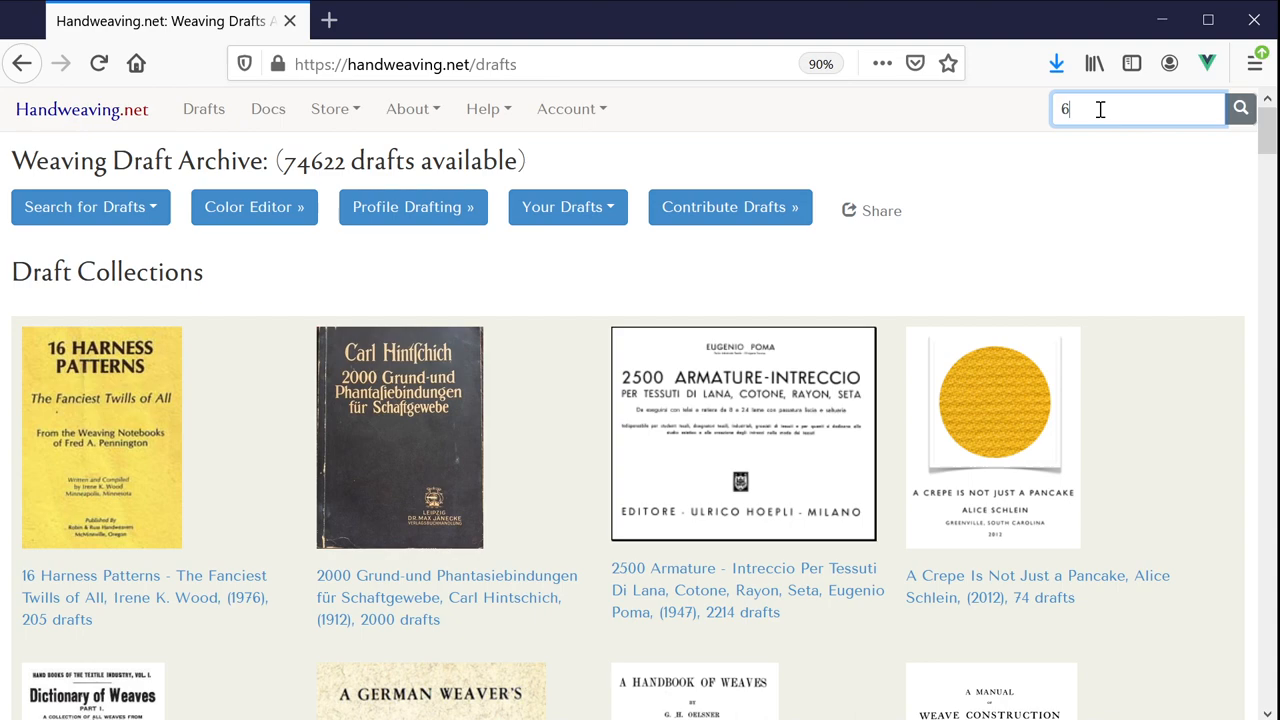
text(8241)
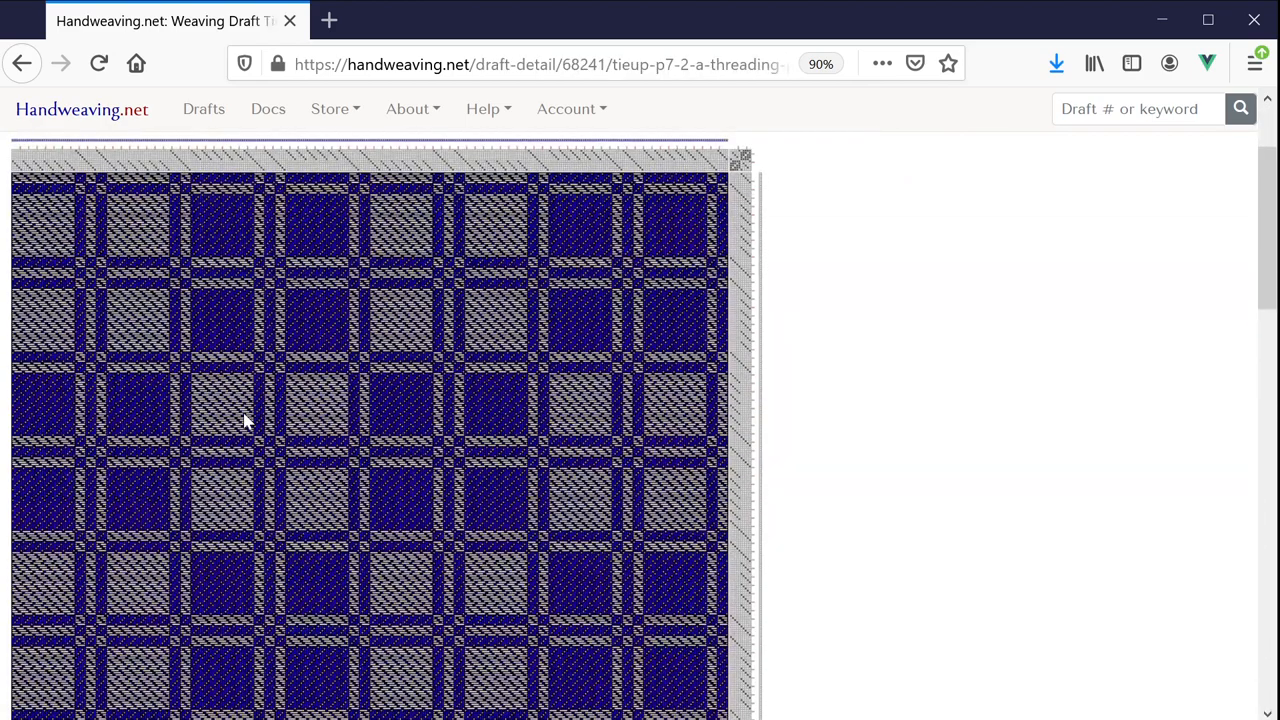
scroll(down, 3)
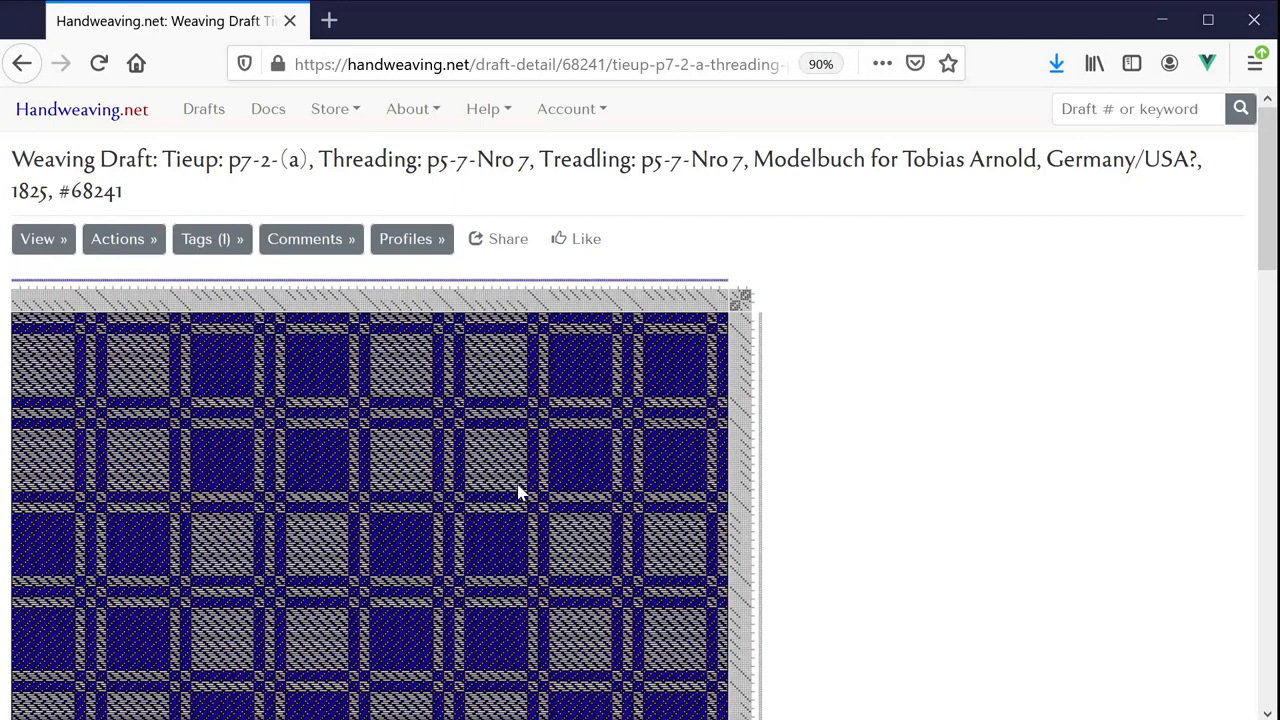
mouse_move(376, 480)
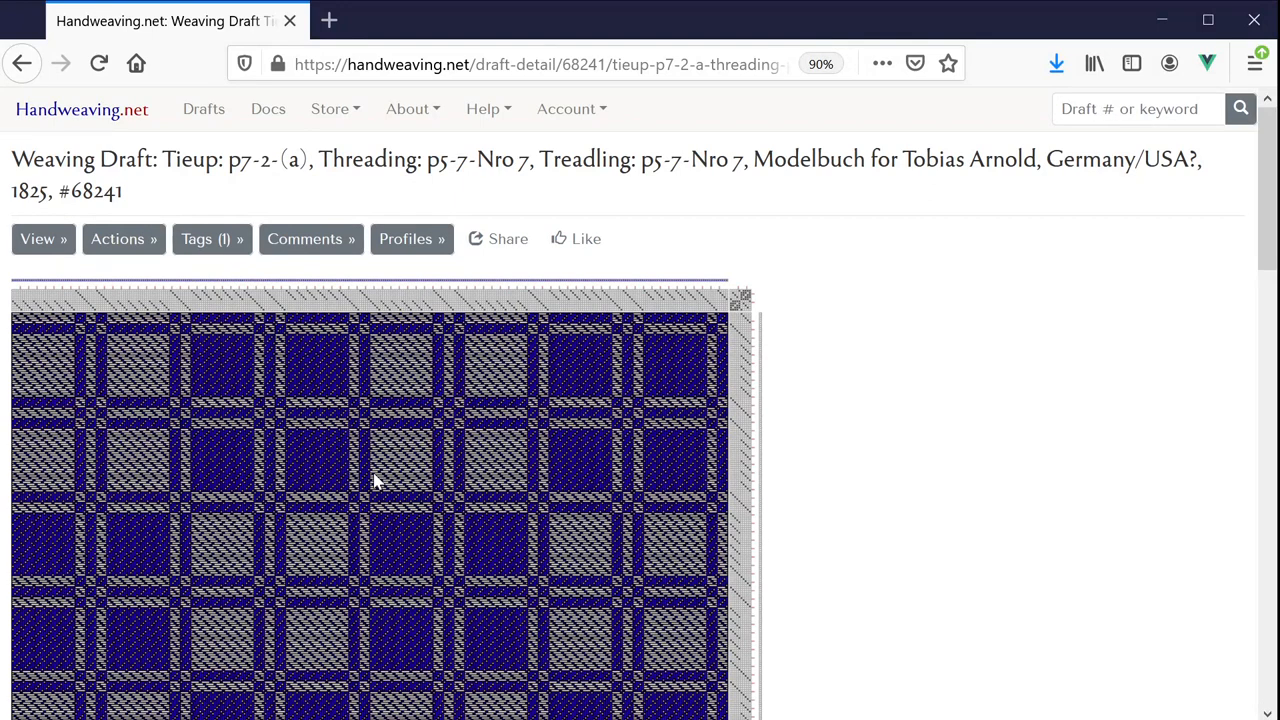
mouse_move(412, 240)
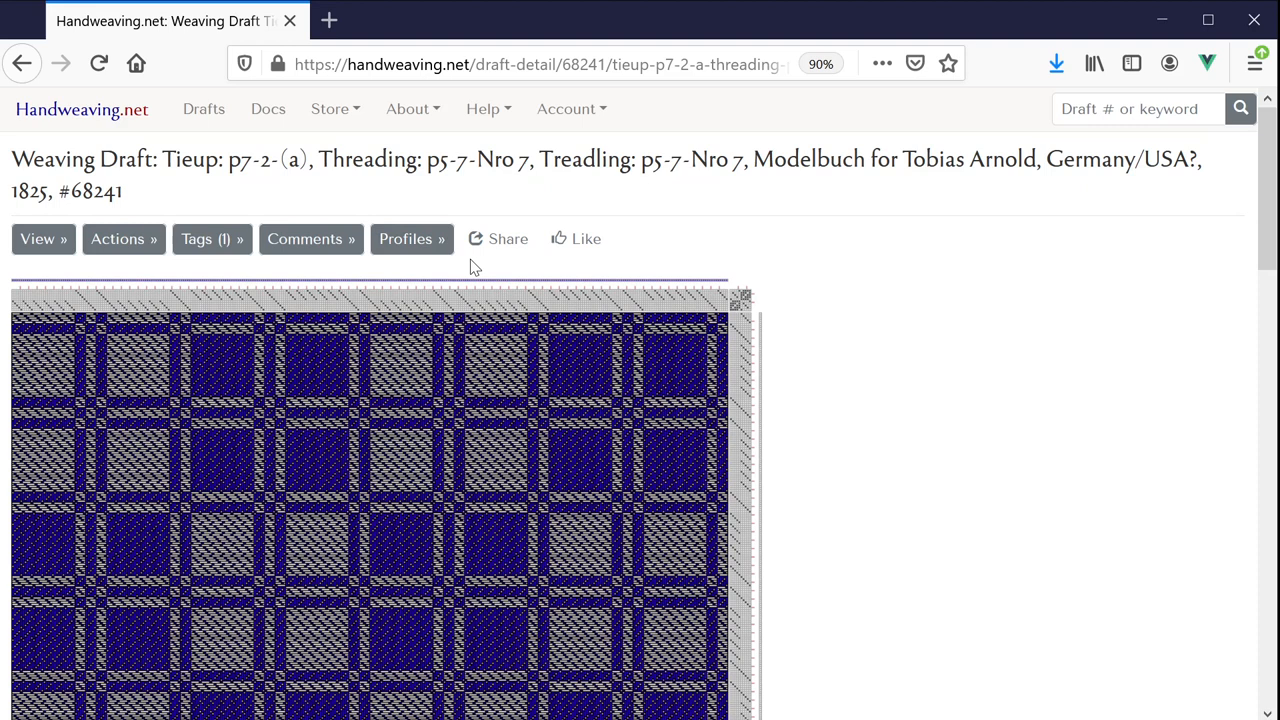
mouse_move(408, 244)
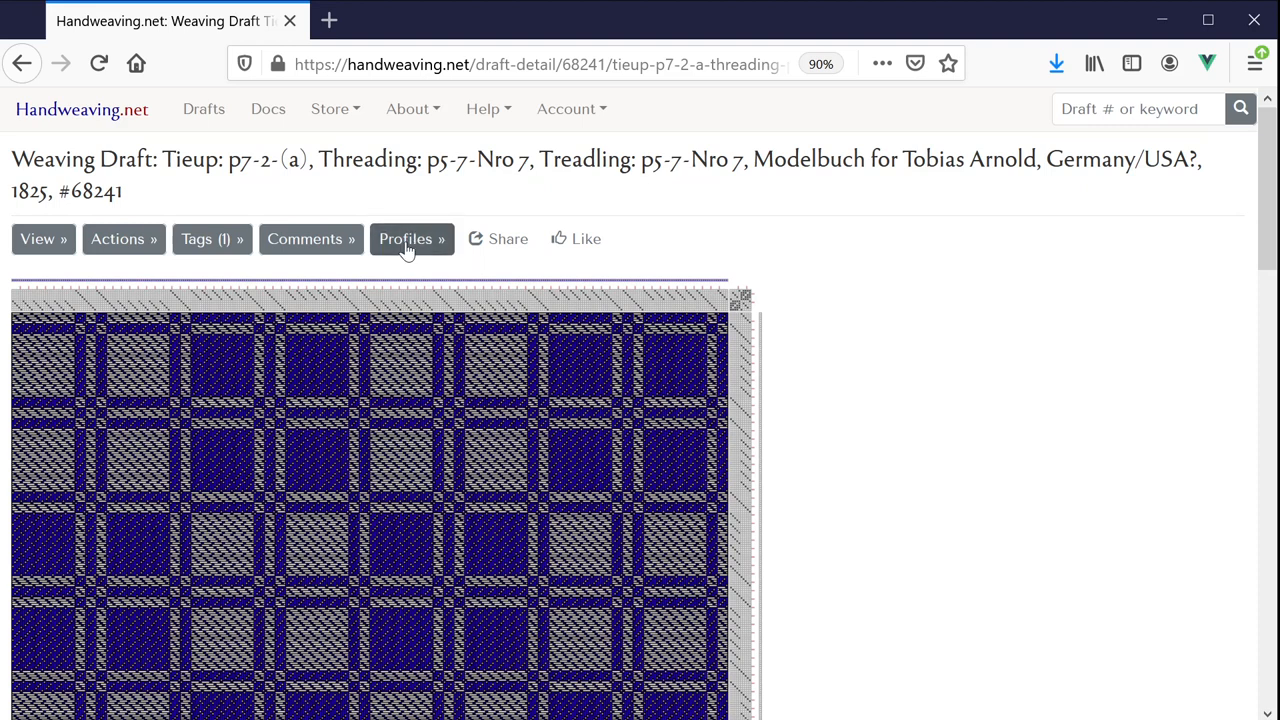
click(410, 238)
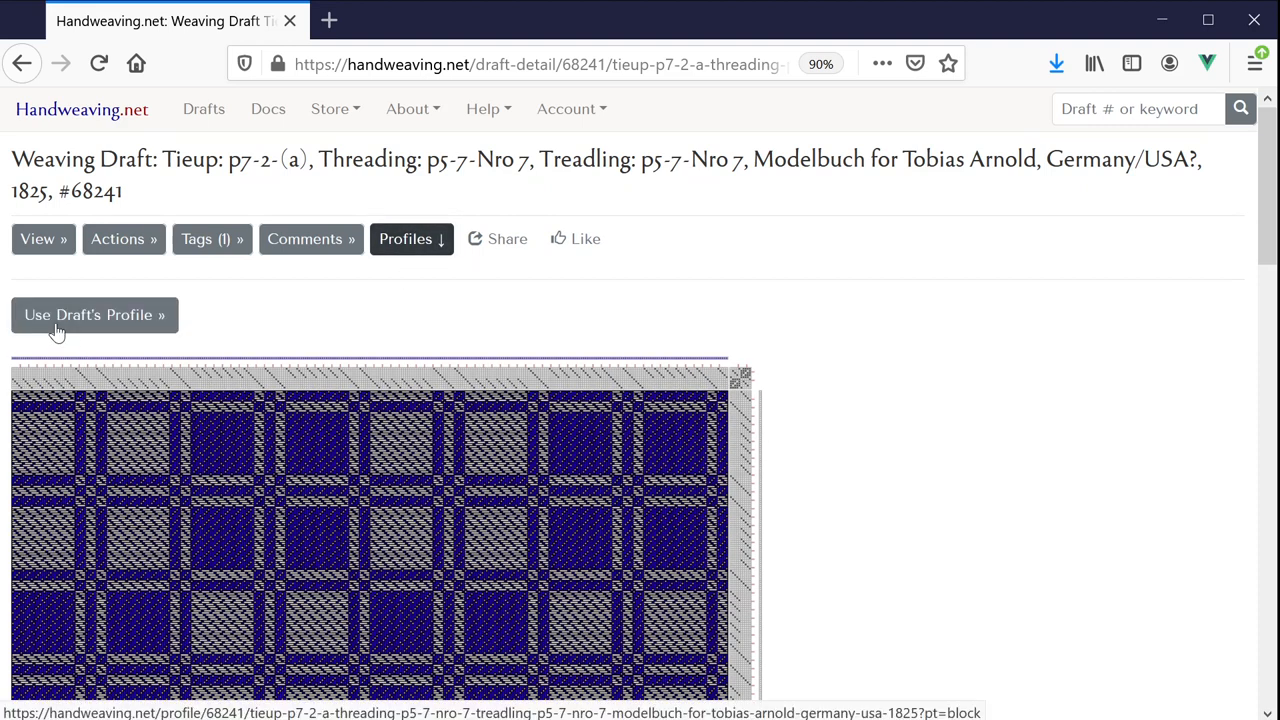
mouse_move(96, 352)
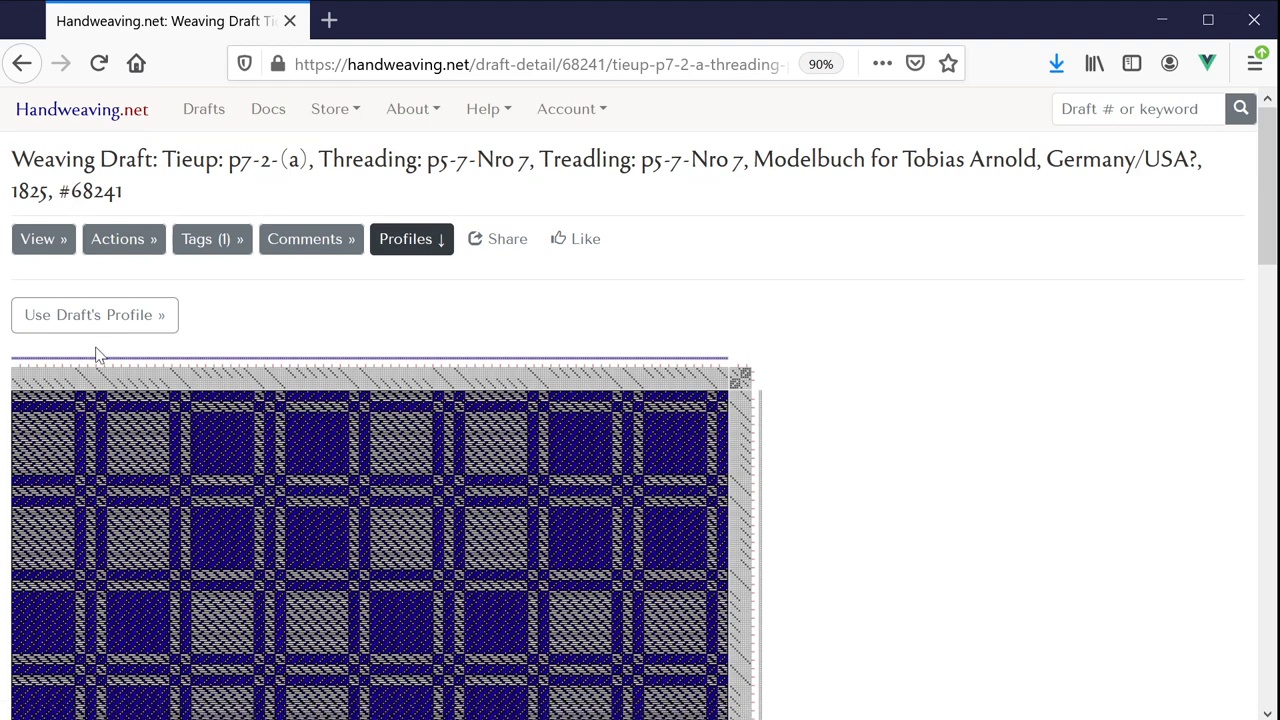
mouse_move(248, 412)
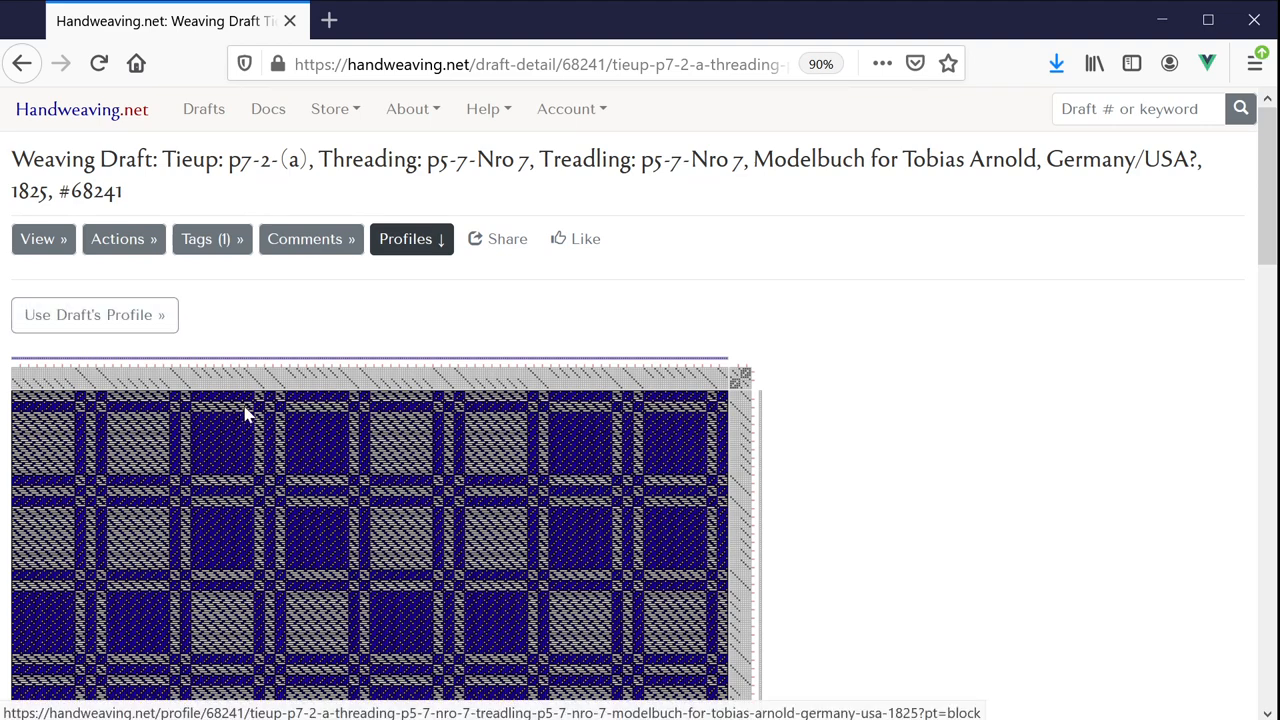
scroll(down, 3)
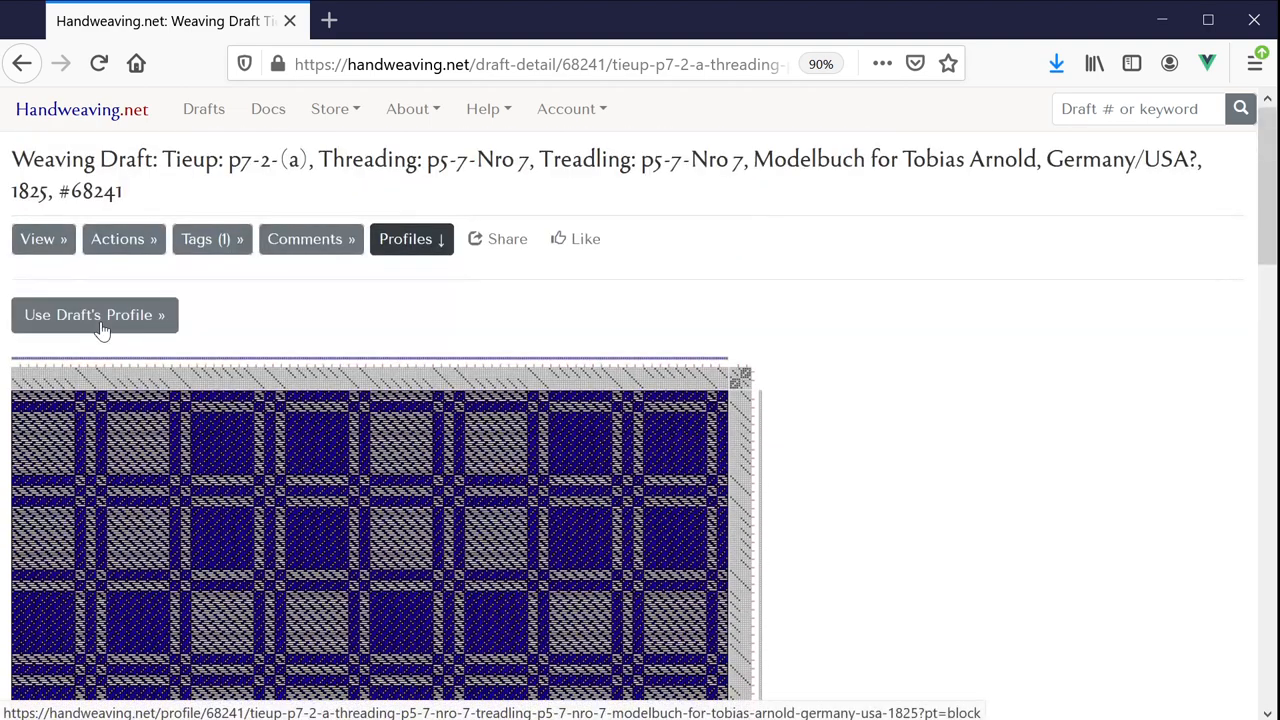
mouse_move(132, 324)
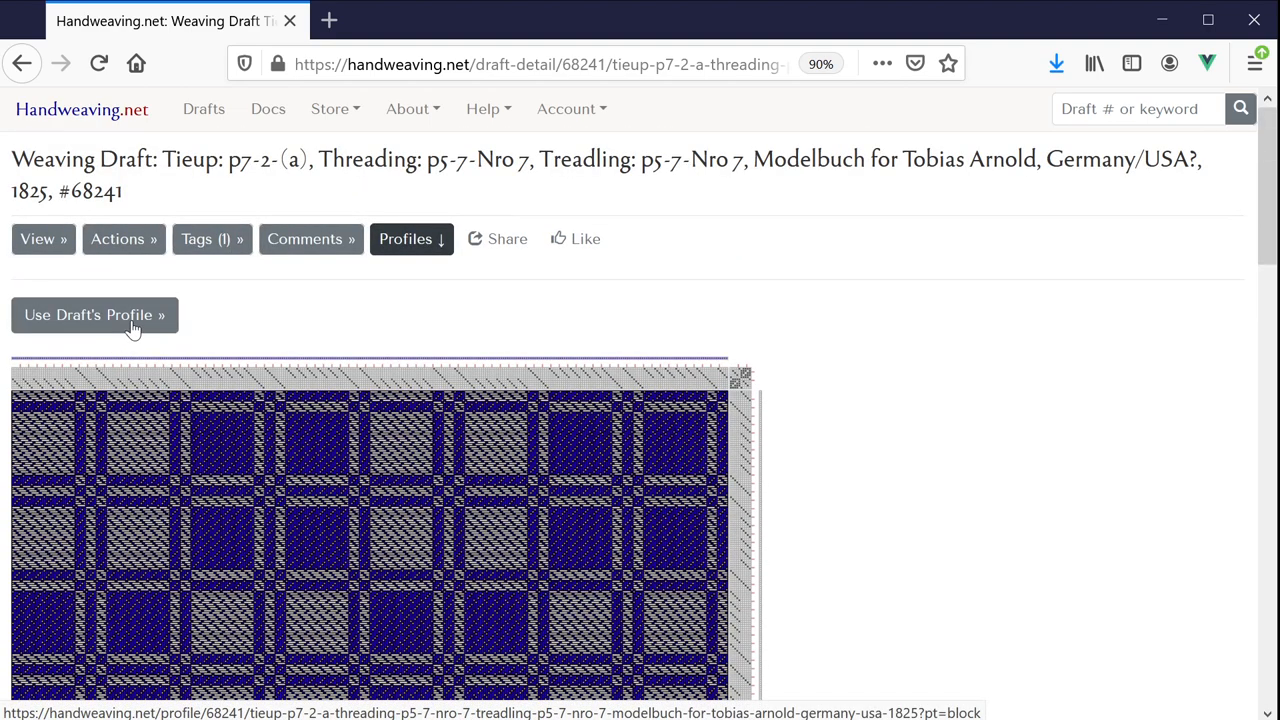
click(96, 314)
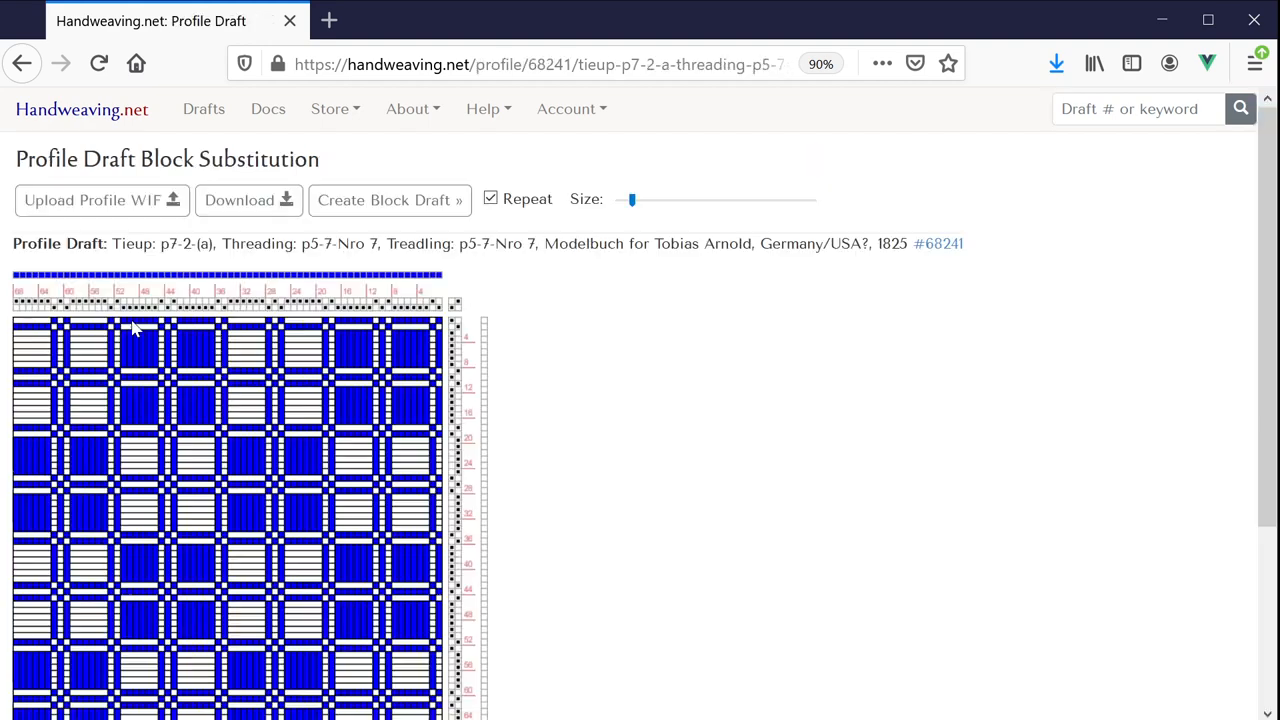
scroll(down, 3)
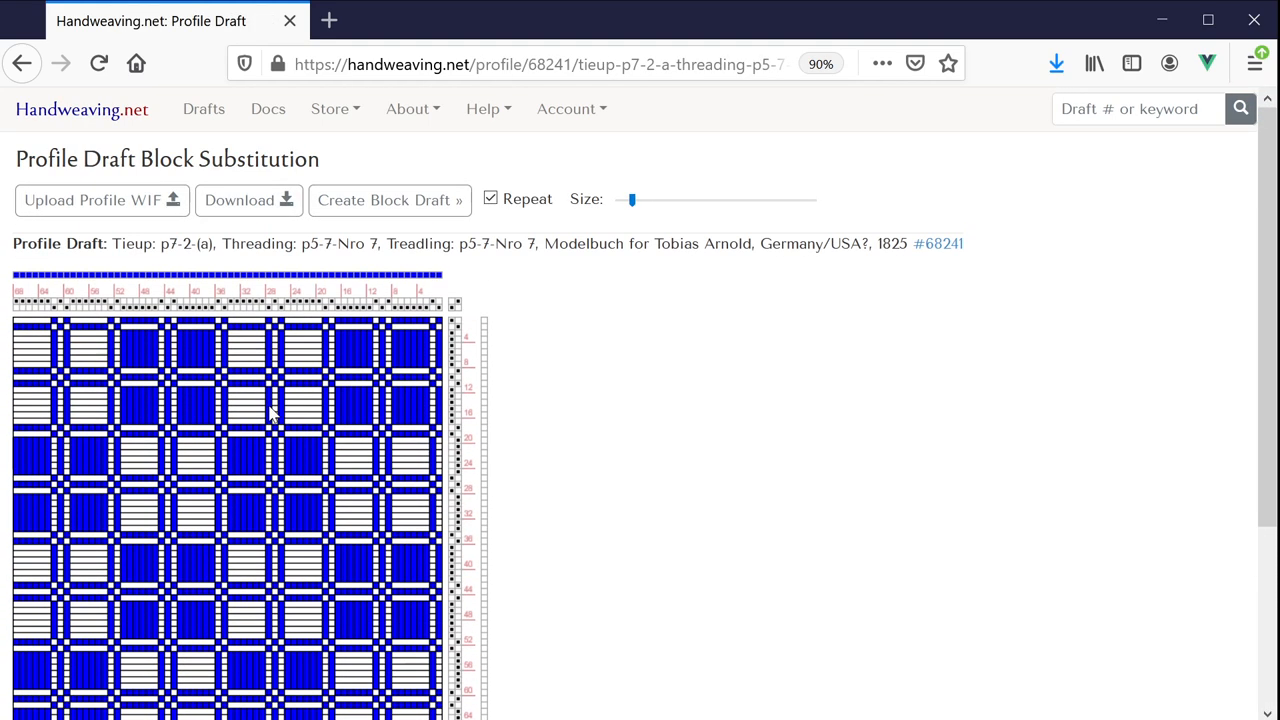
mouse_move(390, 200)
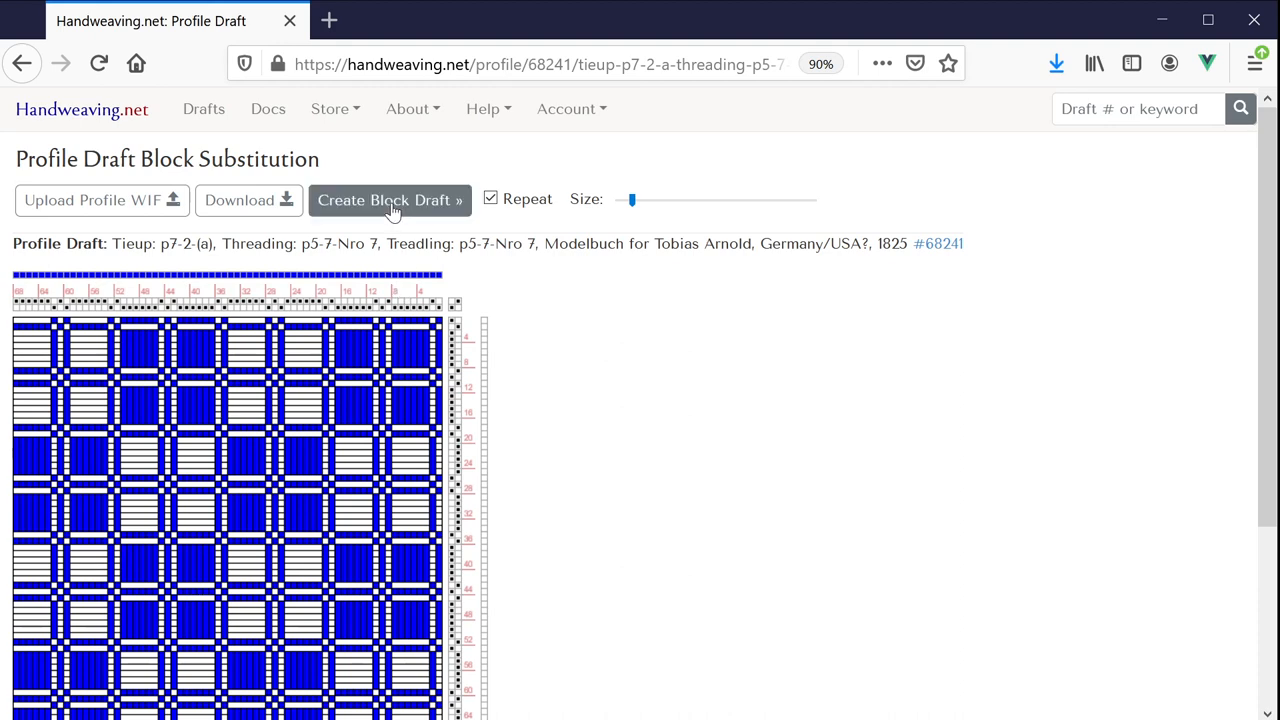
Step: Browse the block weave list and choose Summer and Winter (Alternating) for profile #68241
click(390, 200)
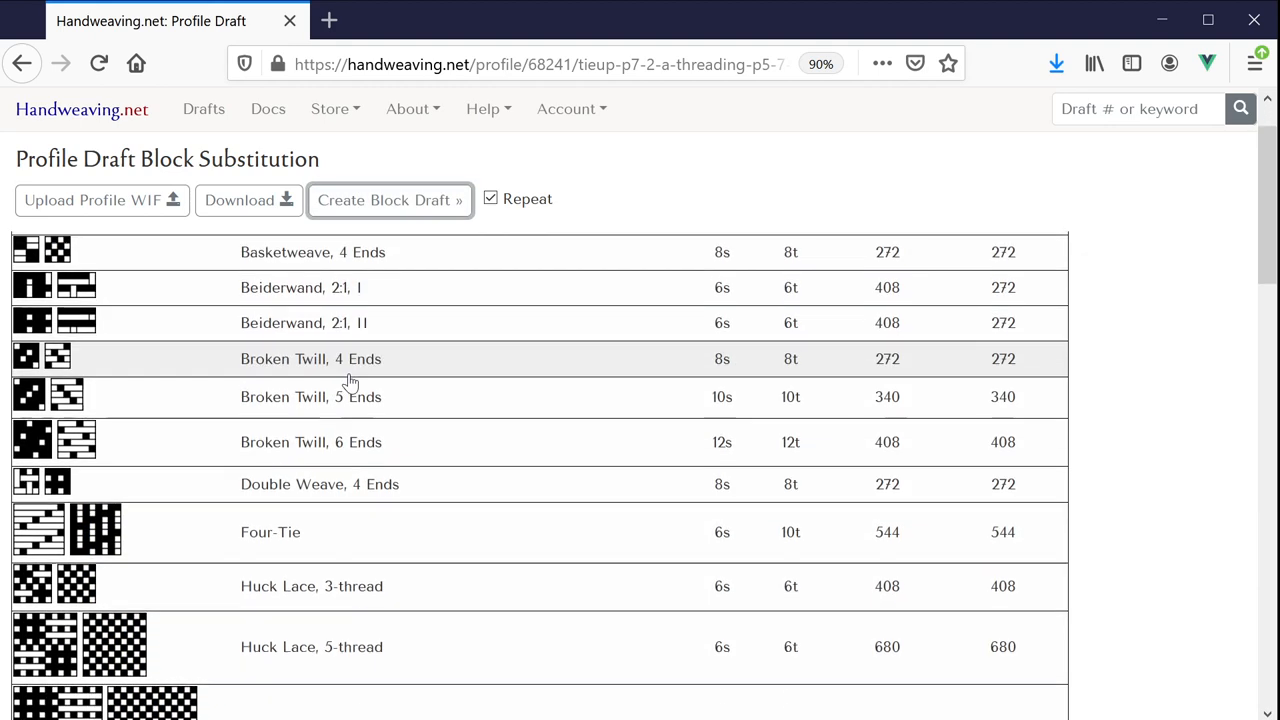
scroll(down, 3)
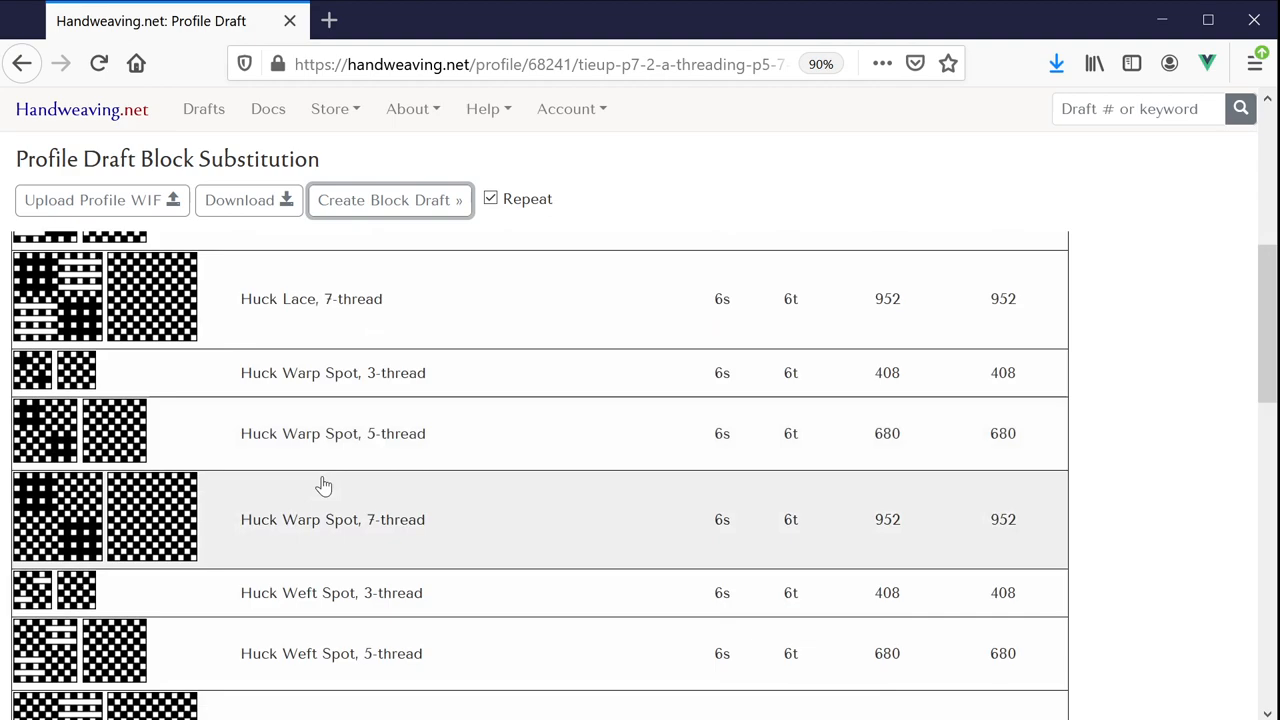
scroll(down, 3)
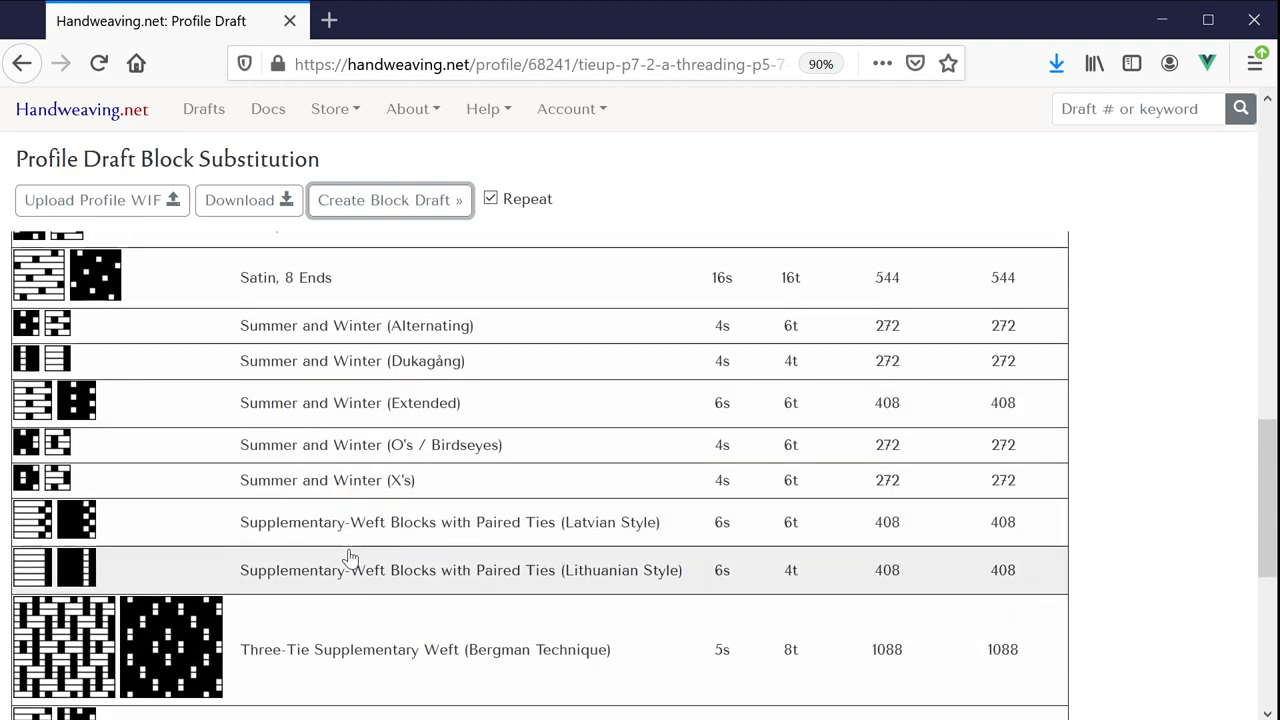
mouse_move(380, 342)
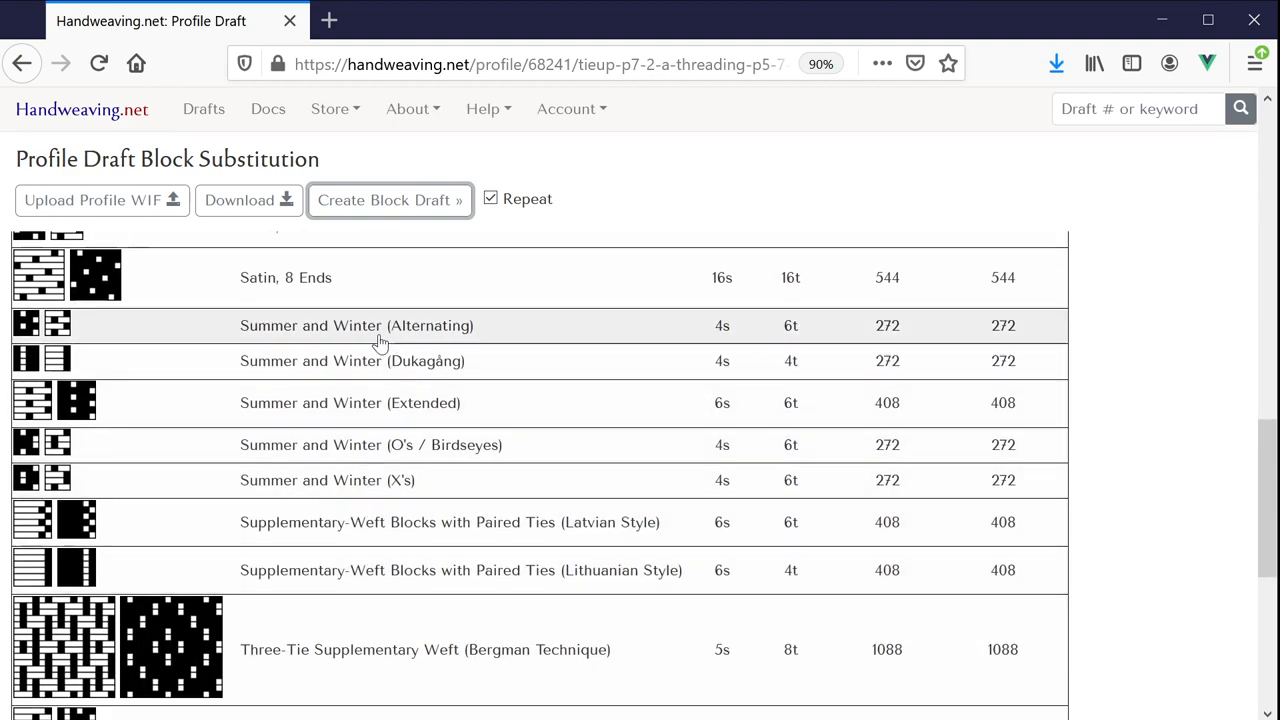
click(388, 200)
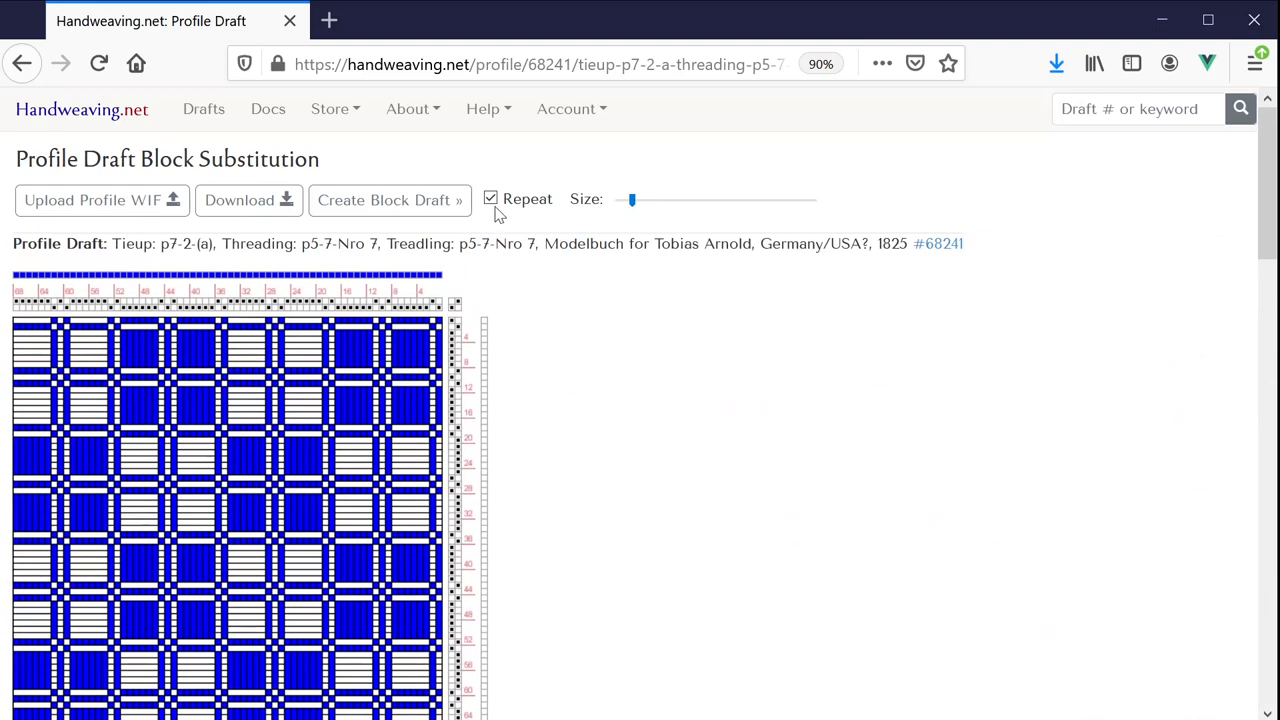
Step: Turn off Repeat and adjust the Size slider to show the block draft smaller
click(490, 198)
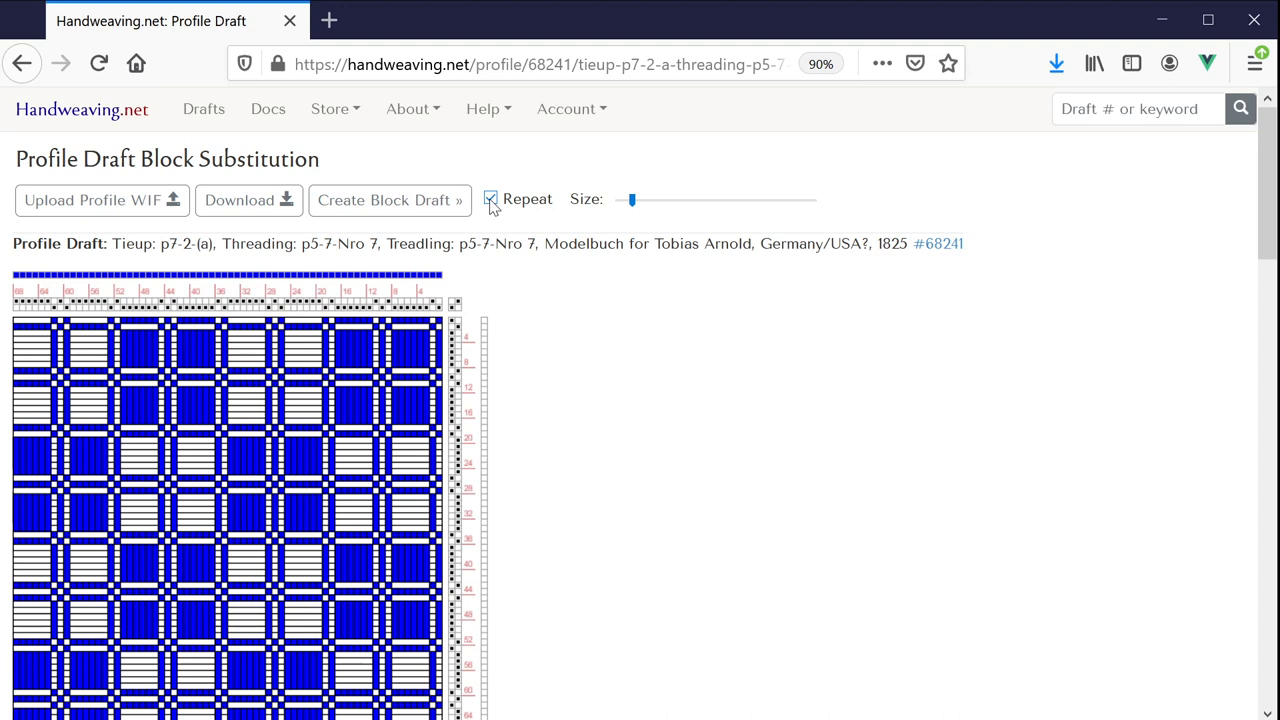
click(492, 200)
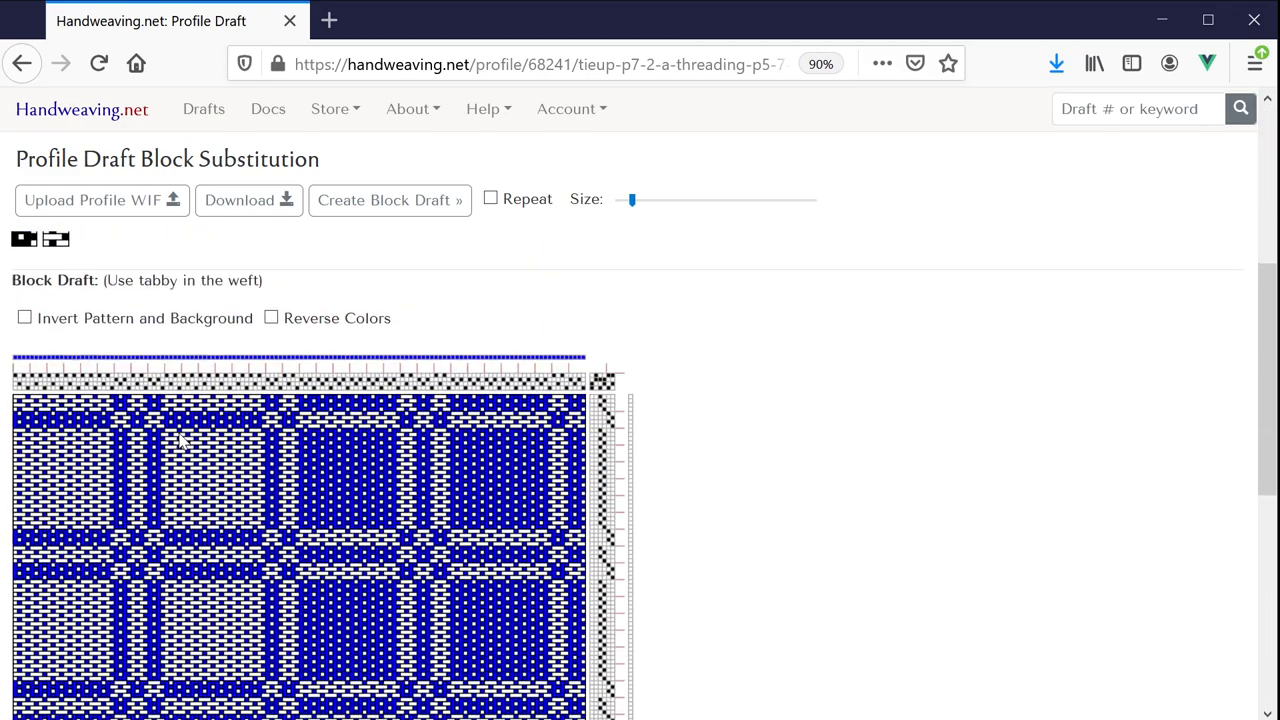
scroll(down, 3)
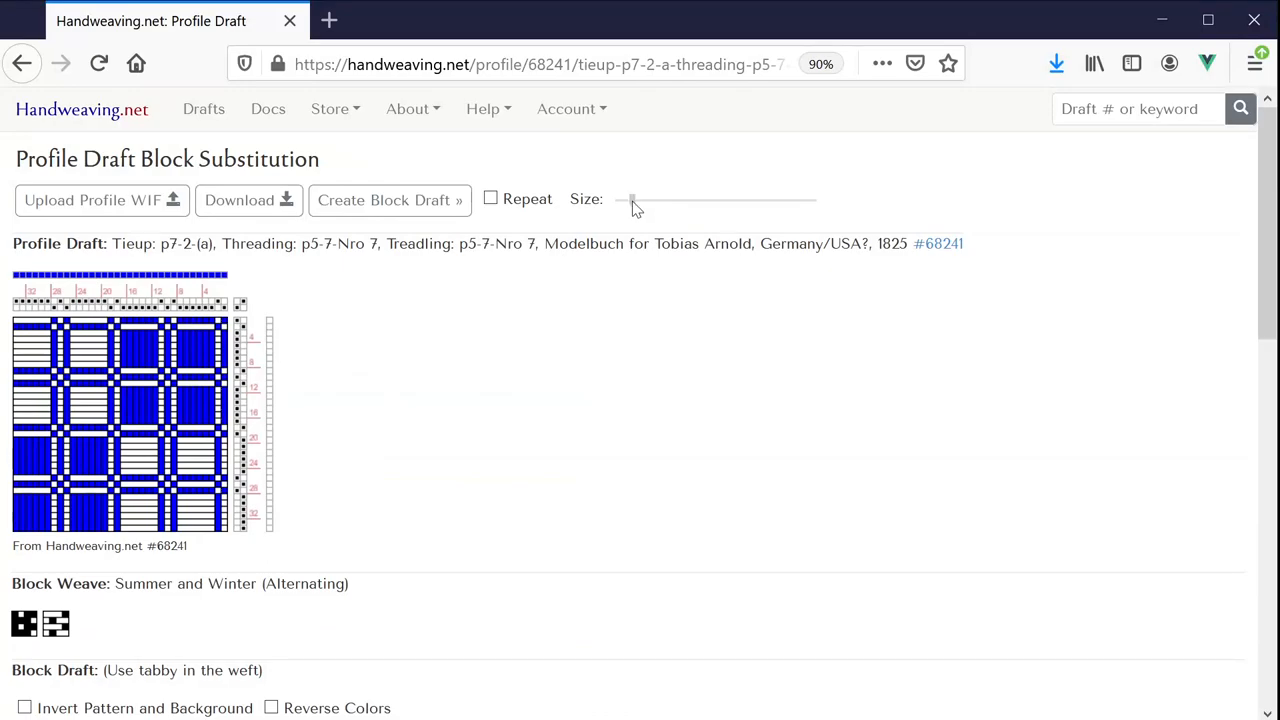
drag(630, 200, 658, 200)
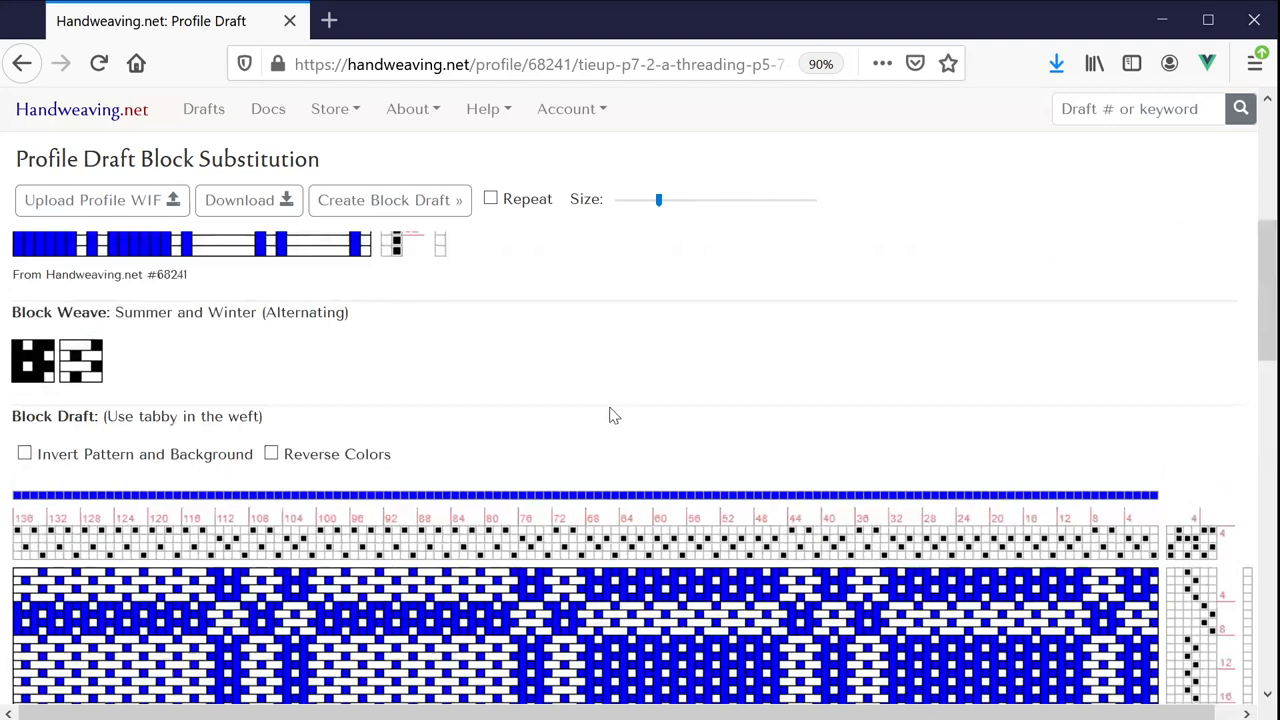
drag(658, 200, 638, 200)
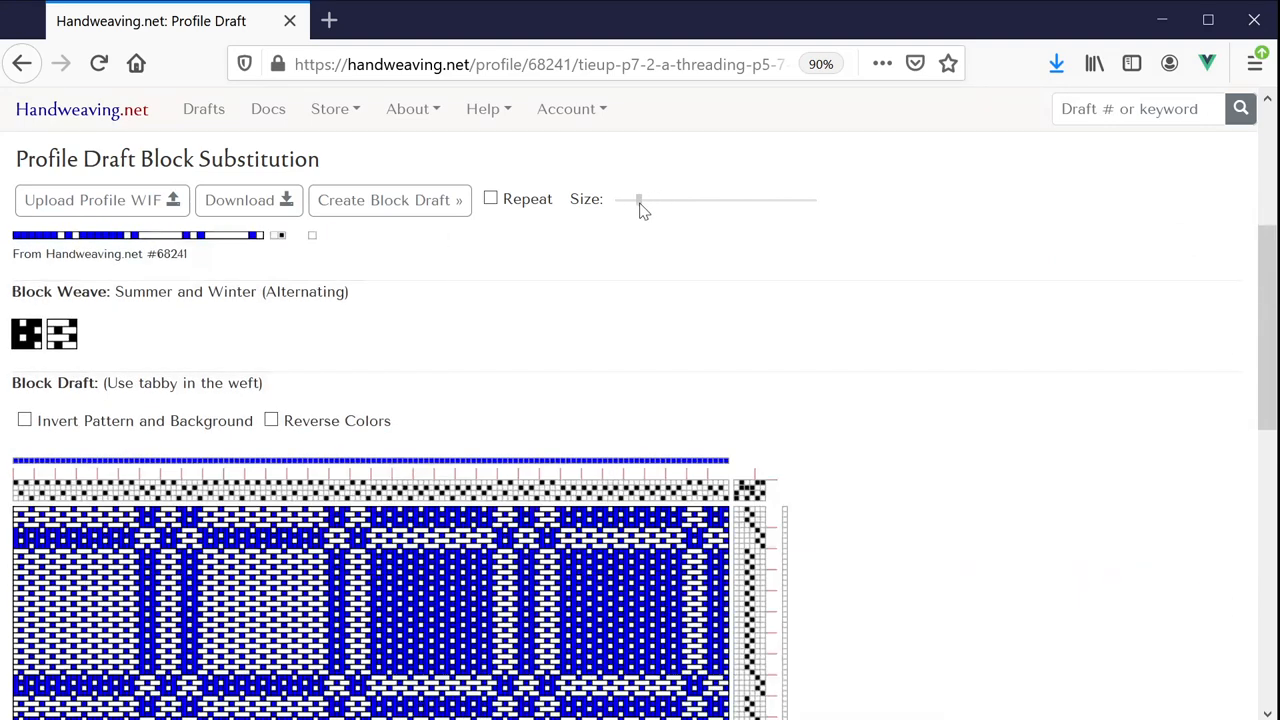
drag(638, 200, 644, 200)
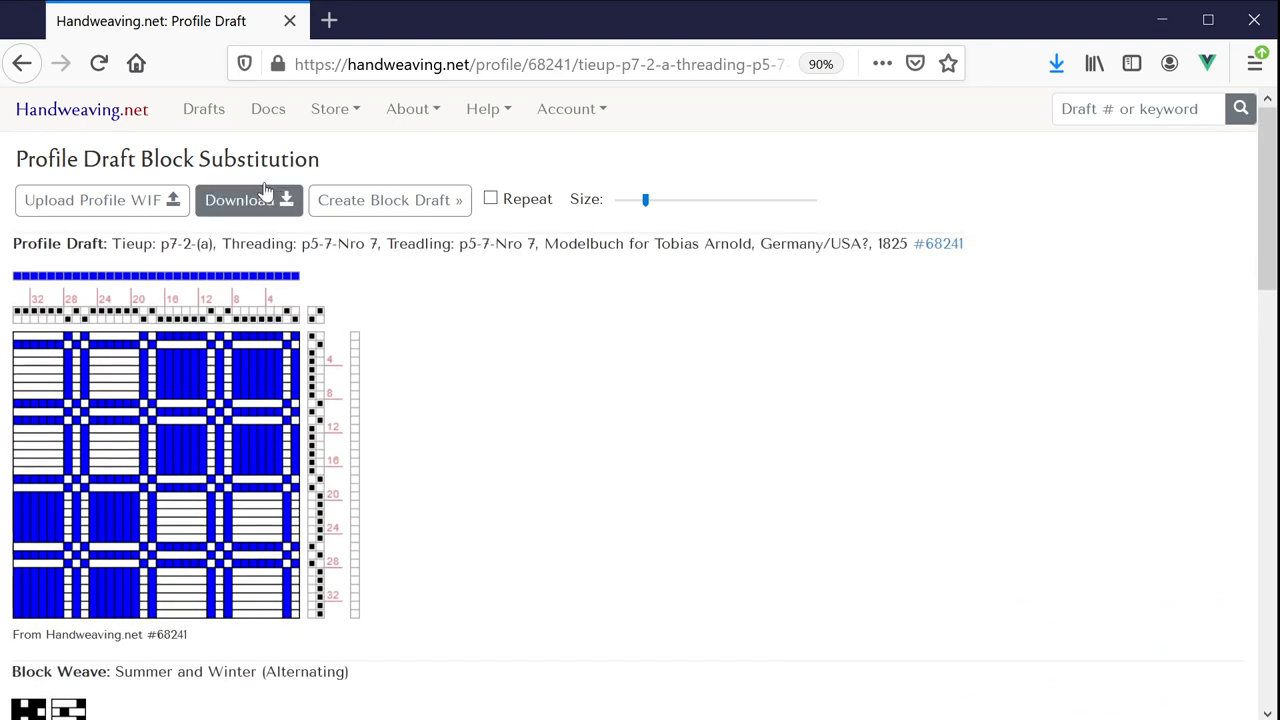
mouse_move(224, 398)
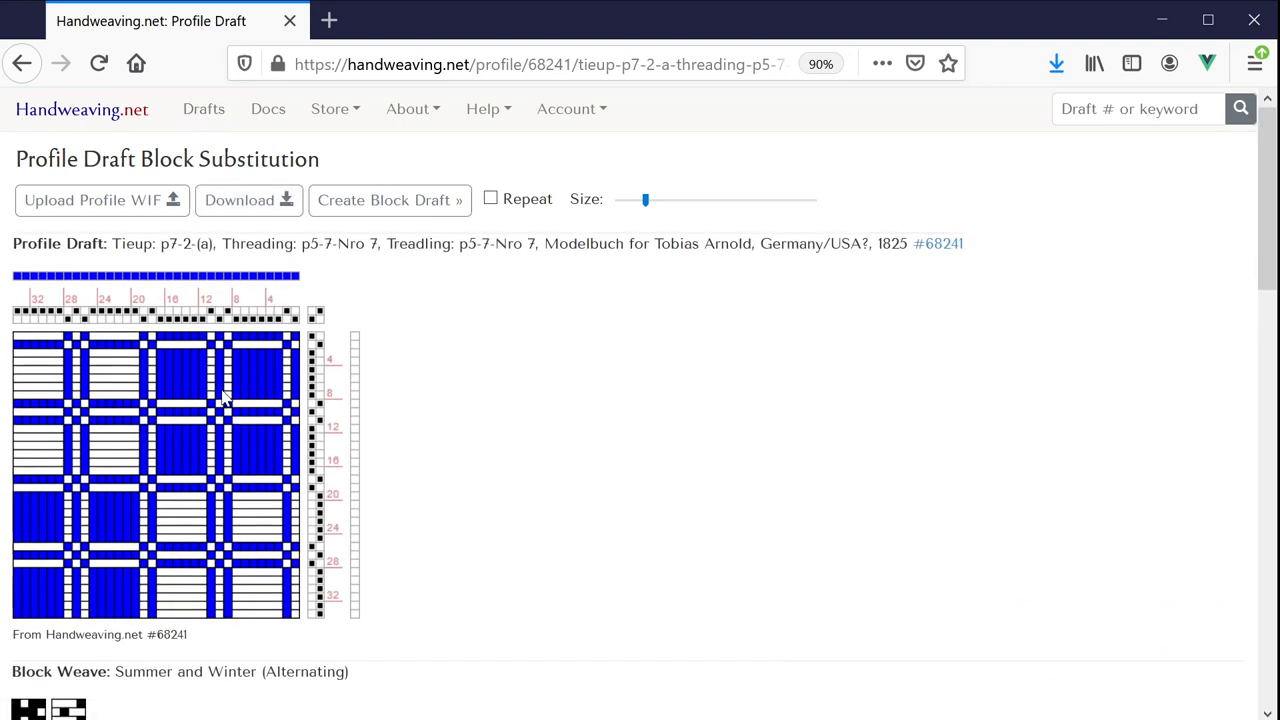
Step: From the Drafts search options, list Block Drafts and browse the results toward draft #54529
click(204, 108)
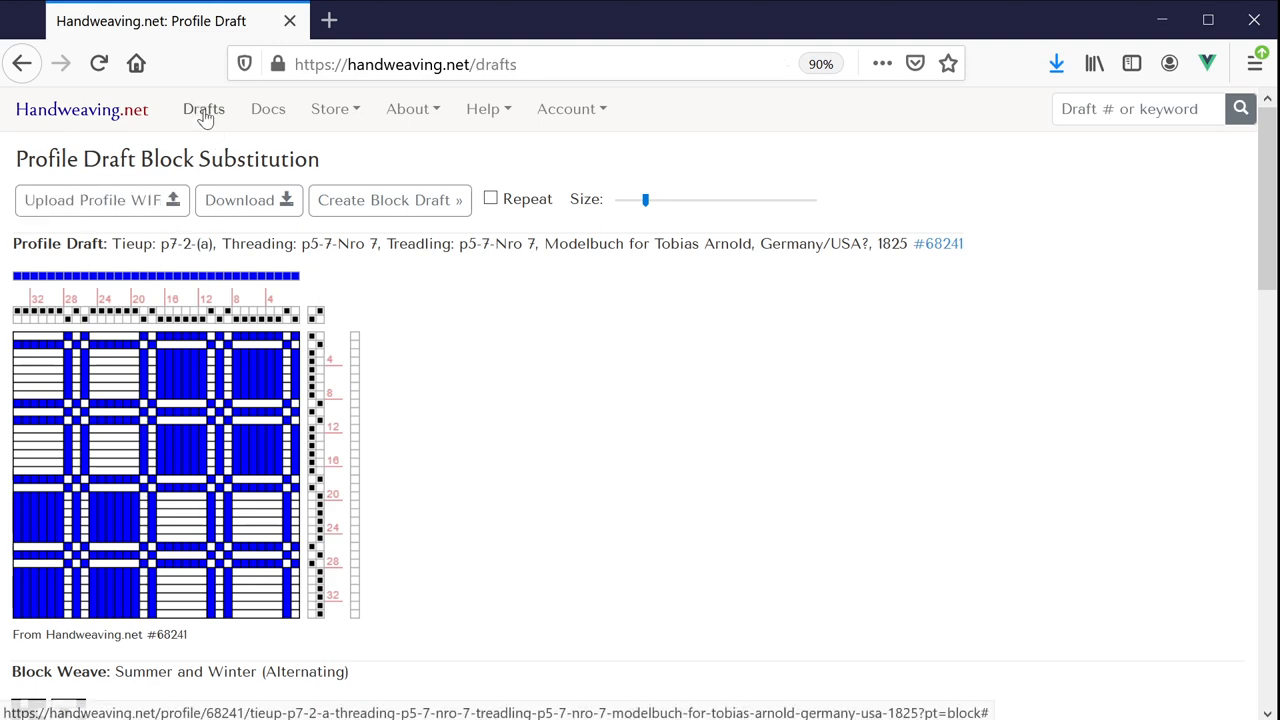
click(204, 108)
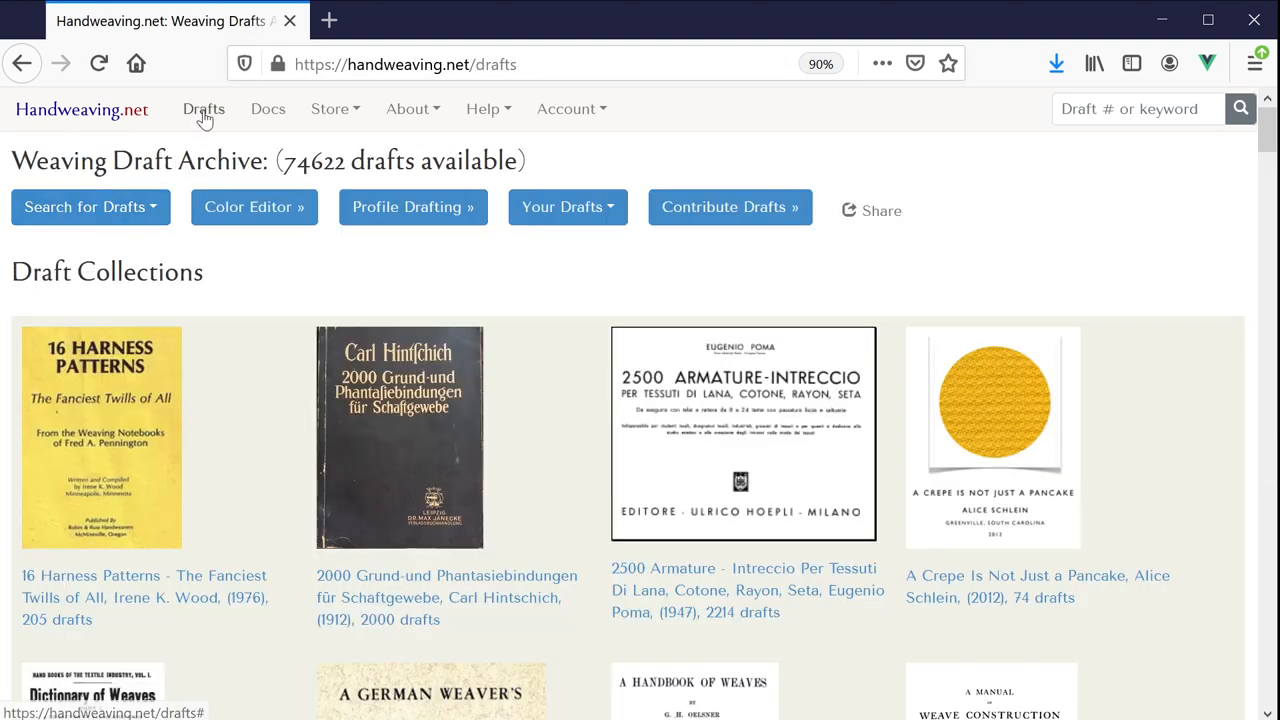
click(90, 206)
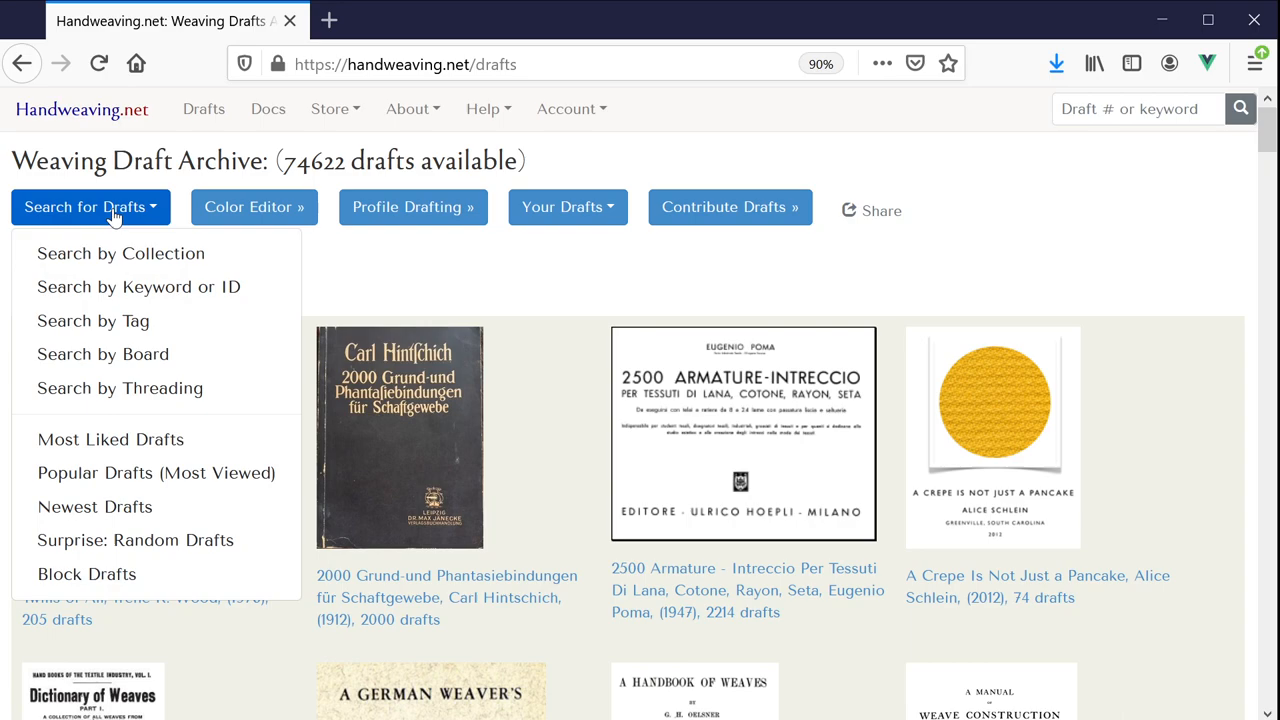
mouse_move(88, 582)
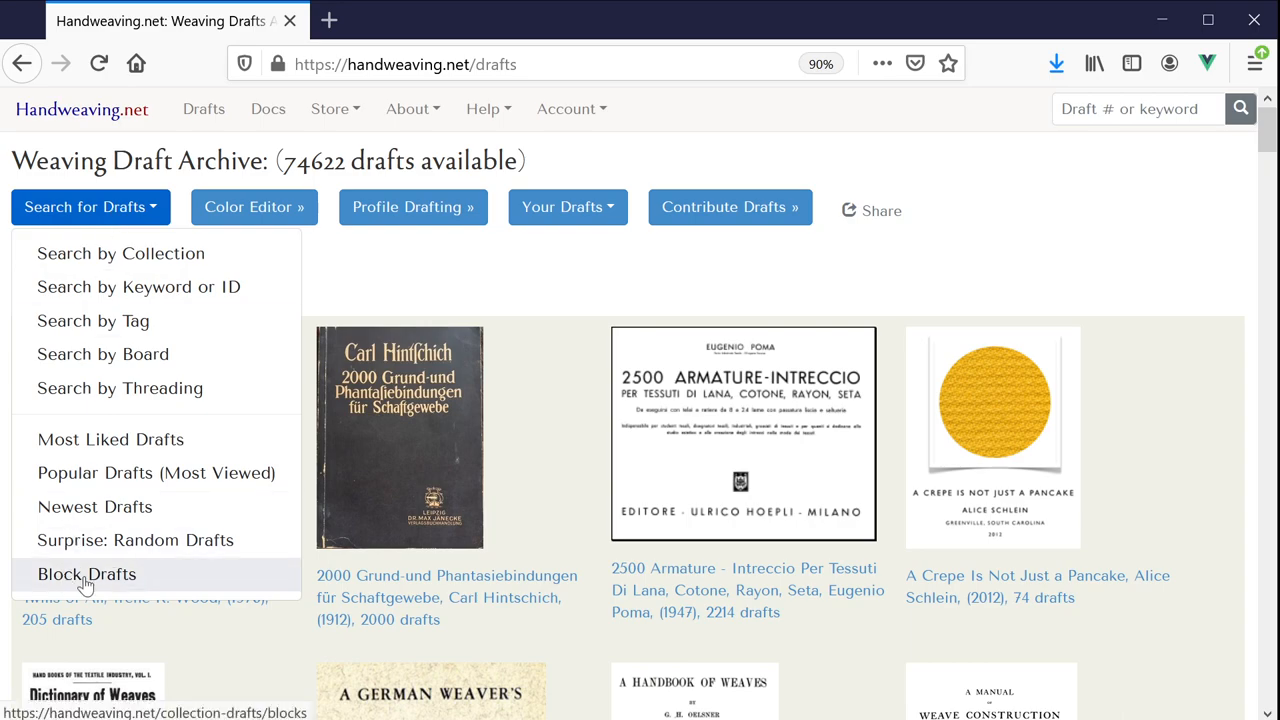
click(86, 574)
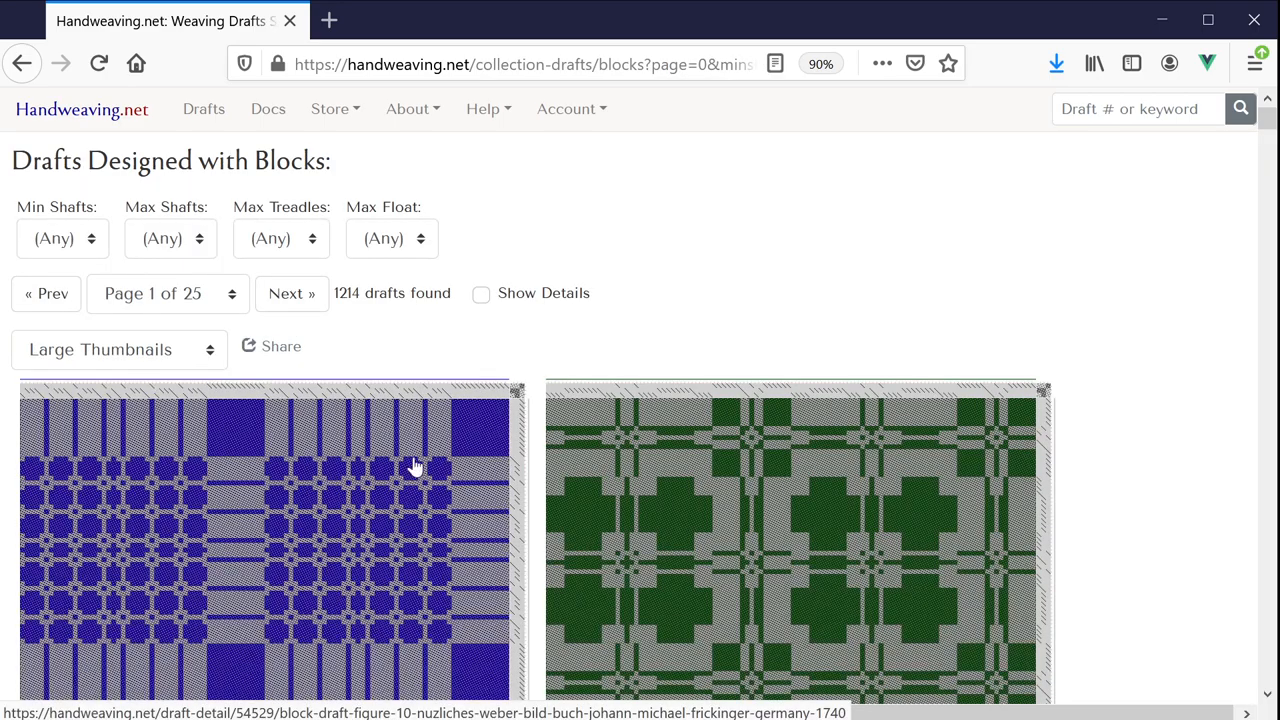
scroll(down, 3)
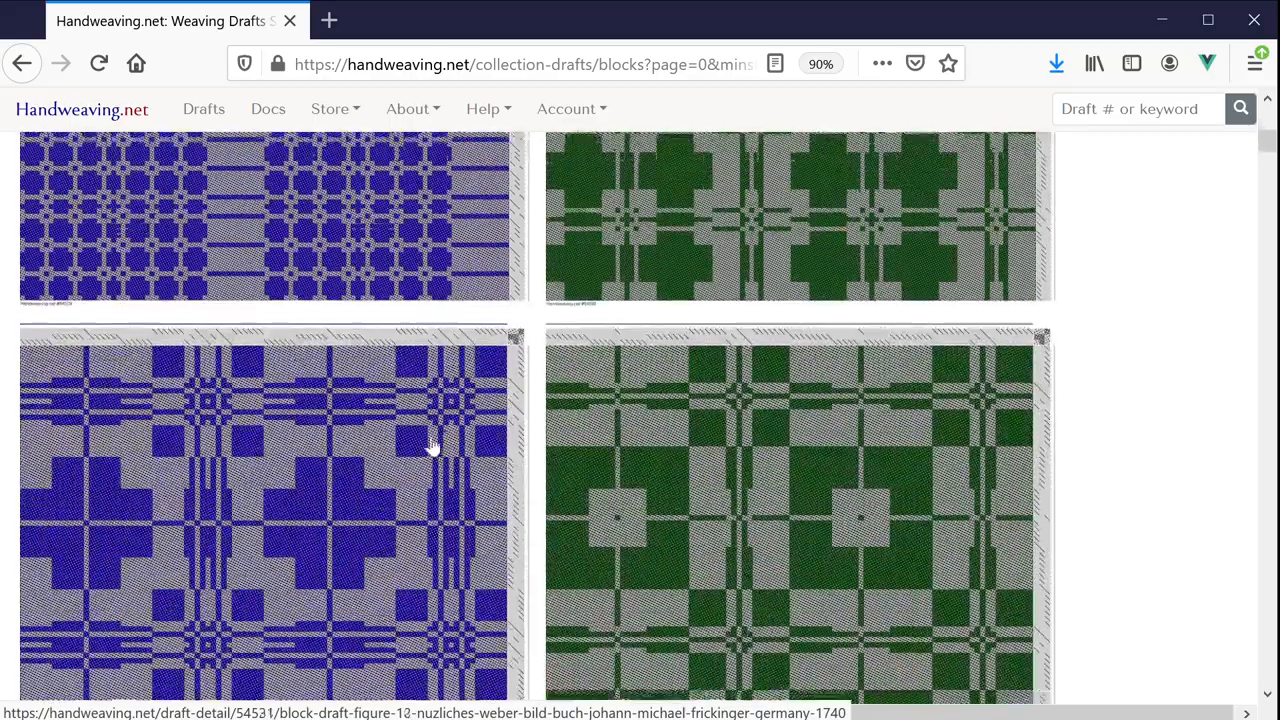
scroll(down, 3)
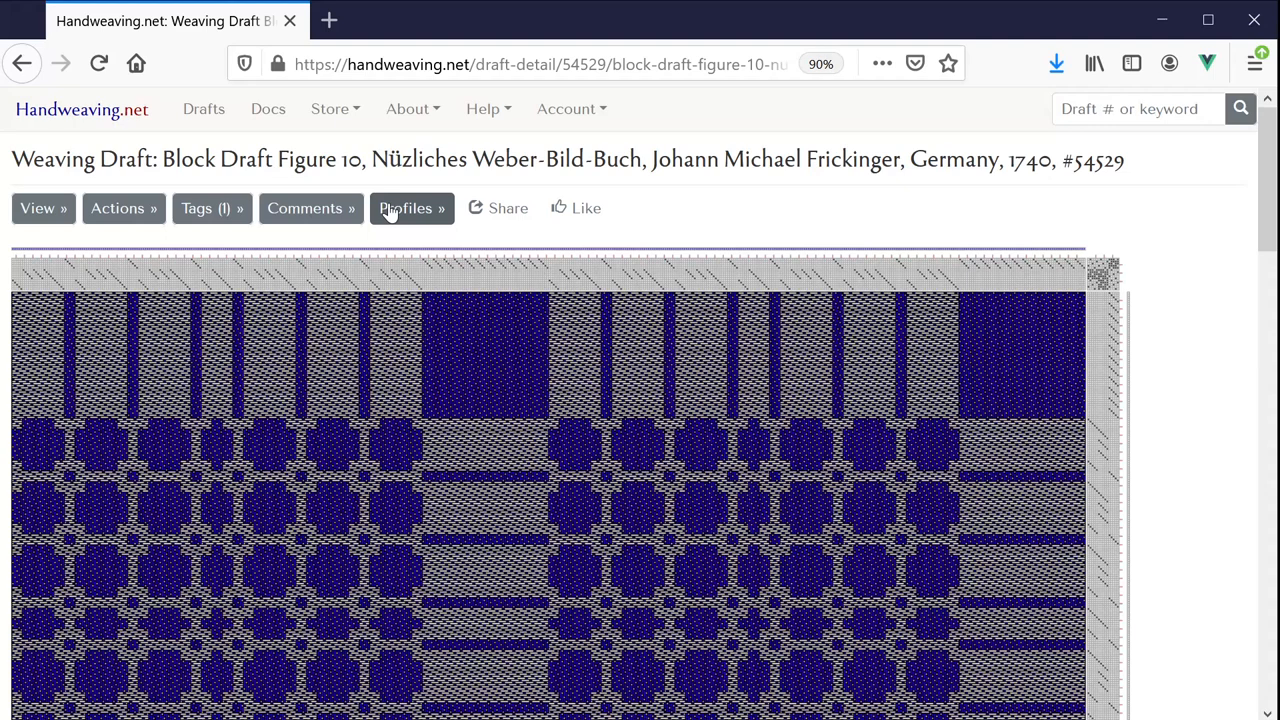
Step: Use Frickinger's Figure 10 (#54529) as the profile draft via its Profiles option
click(410, 208)
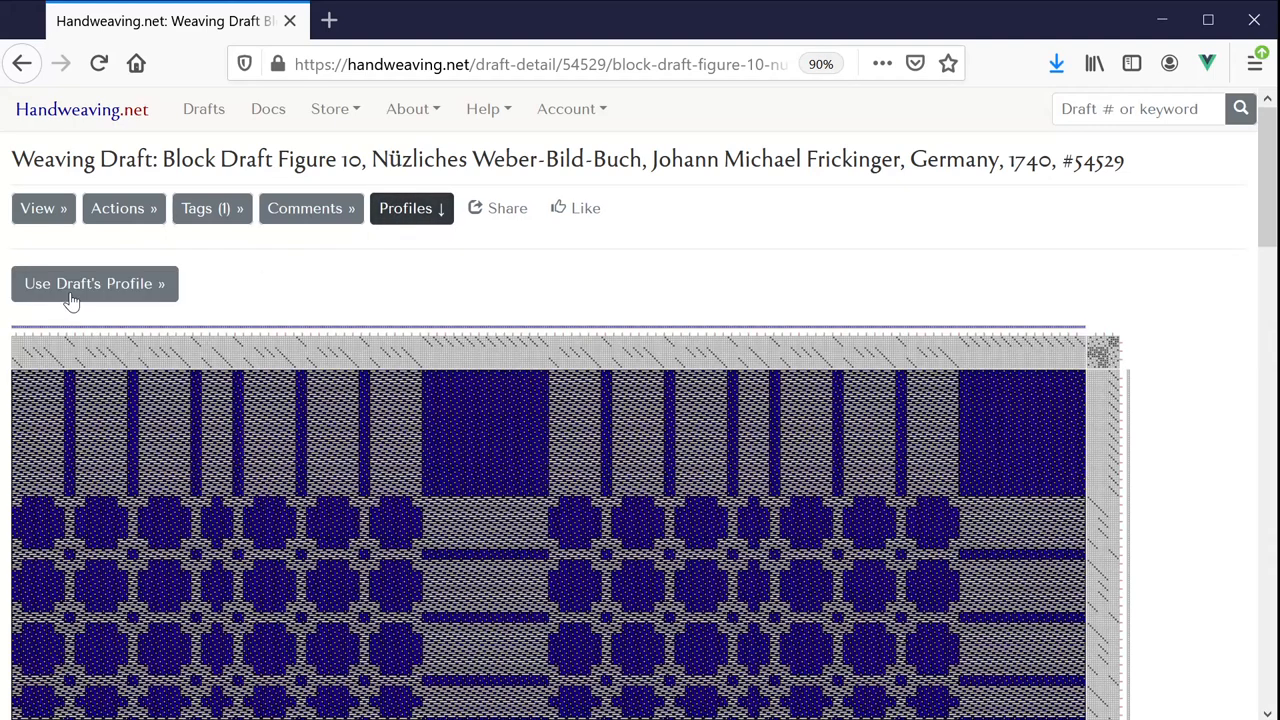
mouse_move(96, 300)
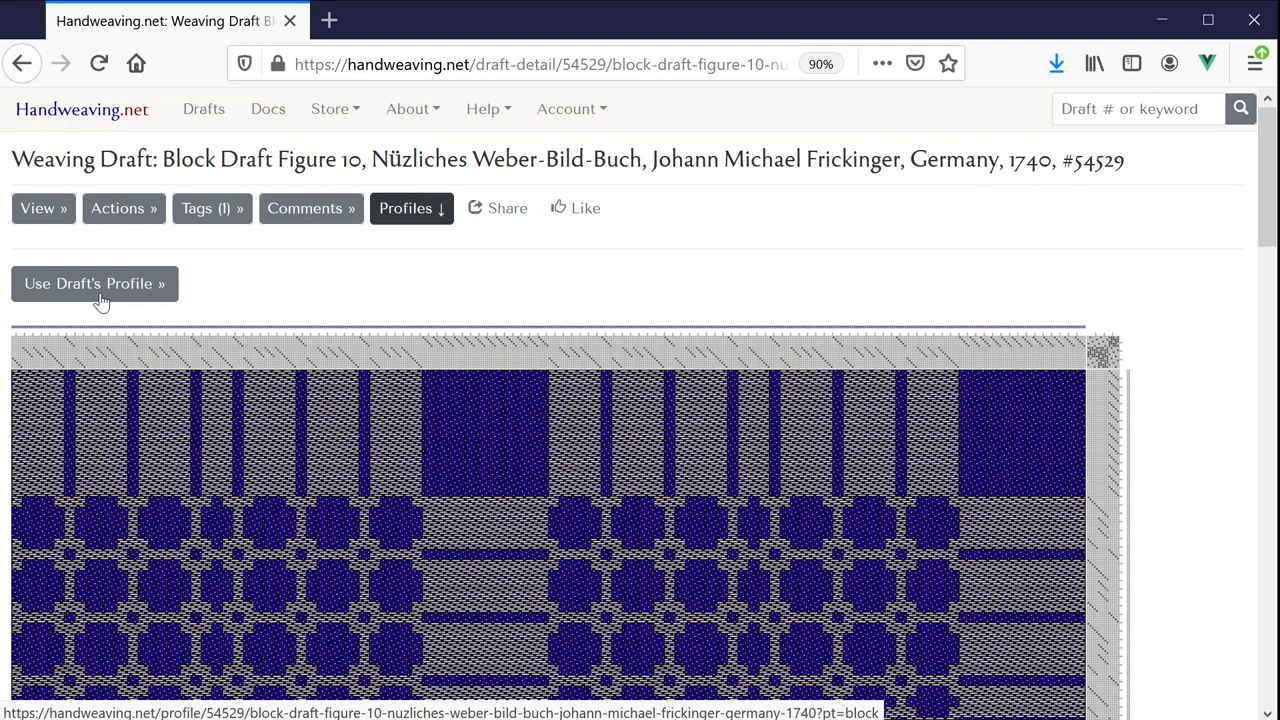
click(94, 284)
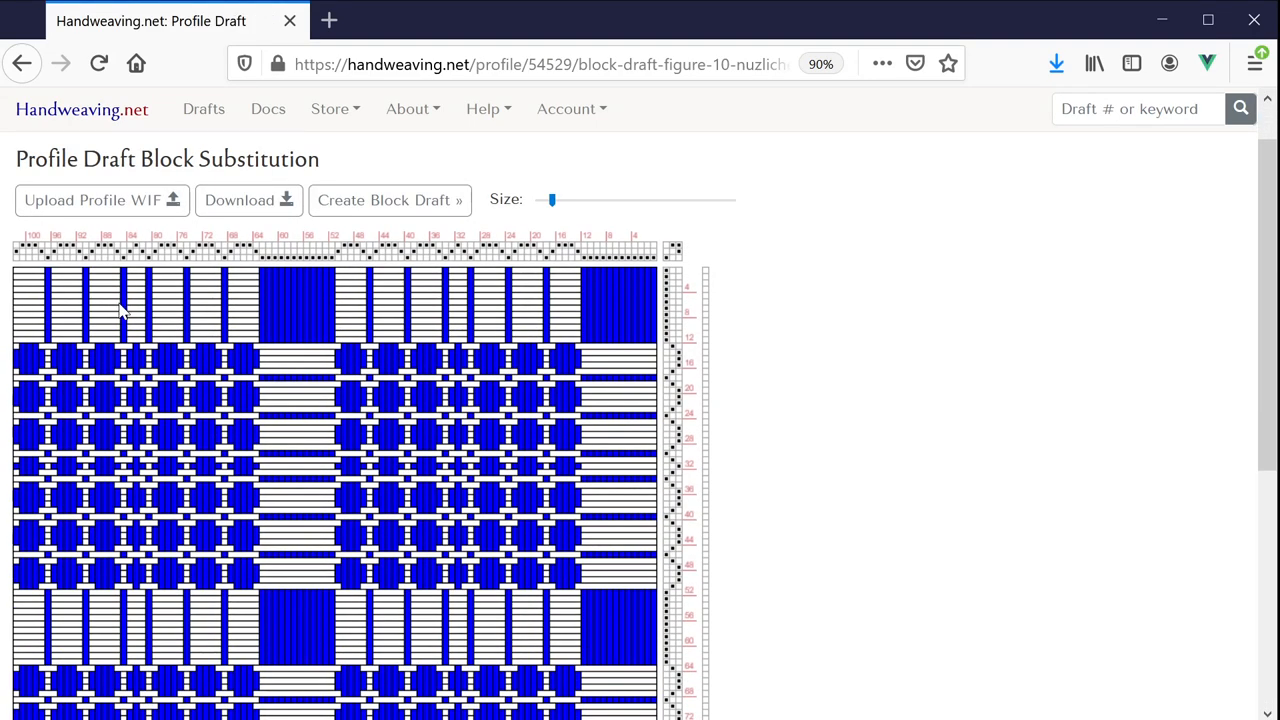
mouse_move(408, 204)
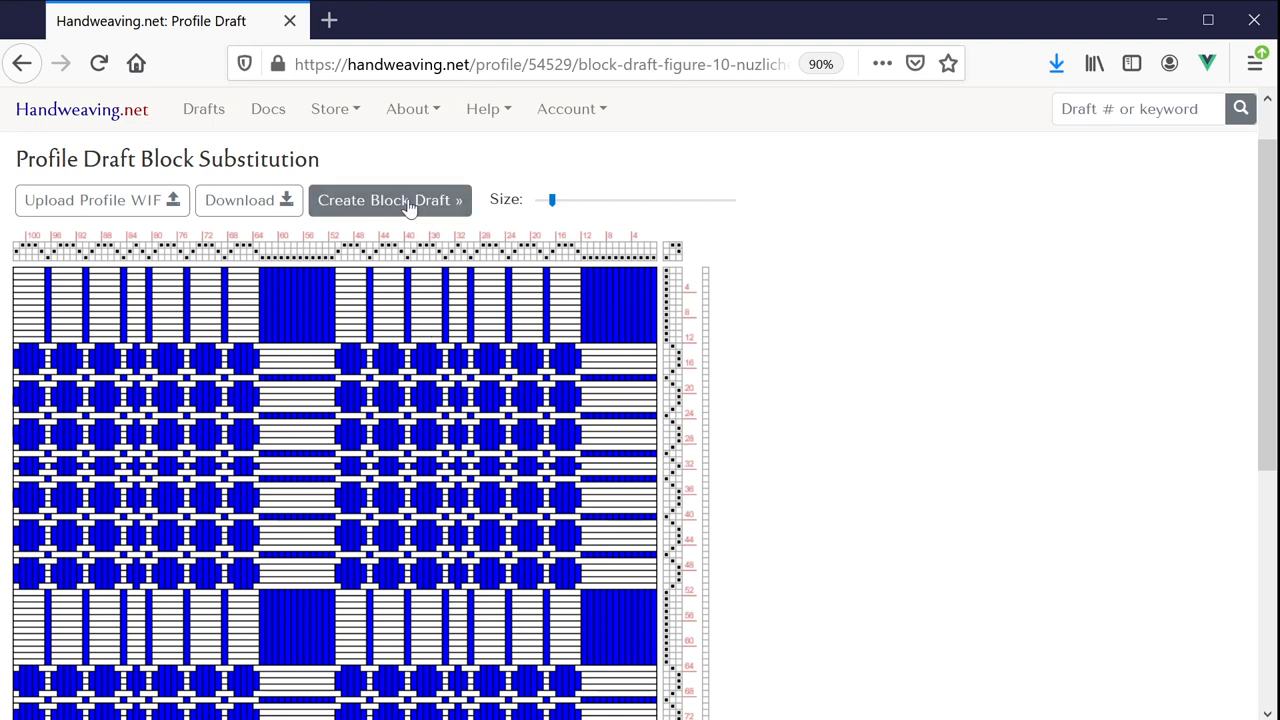
click(390, 200)
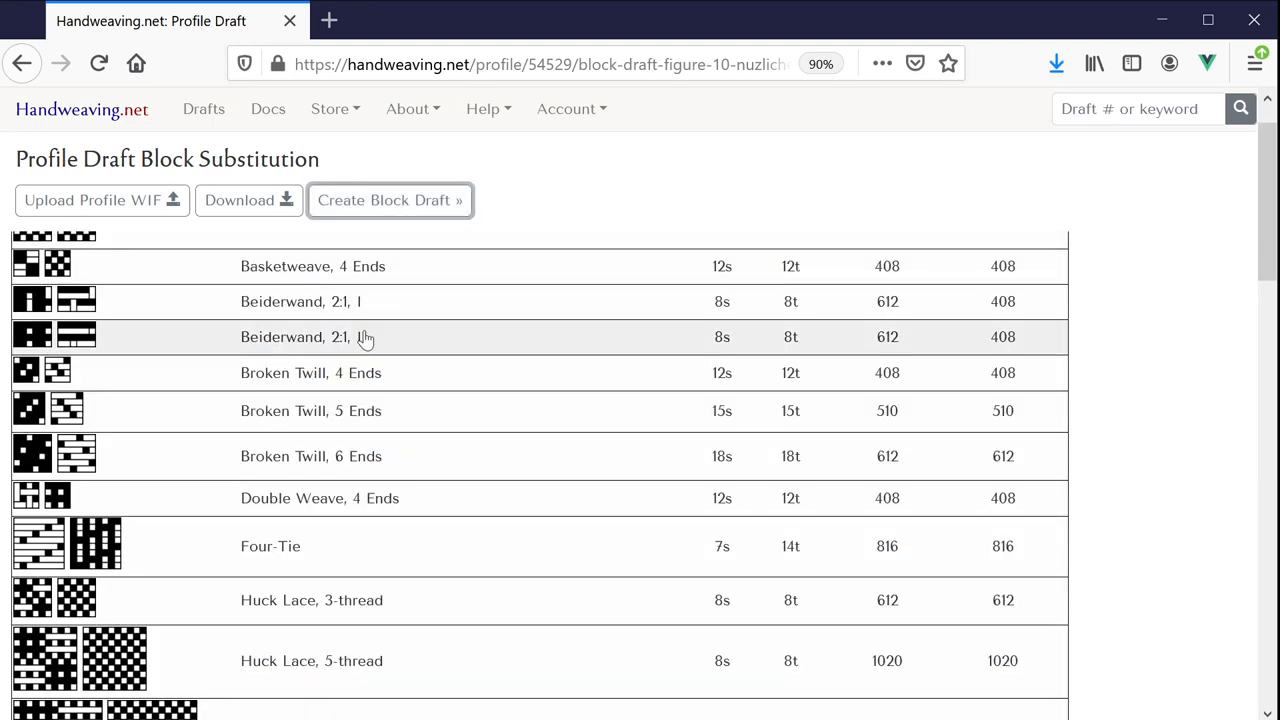
scroll(down, 3)
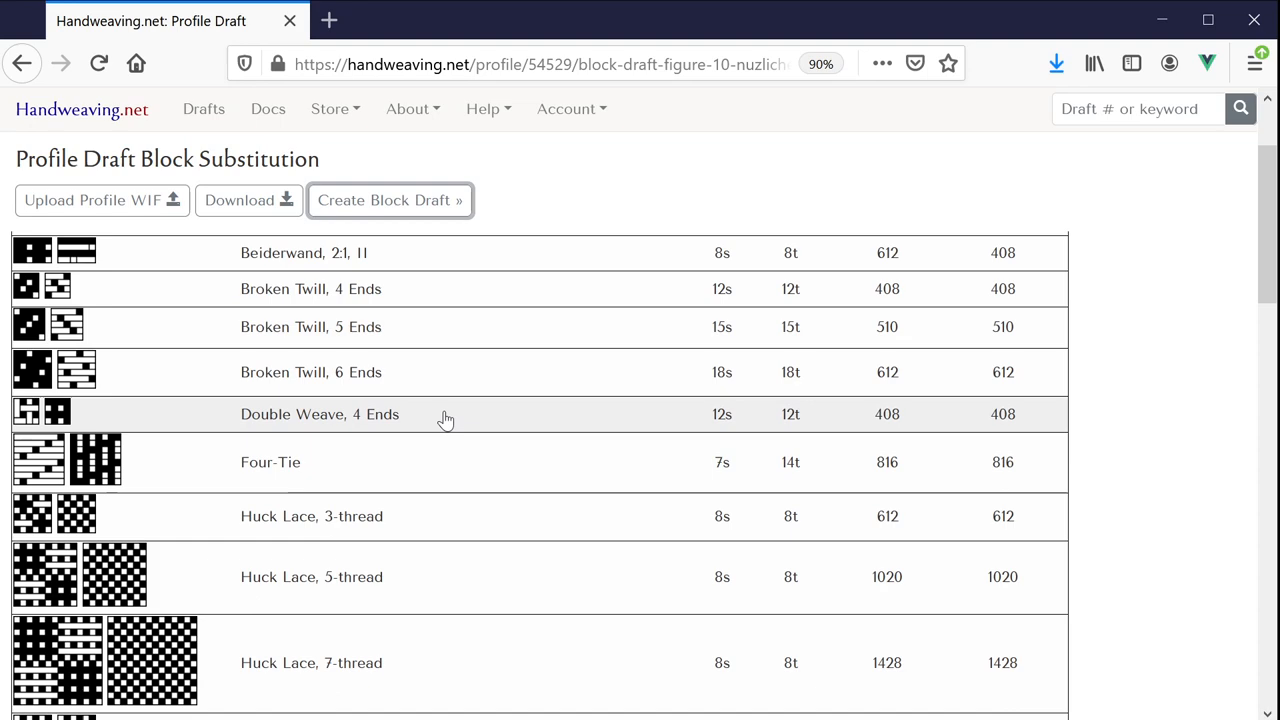
scroll(down, 3)
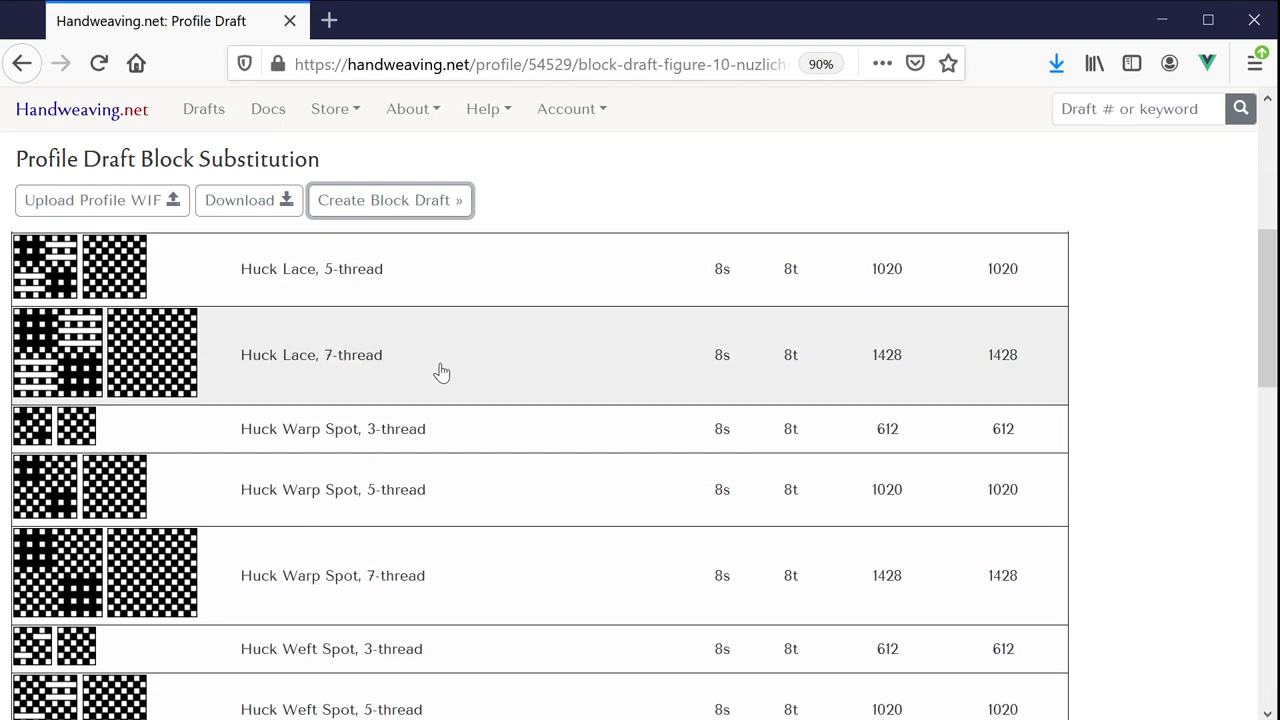
scroll(down, 3)
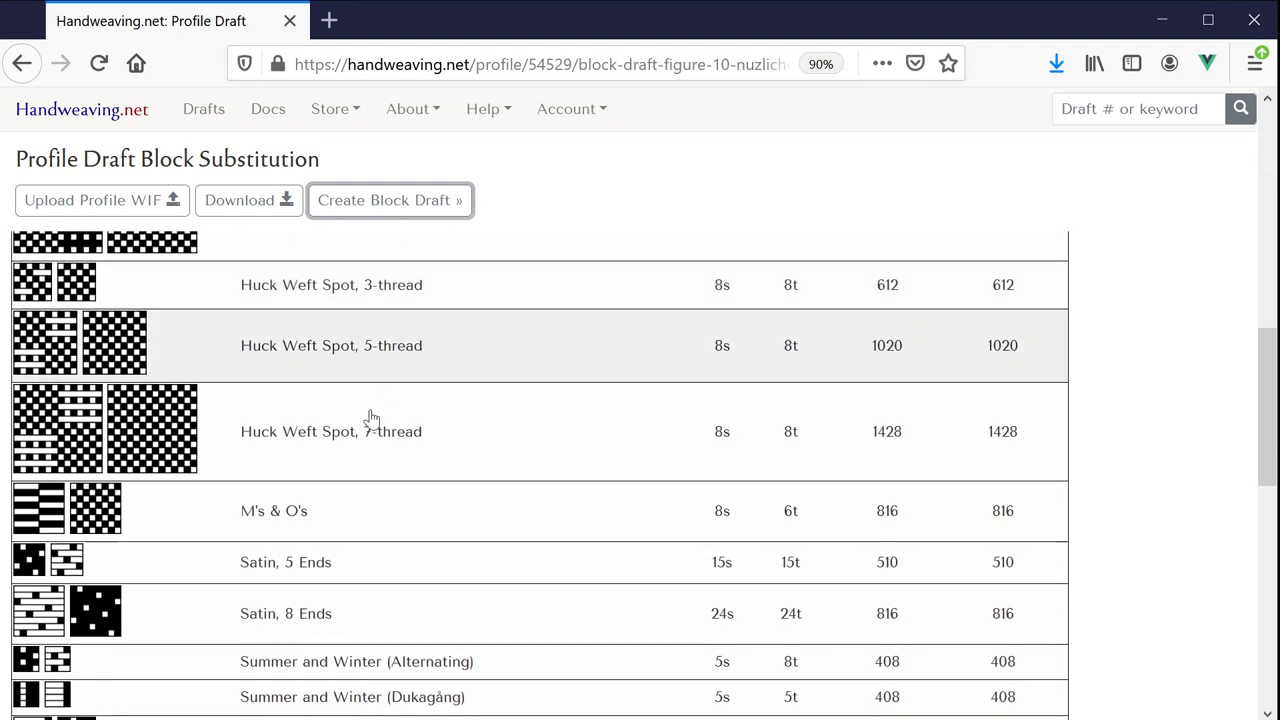
mouse_move(8, 328)
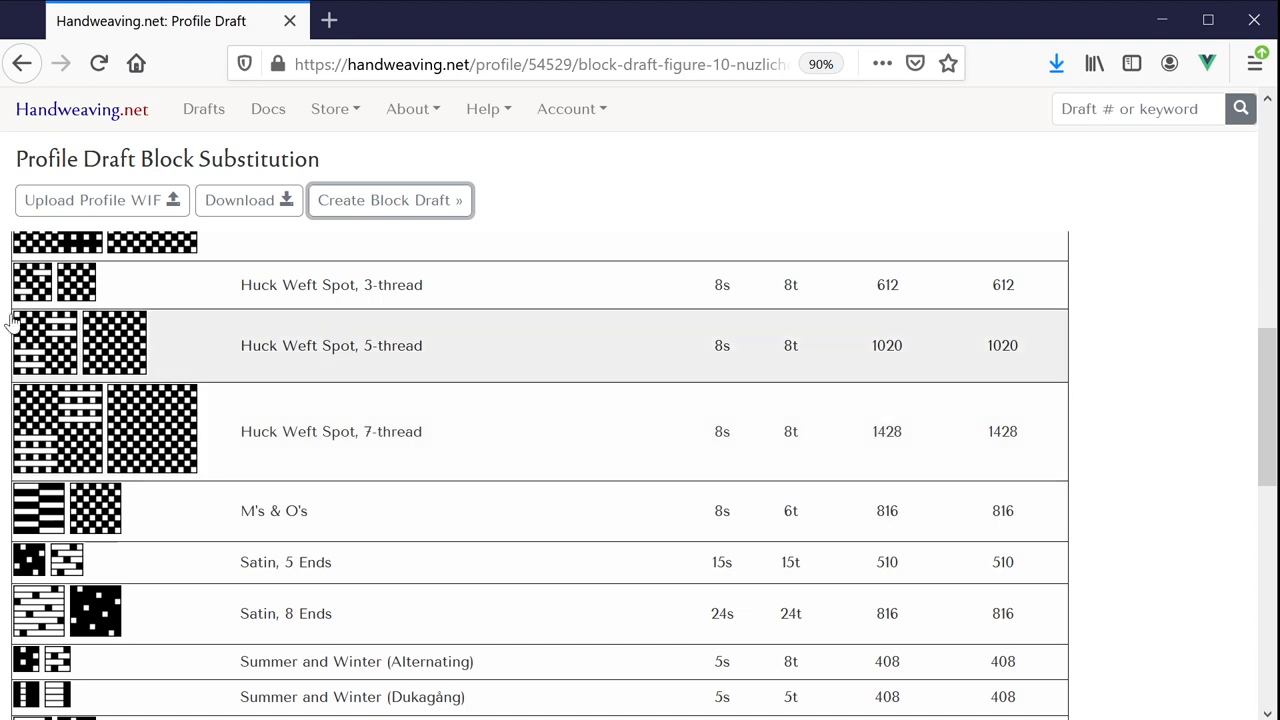
mouse_move(148, 432)
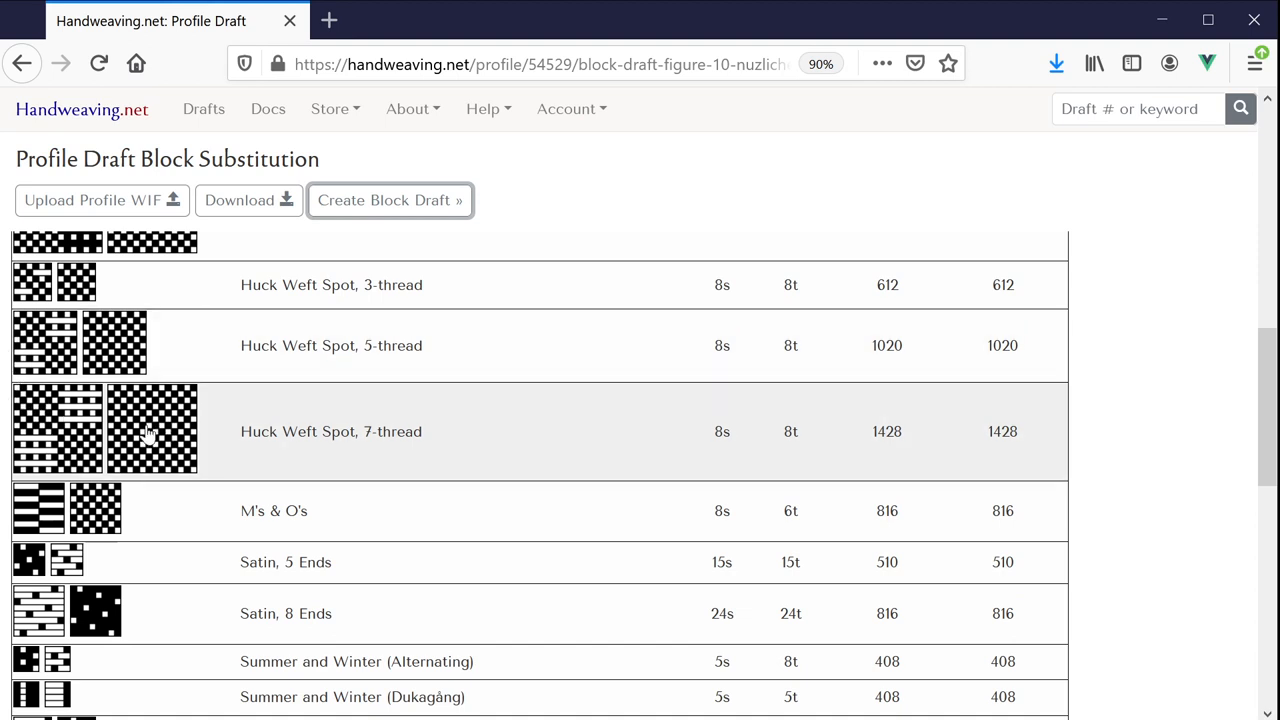
mouse_move(134, 452)
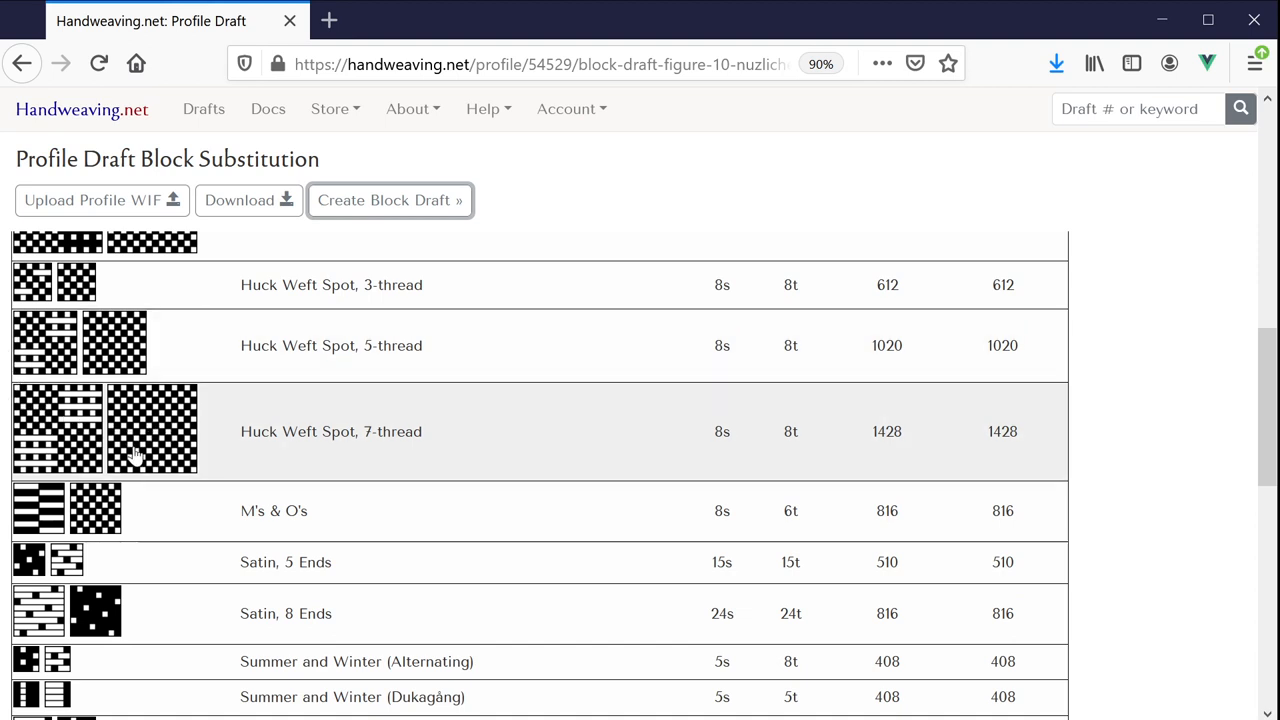
scroll(down, 3)
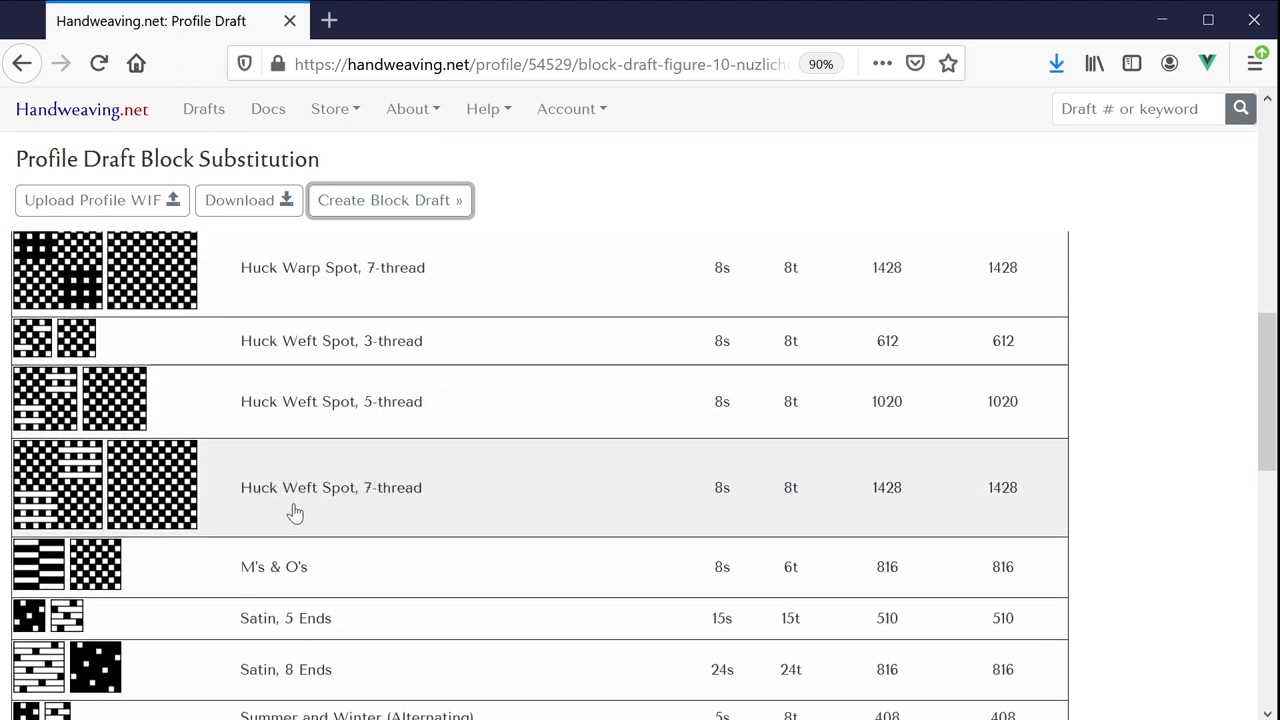
mouse_move(724, 492)
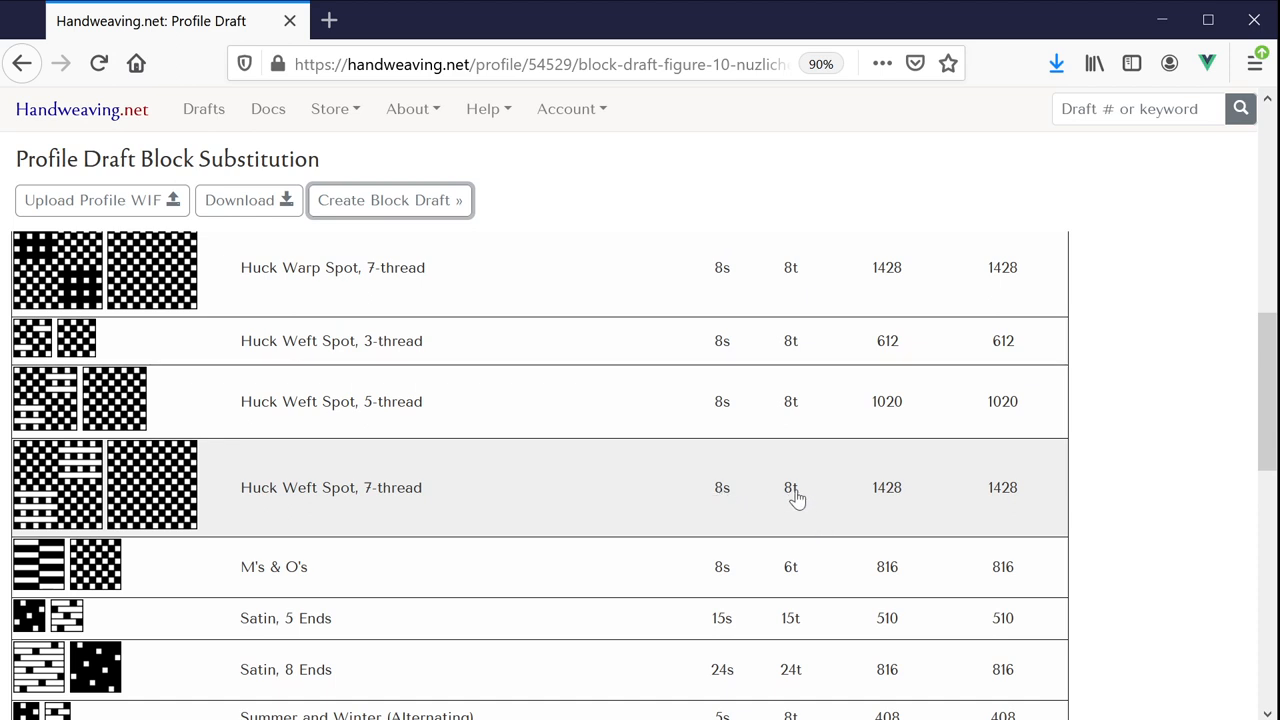
mouse_move(888, 506)
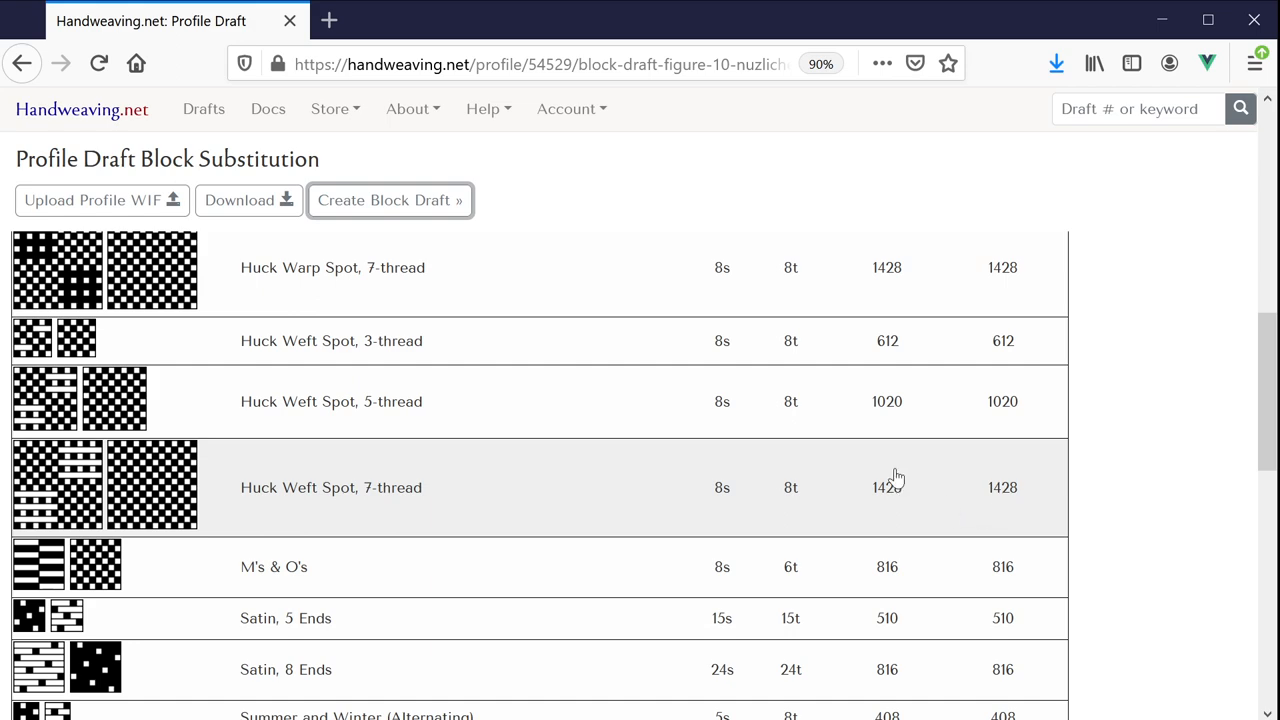
scroll(down, 3)
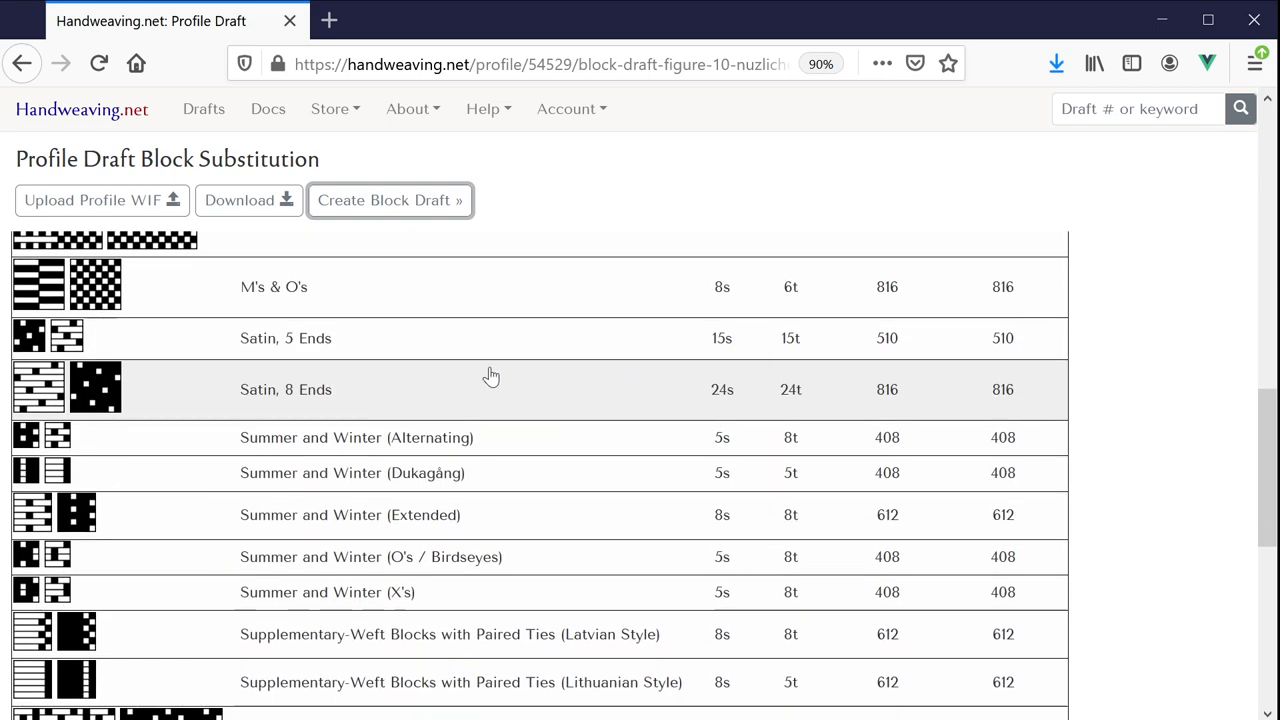
mouse_move(692, 330)
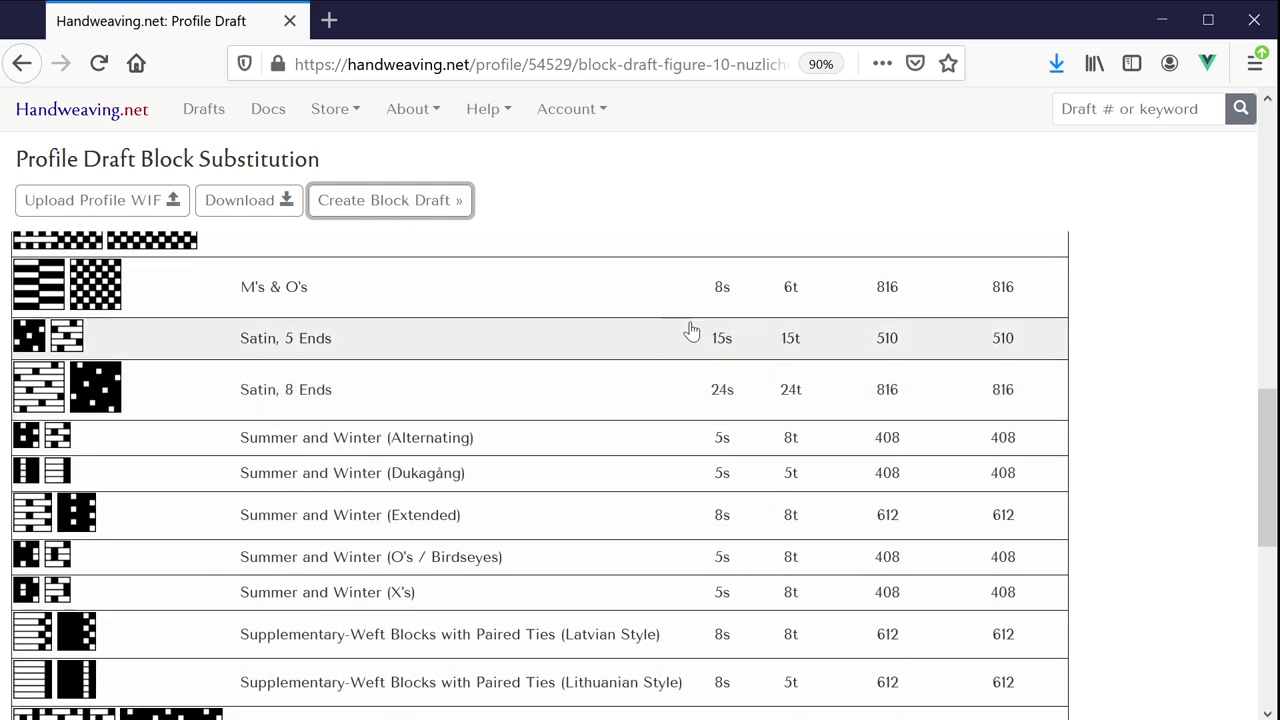
mouse_move(730, 352)
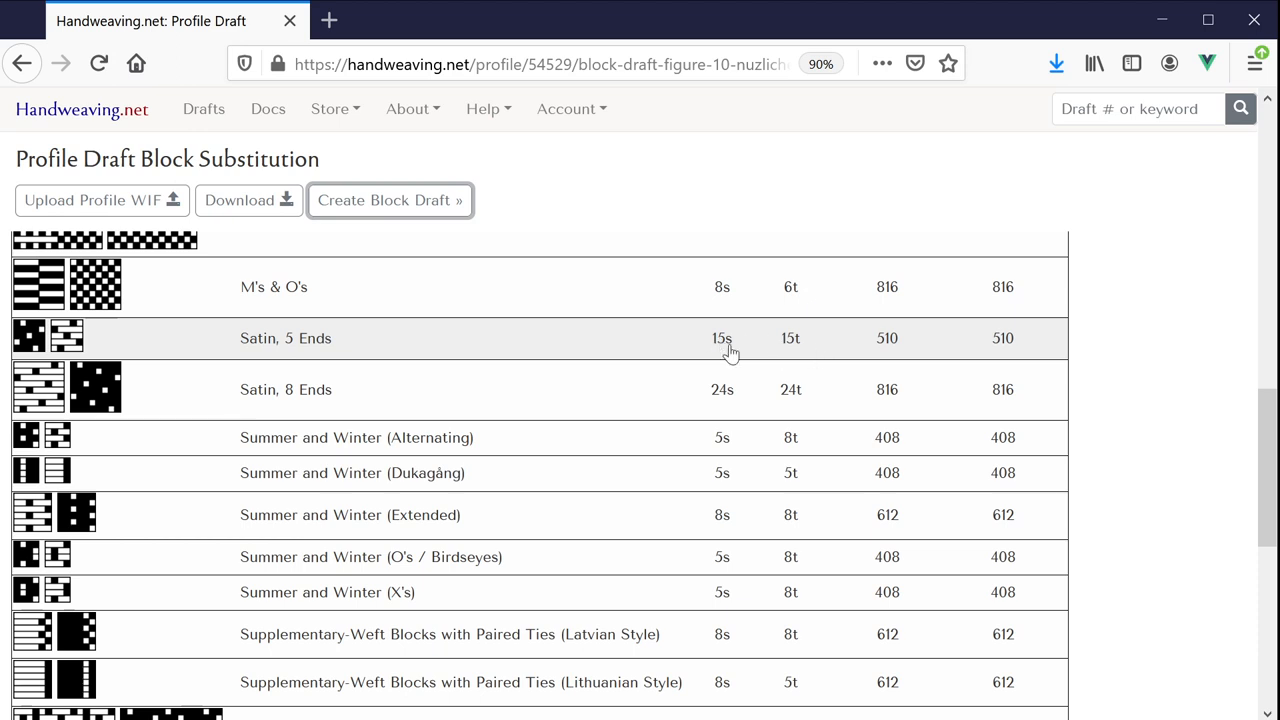
mouse_move(890, 352)
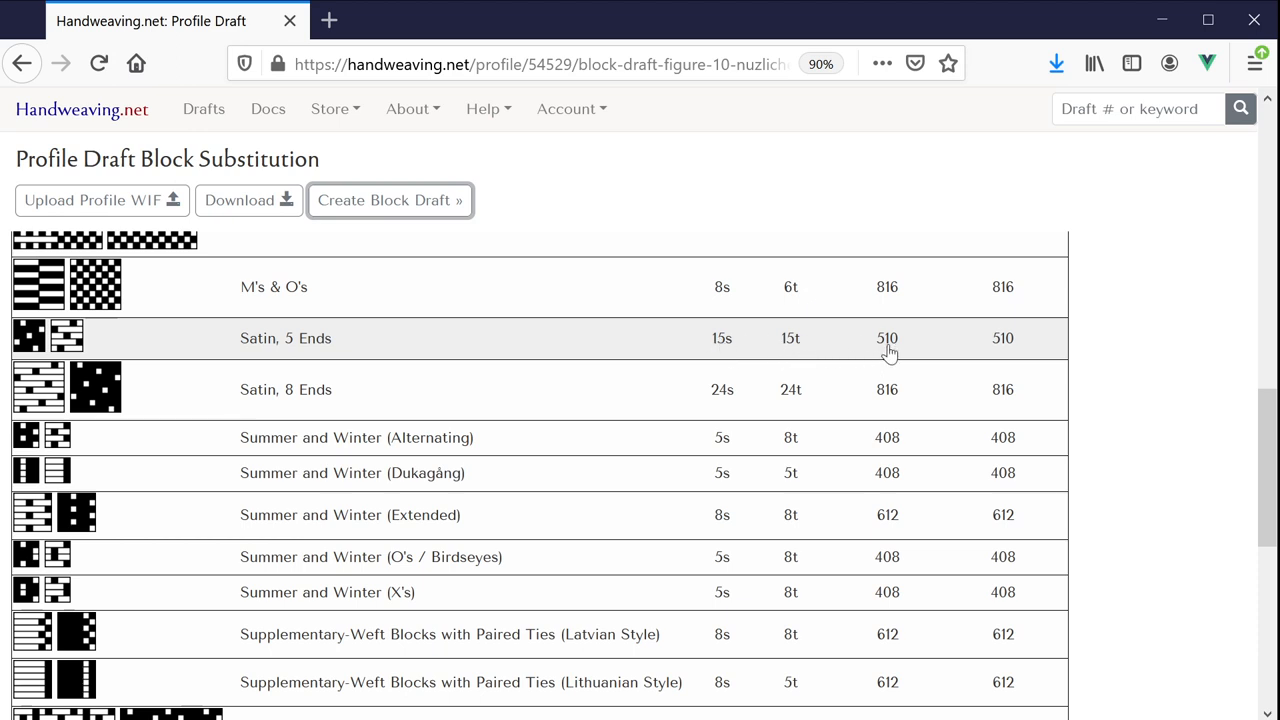
mouse_move(1004, 346)
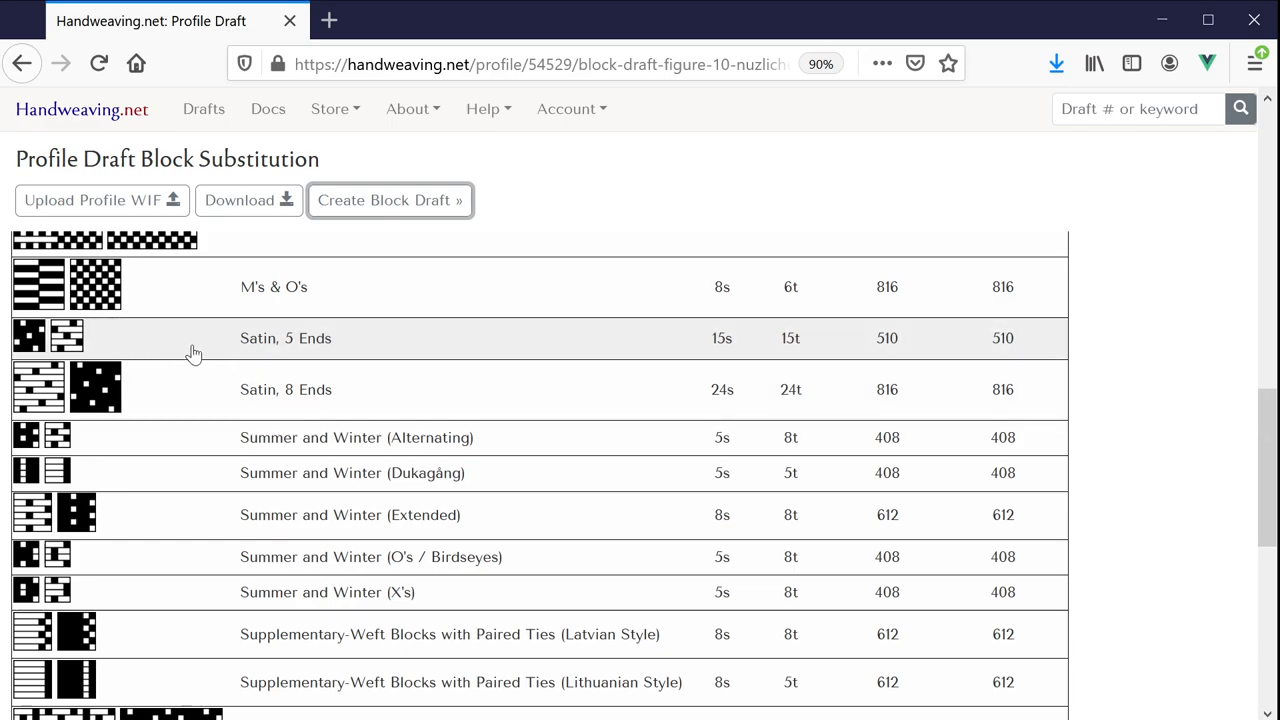
Step: Substitute Satin, 5 Ends blocks into profile #54529 and shrink the drawdown display
click(284, 338)
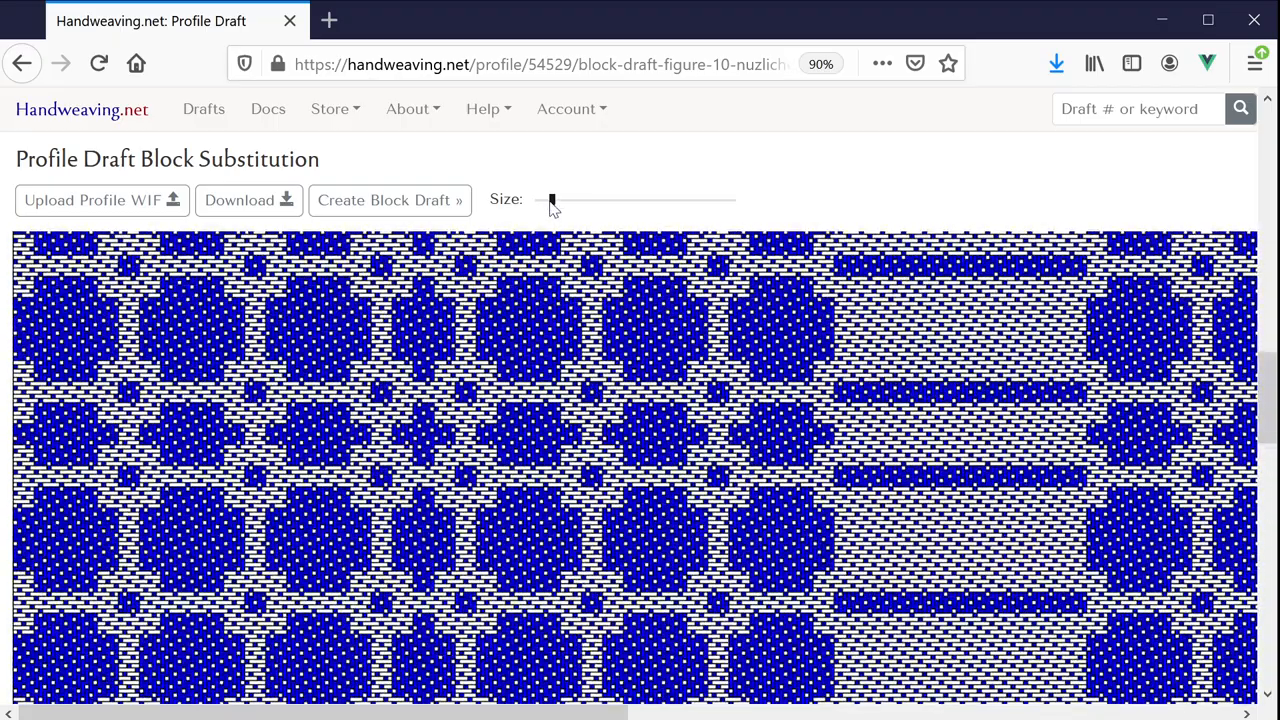
drag(552, 200, 544, 200)
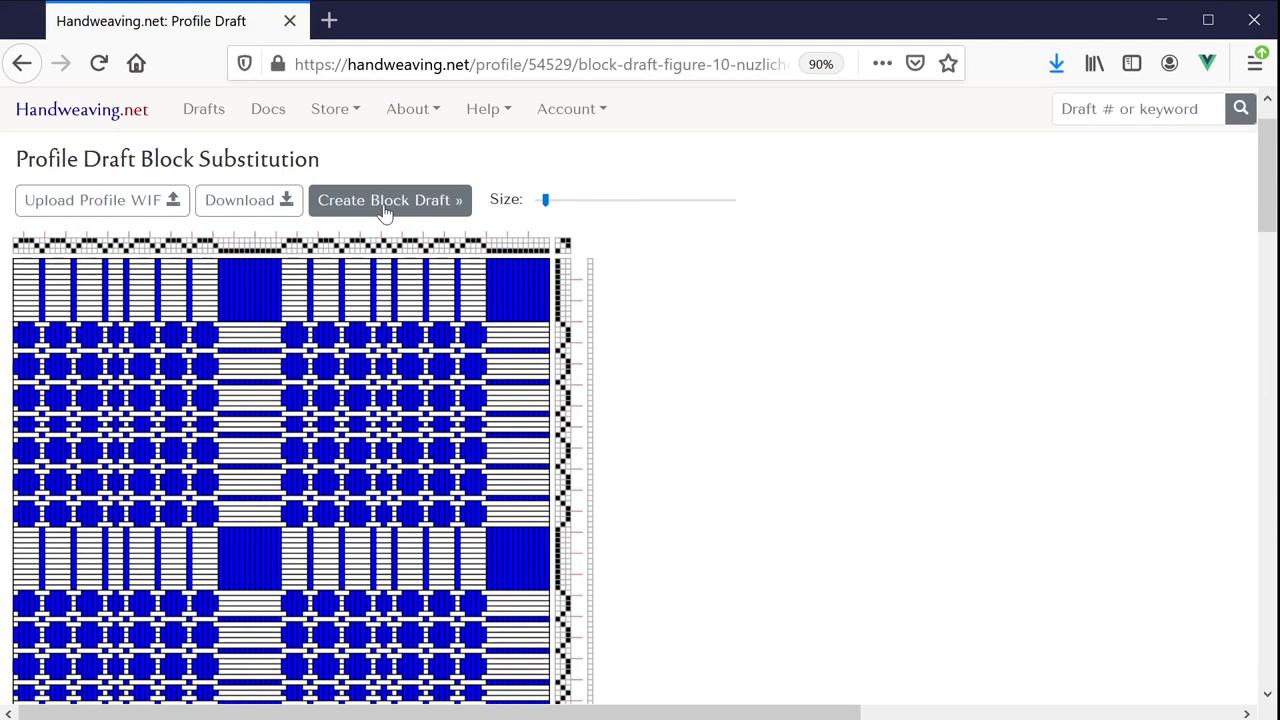
Step: Regenerate the block draft with Twill Variant, 5 Ends blocks from the substitution table
click(390, 200)
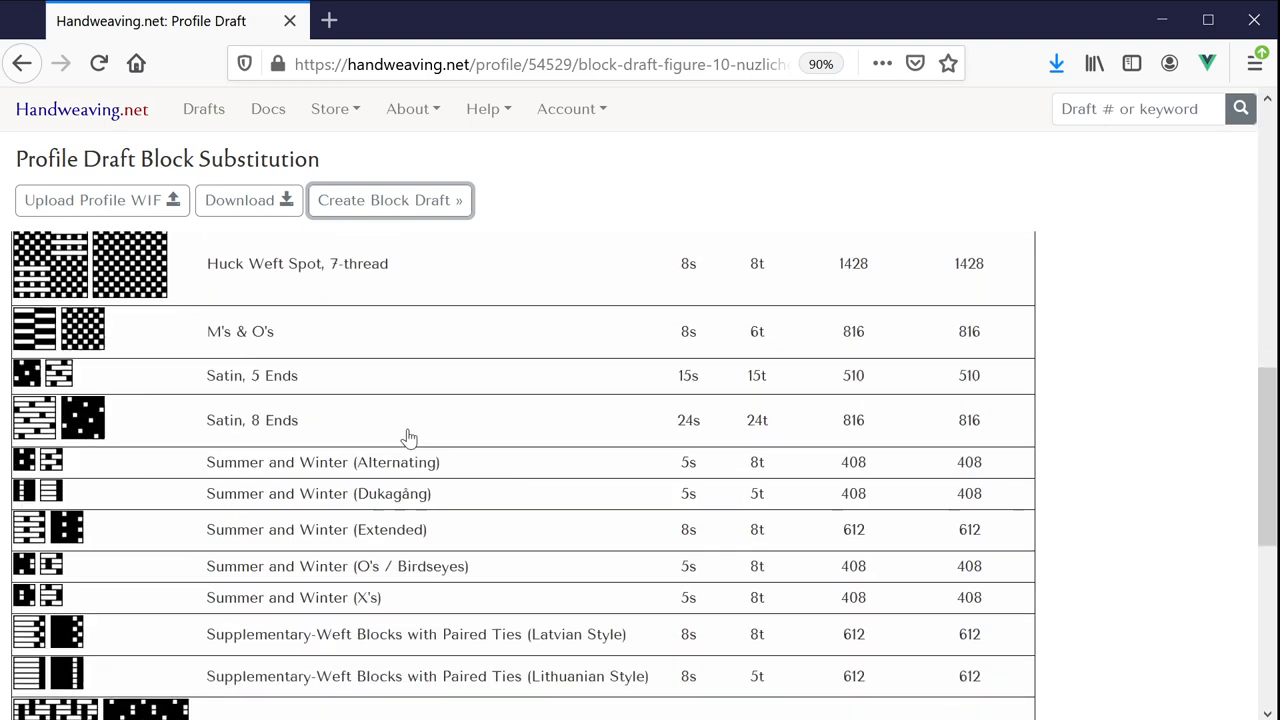
scroll(down, 3)
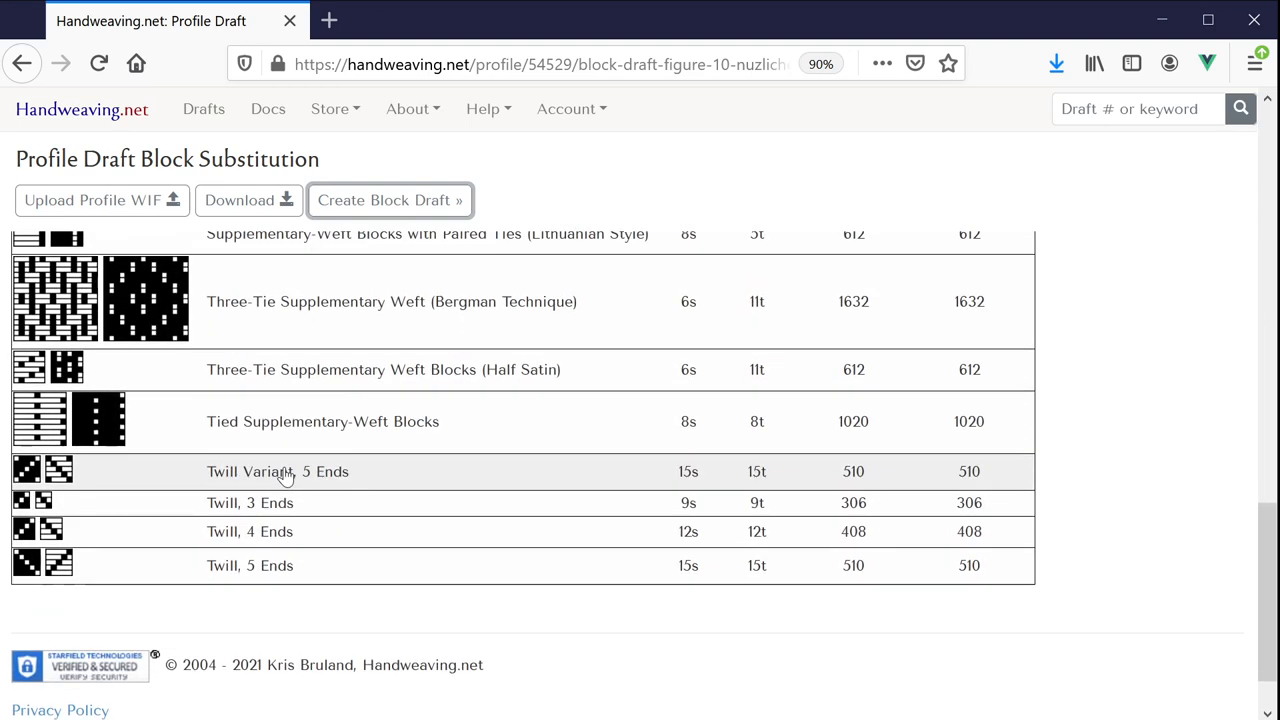
mouse_move(240, 478)
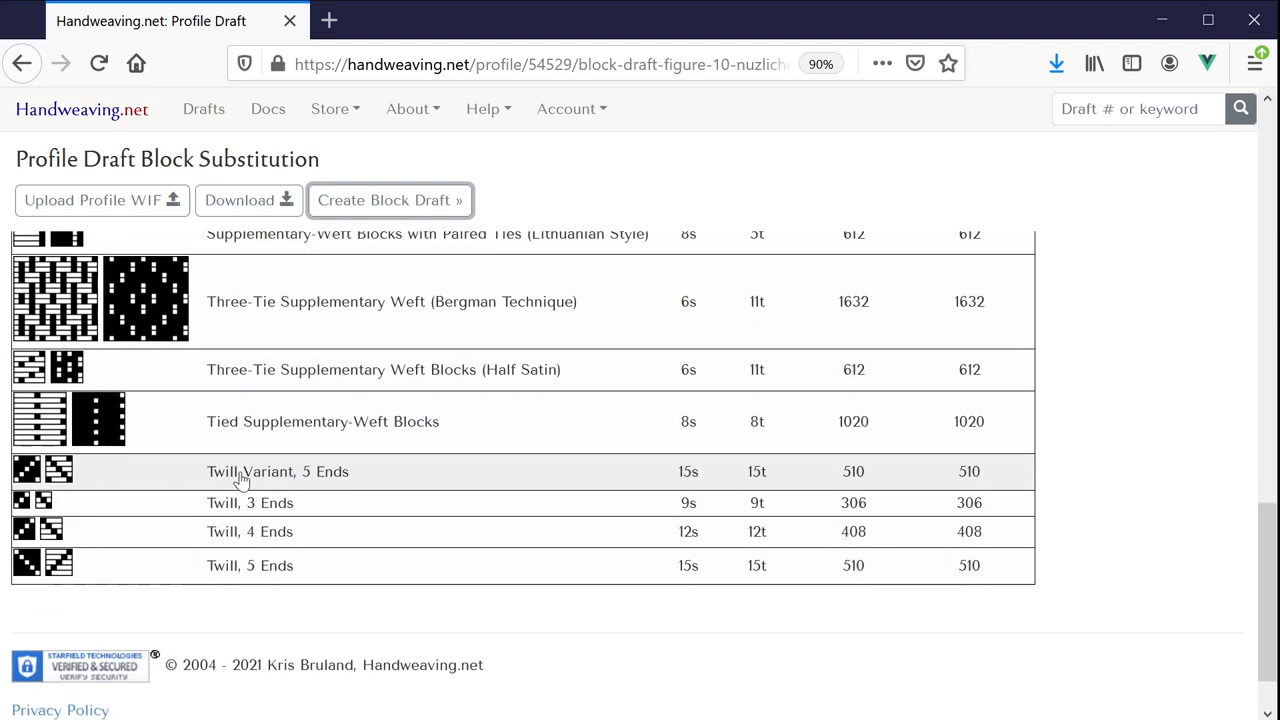
click(240, 472)
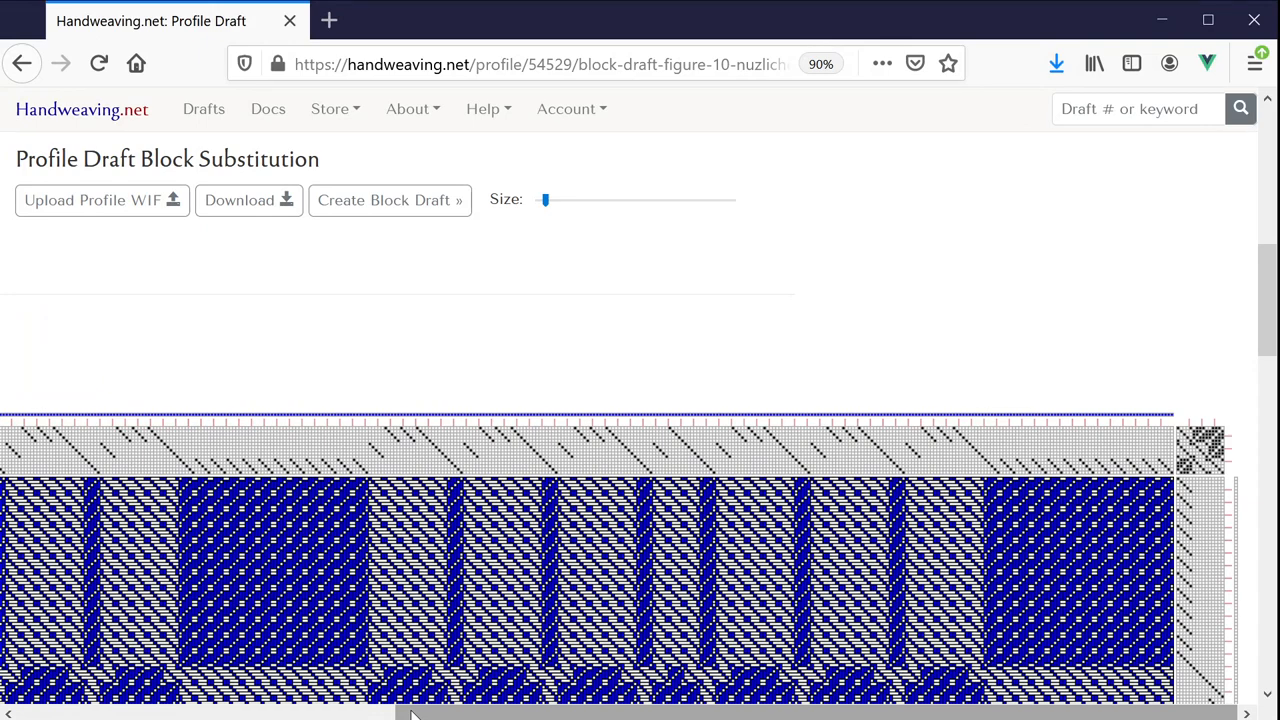
Step: Compact the Twill Variant block draft to 12 shafts and 12 treadles
click(388, 200)
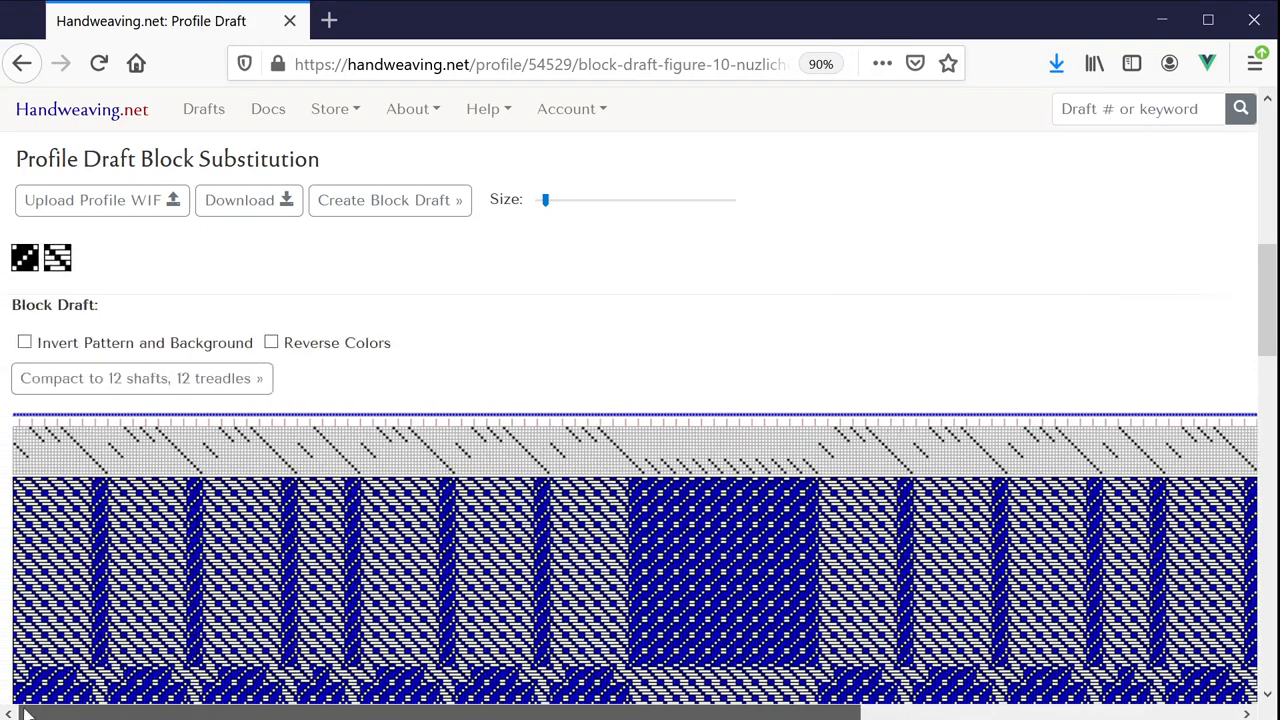
scroll(down, 3)
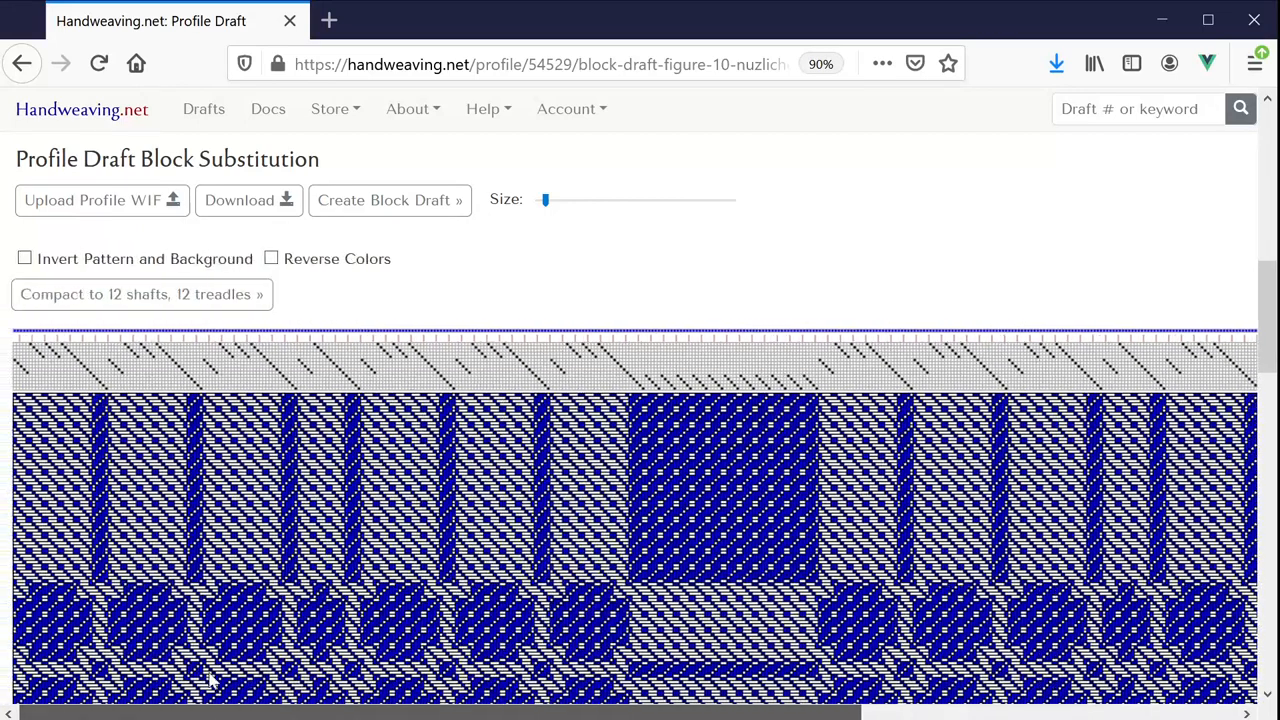
mouse_move(56, 302)
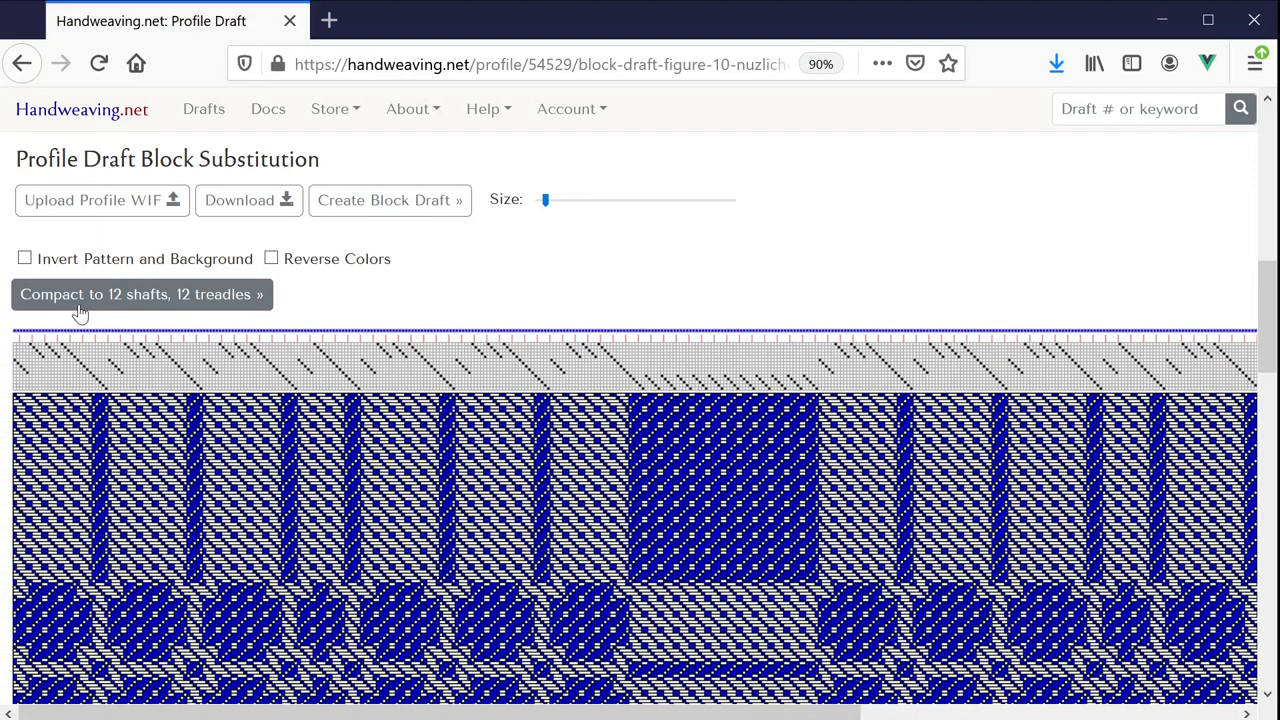
mouse_move(244, 304)
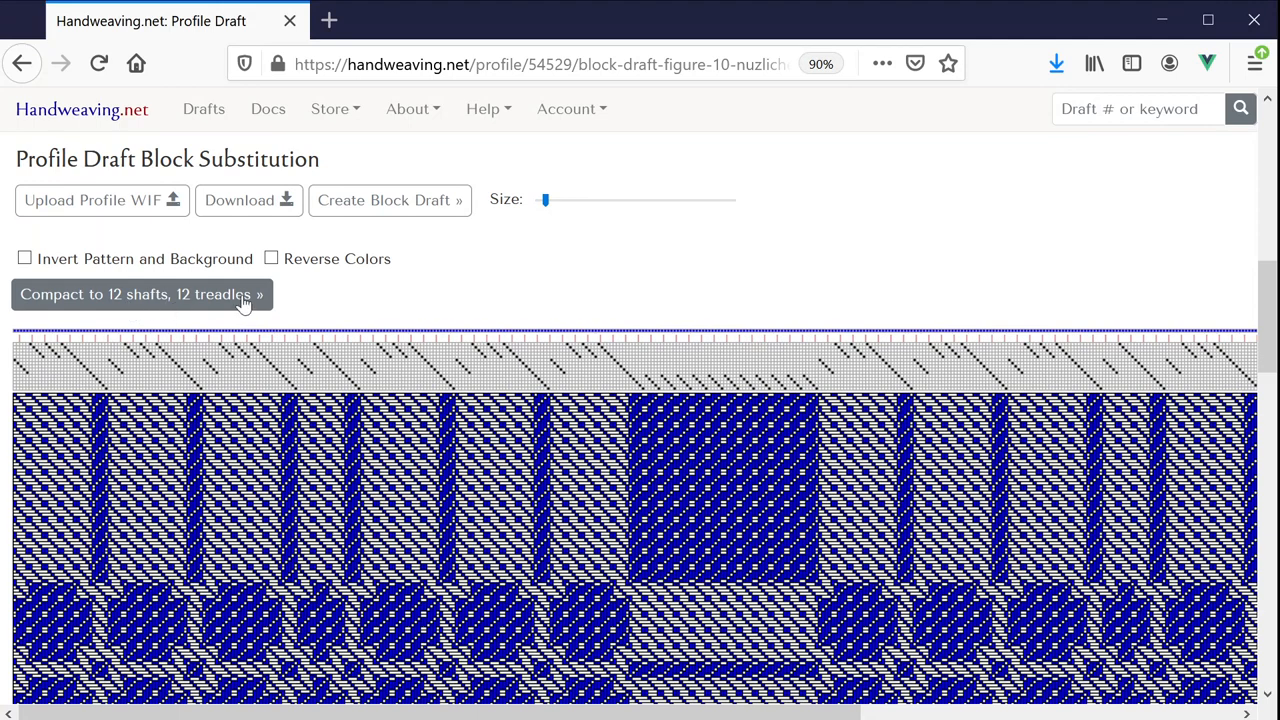
mouse_move(218, 302)
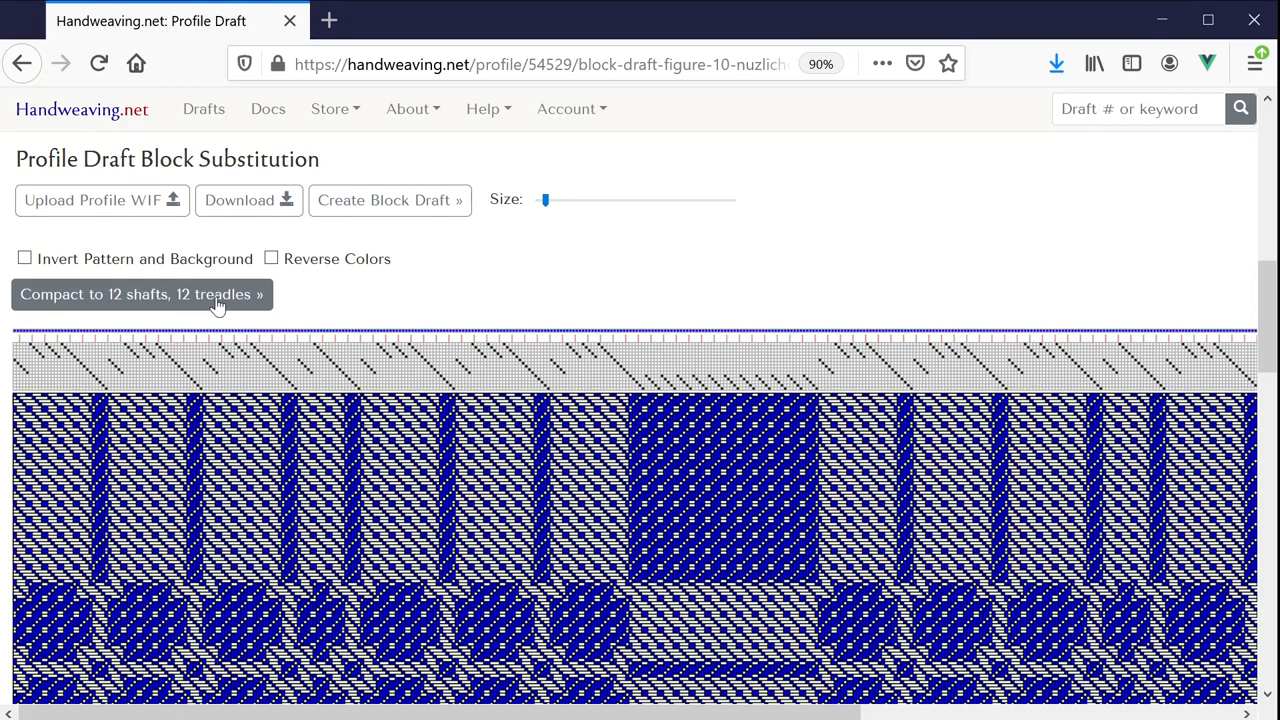
click(142, 294)
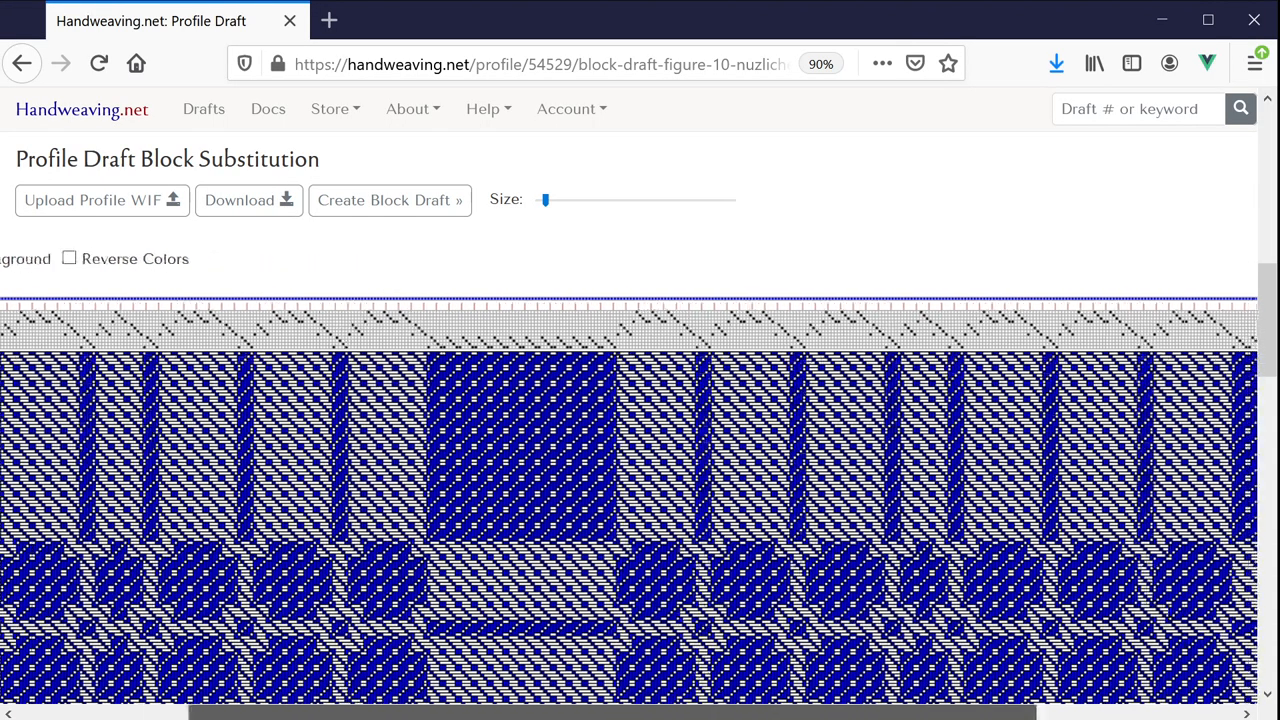
scroll(down, 3)
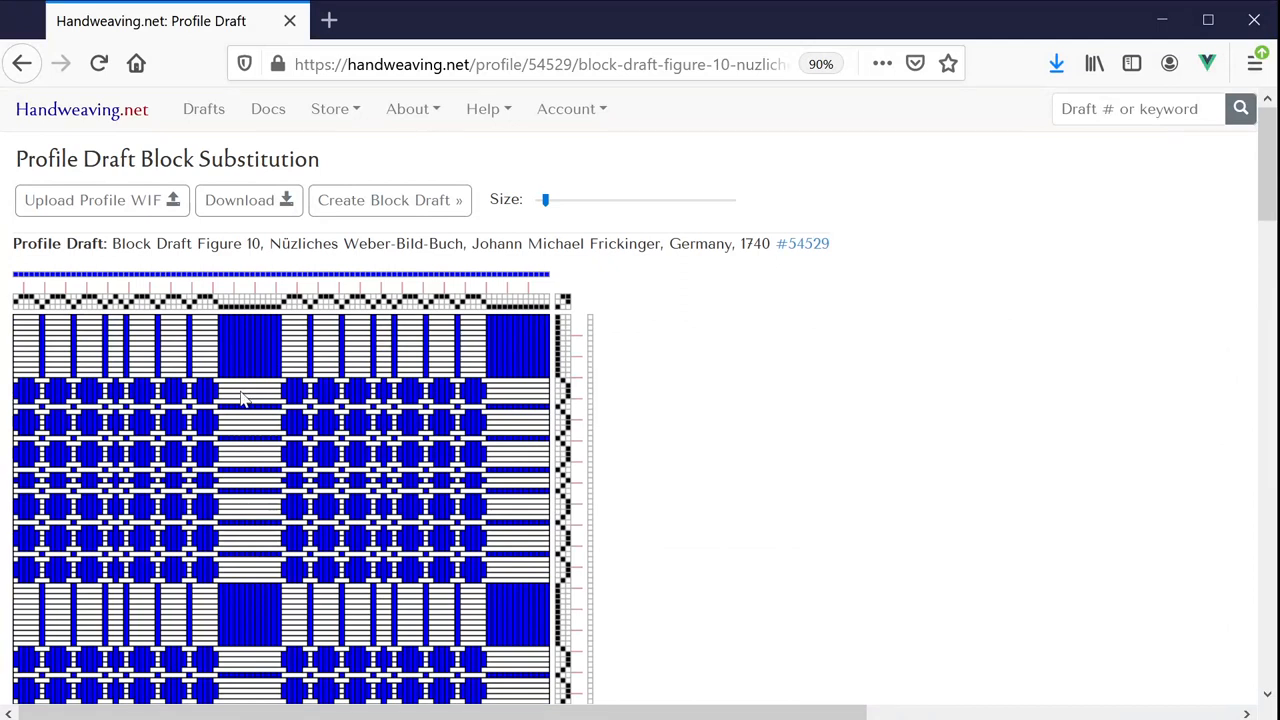
mouse_move(340, 318)
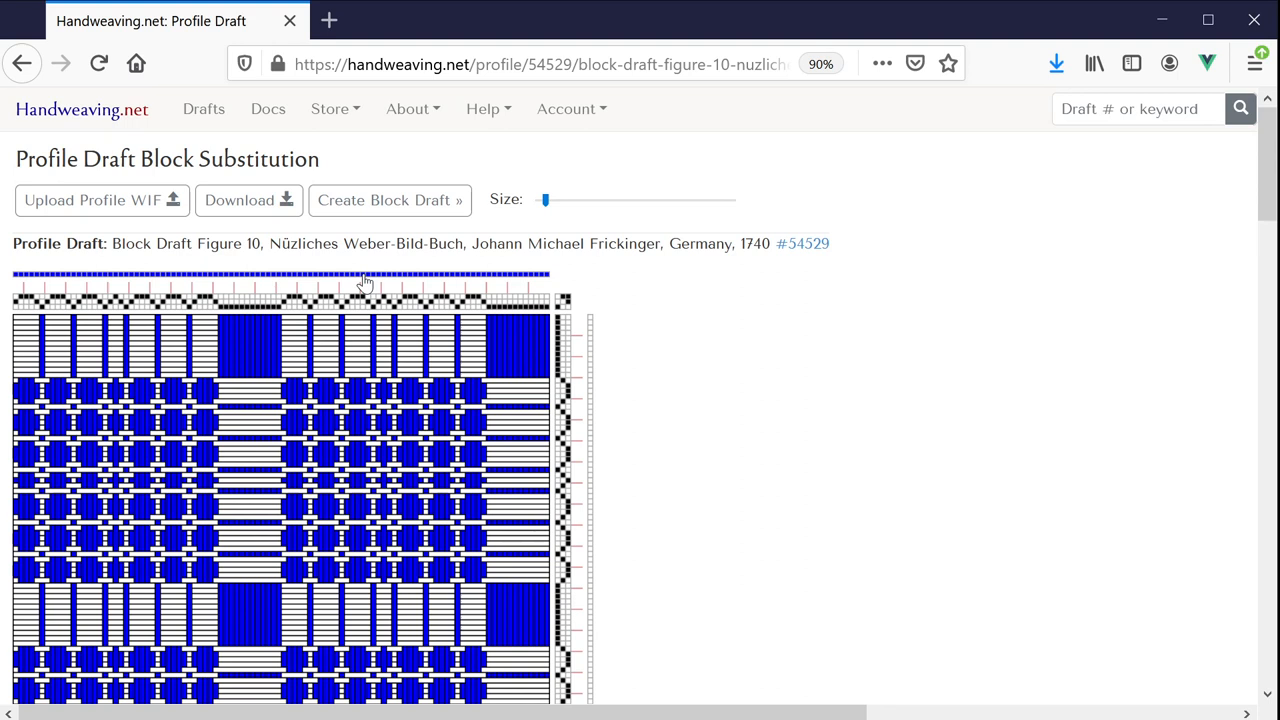
mouse_move(120, 228)
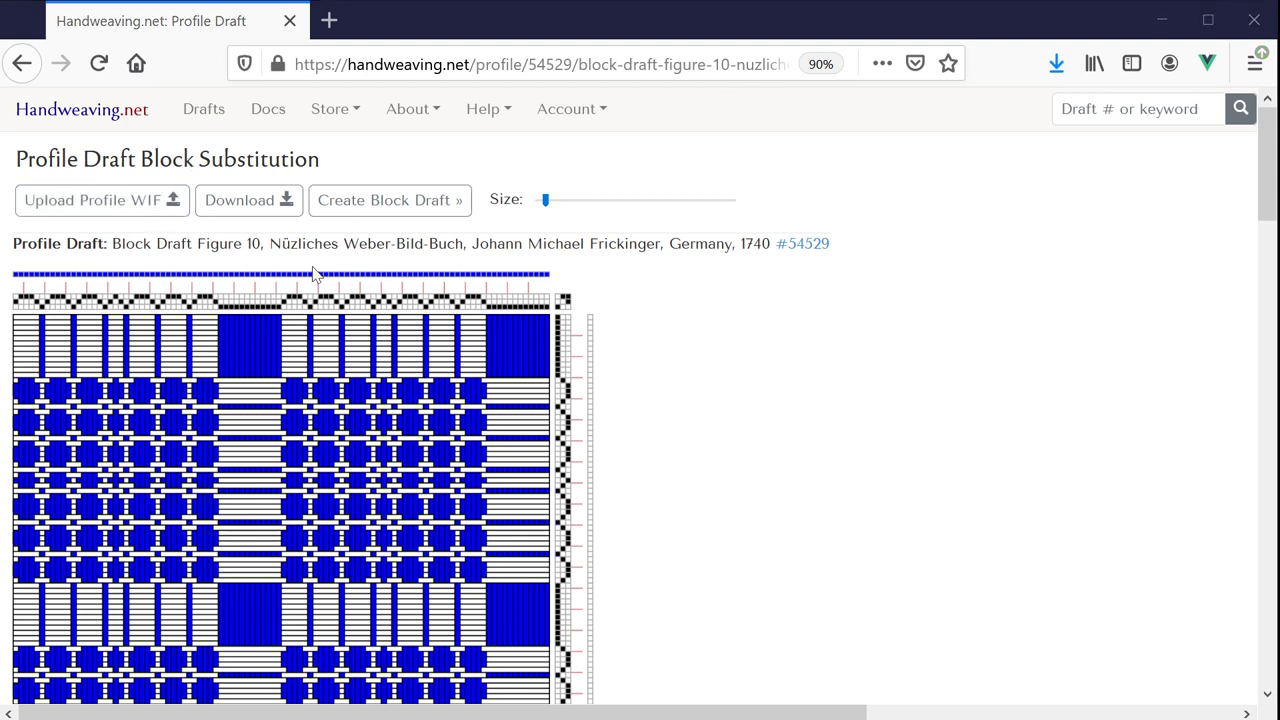
mouse_move(480, 280)
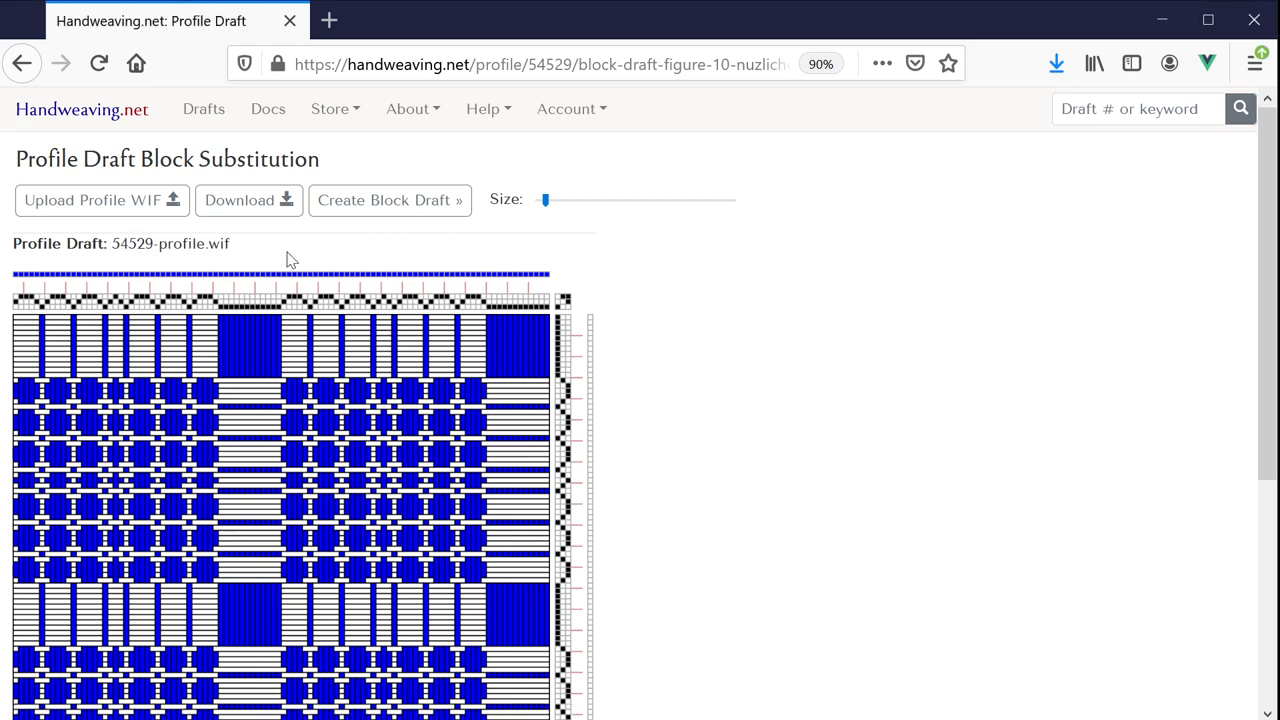
mouse_move(290, 234)
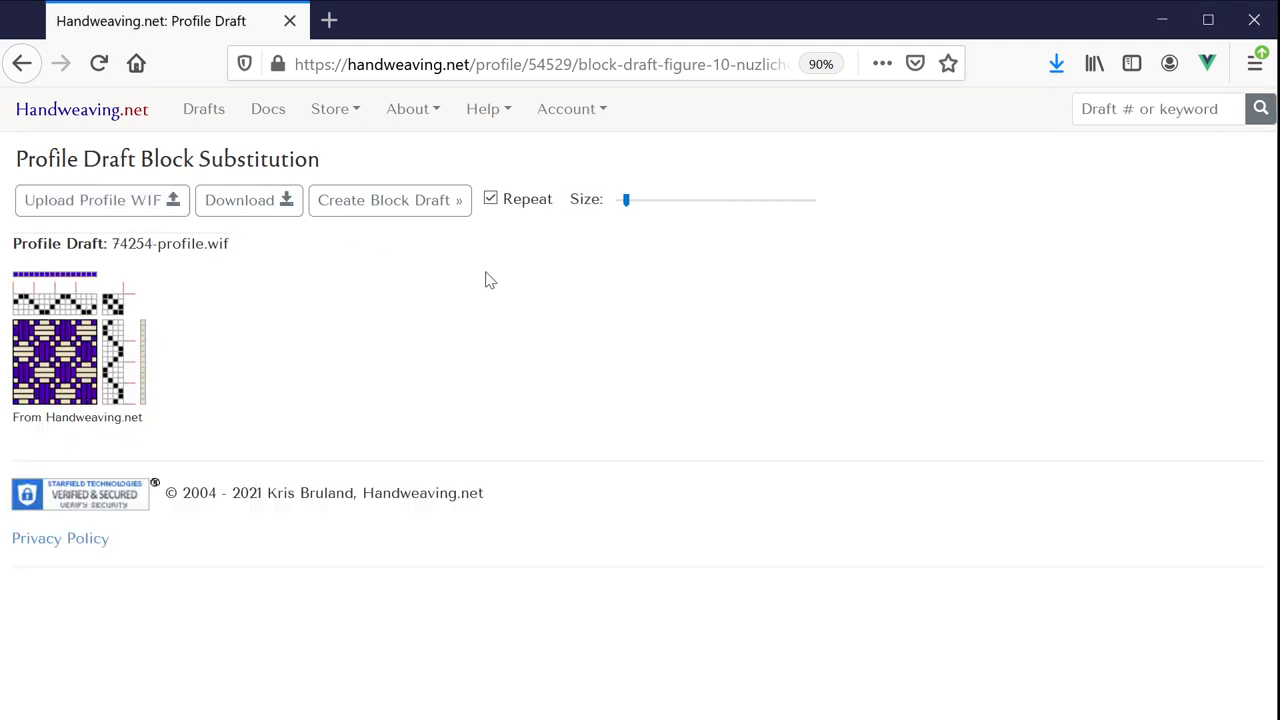
mouse_move(462, 228)
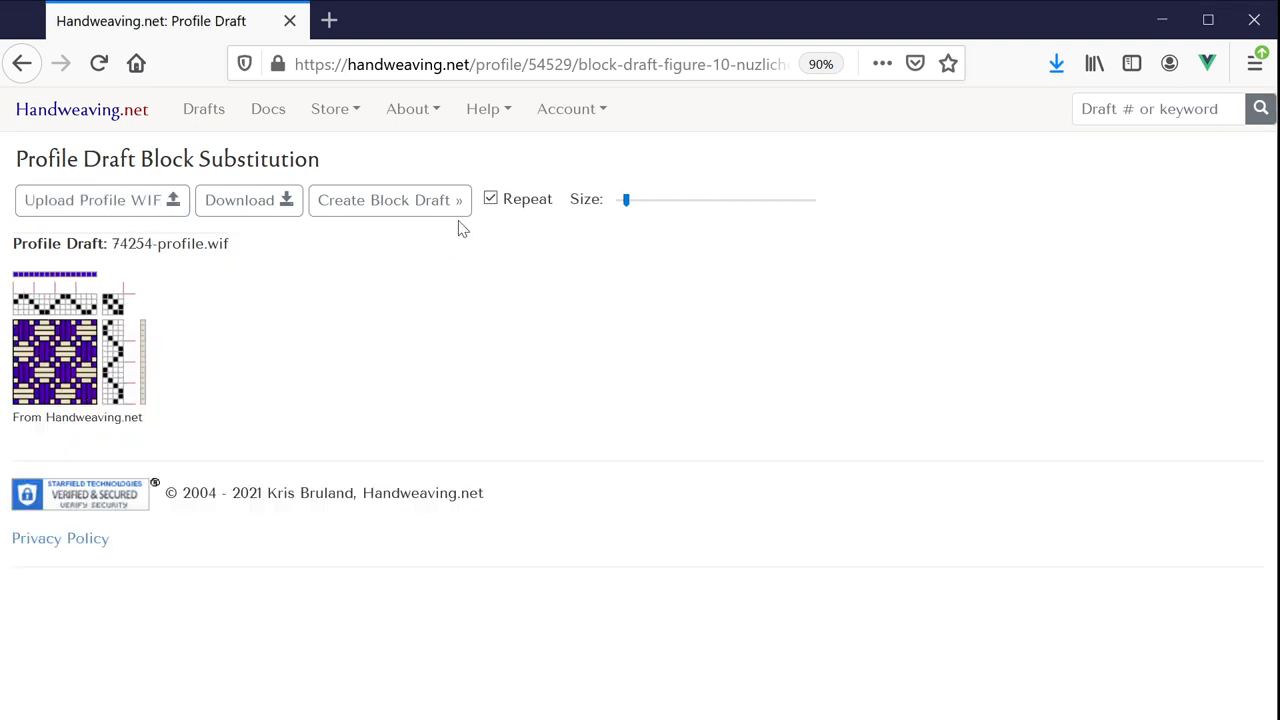
Step: Expand the uploaded 74254 profile with Broken Twill, 4 Ends blocks
click(388, 200)
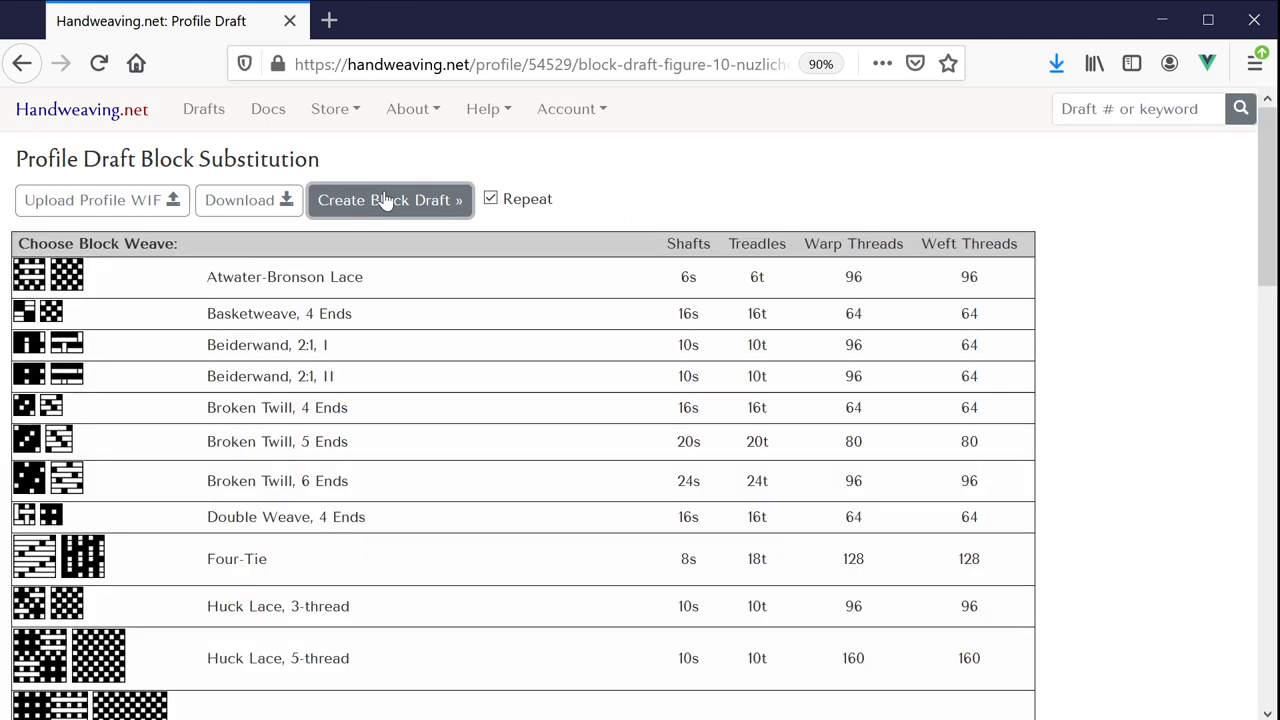
mouse_move(280, 536)
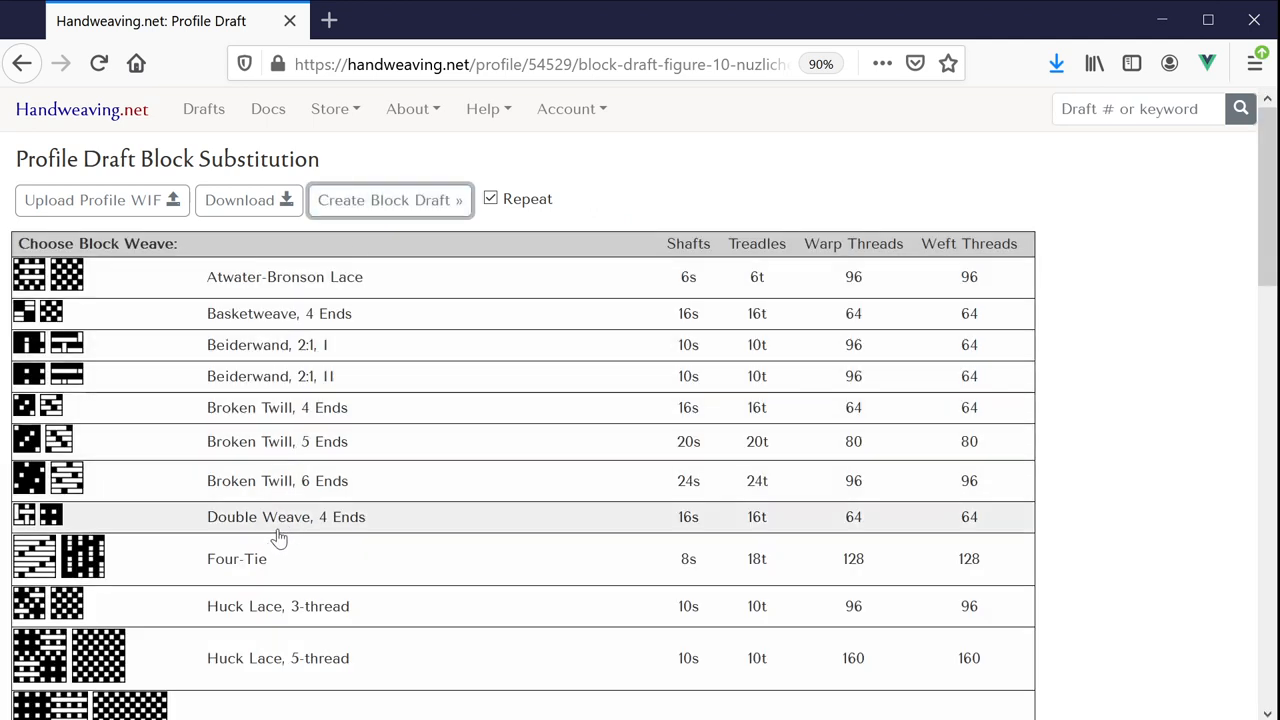
mouse_move(270, 418)
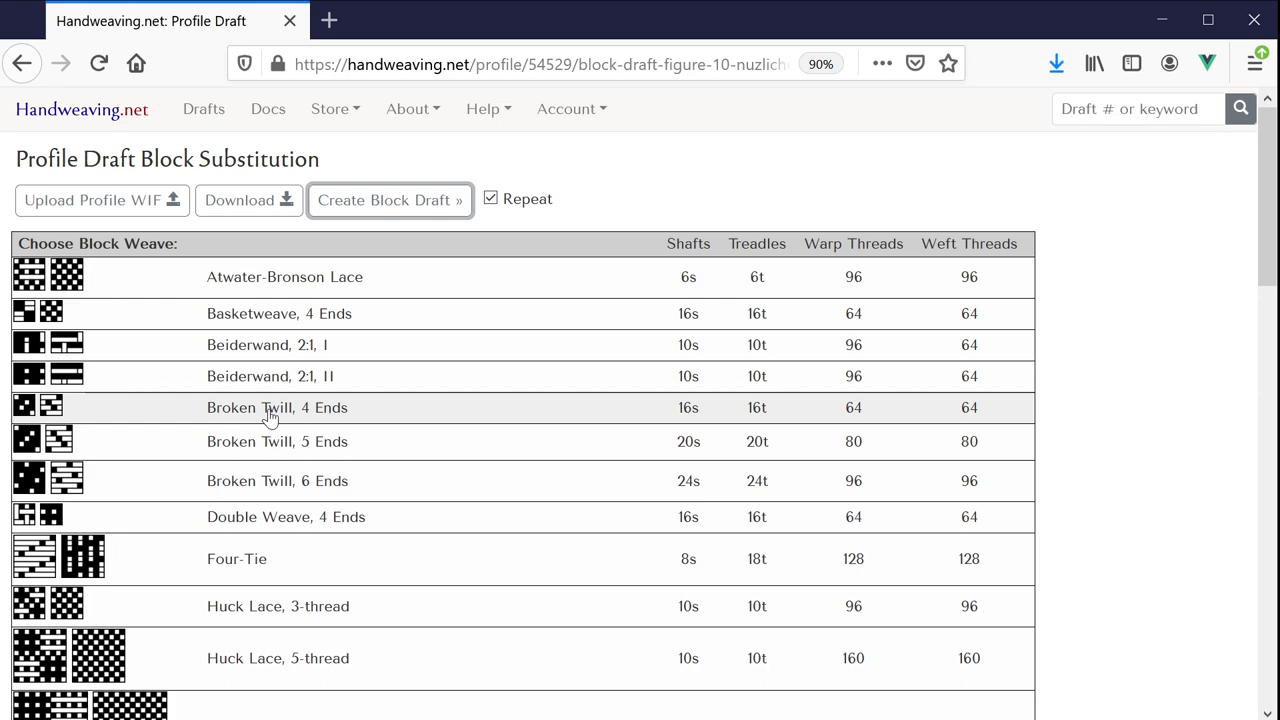
click(276, 408)
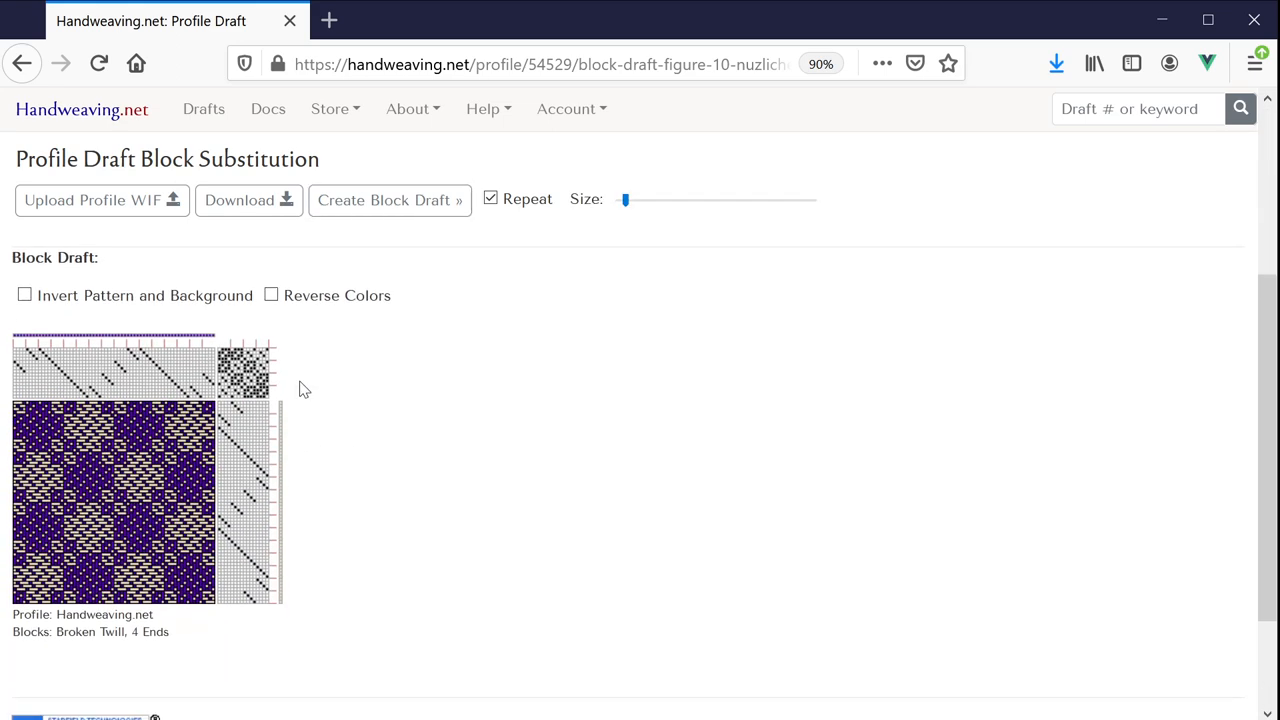
mouse_move(388, 344)
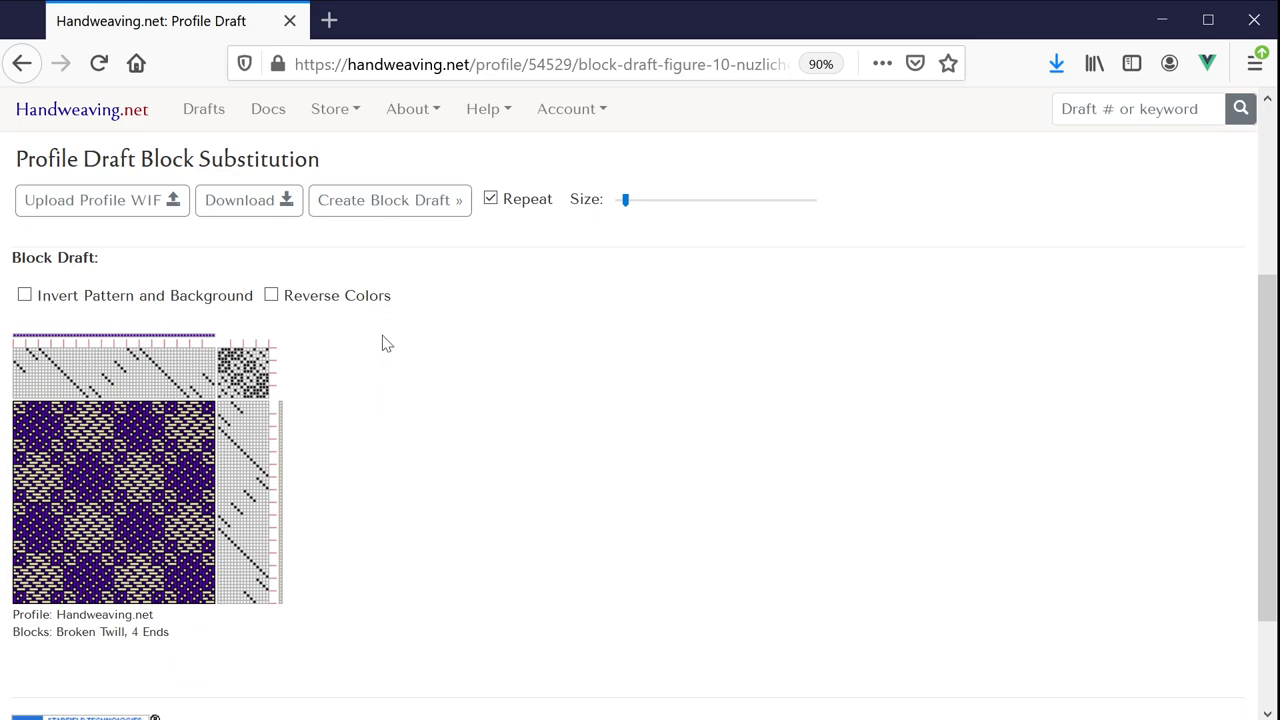
Step: Regenerate the 74254 block draft using Huck Lace, 5-thread blocks instead
click(388, 200)
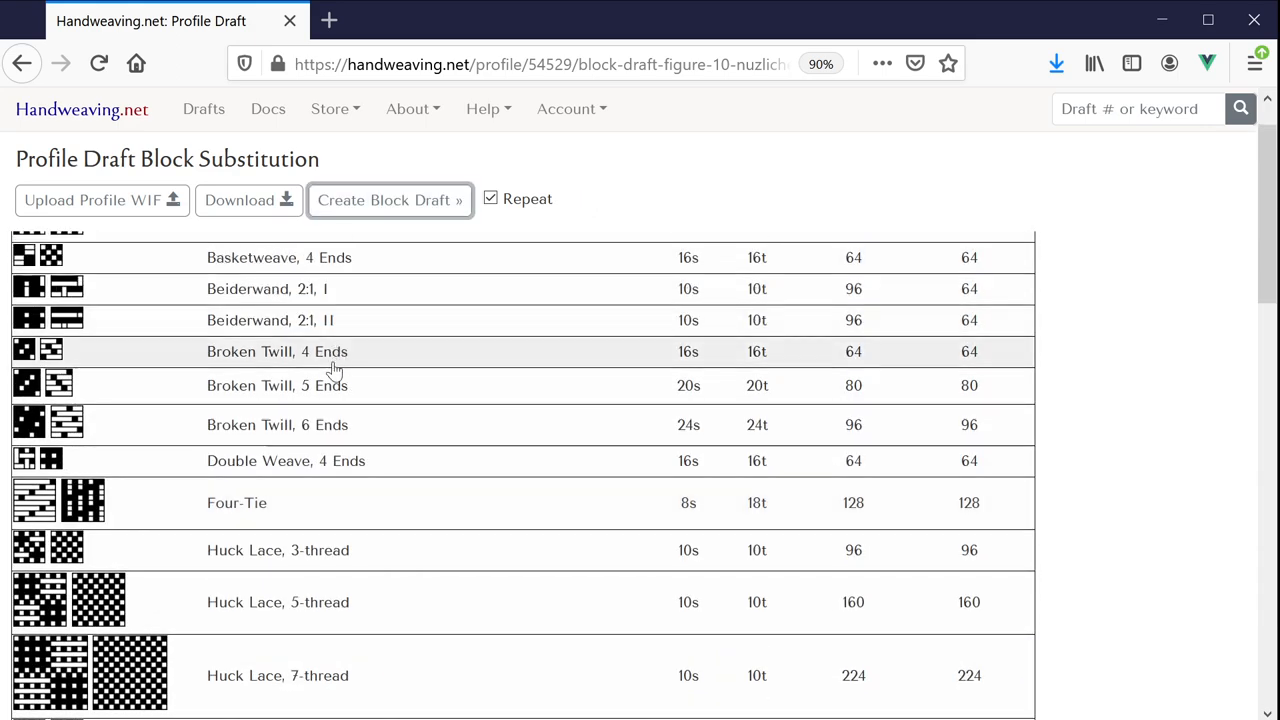
scroll(down, 3)
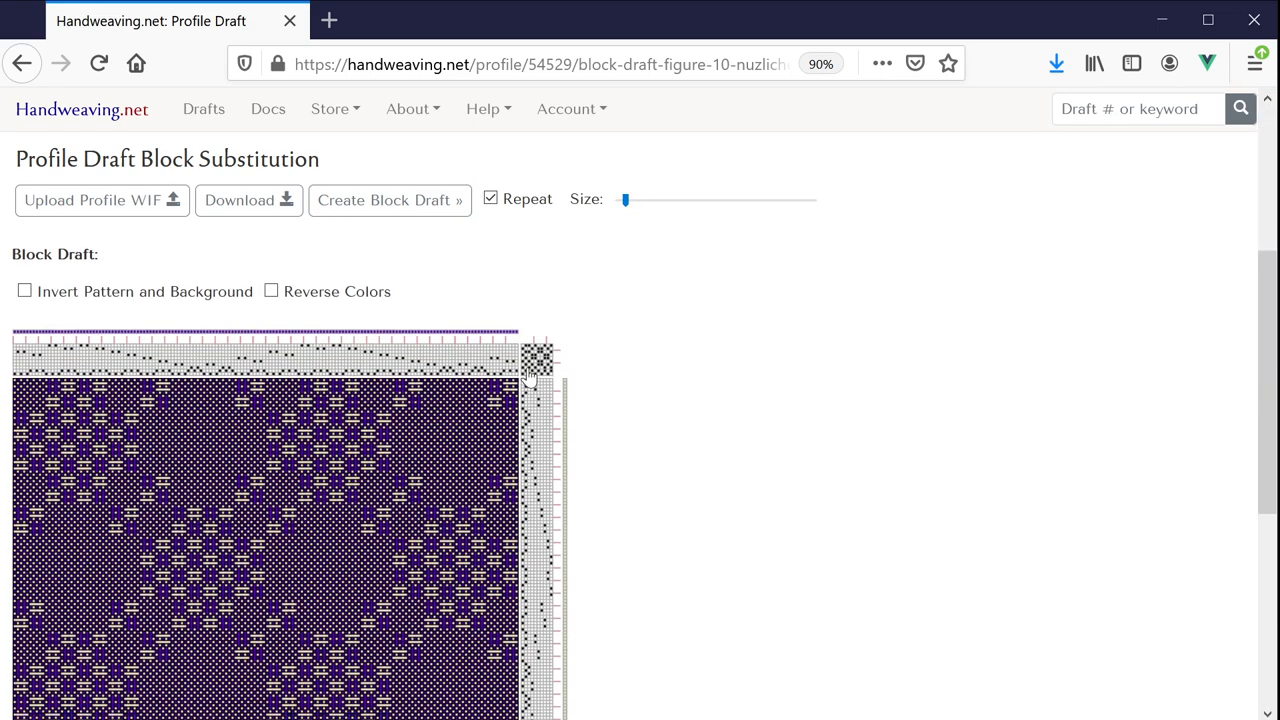
scroll(down, 3)
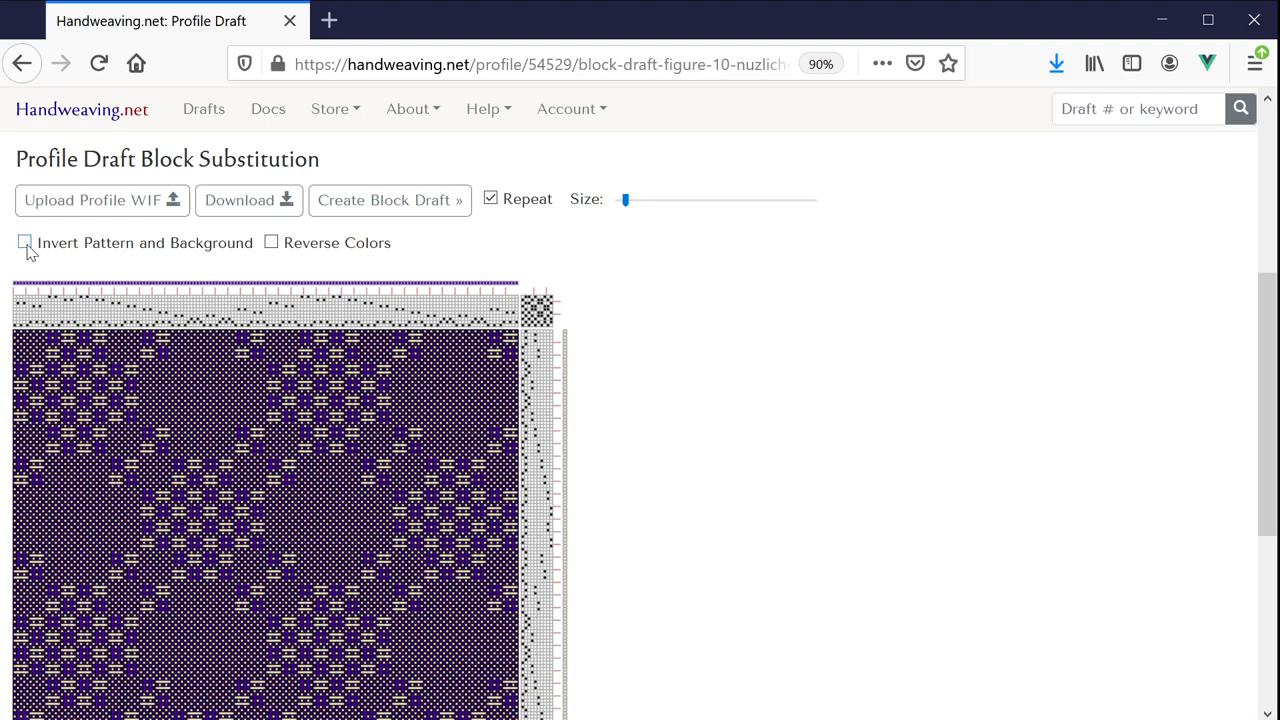
click(24, 244)
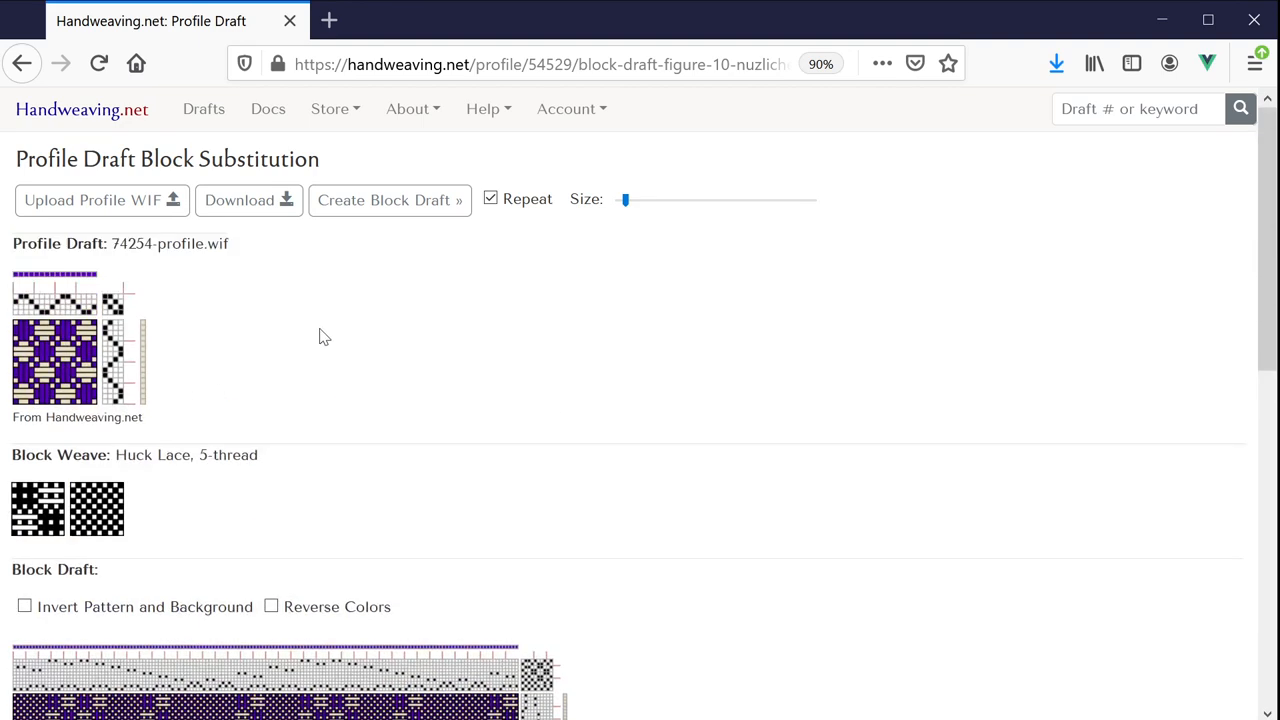
mouse_move(236, 190)
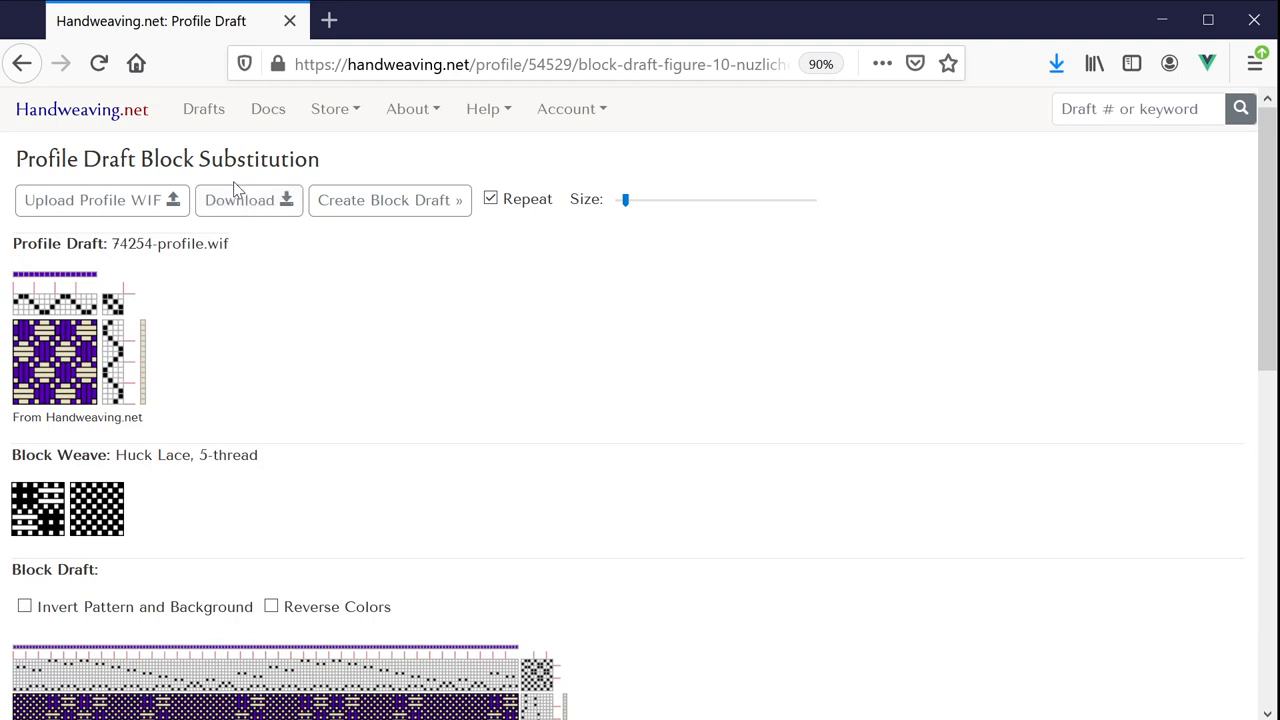
mouse_move(202, 120)
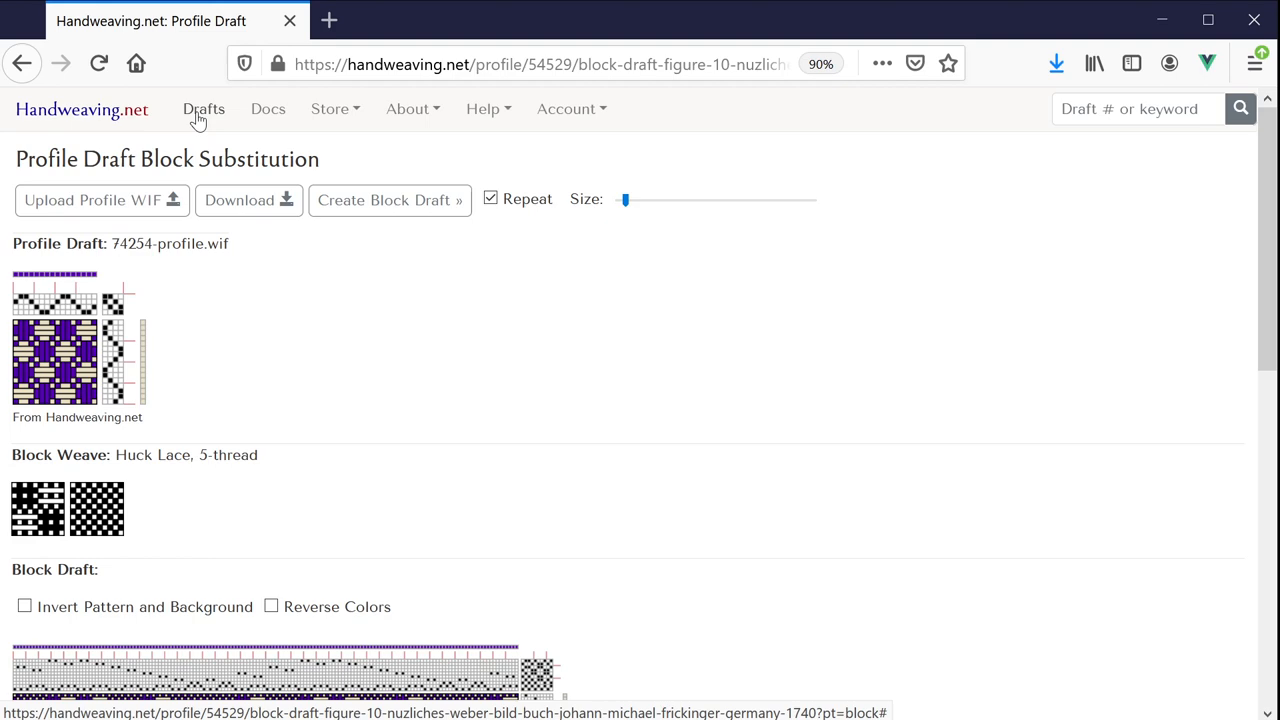
Step: Go to Profile Drafting and upload 74254-profile.wif as the profile draft
click(204, 108)
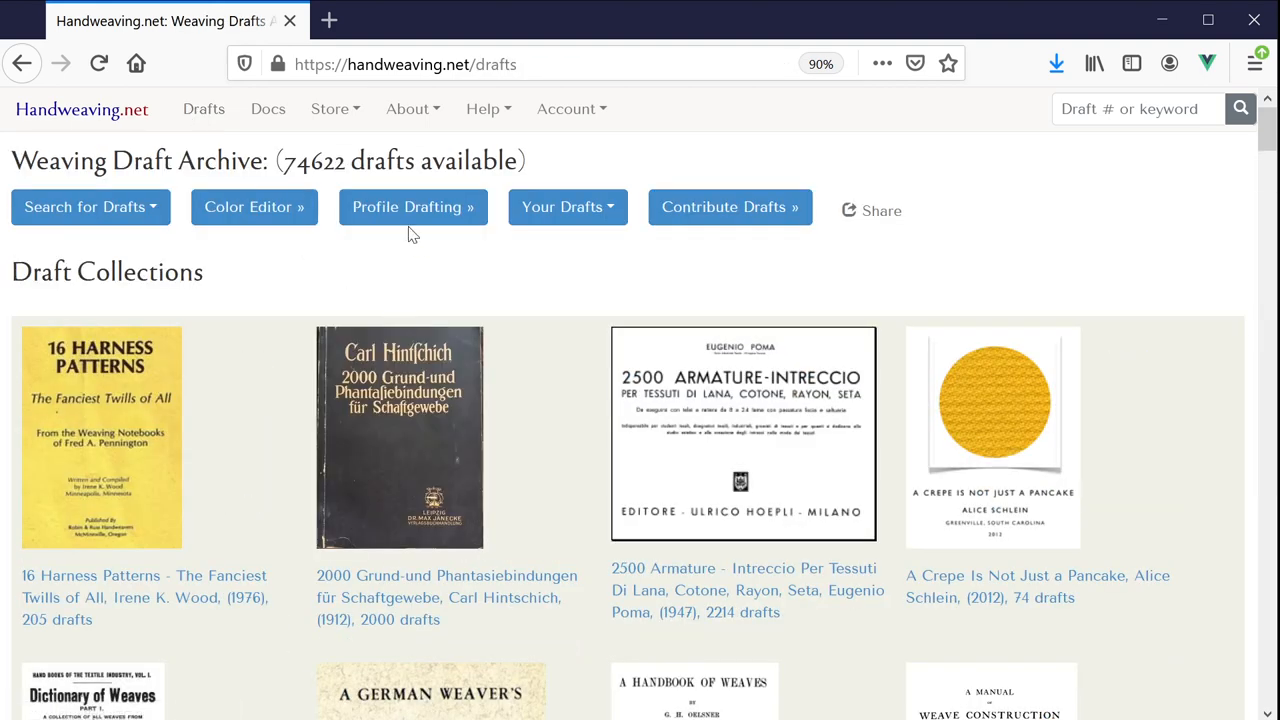
mouse_move(404, 216)
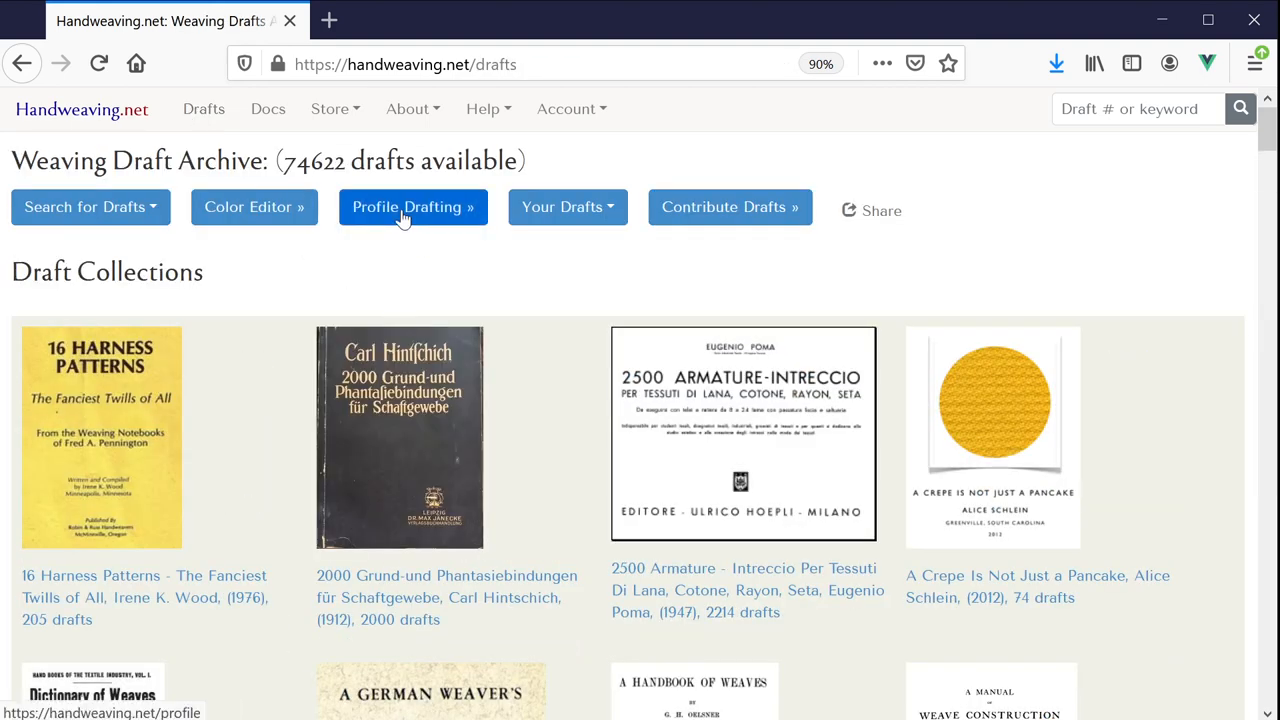
click(408, 206)
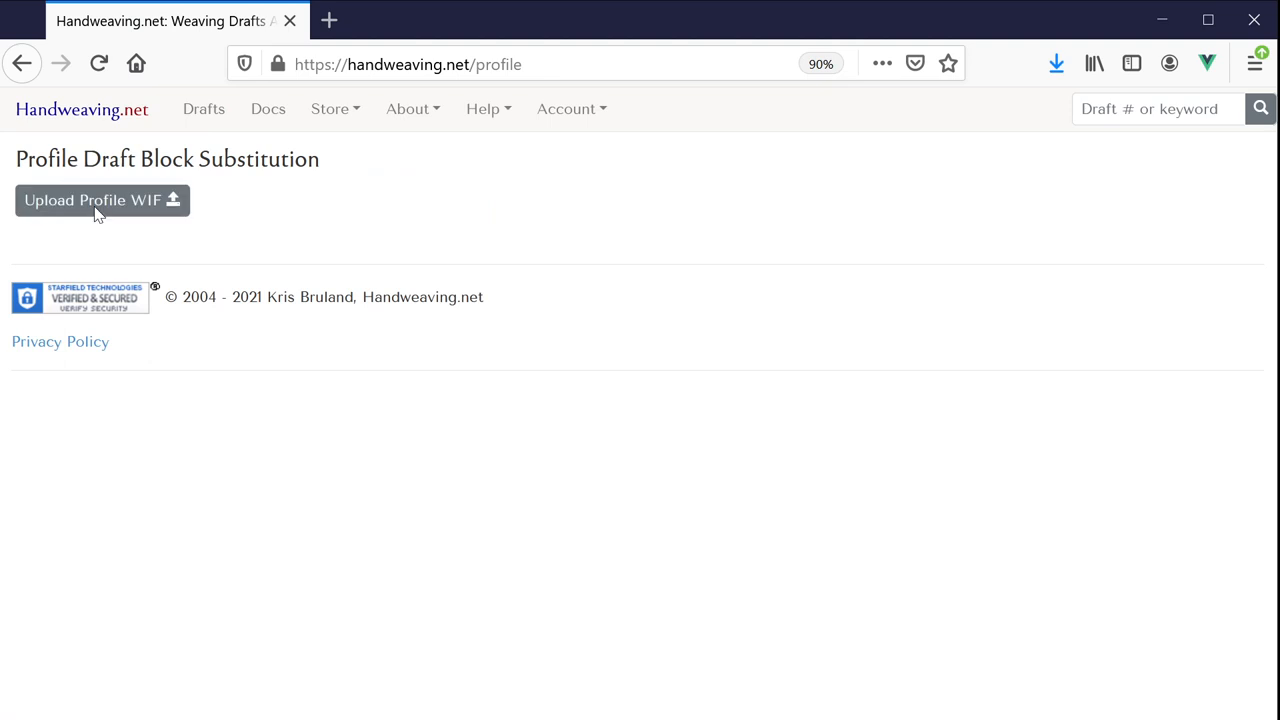
click(100, 200)
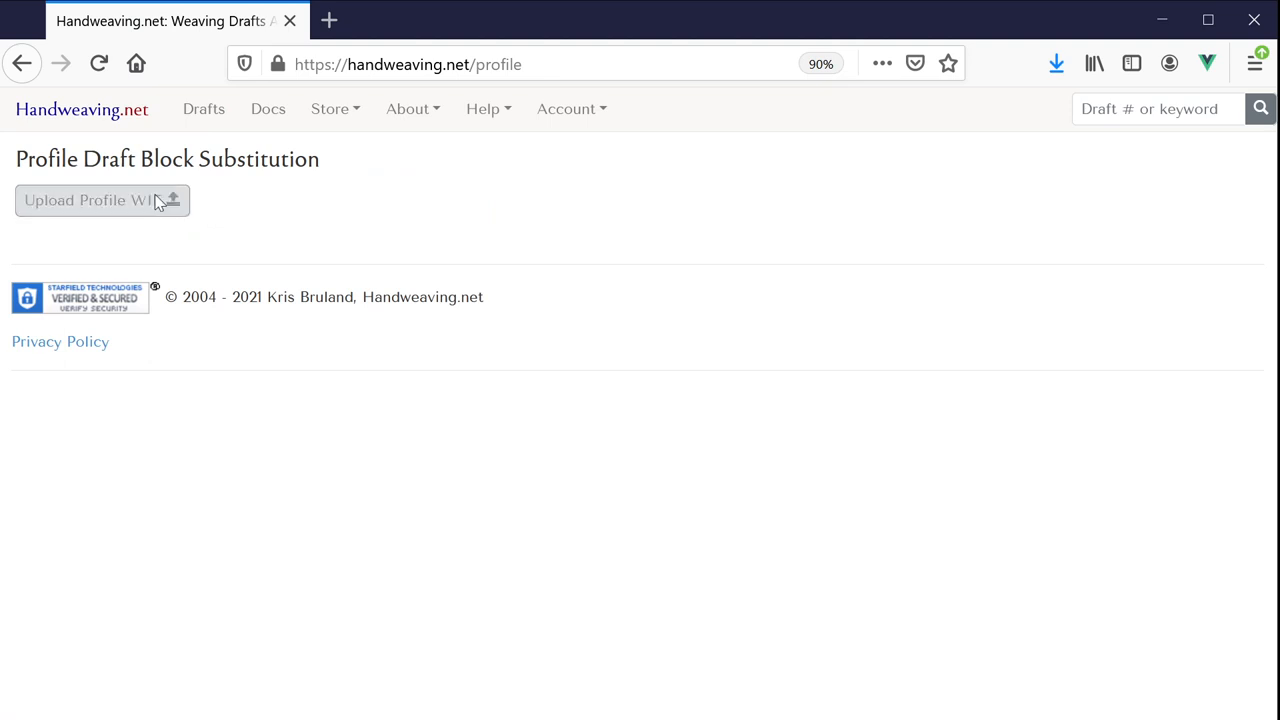
click(100, 200)
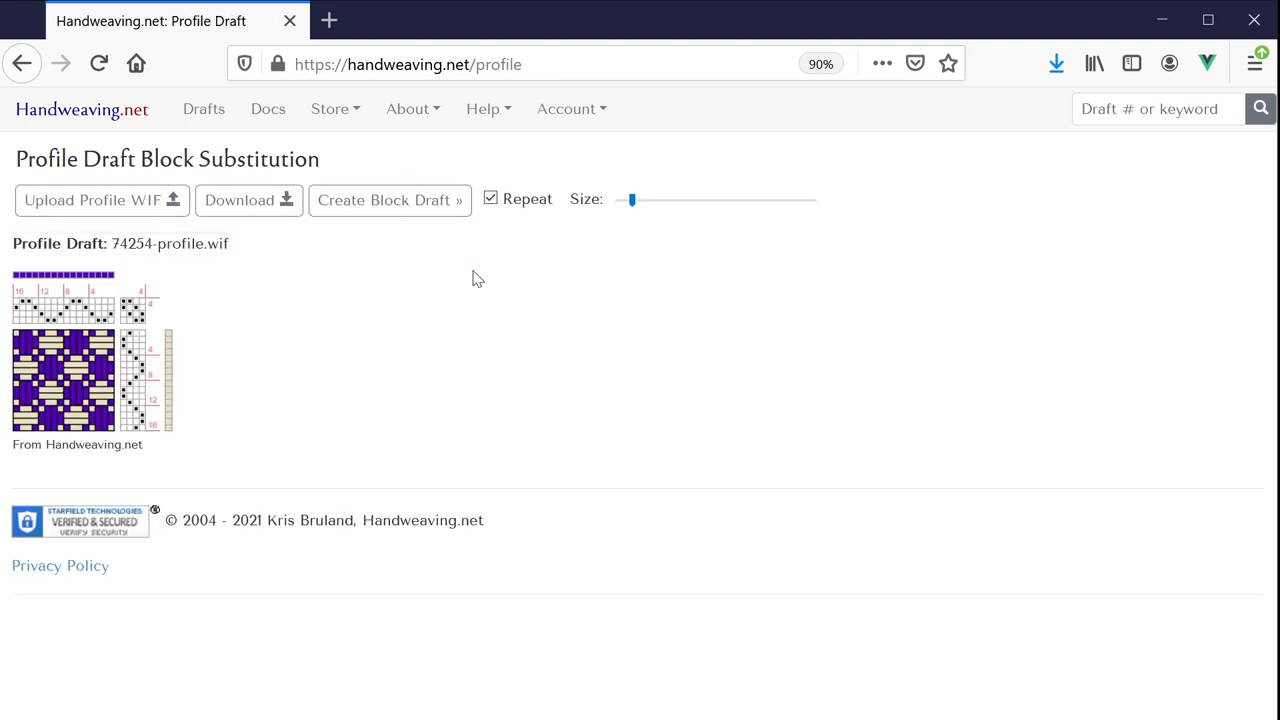
Step: Return via Your Drafts > Profile Drafting and re-upload 74254-profile.wif for a fresh session
click(204, 108)
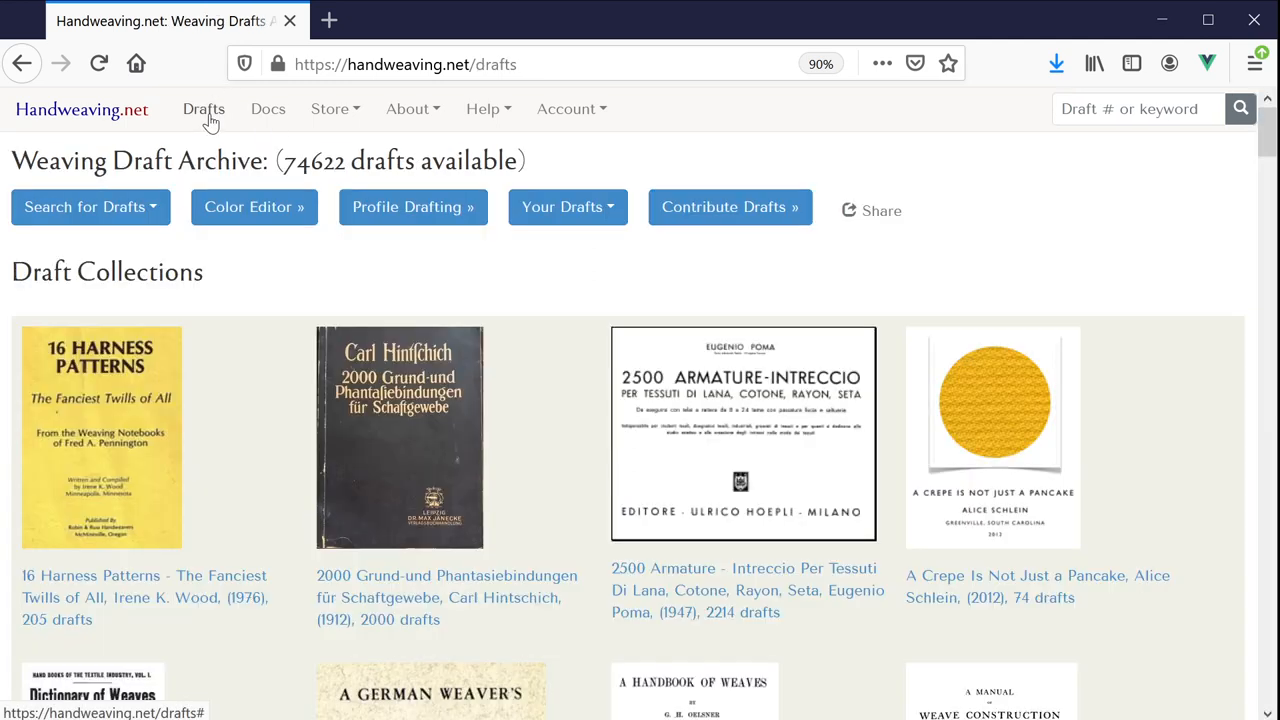
click(568, 206)
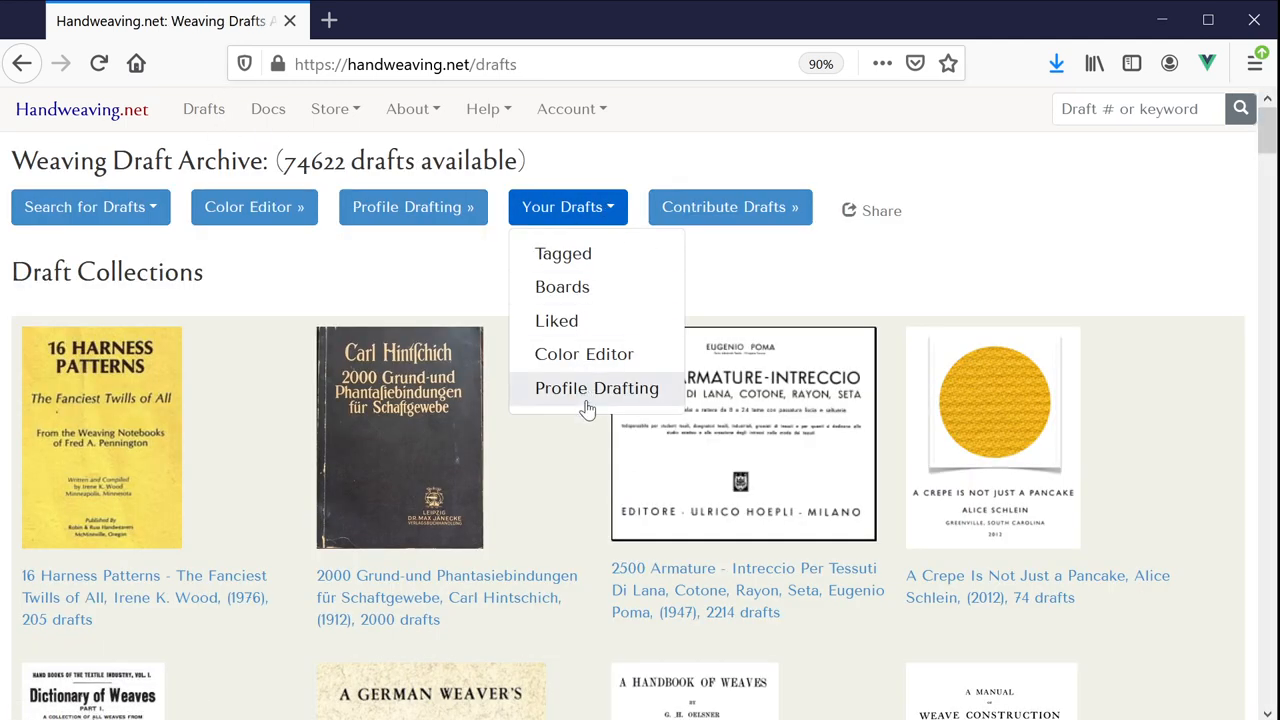
click(596, 388)
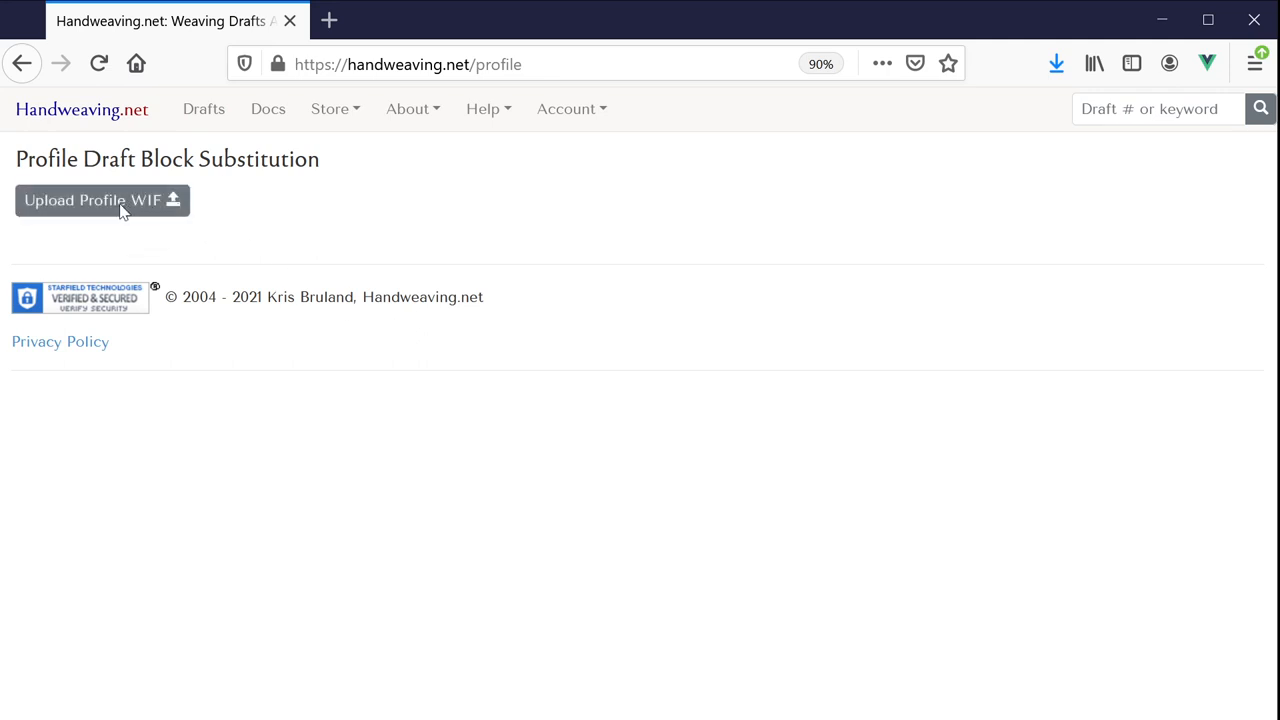
click(100, 200)
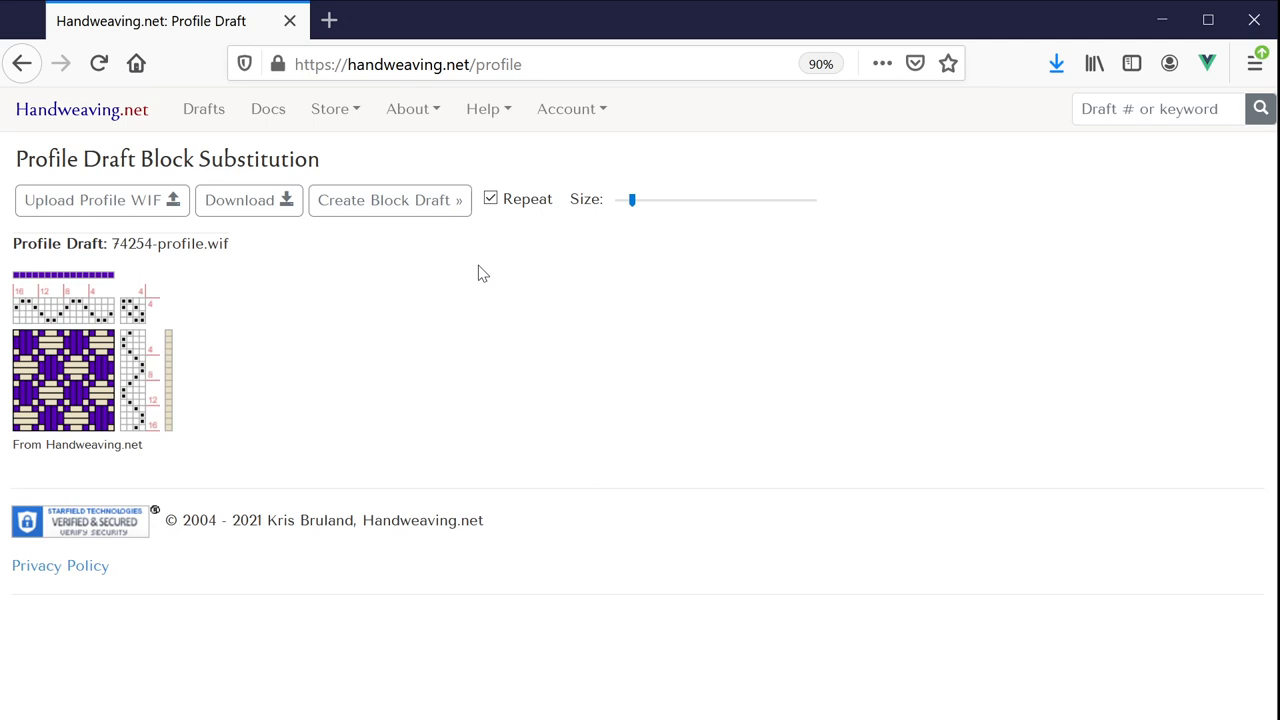
mouse_move(268, 264)
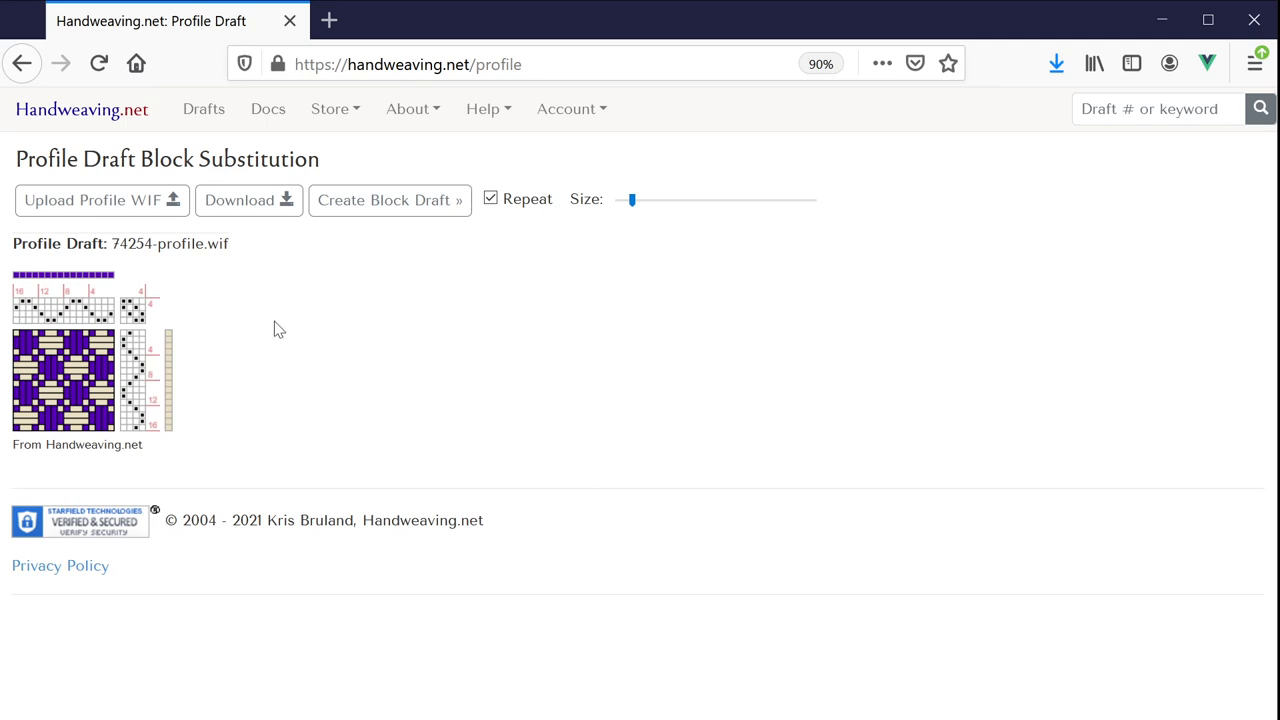
mouse_move(228, 338)
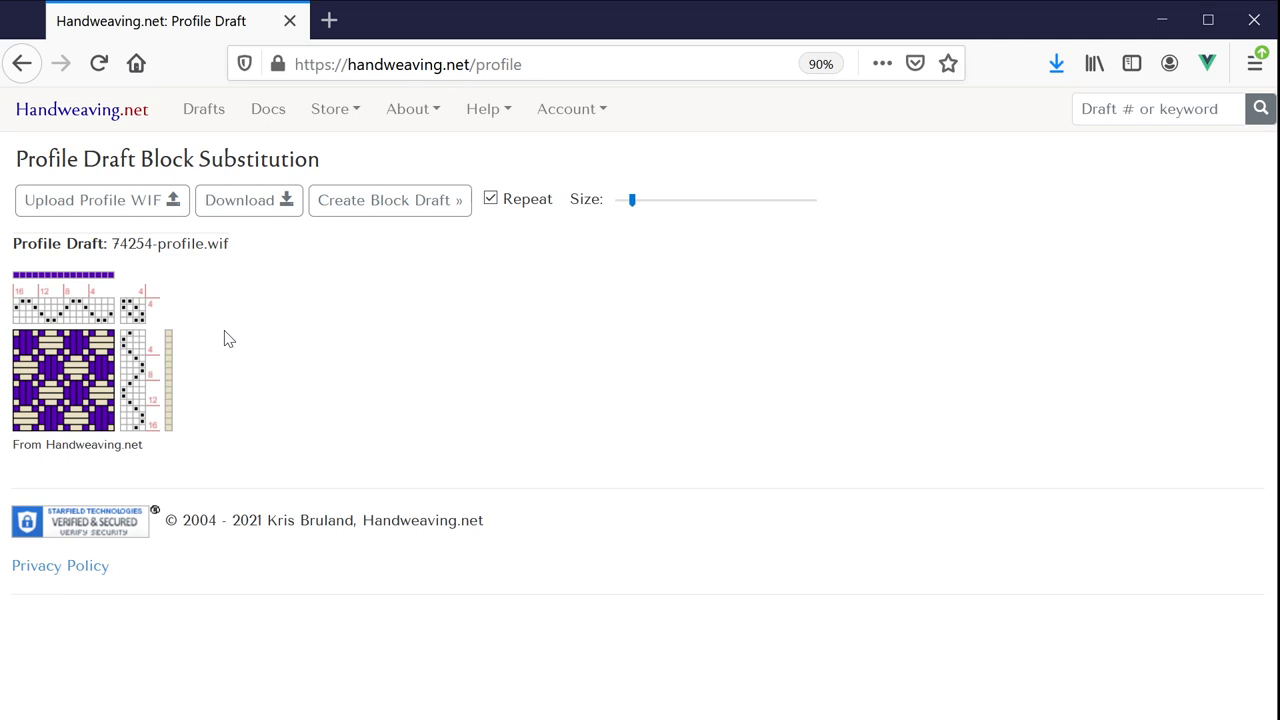
mouse_move(228, 288)
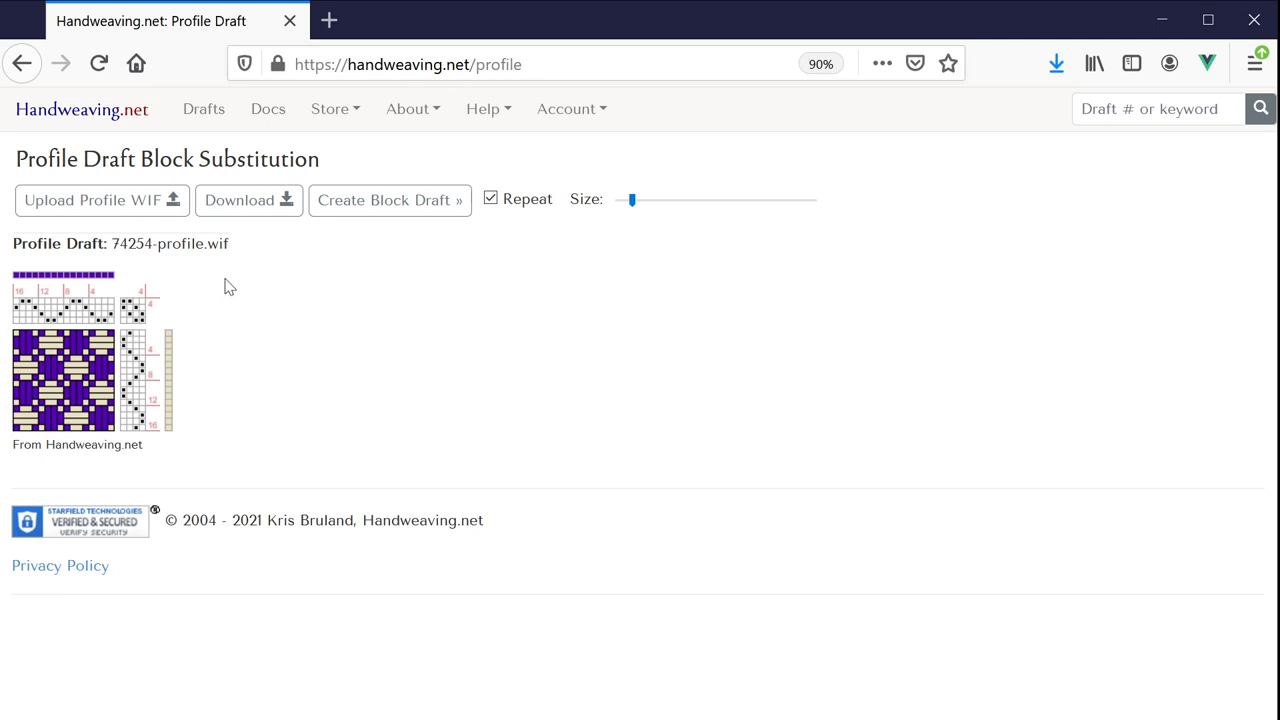